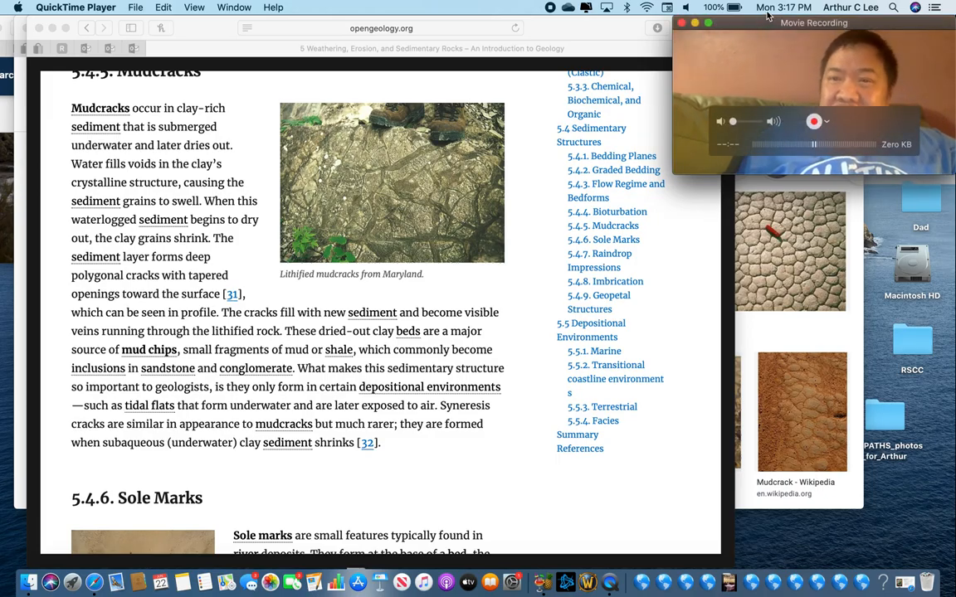
# Step: Bring the OpenGeology chapter page to the front over the image results
pyautogui.click(783, 6)
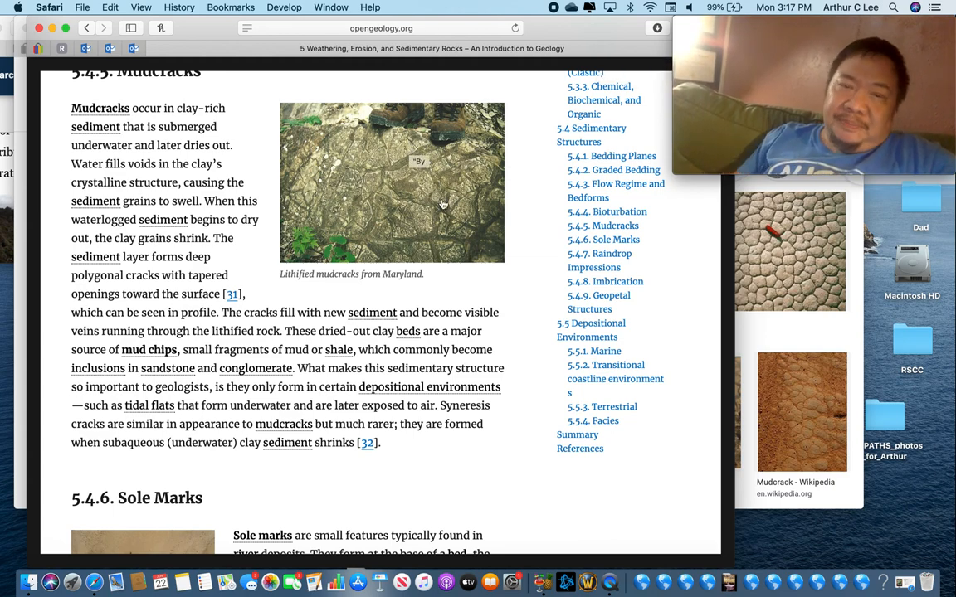
pyautogui.moveTo(869, 319)
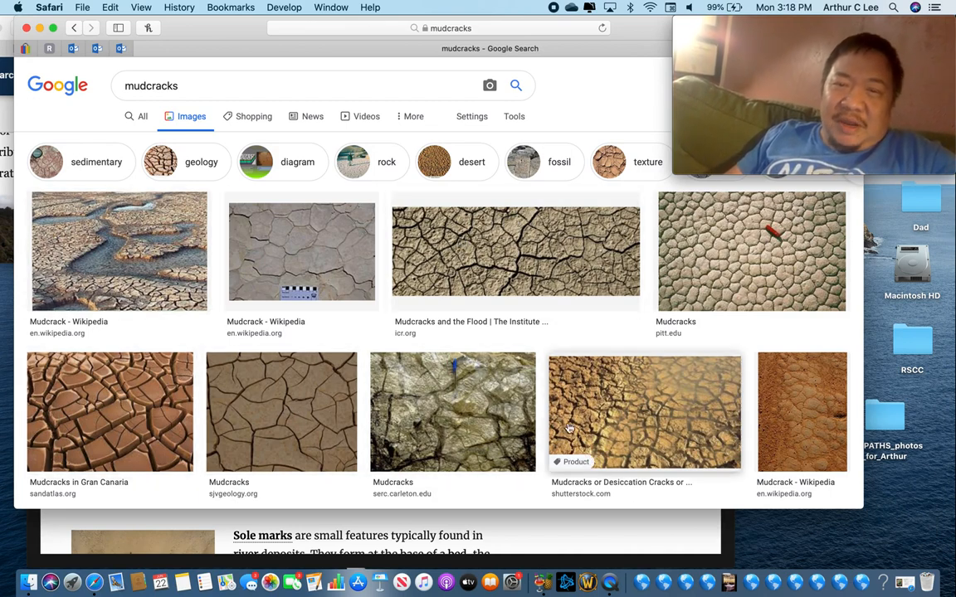
pyautogui.moveTo(329, 272)
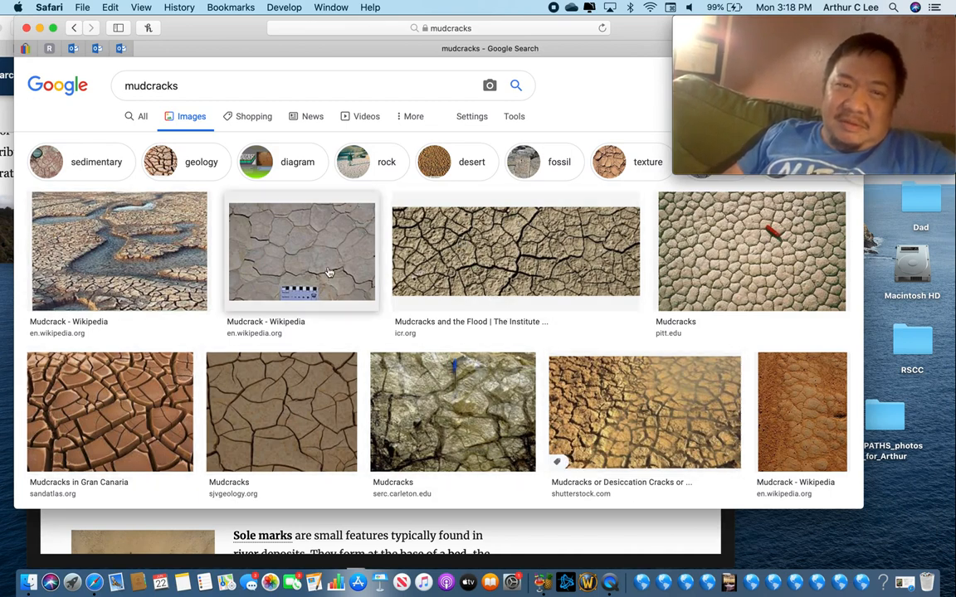
pyautogui.moveTo(292, 276)
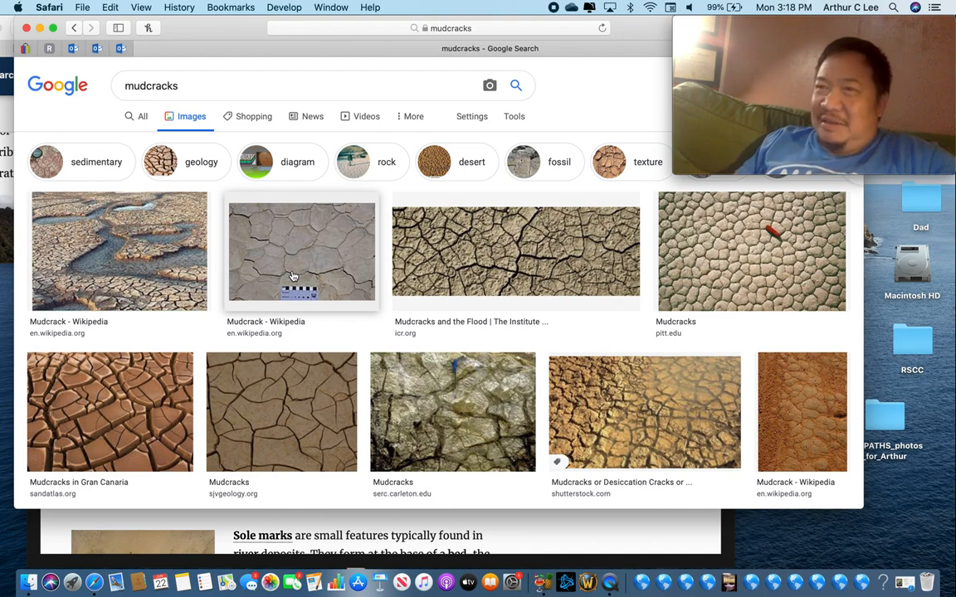
pyautogui.moveTo(153, 274)
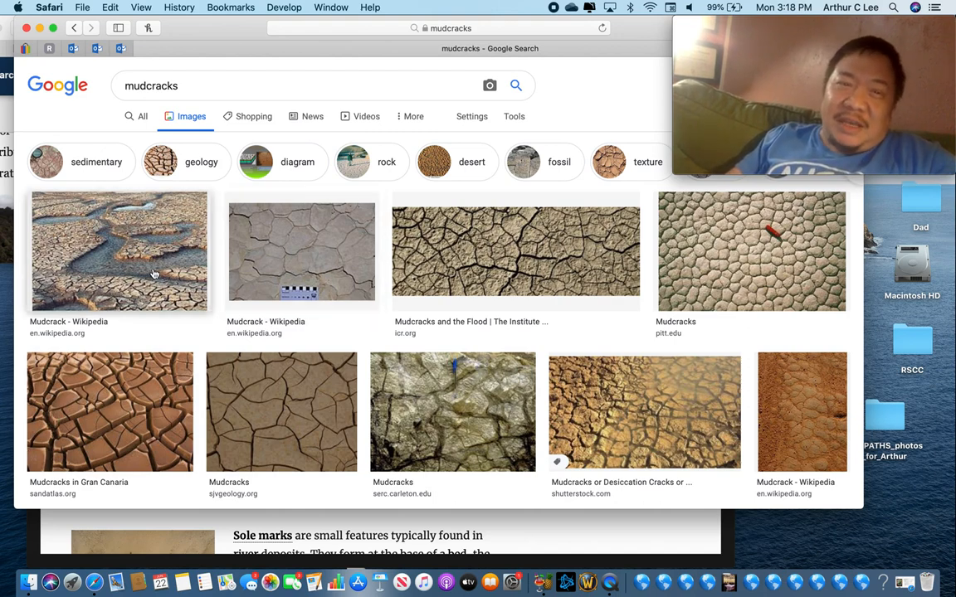
pyautogui.moveTo(395, 307)
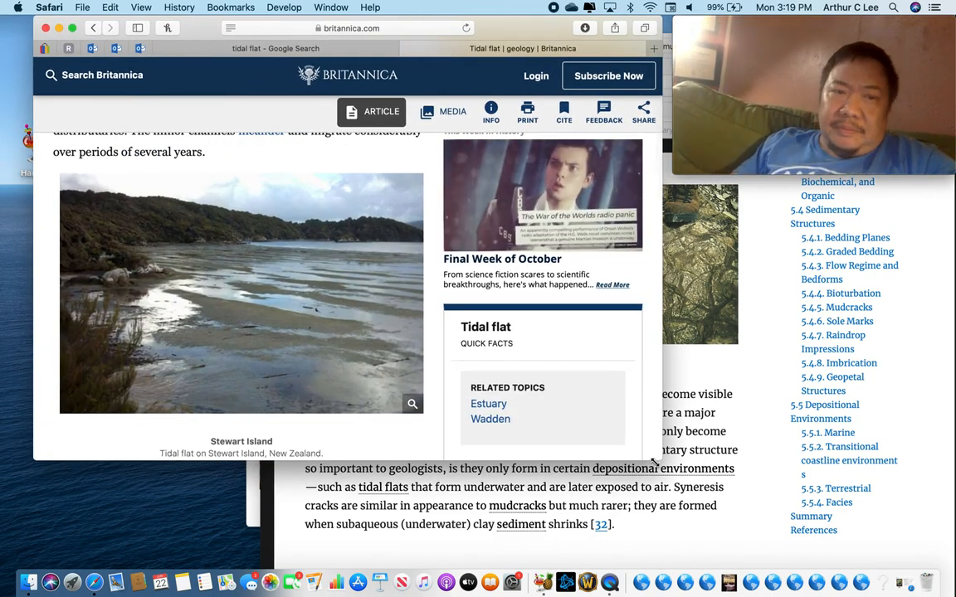
pyautogui.moveTo(249, 297)
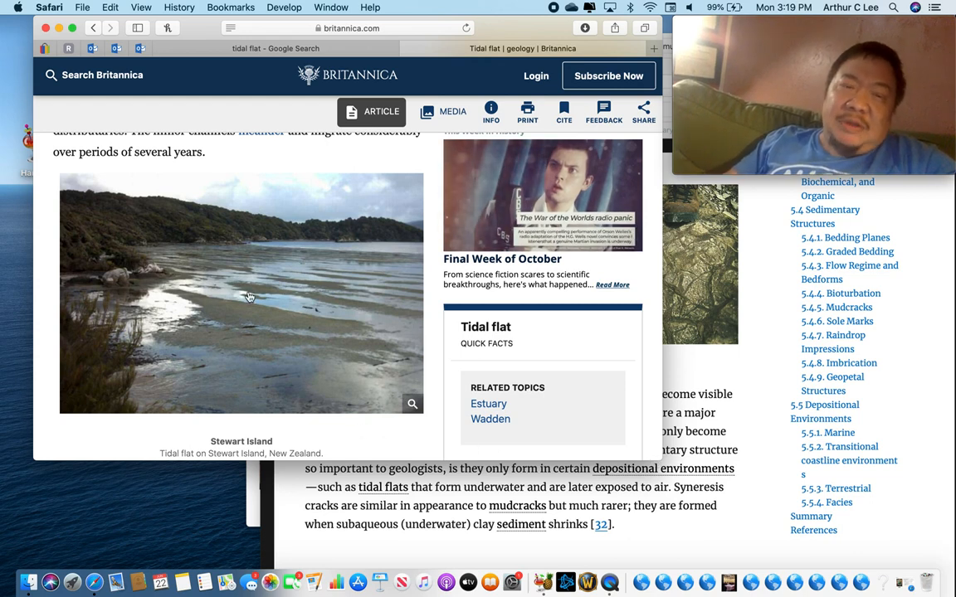
pyautogui.moveTo(269, 287)
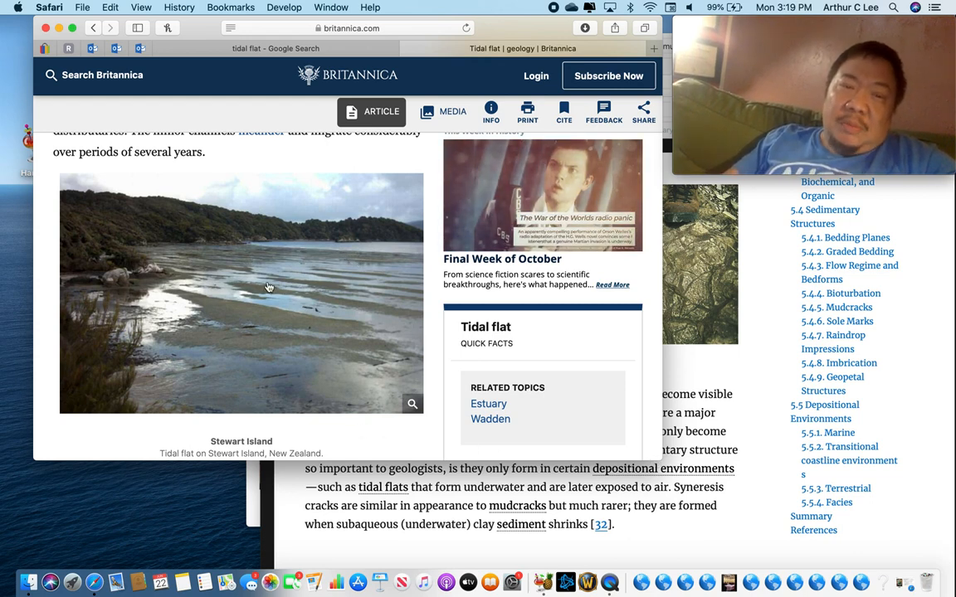
pyautogui.moveTo(342, 250)
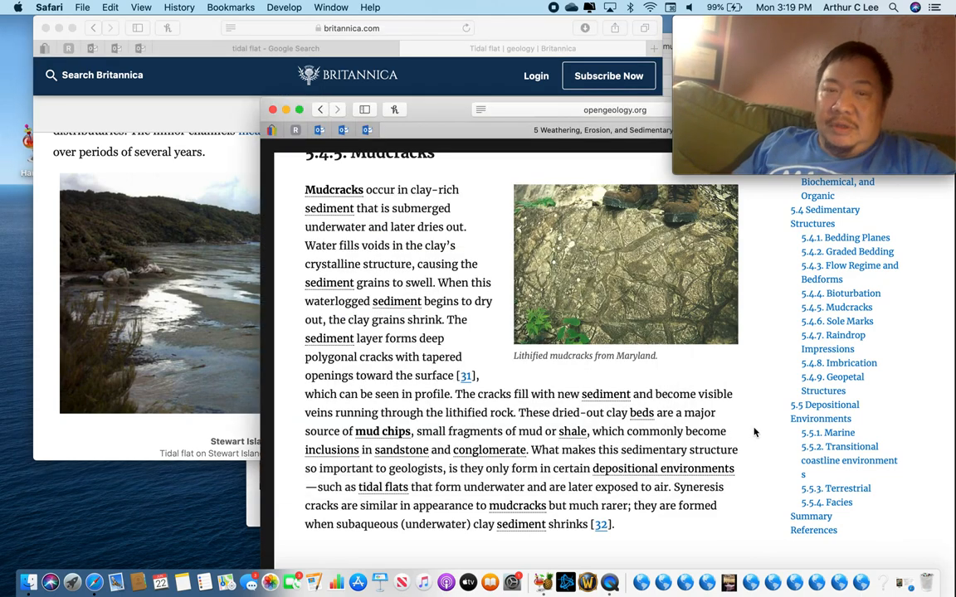
# Step: Move down through sole marks, raindrop impressions and imbrication to the cross bedding, ripples and fossils indicators
pyautogui.scroll(-3)
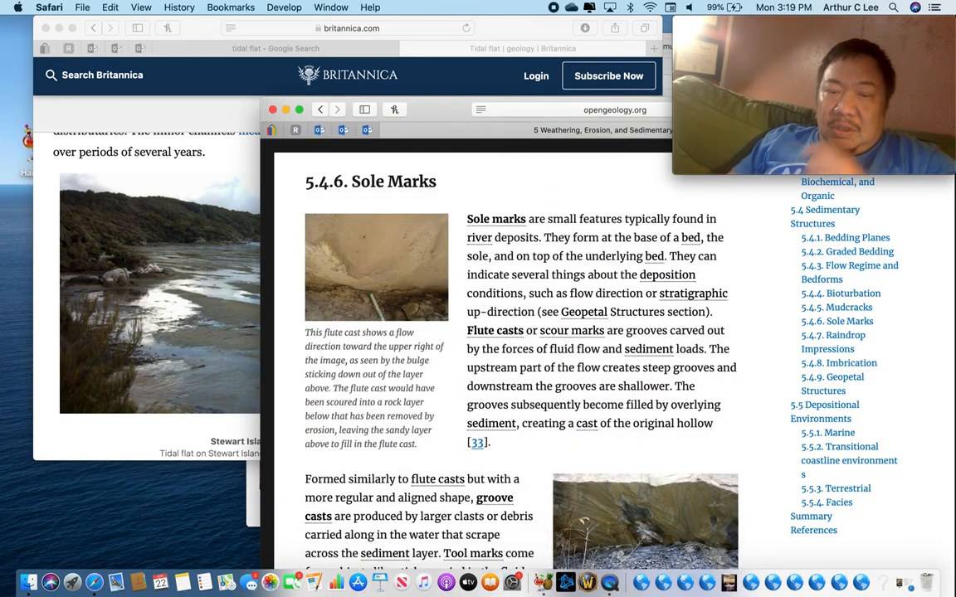
pyautogui.scroll(-3)
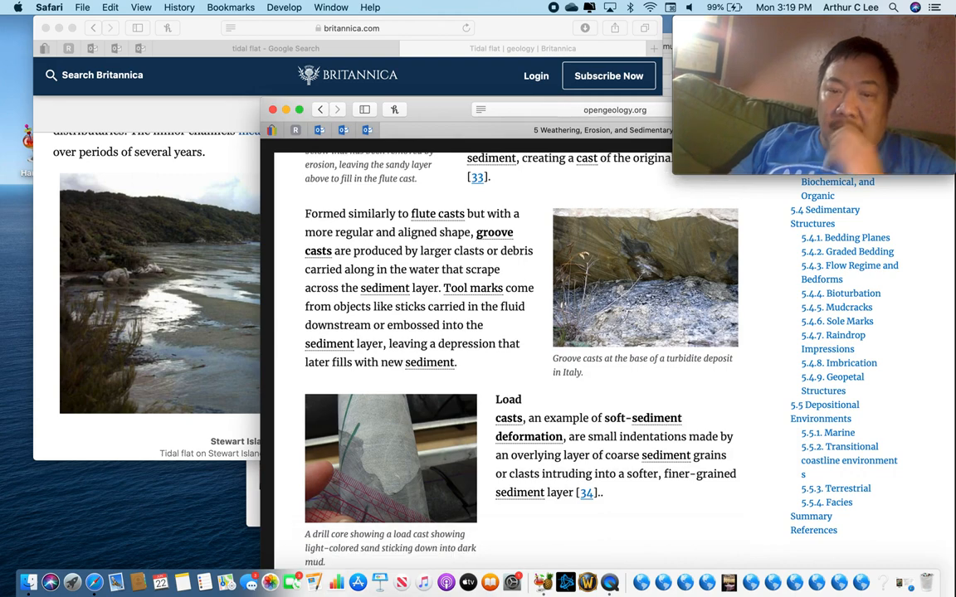
pyautogui.scroll(-3)
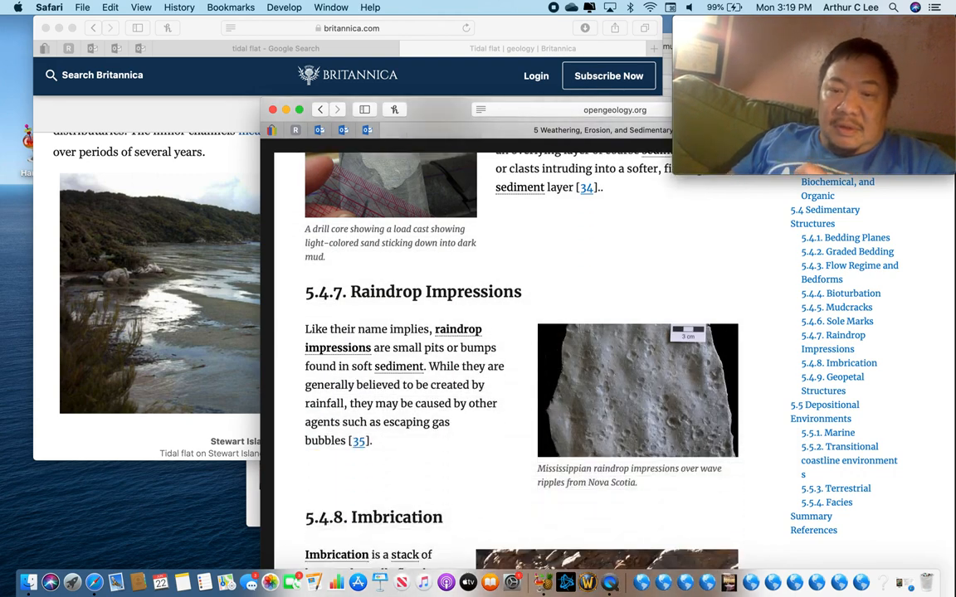
pyautogui.scroll(-3)
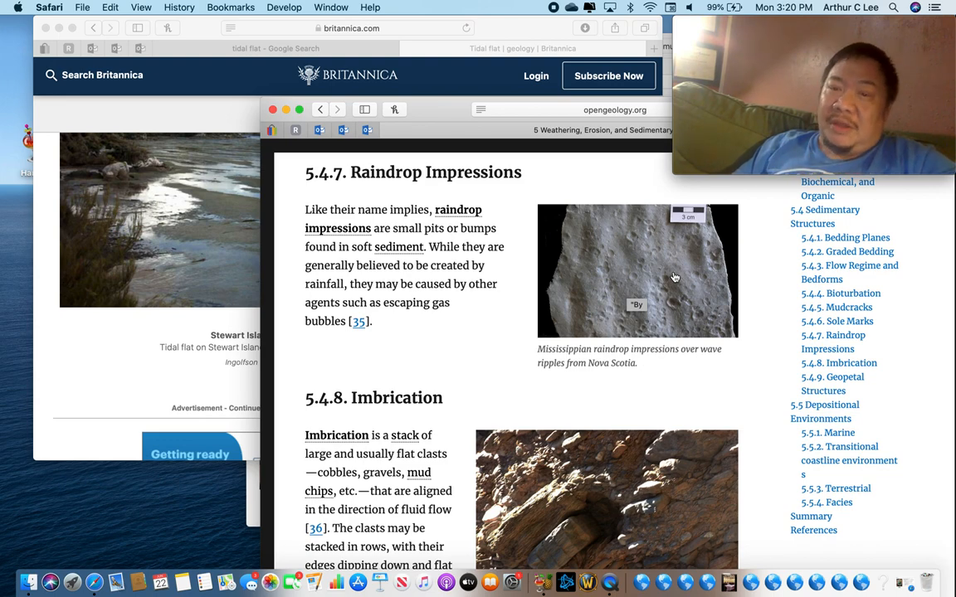
pyautogui.scroll(-3)
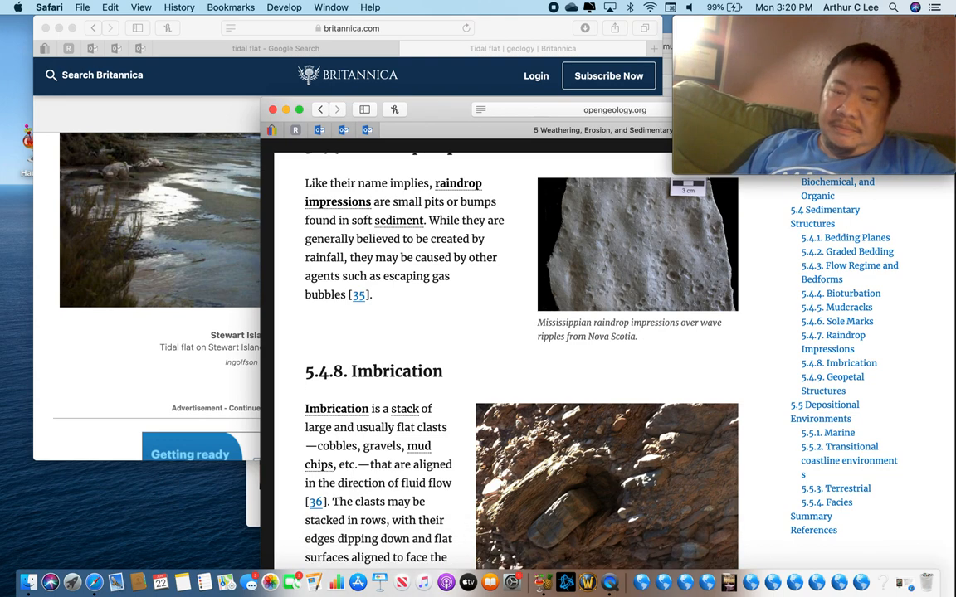
pyautogui.scroll(-3)
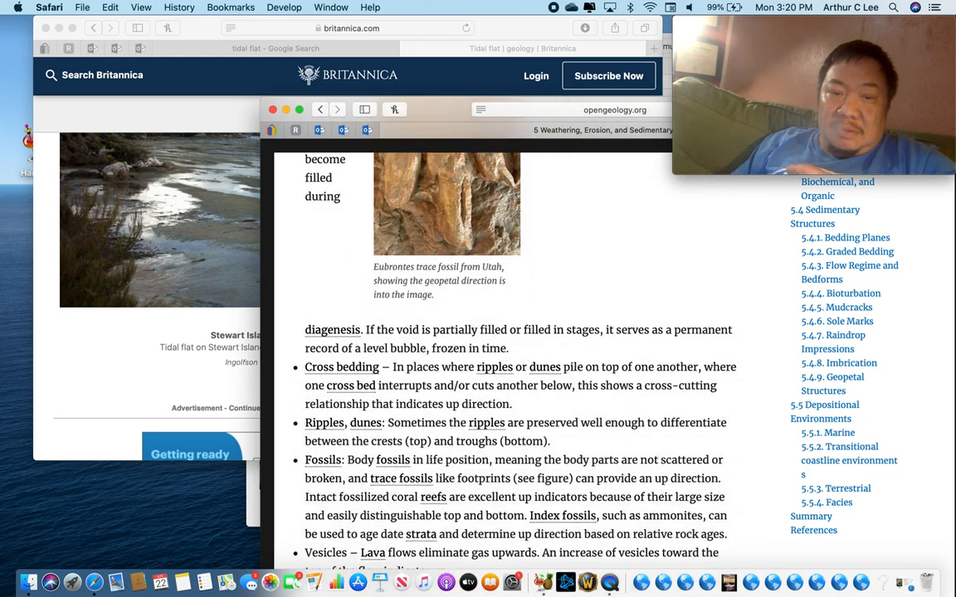
pyautogui.scroll(-3)
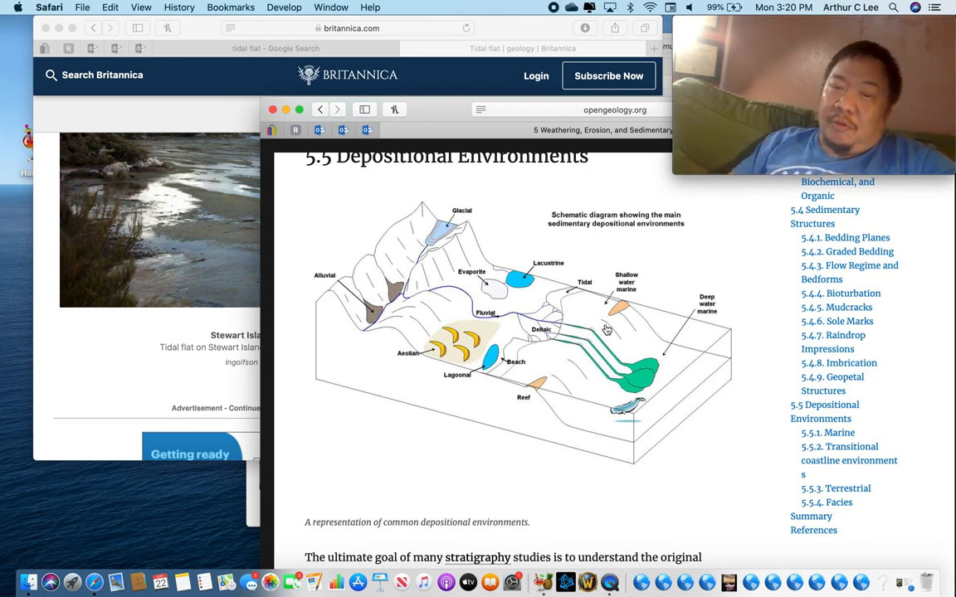
pyautogui.moveTo(521, 379)
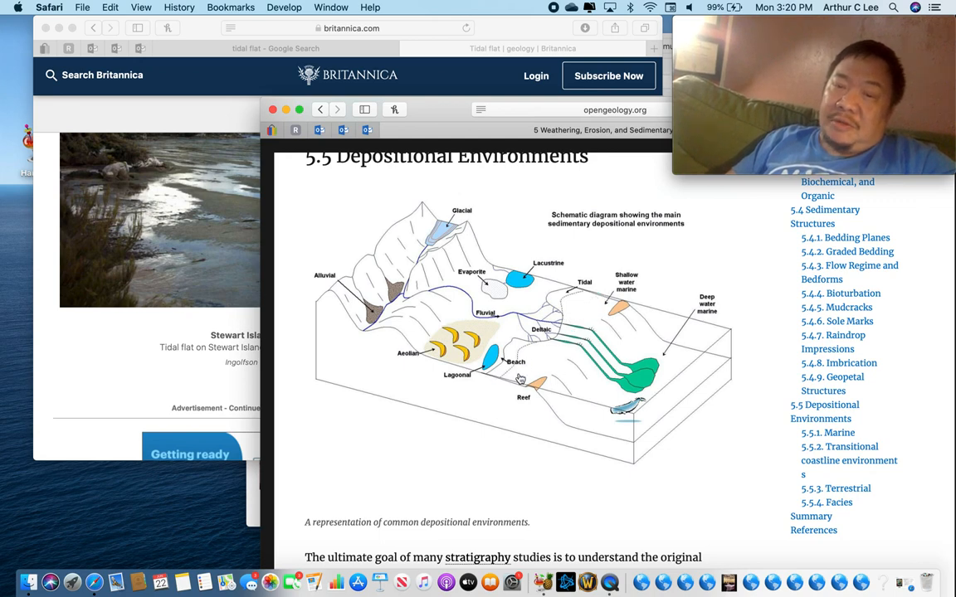
pyautogui.moveTo(612, 381)
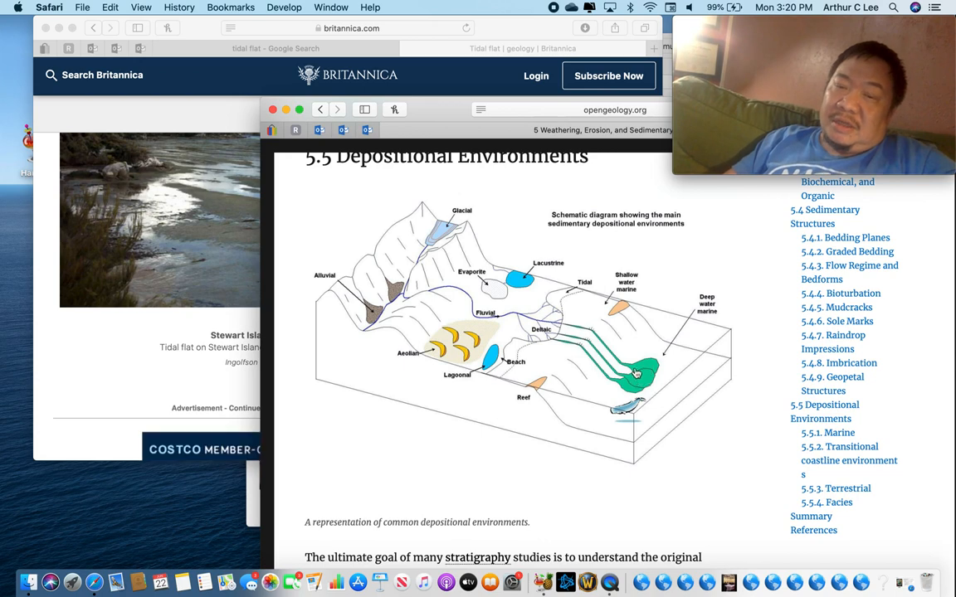
pyautogui.moveTo(539, 297)
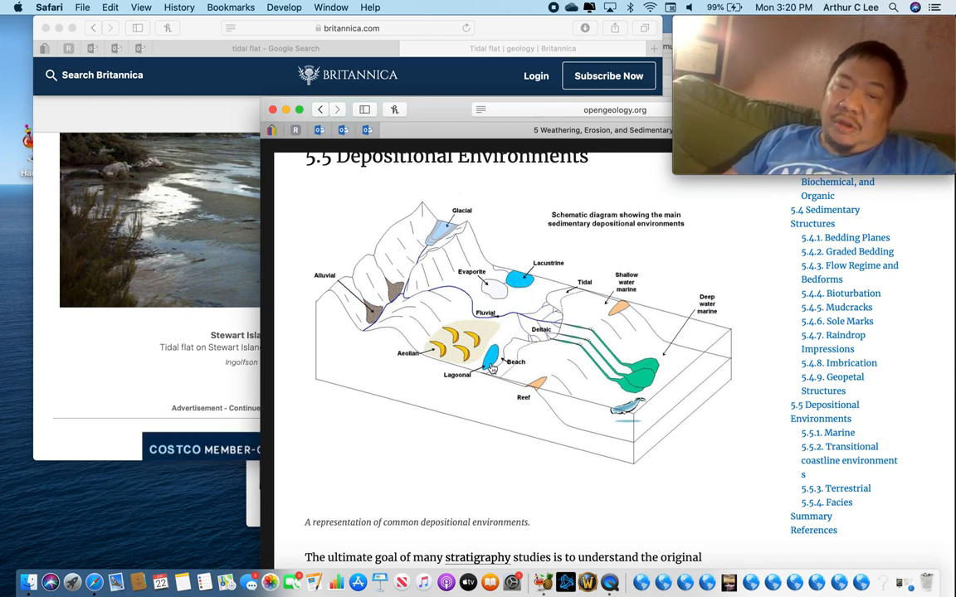
pyautogui.moveTo(546, 329)
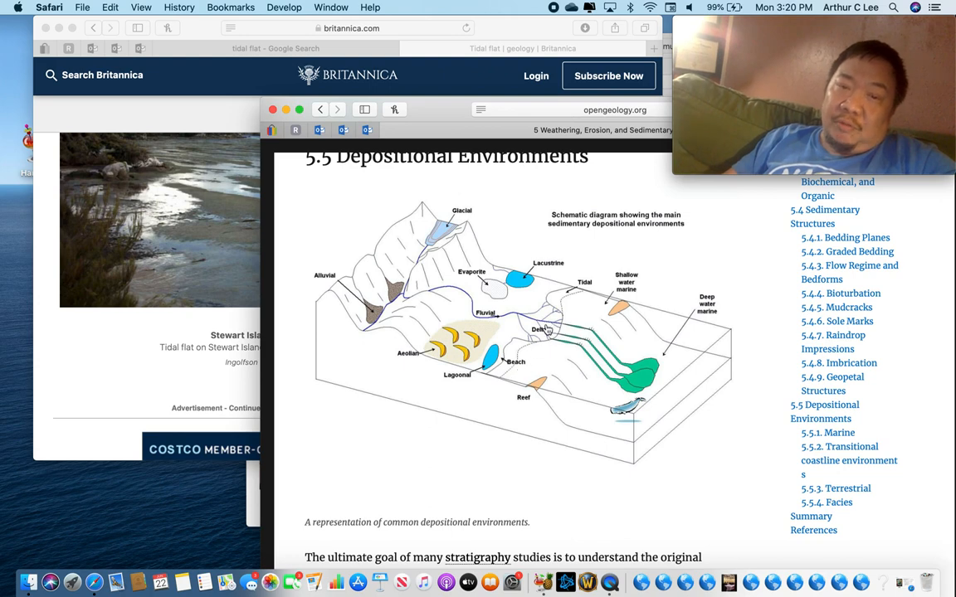
pyautogui.moveTo(477, 324)
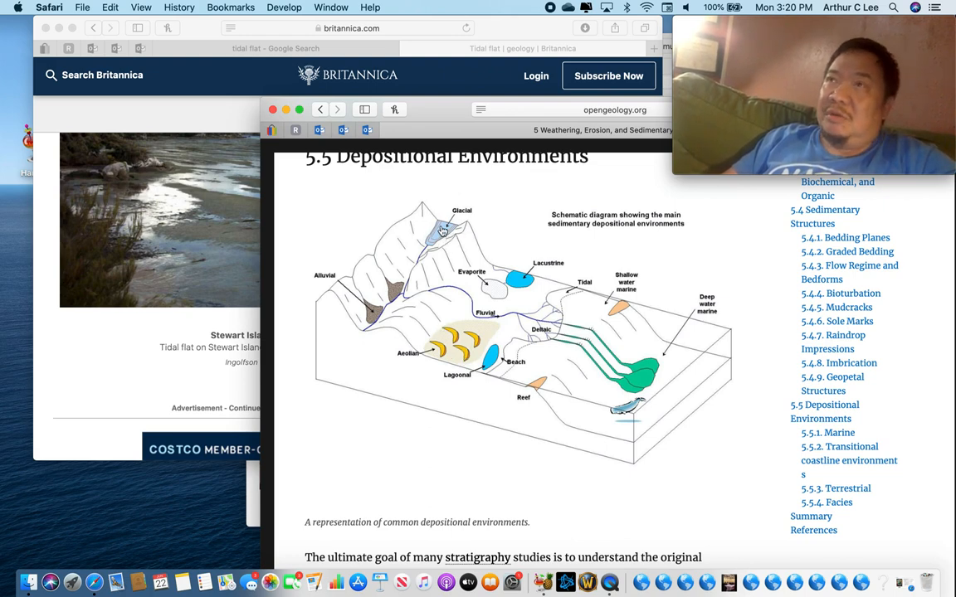
pyautogui.moveTo(395, 289)
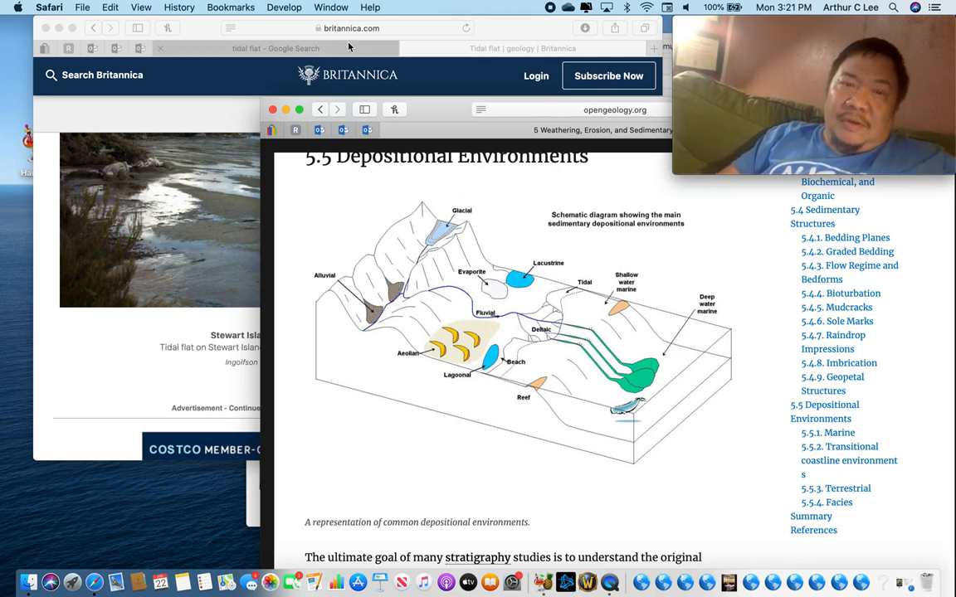
# Step: Bring the Britannica tidal flat article window back in front of the OpenGeology page
pyautogui.click(347, 26)
pyautogui.write('google.com/images')
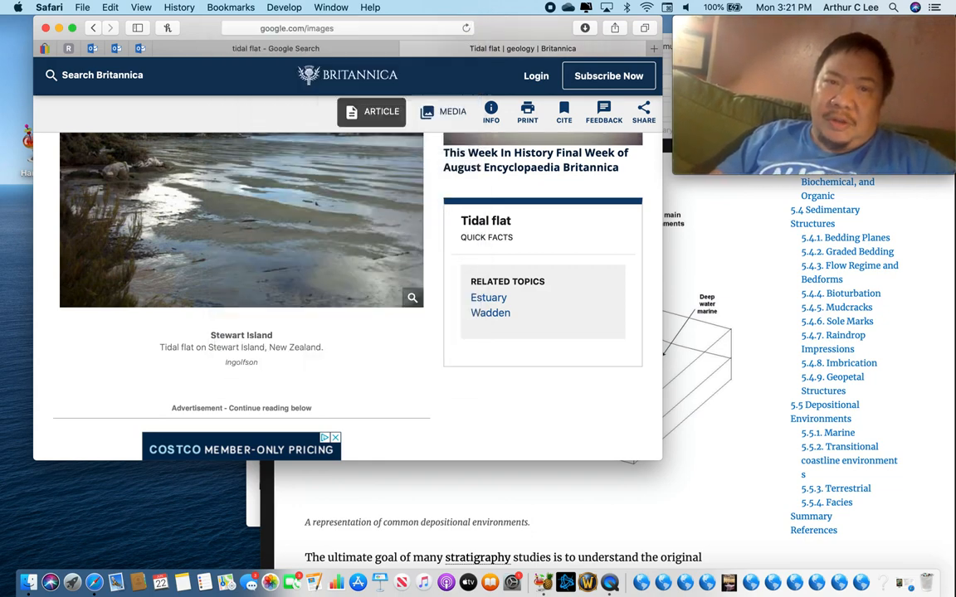
# Step: Search Google Images for 'alluvial fan' and preview the Oregon image, then the Geography Education alluvial fans image
pyautogui.write('all')
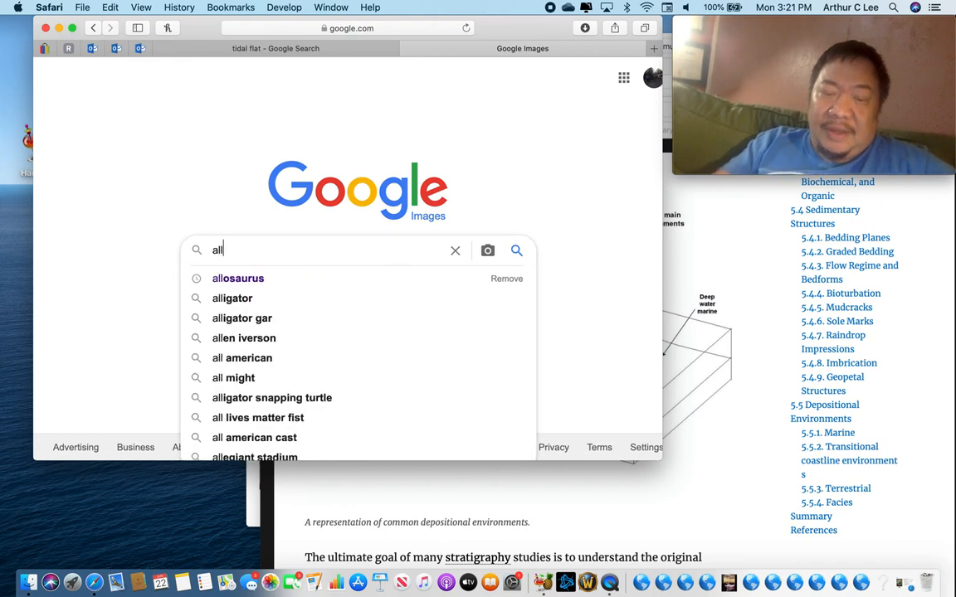
pyautogui.write('alluvial fans')
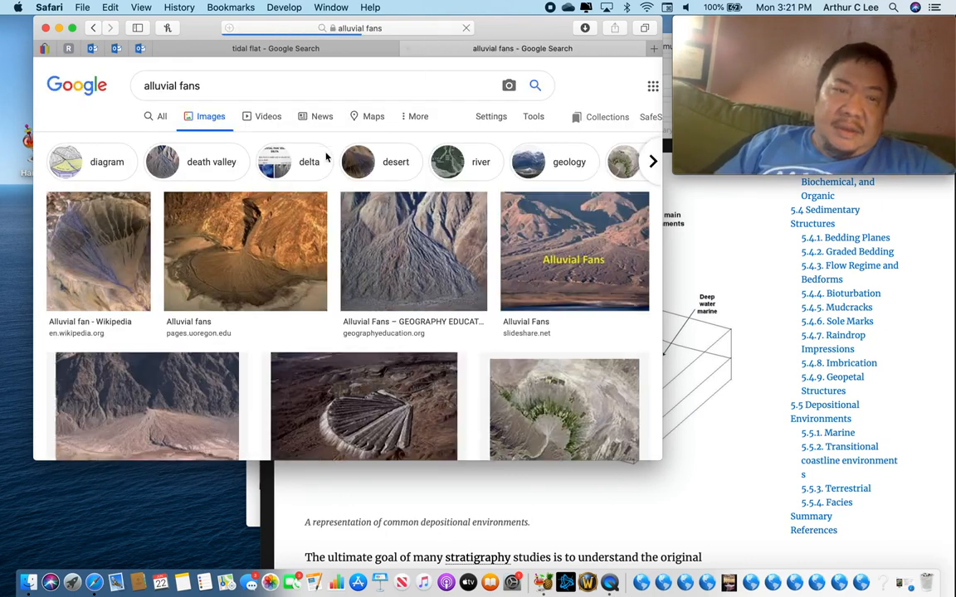
pyautogui.click(246, 253)
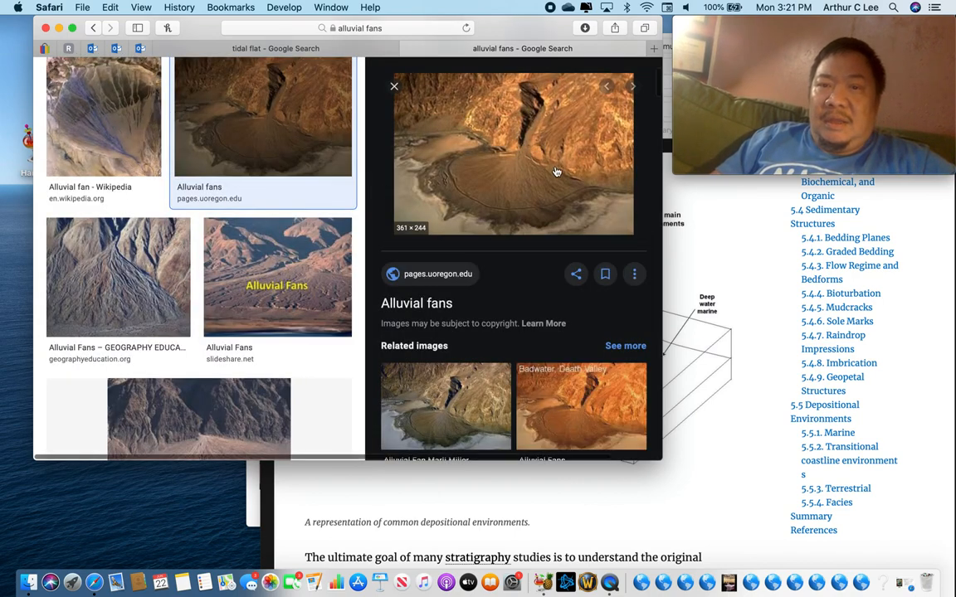
pyautogui.moveTo(578, 186)
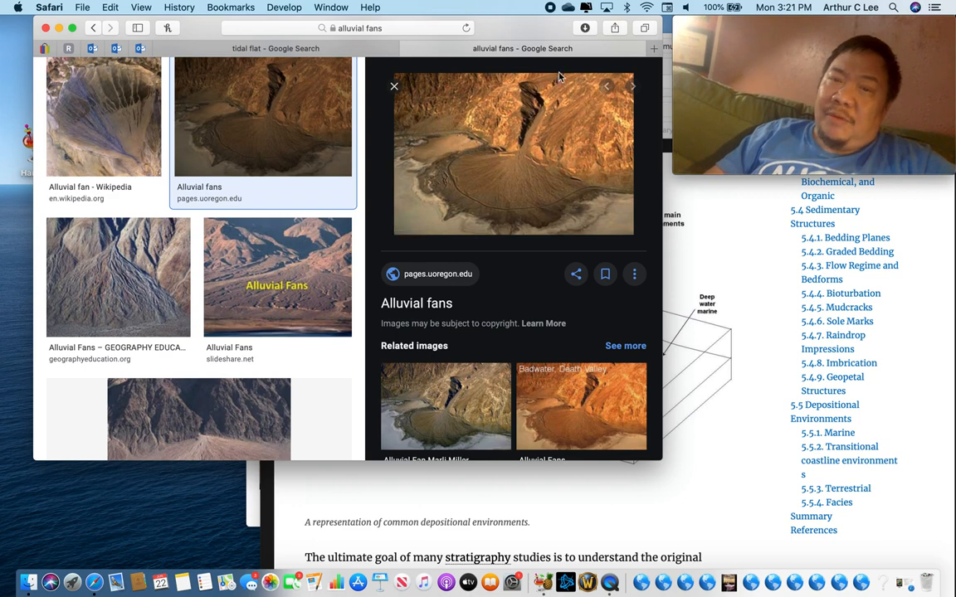
pyautogui.moveTo(540, 148)
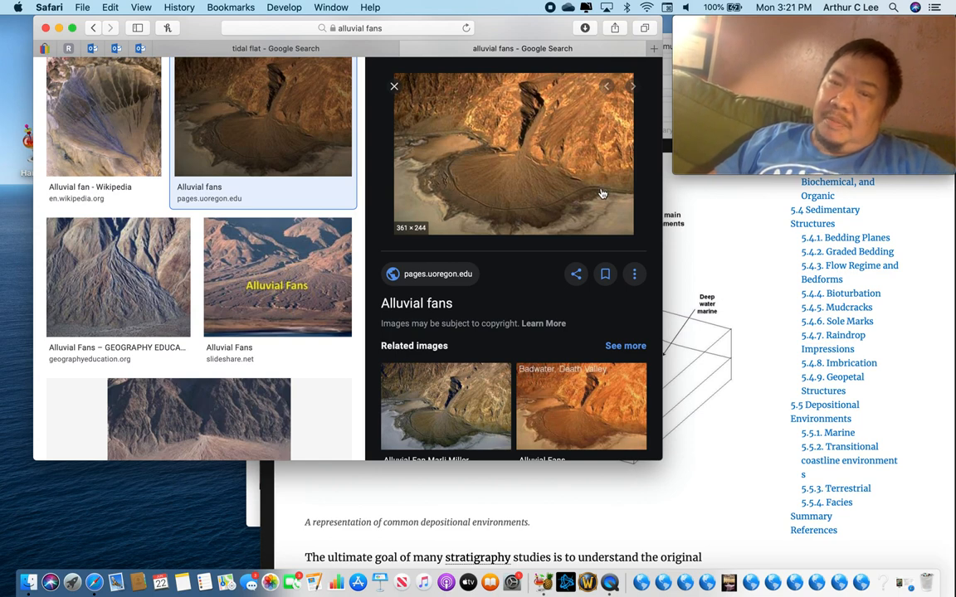
pyautogui.moveTo(477, 162)
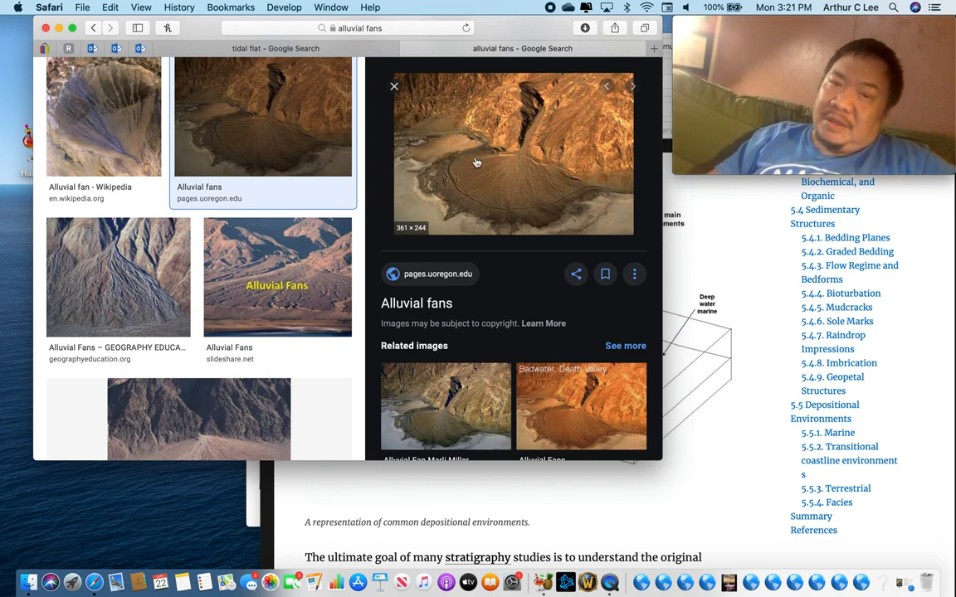
pyautogui.moveTo(509, 224)
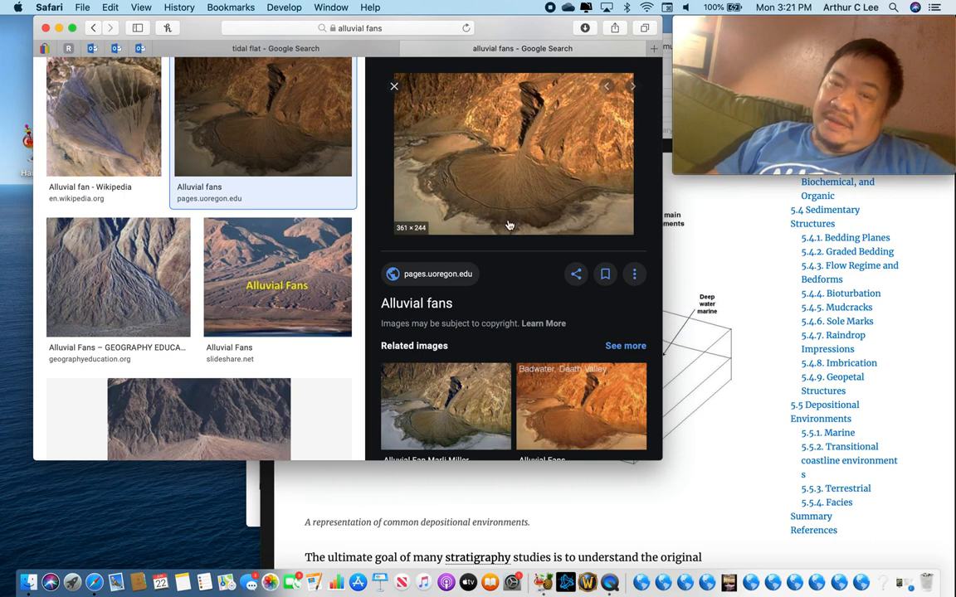
pyautogui.moveTo(576, 199)
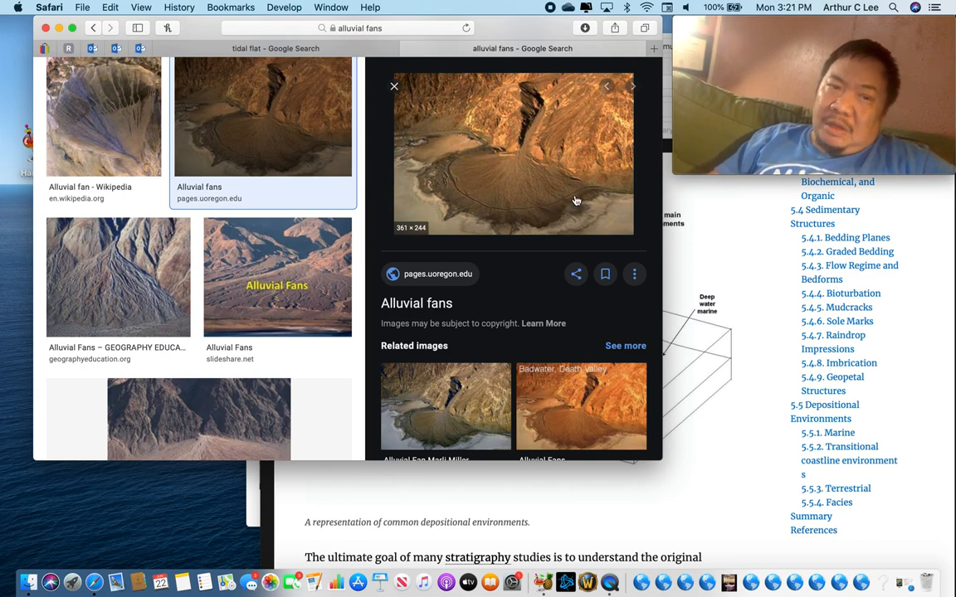
pyautogui.moveTo(518, 166)
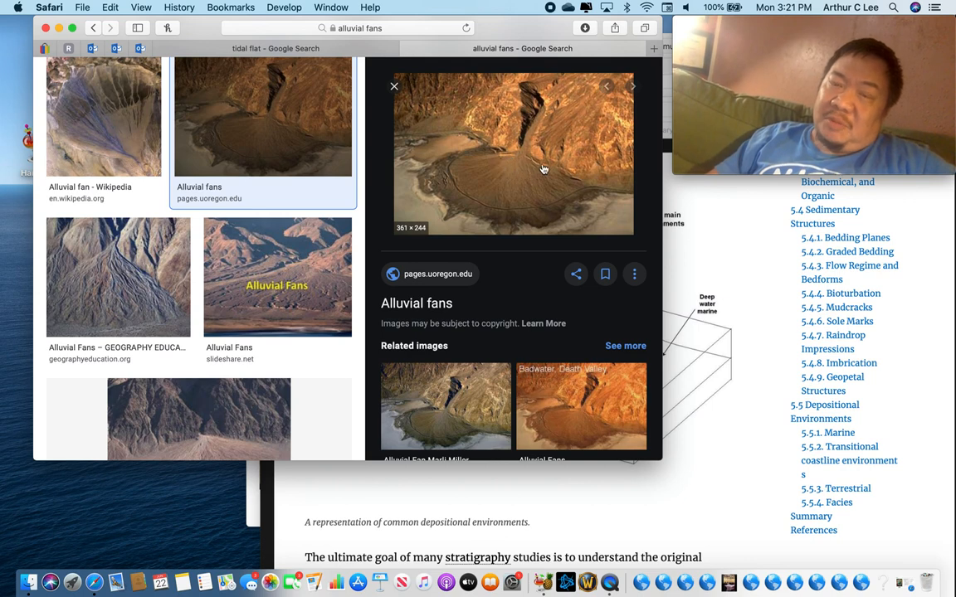
pyautogui.moveTo(473, 215)
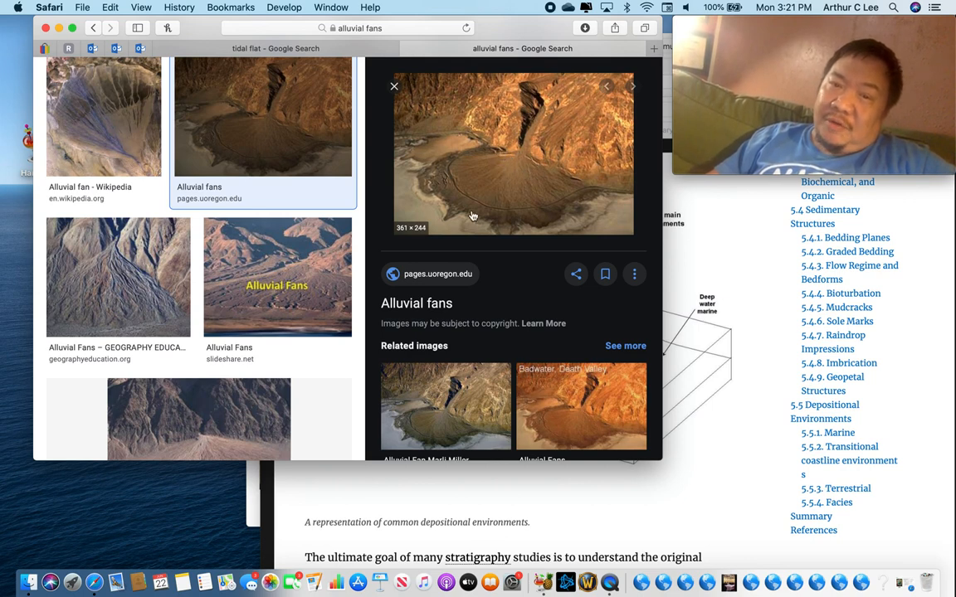
pyautogui.moveTo(452, 176)
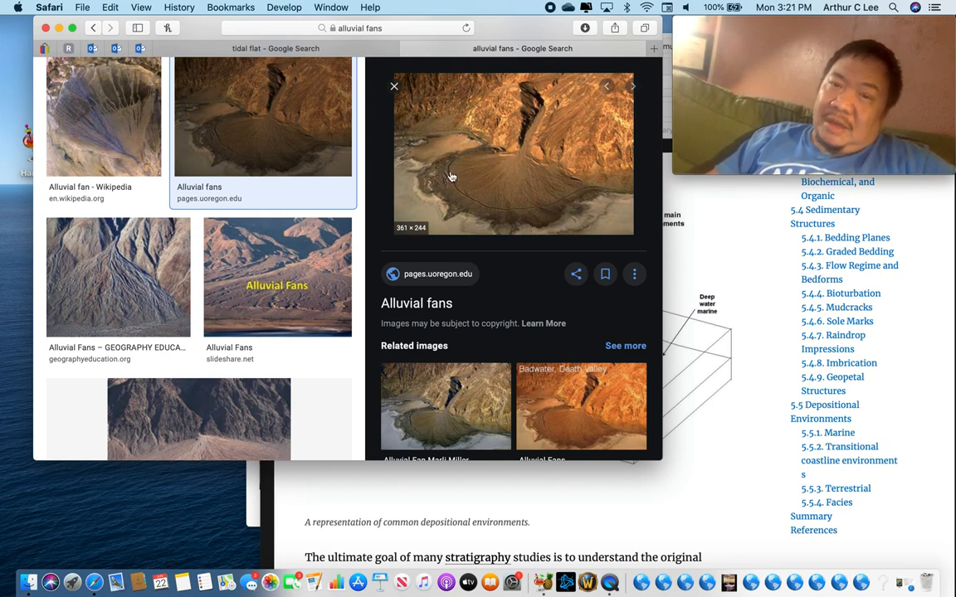
pyautogui.moveTo(541, 176)
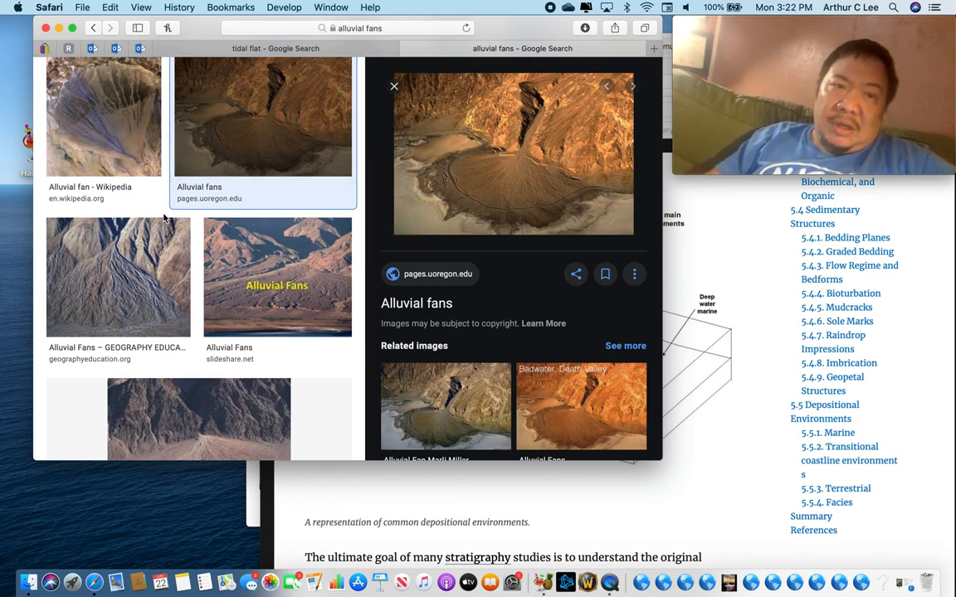
pyautogui.click(117, 275)
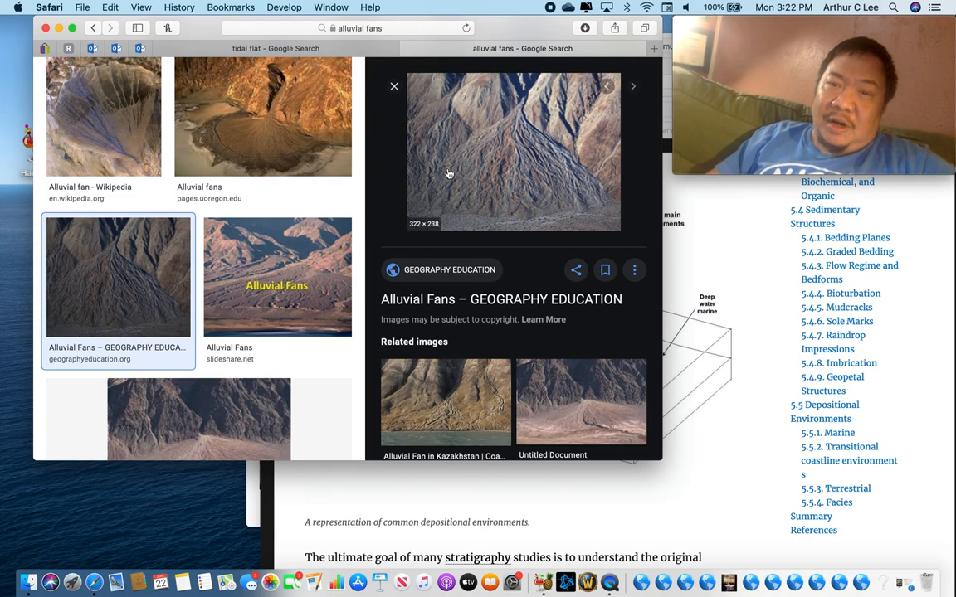
pyautogui.moveTo(606, 196)
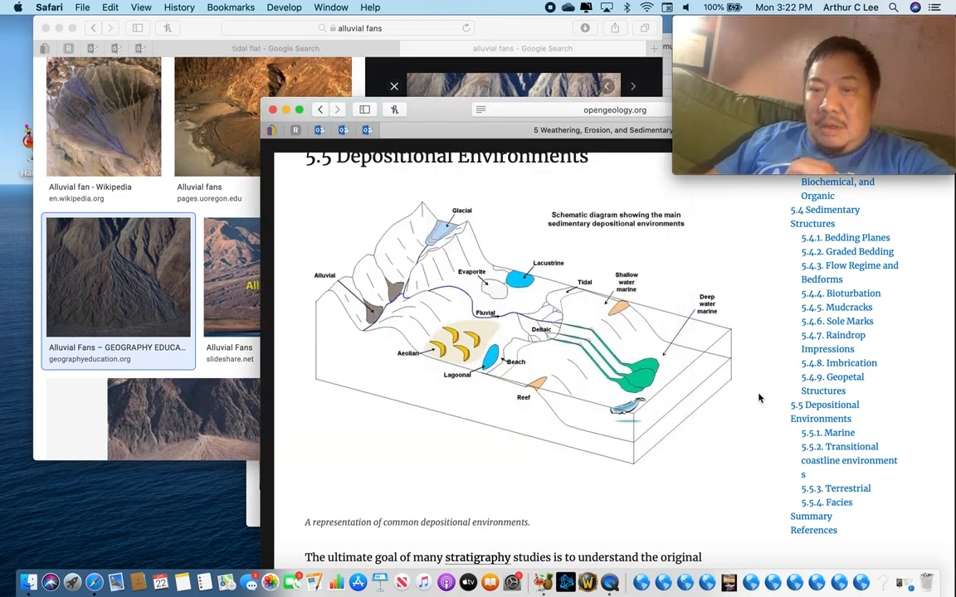
# Step: Move down through the depositional environments table to the Abyssal heading and its sediment thickness map
pyautogui.scroll(-3)
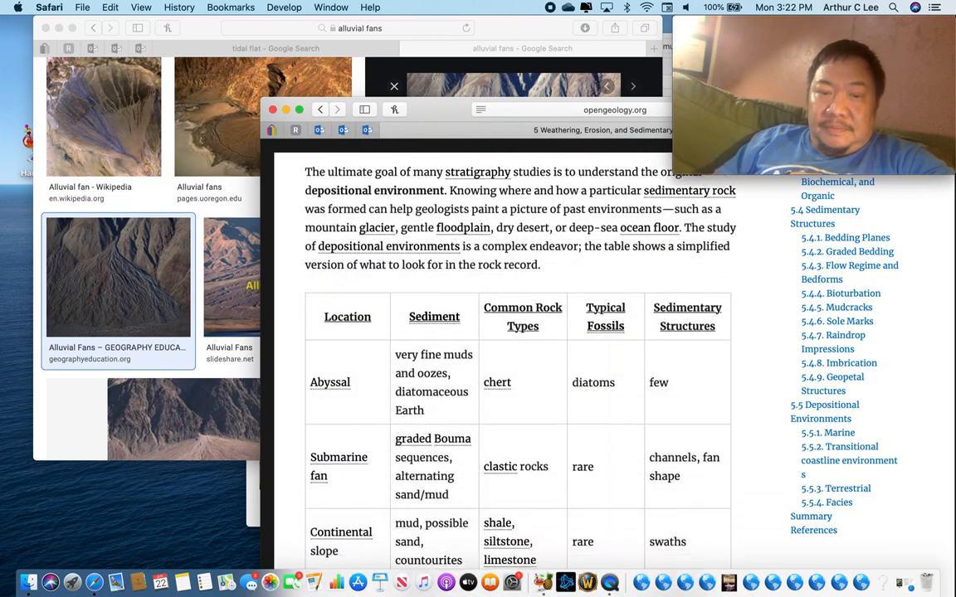
pyautogui.scroll(-3)
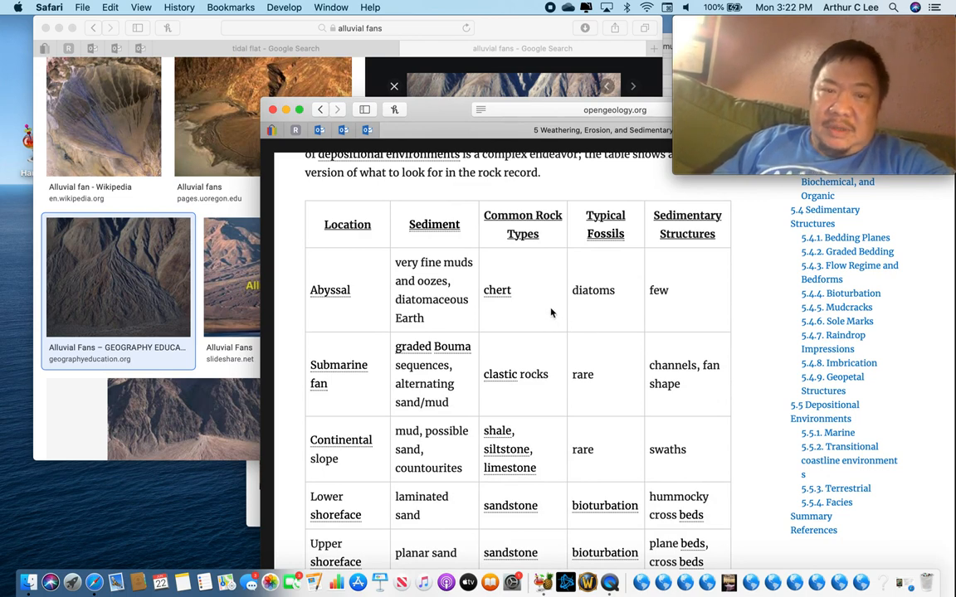
pyautogui.moveTo(518, 297)
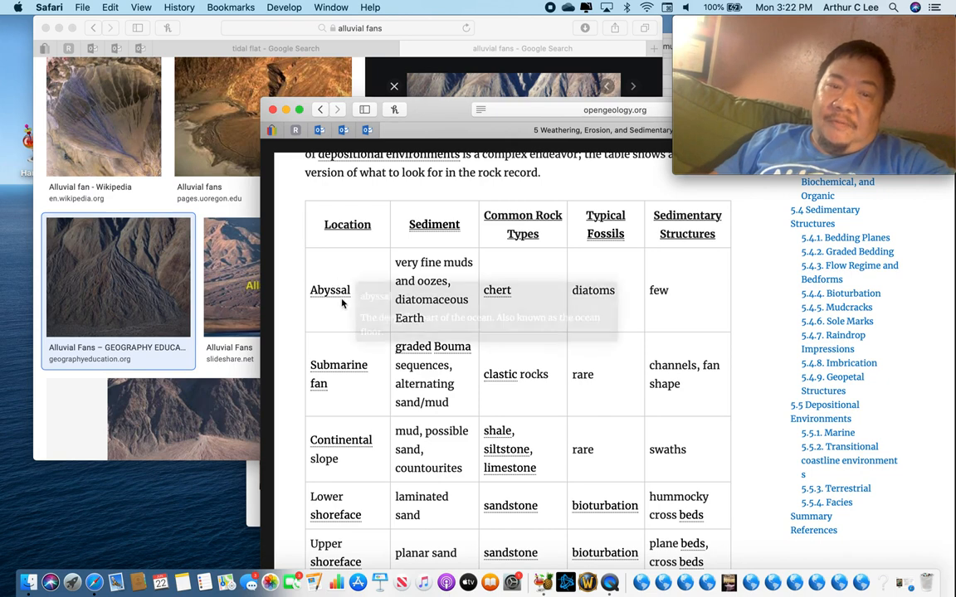
pyautogui.moveTo(357, 297)
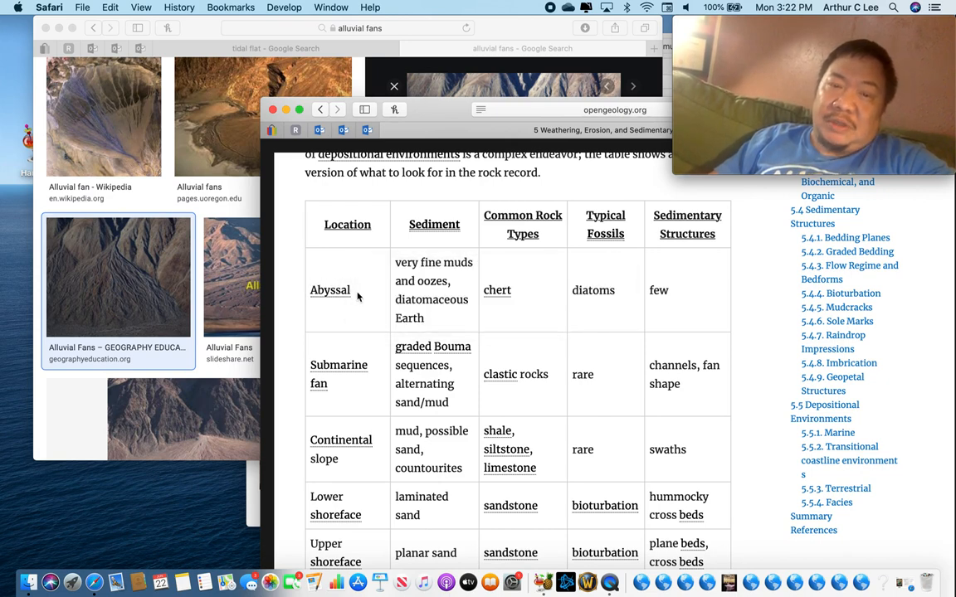
pyautogui.moveTo(328, 291)
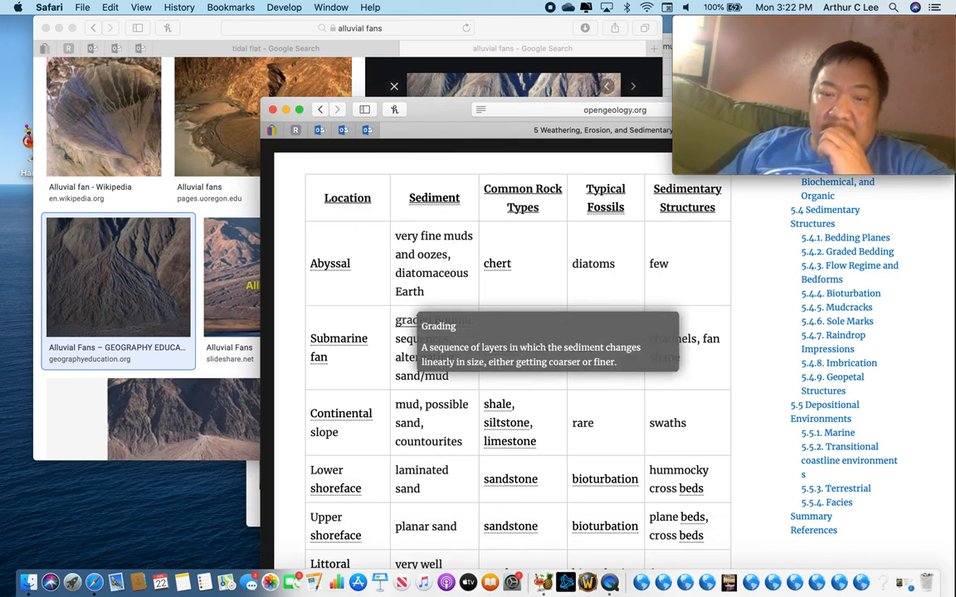
pyautogui.scroll(-3)
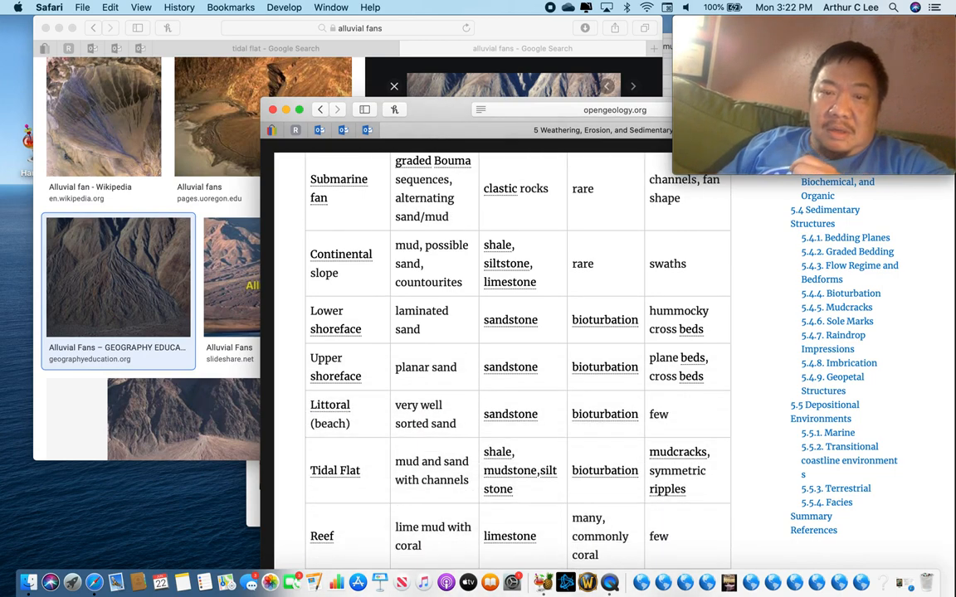
pyautogui.scroll(-3)
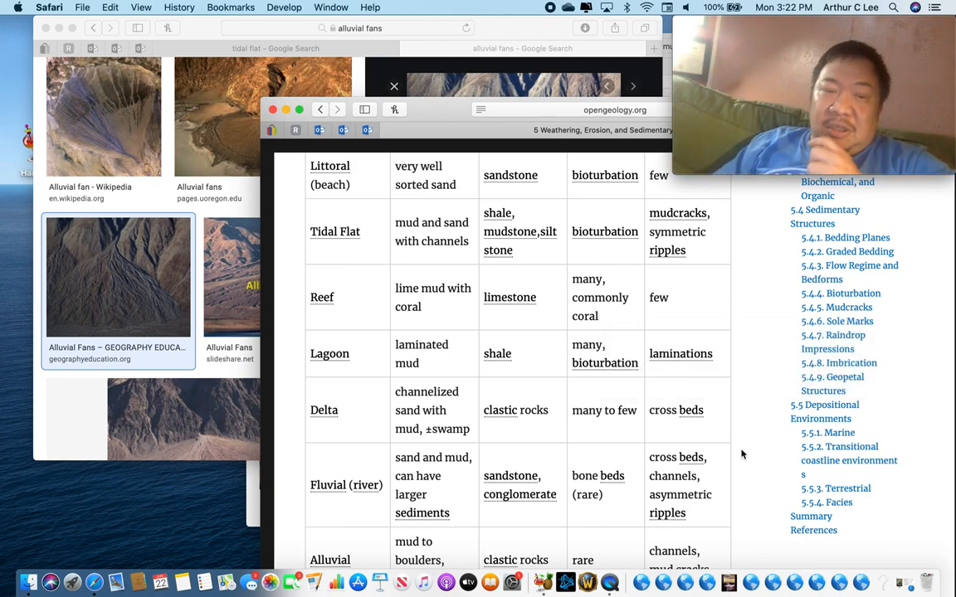
pyautogui.scroll(-3)
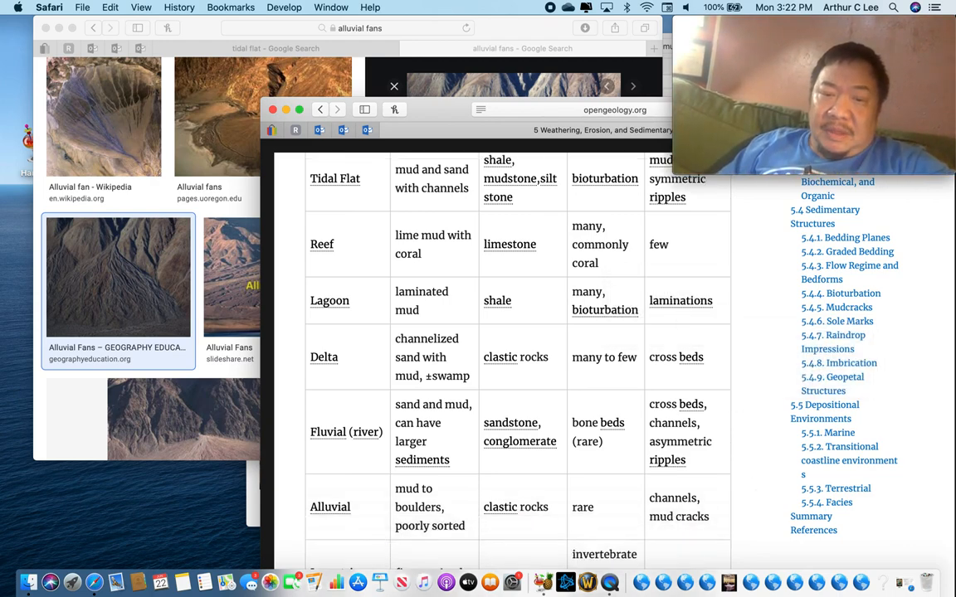
pyautogui.scroll(-3)
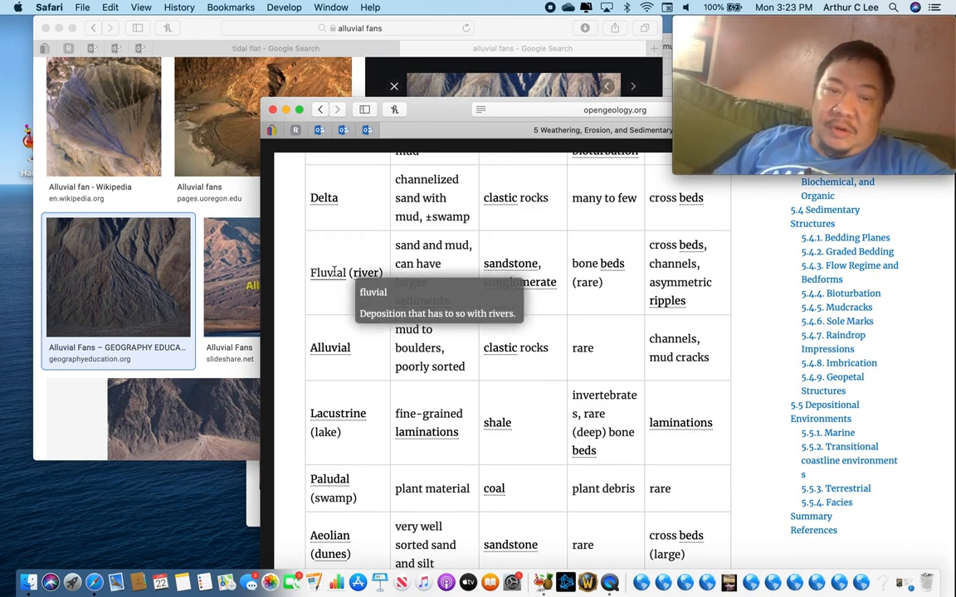
pyautogui.moveTo(535, 498)
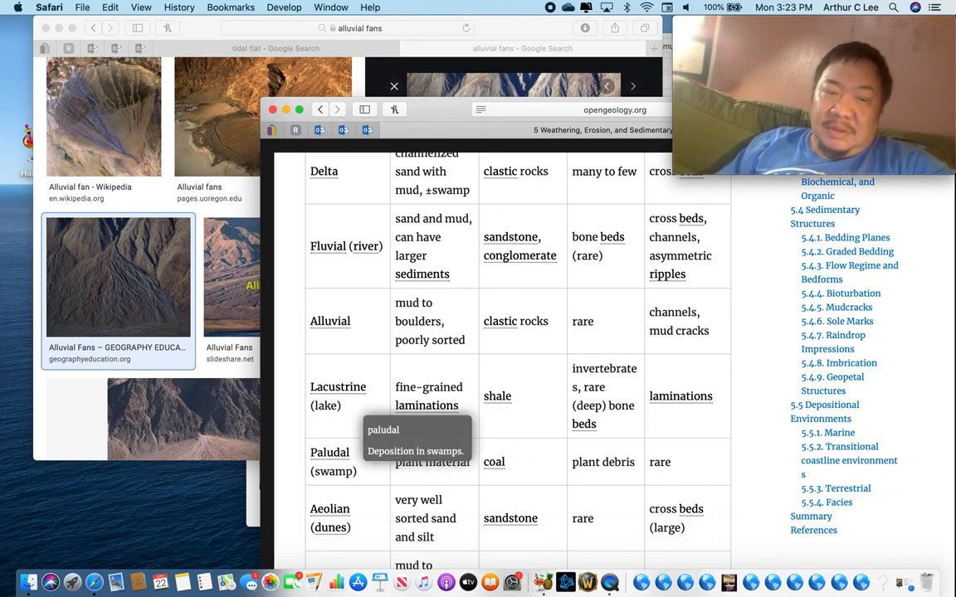
pyautogui.scroll(-3)
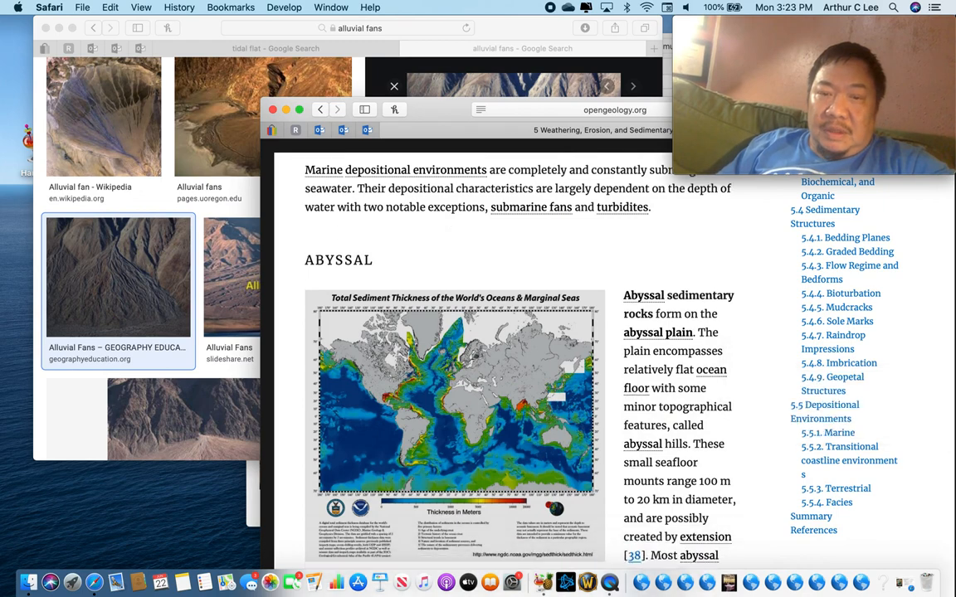
pyautogui.scroll(-3)
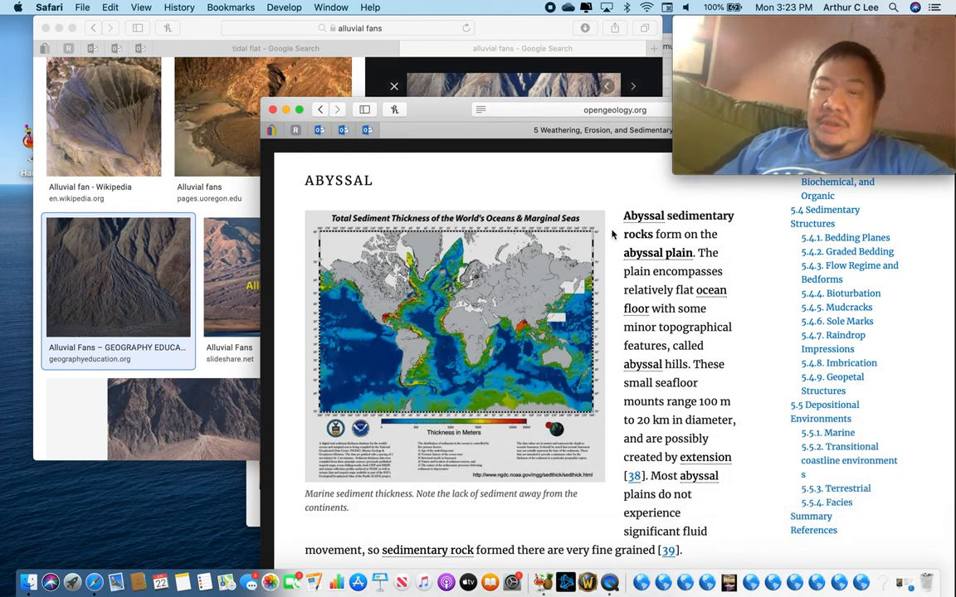
pyautogui.moveTo(667, 276)
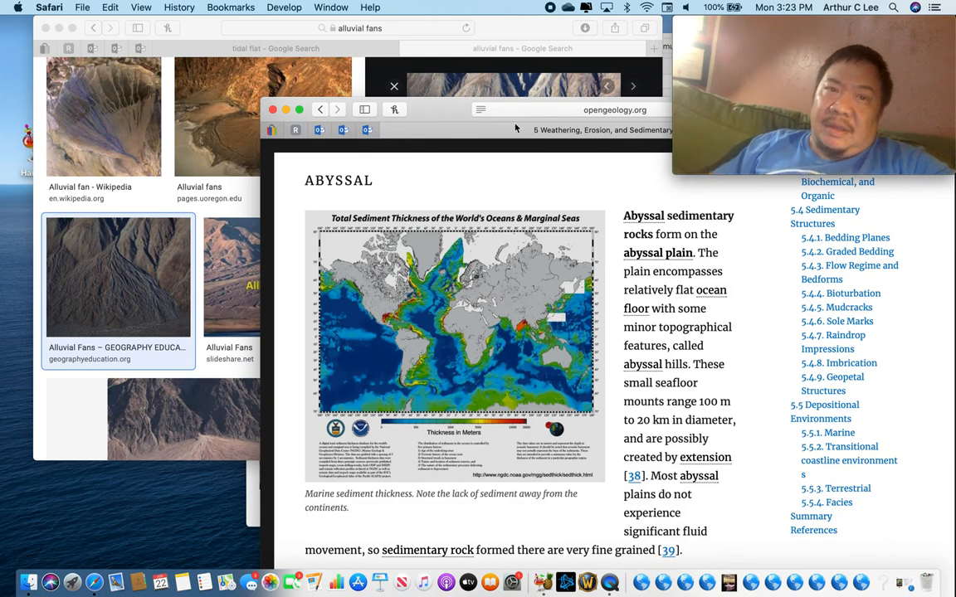
# Step: Go to google.com, search images for diatoms and enlarge the circular Seaweed.ie diatom collage
pyautogui.click(347, 26)
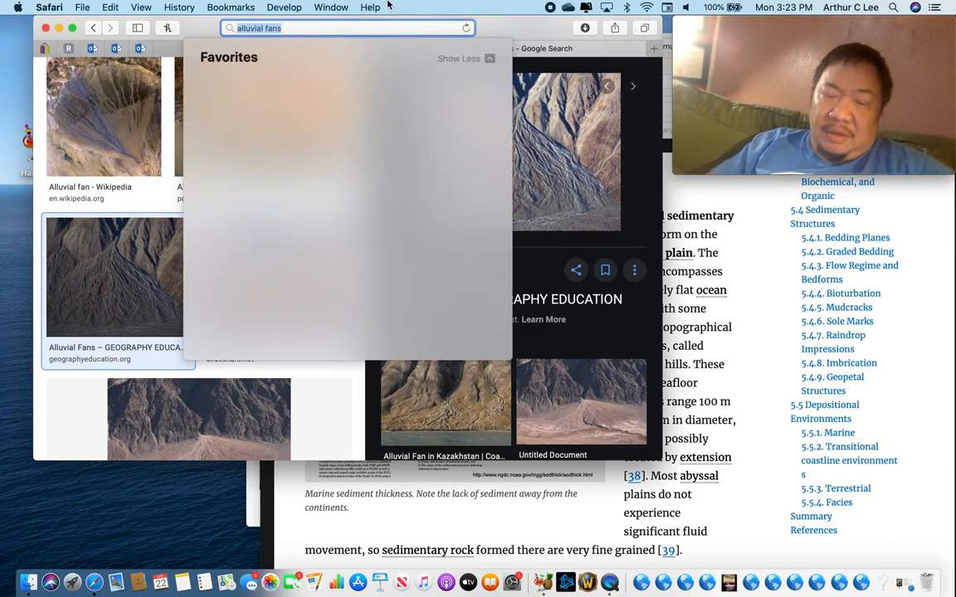
pyautogui.write('google.com/')
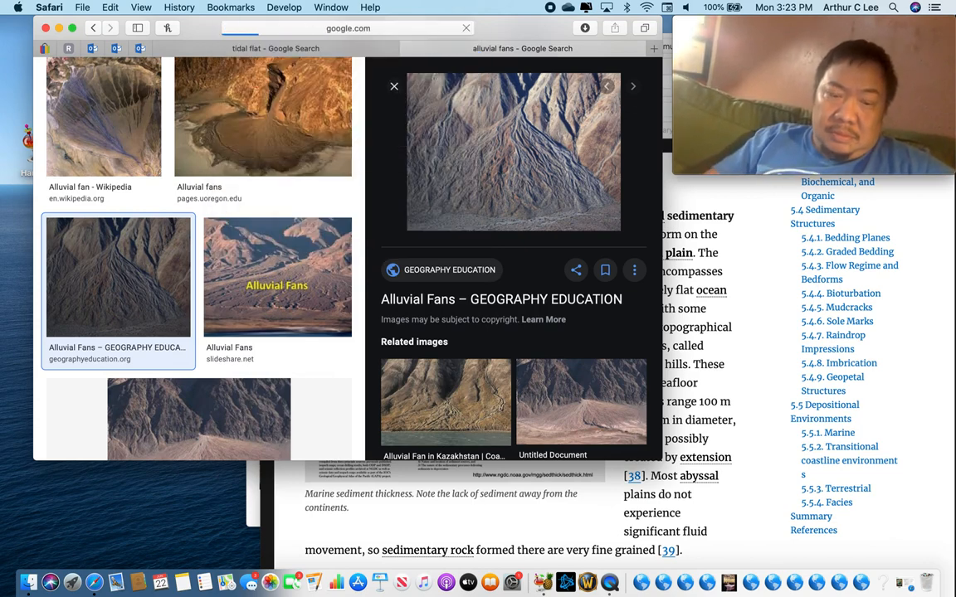
pyautogui.write('diat')
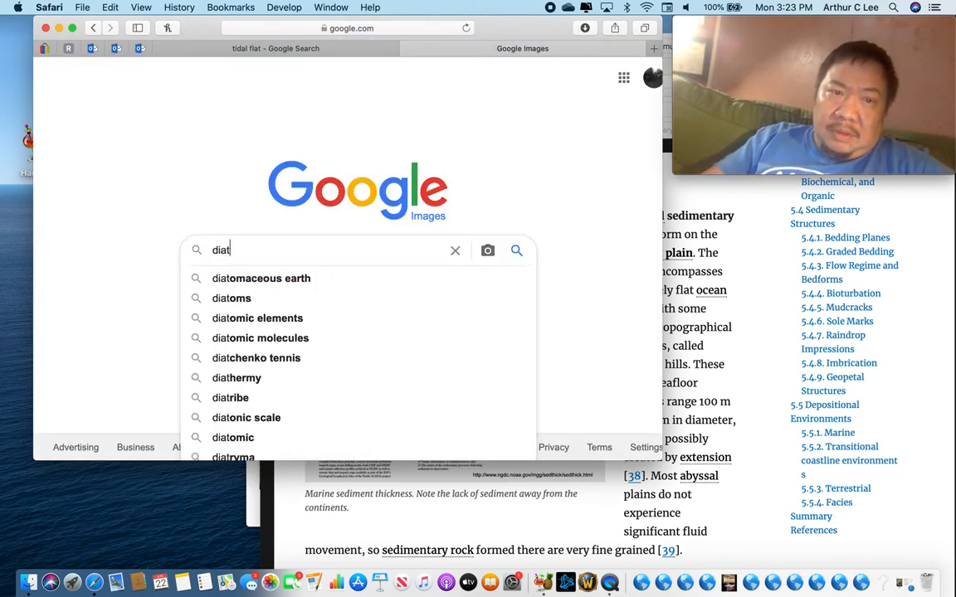
pyautogui.click(233, 298)
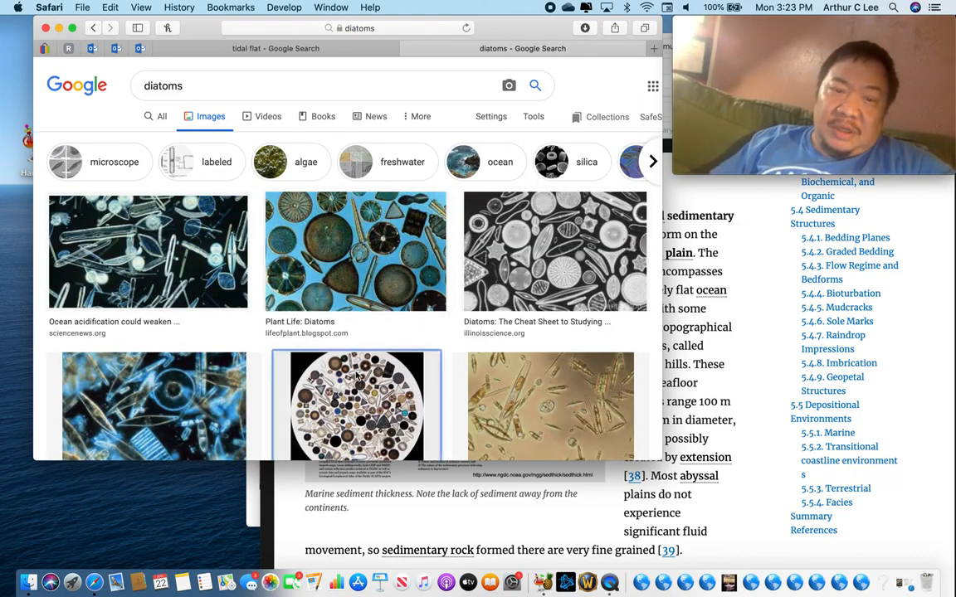
pyautogui.click(356, 406)
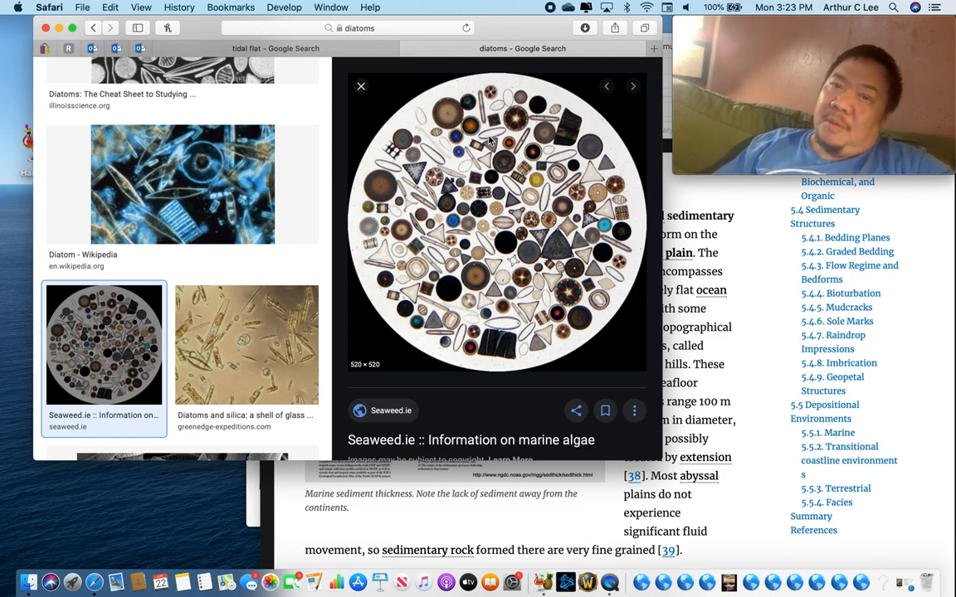
pyautogui.moveTo(571, 245)
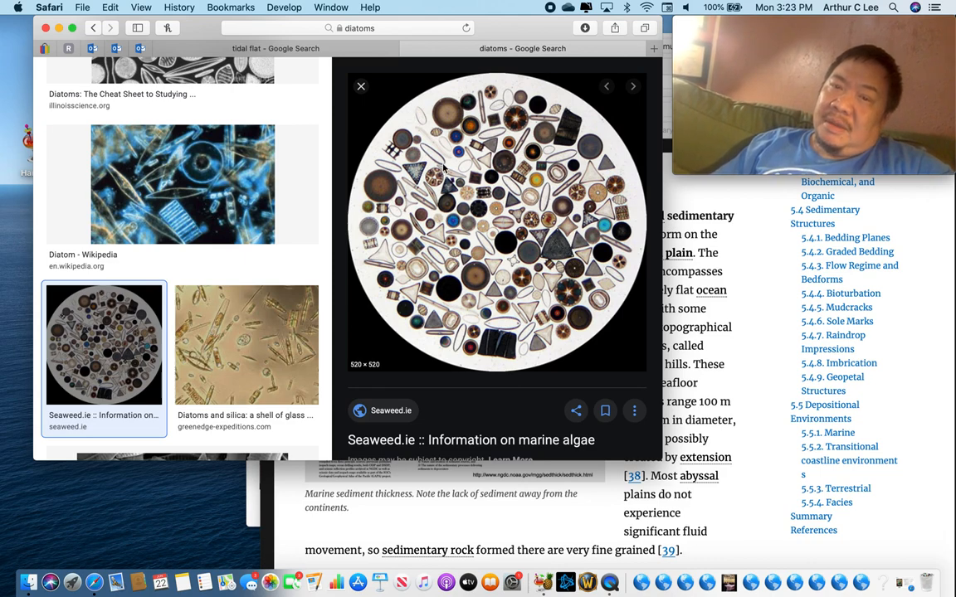
pyautogui.moveTo(458, 229)
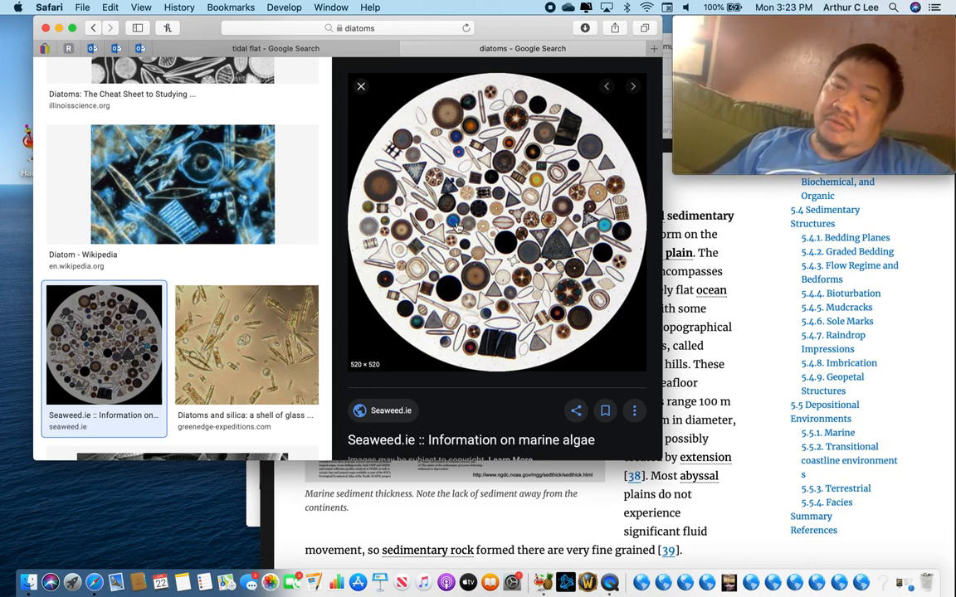
pyautogui.moveTo(495, 302)
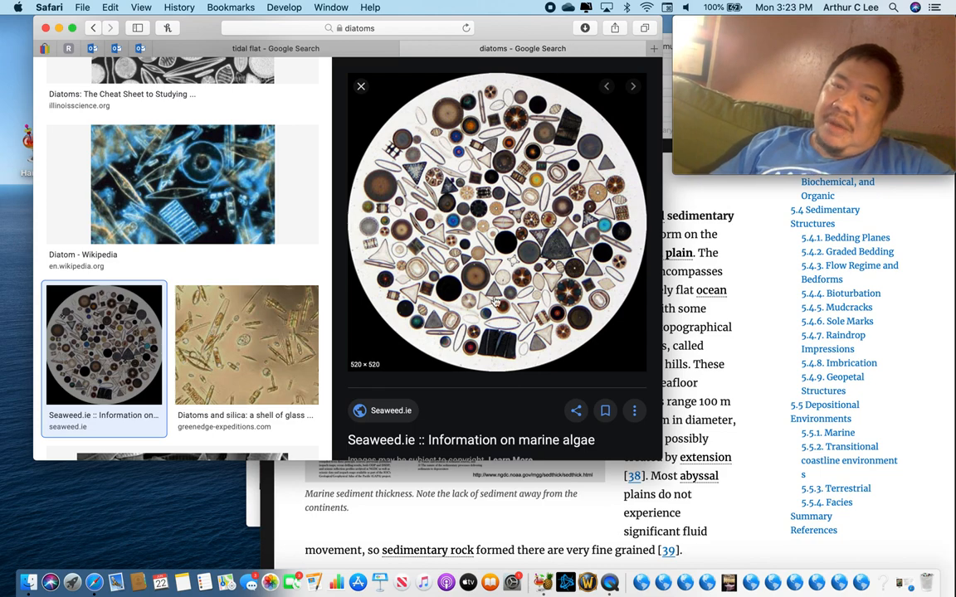
pyautogui.moveTo(451, 116)
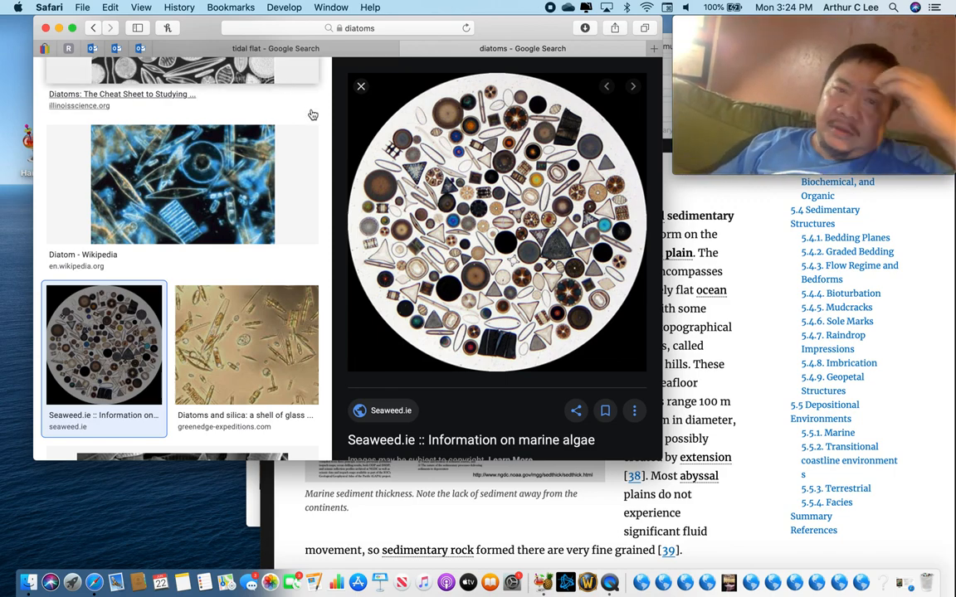
pyautogui.scroll(-3)
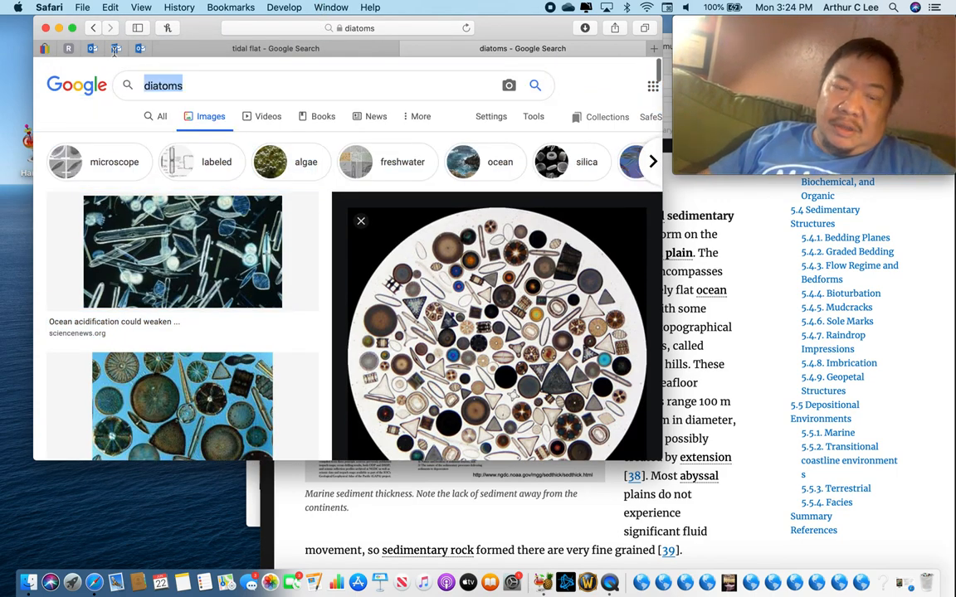
# Step: Search Google Images for radiolarians, bringing up the USGS Radiolarians (10 Species) image
pyautogui.write('radiolari')
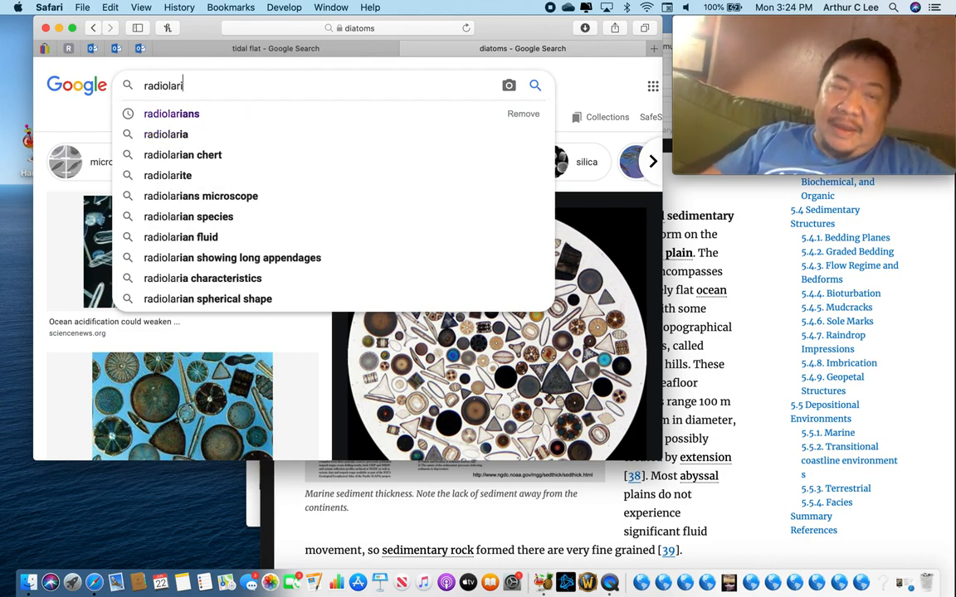
pyautogui.click(171, 113)
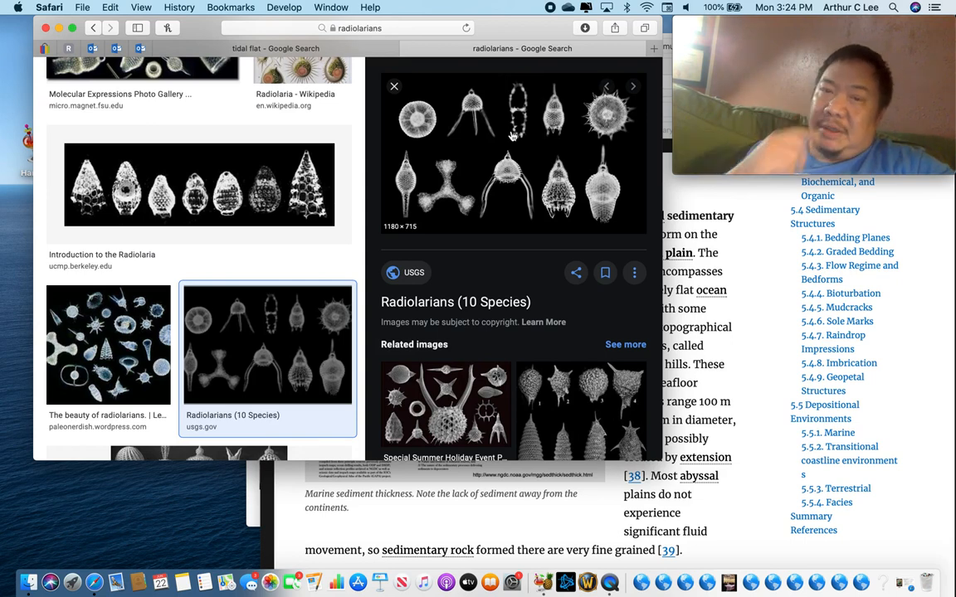
pyautogui.moveTo(514, 156)
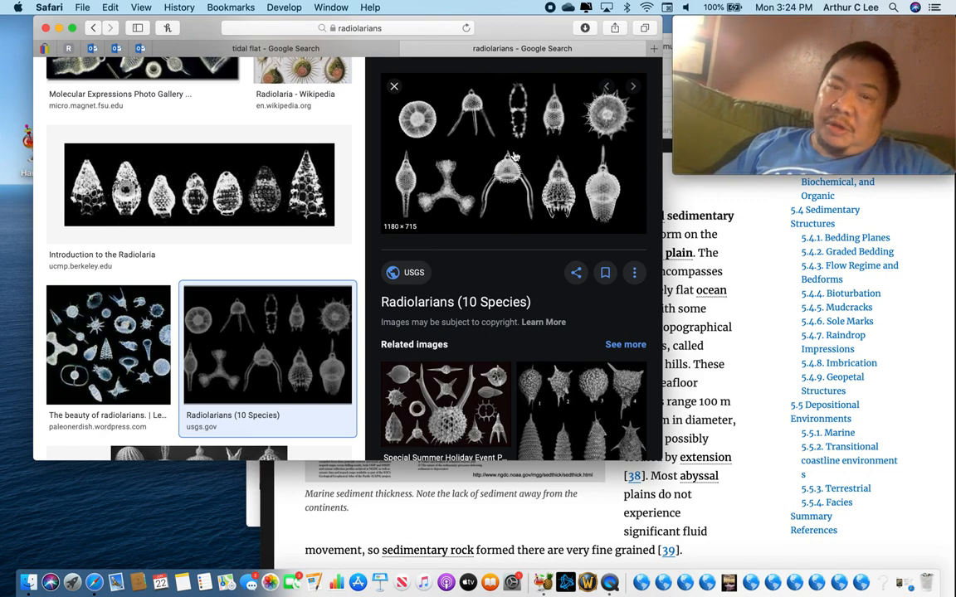
pyautogui.moveTo(604, 188)
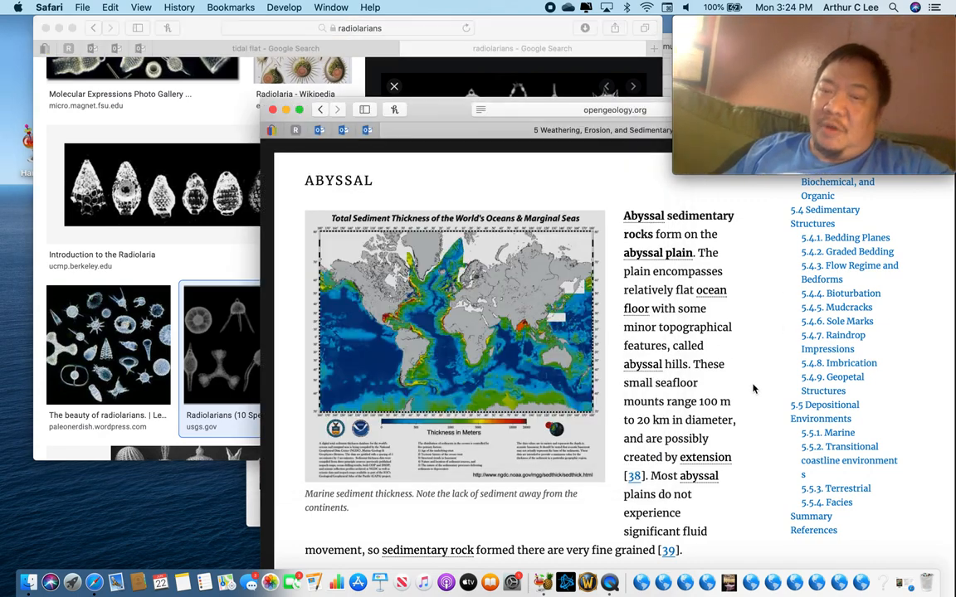
# Step: Read down through upper shoreface, transitional coastline and tidal flats to the Reefs section with its Waterpocket Fold photo
pyautogui.scroll(-3)
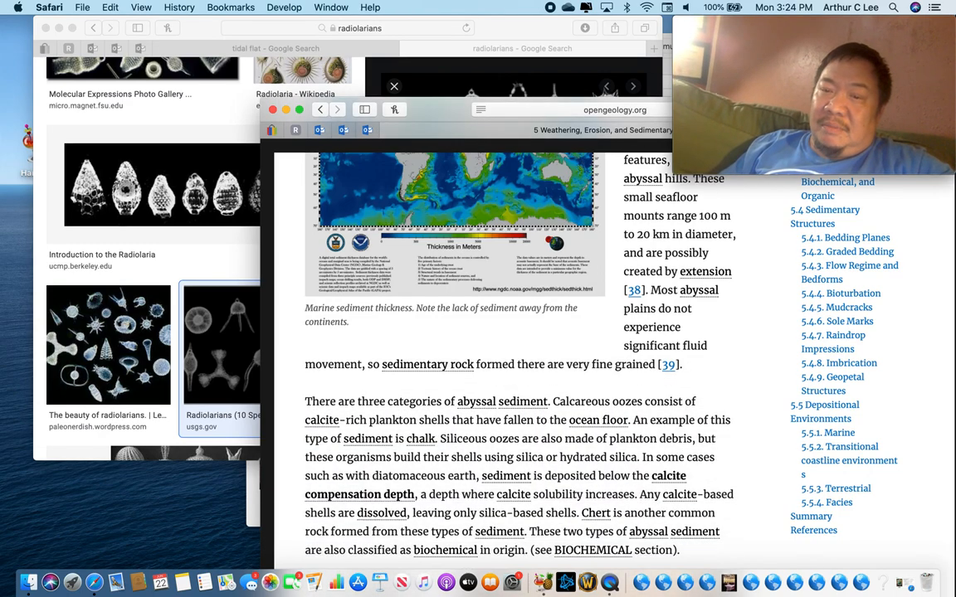
pyautogui.scroll(-3)
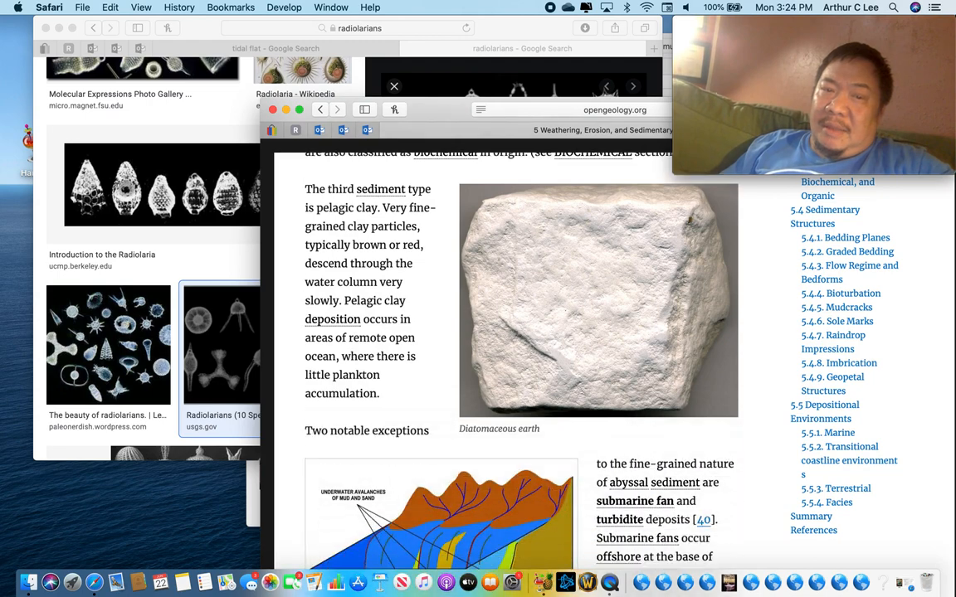
pyautogui.scroll(-3)
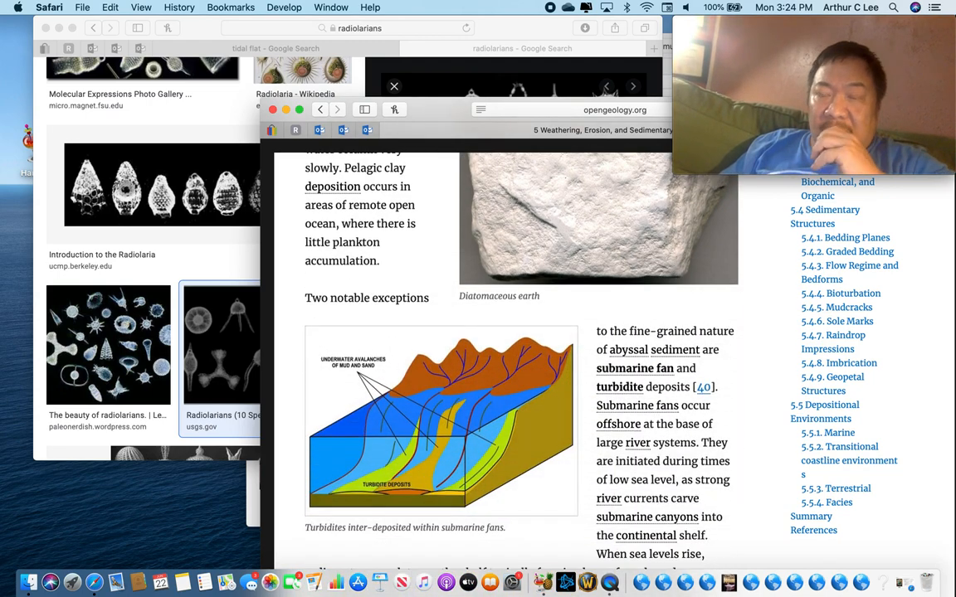
pyautogui.scroll(-3)
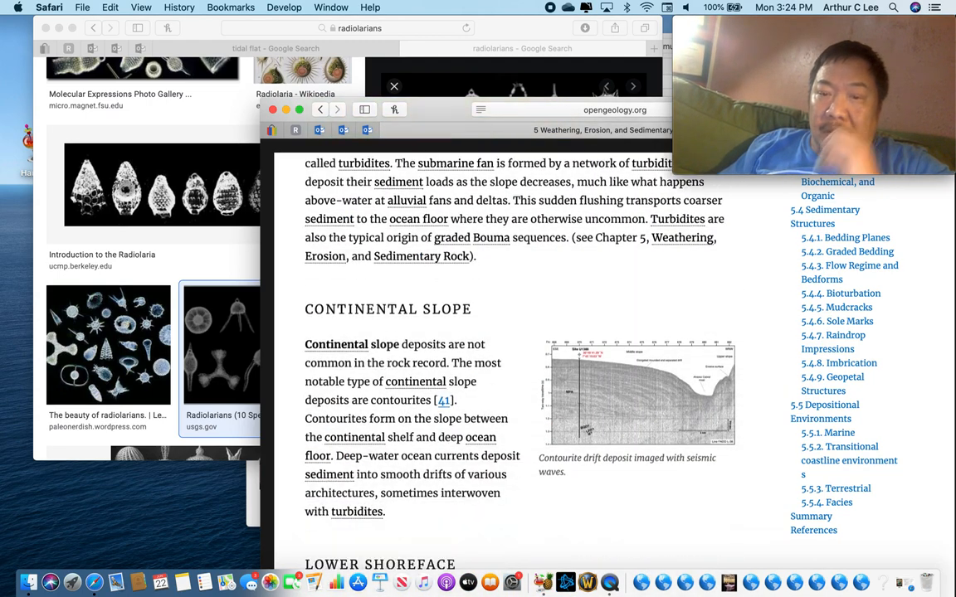
pyautogui.scroll(-3)
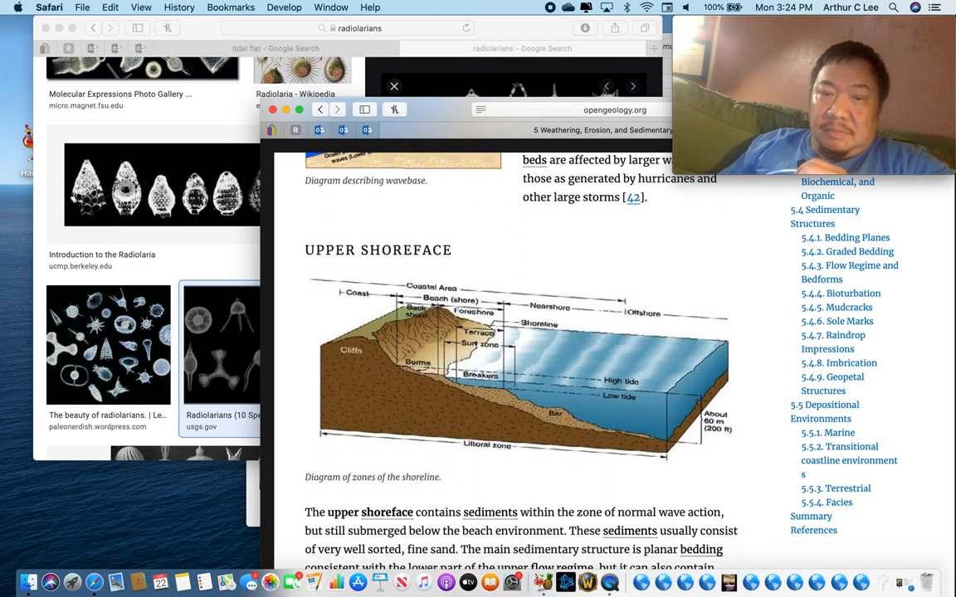
pyautogui.scroll(-3)
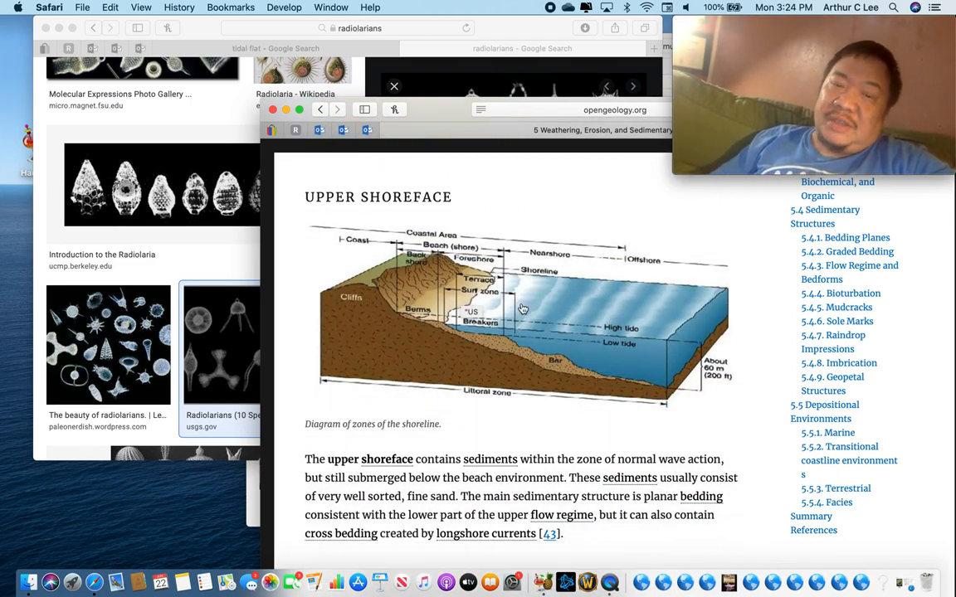
pyautogui.moveTo(336, 252)
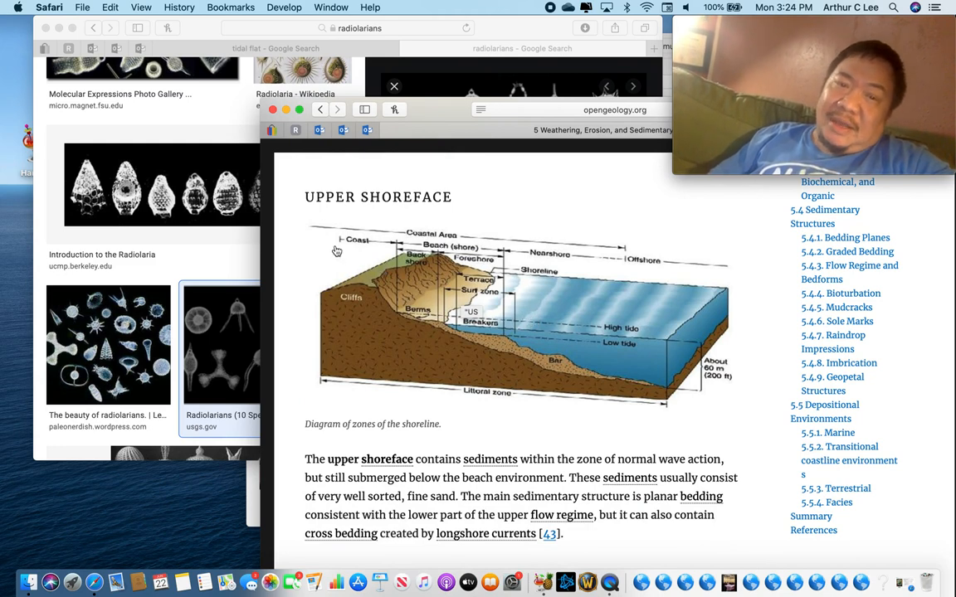
pyautogui.moveTo(398, 269)
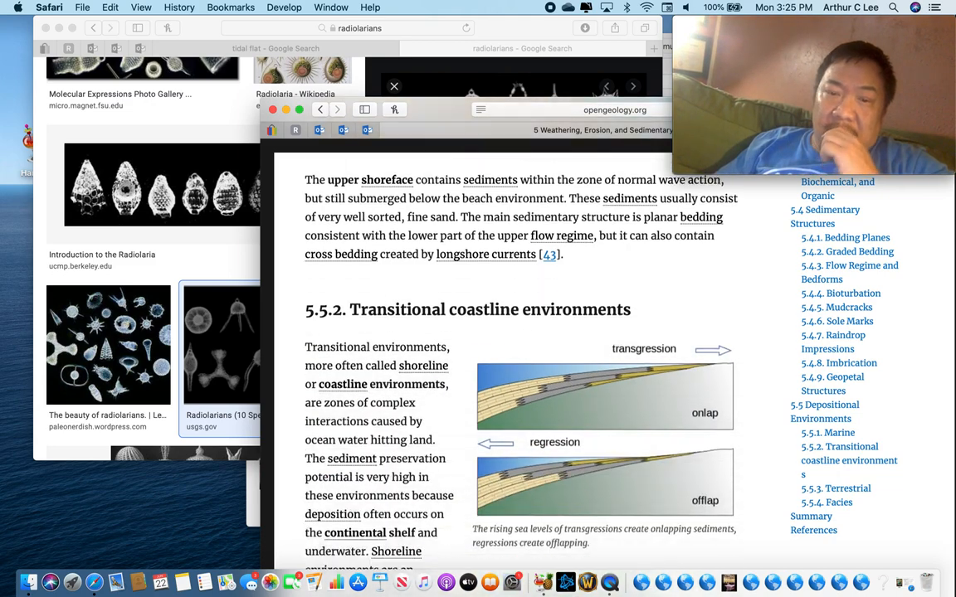
pyautogui.scroll(-3)
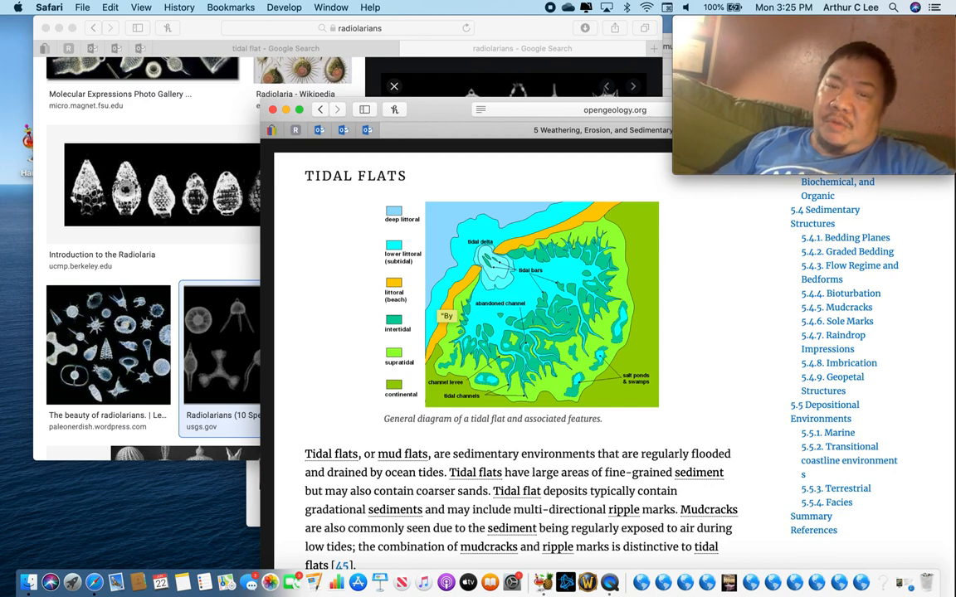
pyautogui.scroll(-3)
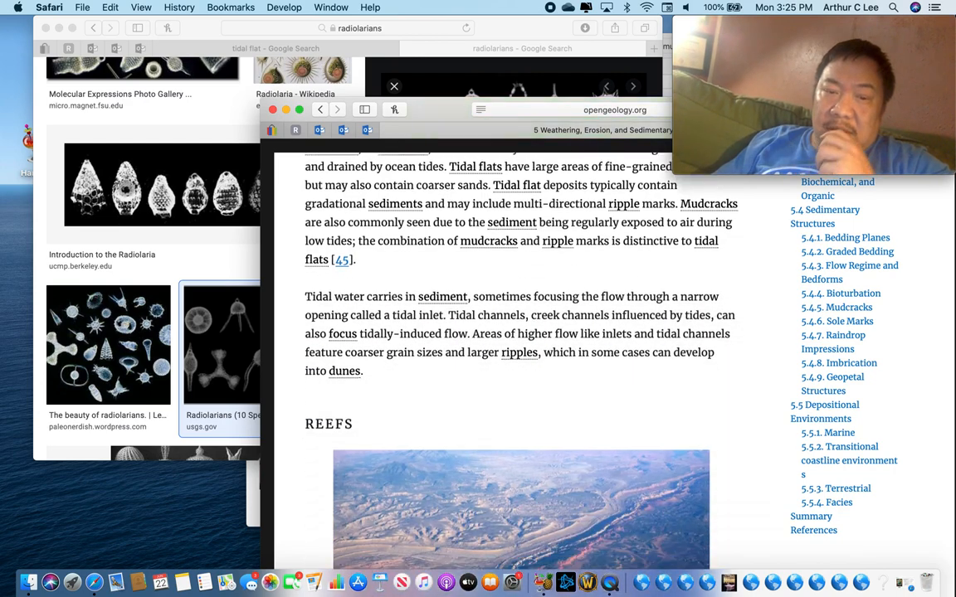
pyautogui.scroll(-3)
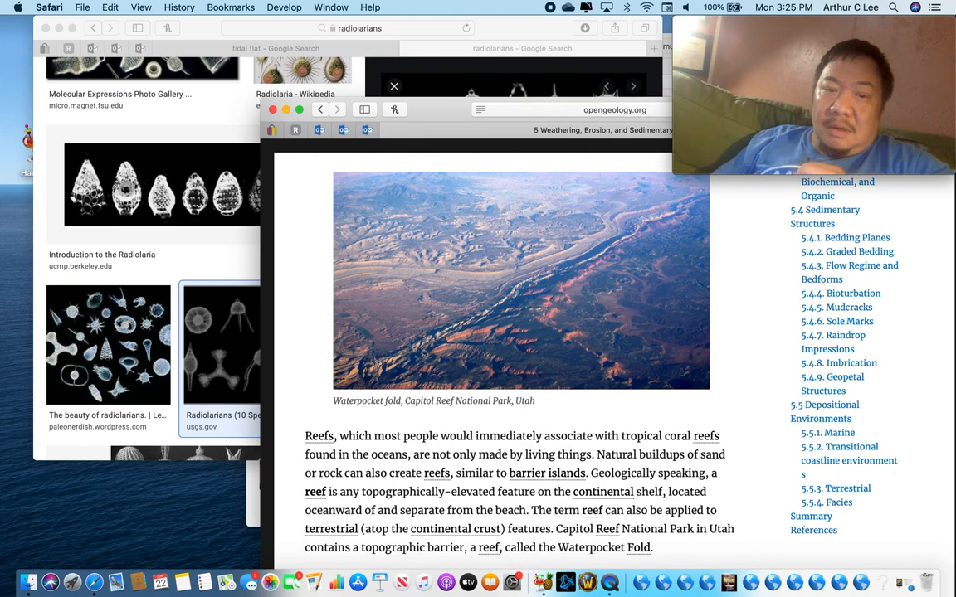
pyautogui.moveTo(136, 91)
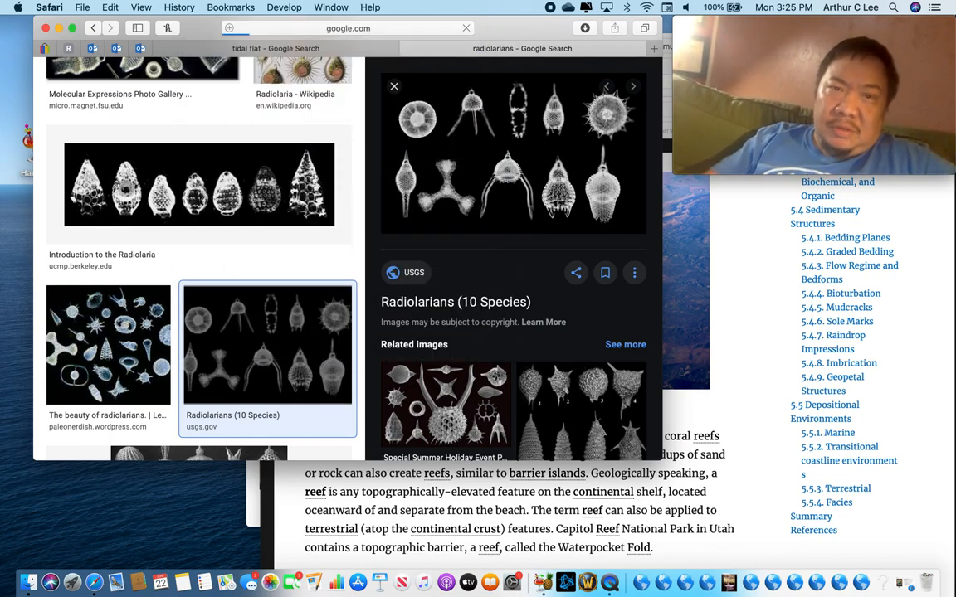
# Step: Start a Google Images search for coral reefs by entering 'cora'
pyautogui.write('cora')
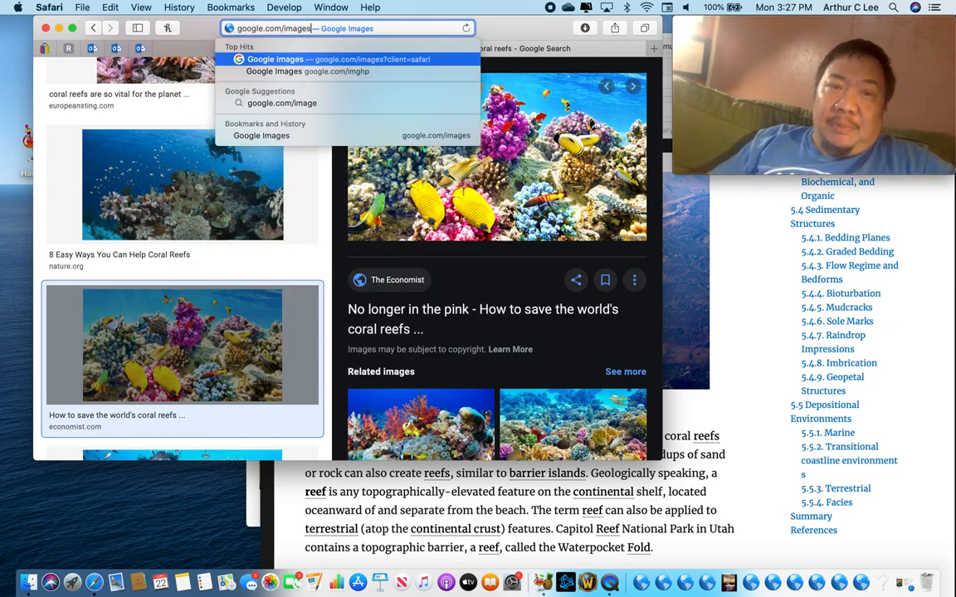
# Step: Go to the Google Images start page and begin a search for cnidaria fossils with 'cni'
pyautogui.click(276, 60)
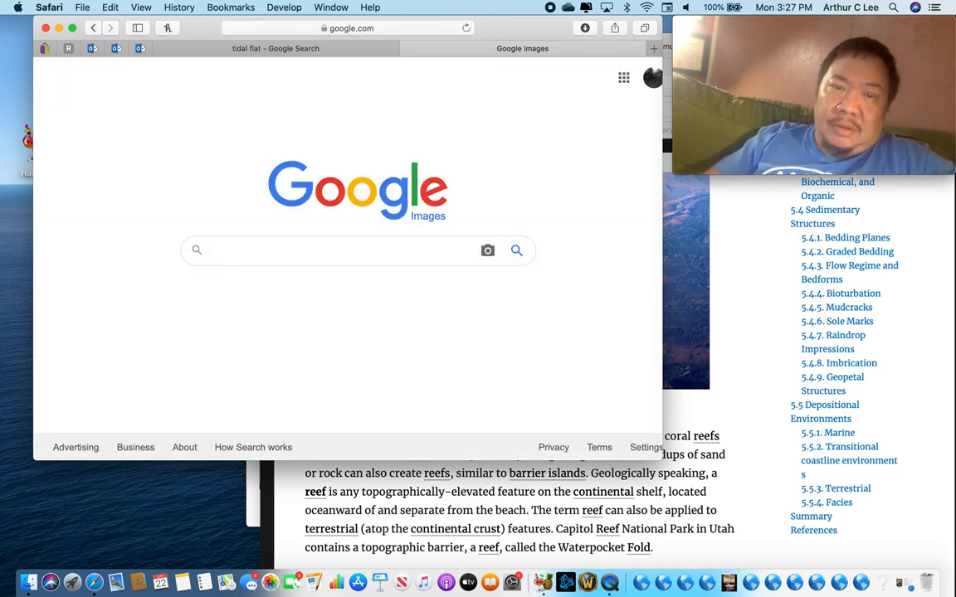
pyautogui.write('cnidaria fossils in limestone')
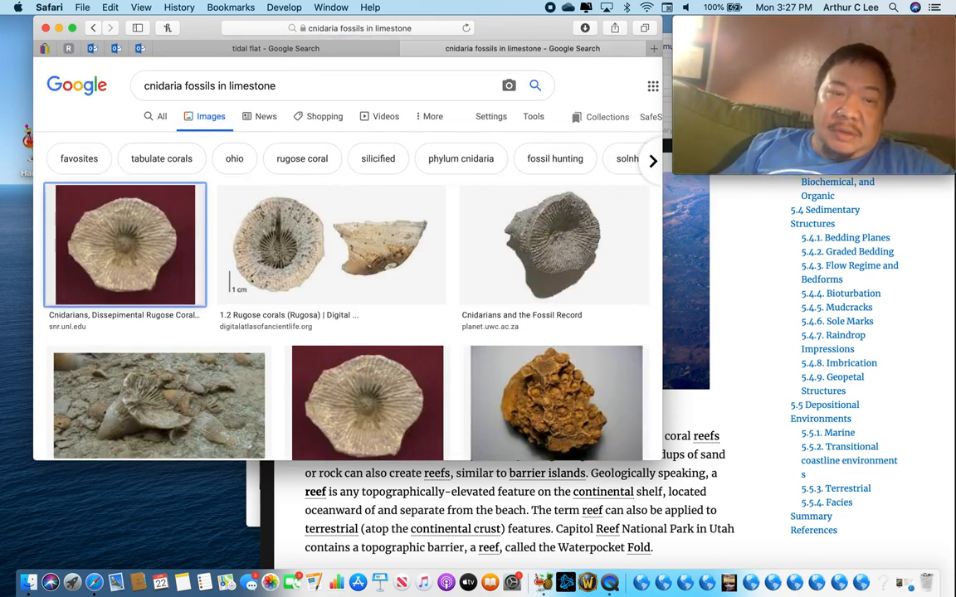
pyautogui.moveTo(215, 406)
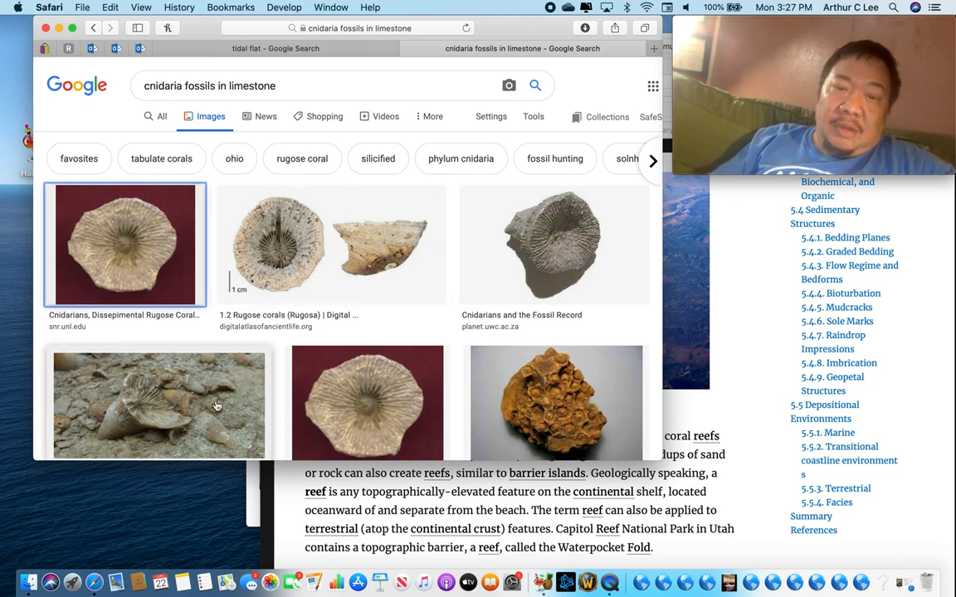
pyautogui.moveTo(130, 390)
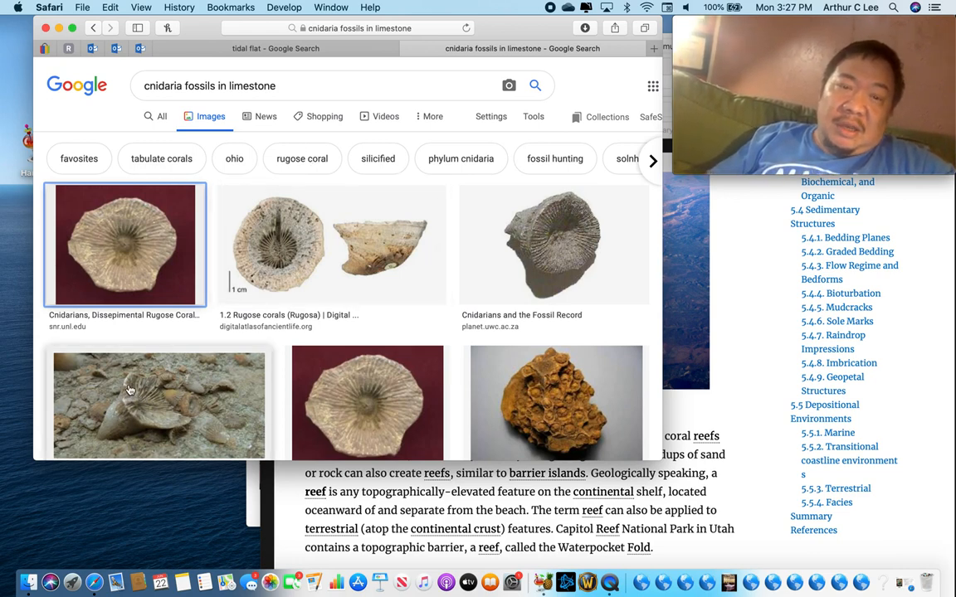
pyautogui.moveTo(661, 452)
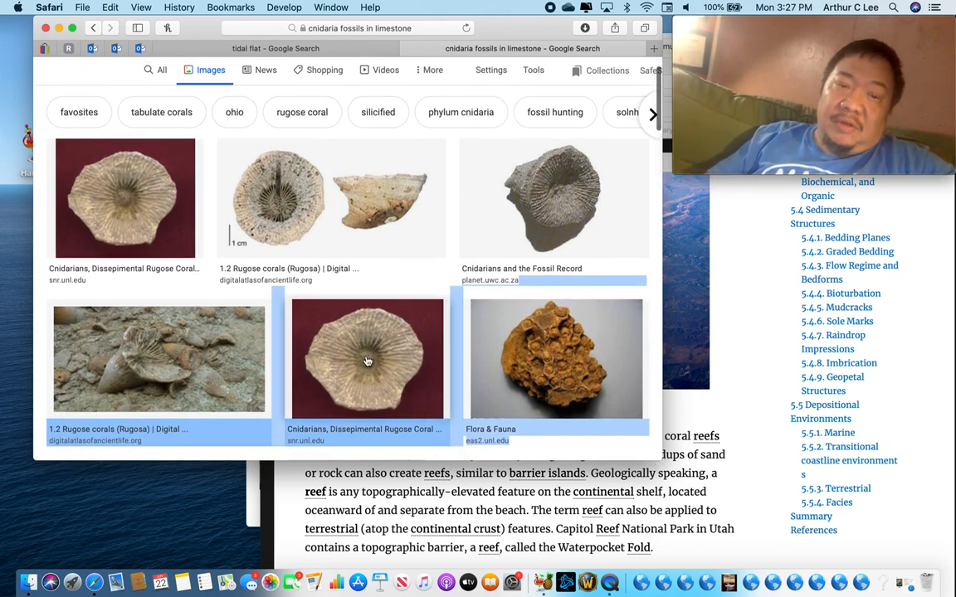
pyautogui.moveTo(402, 379)
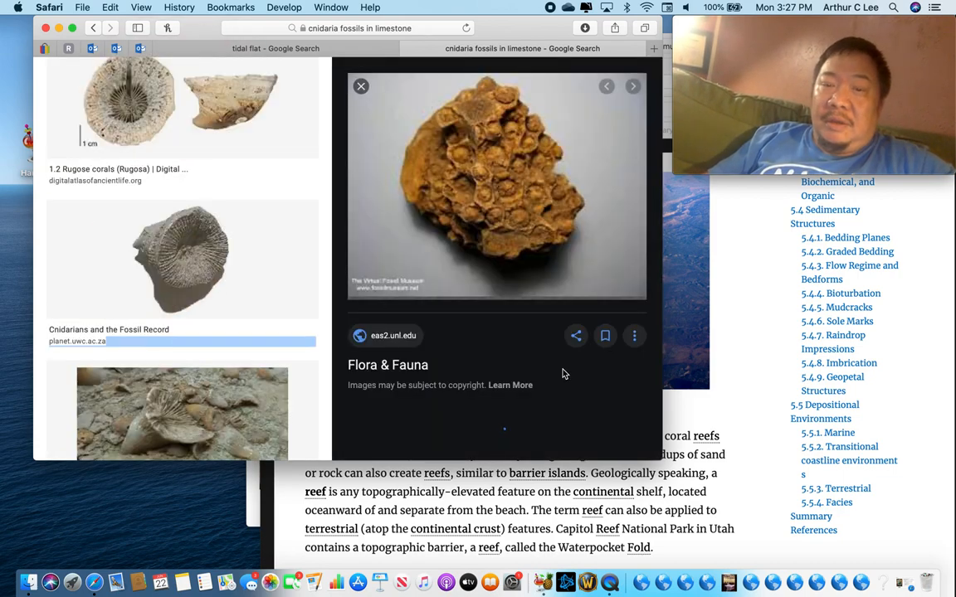
# Step: Scroll through the related fossil images beneath the Flora & Fauna coral photo
pyautogui.scroll(-3)
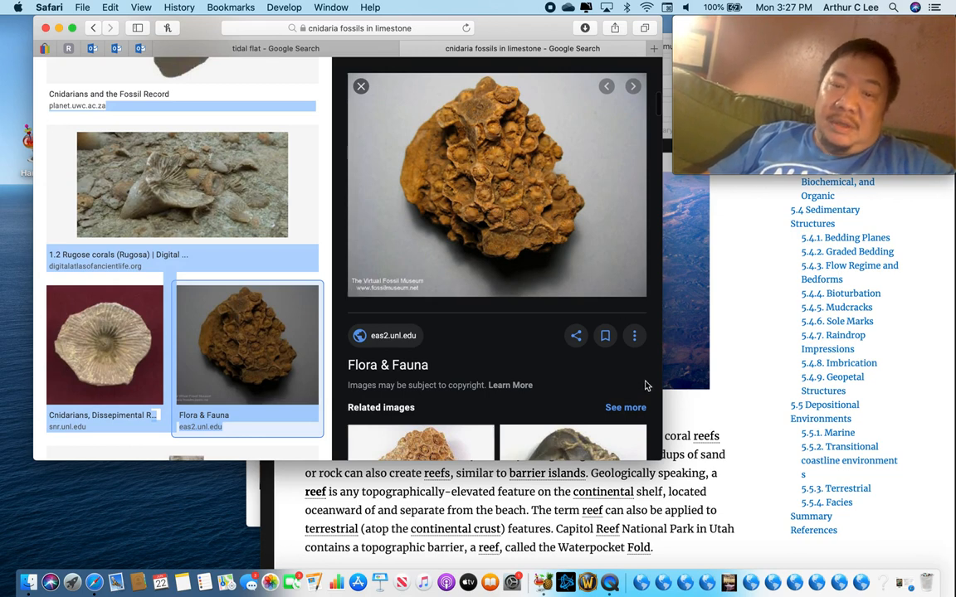
pyautogui.scroll(-3)
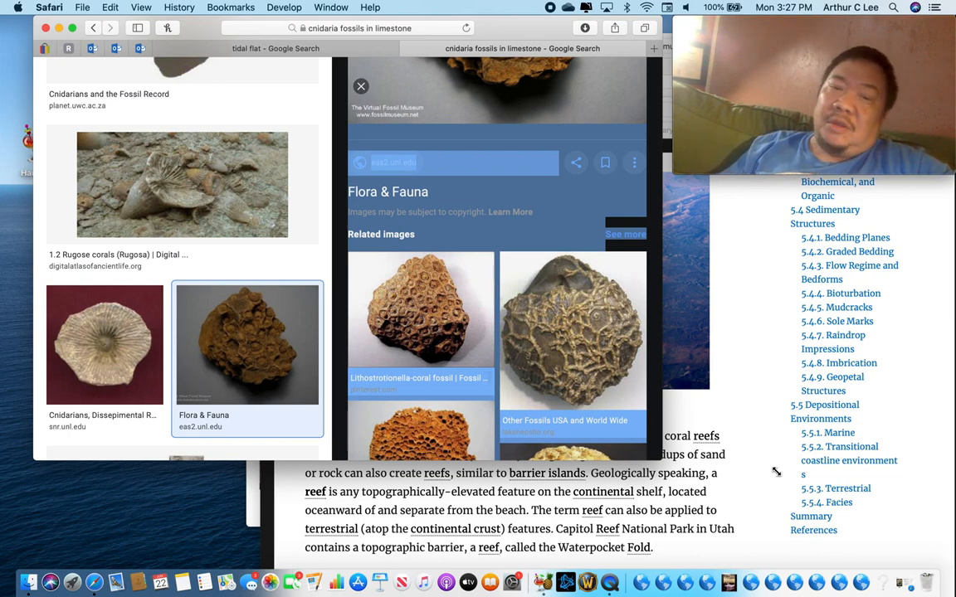
pyautogui.moveTo(770, 472)
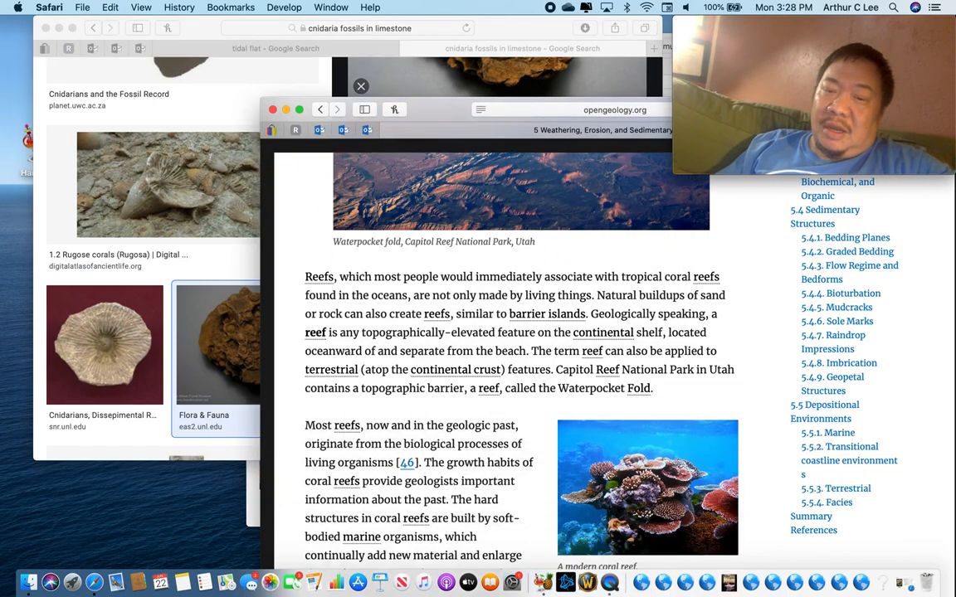
pyautogui.scroll(-3)
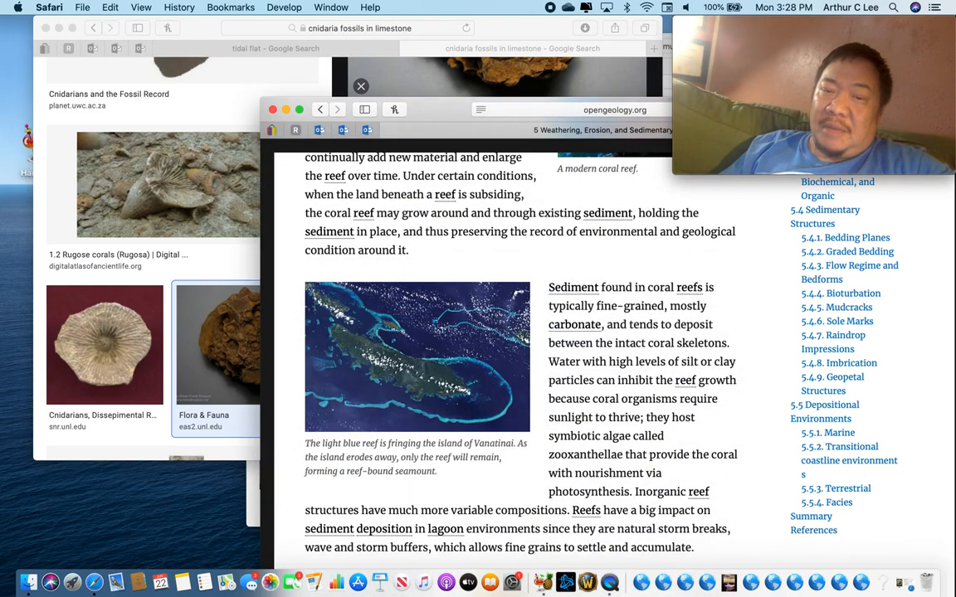
pyautogui.scroll(-3)
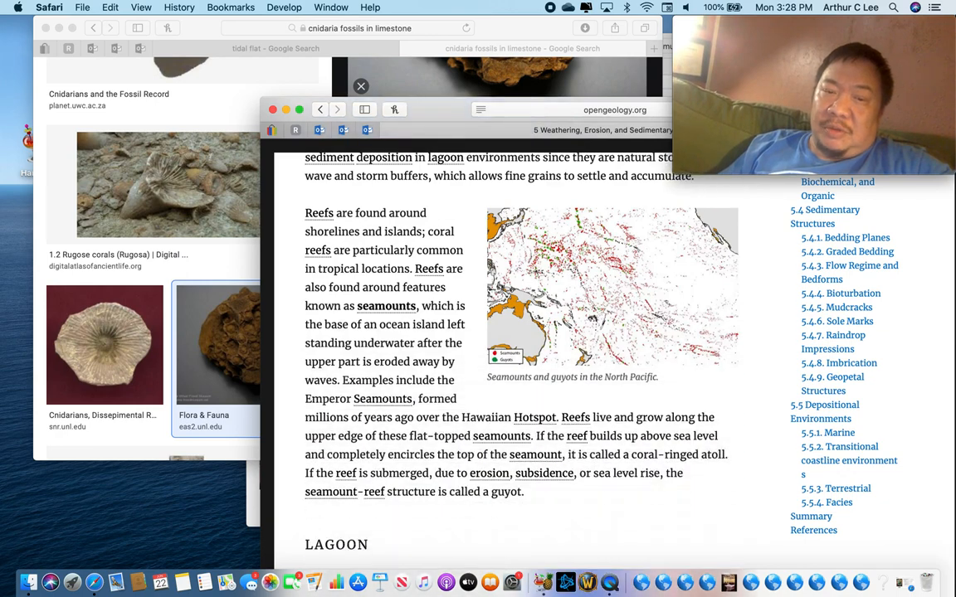
pyautogui.scroll(-3)
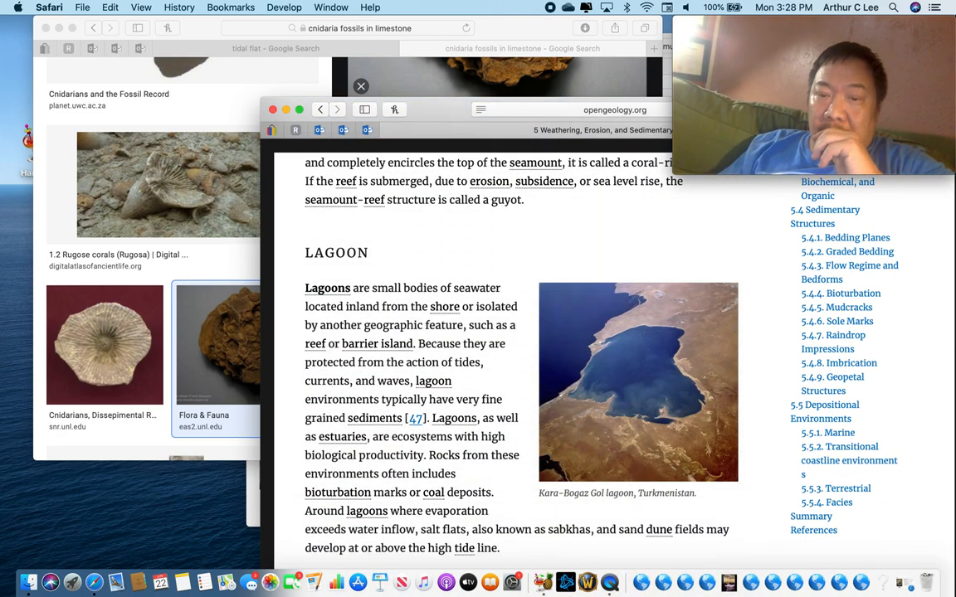
pyautogui.scroll(-3)
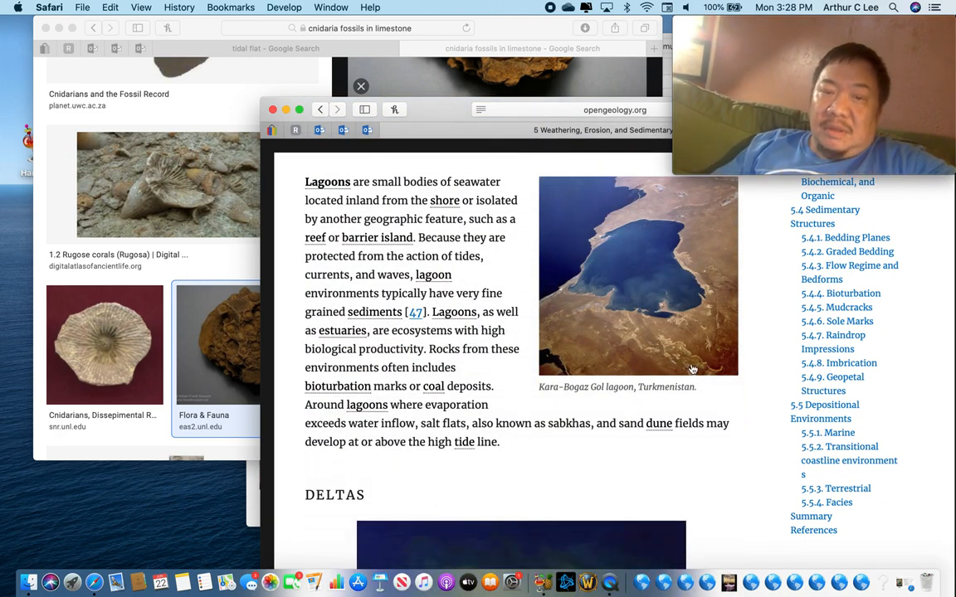
pyautogui.moveTo(646, 255)
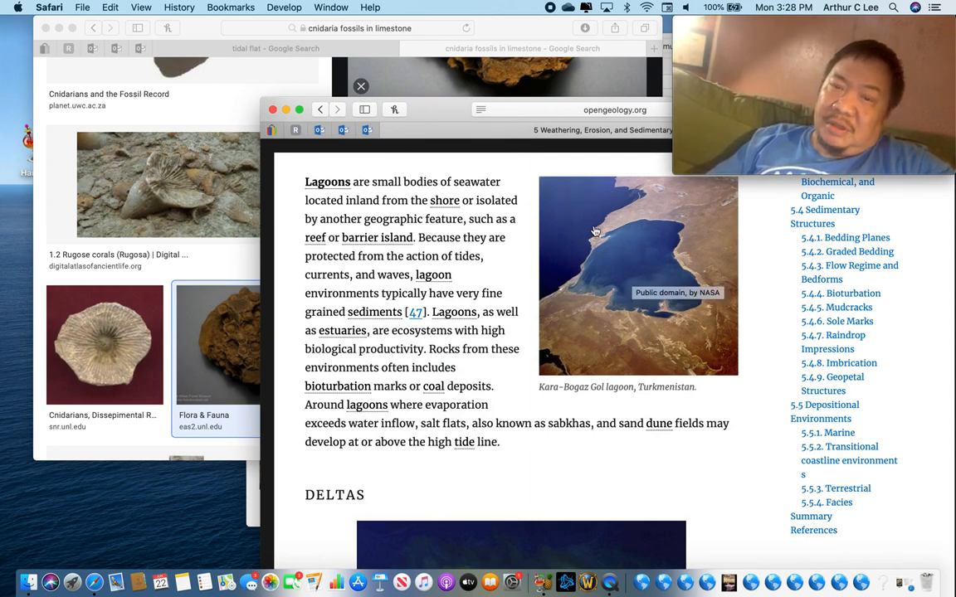
pyautogui.moveTo(606, 239)
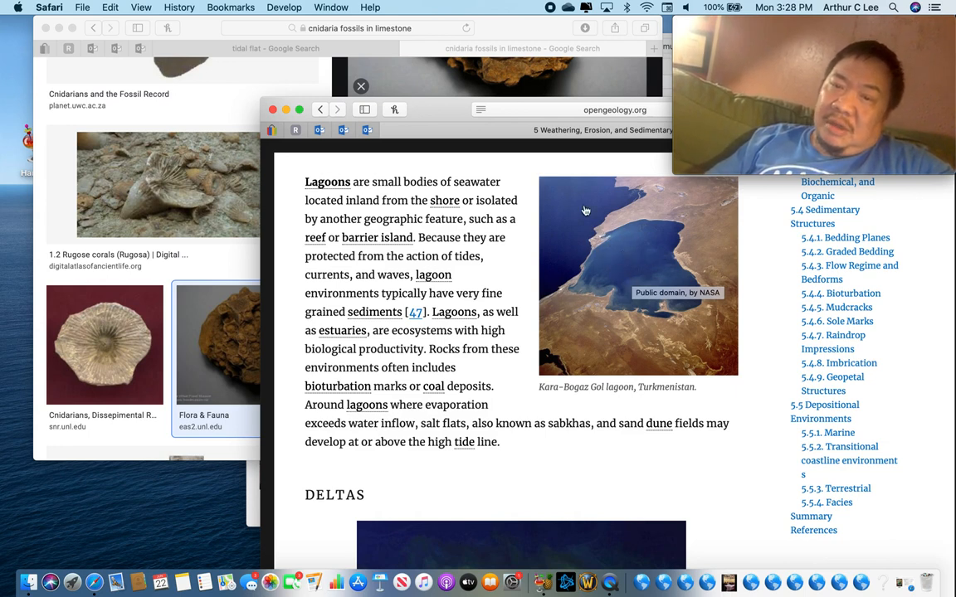
pyautogui.moveTo(626, 265)
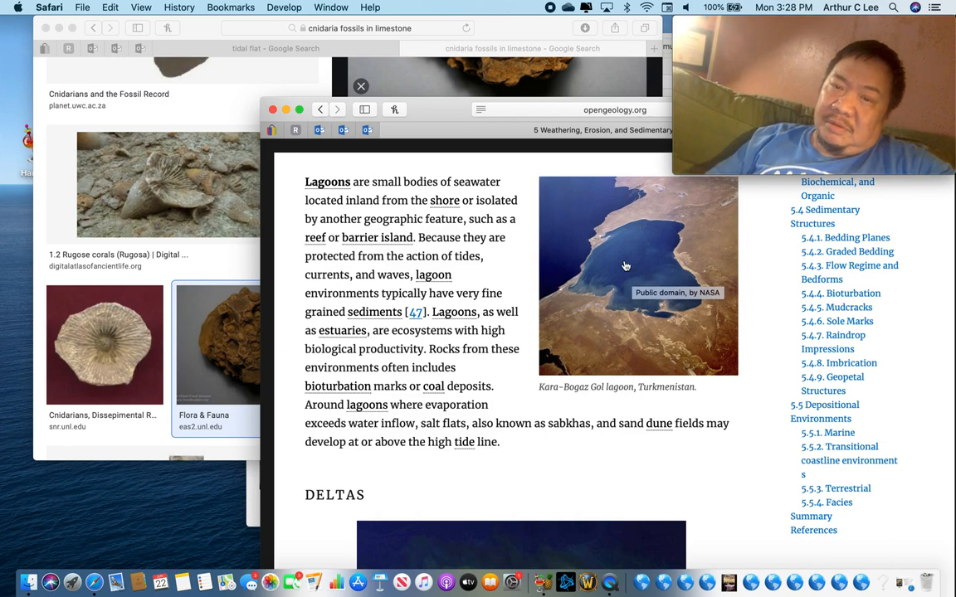
pyautogui.moveTo(622, 269)
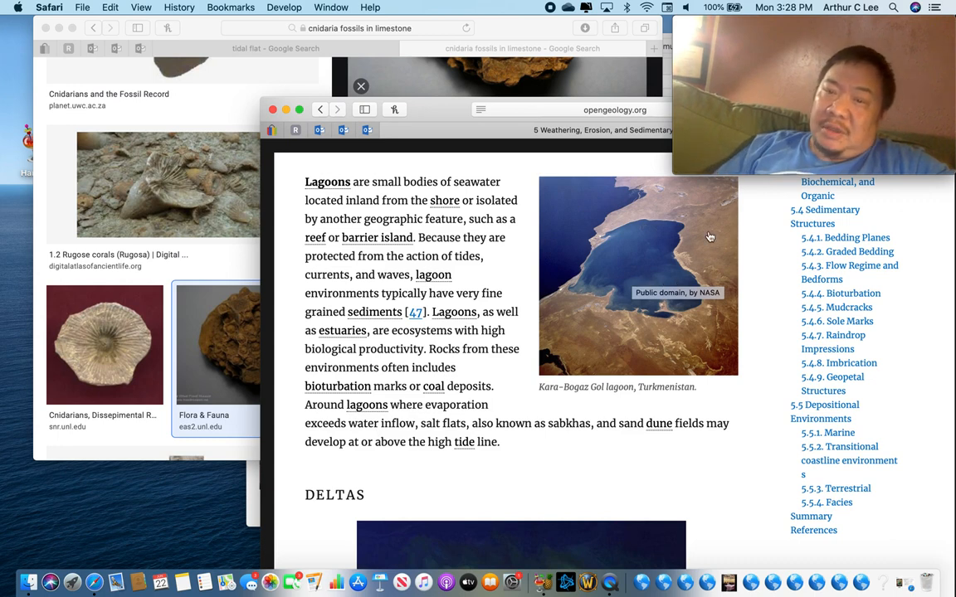
pyautogui.moveTo(657, 252)
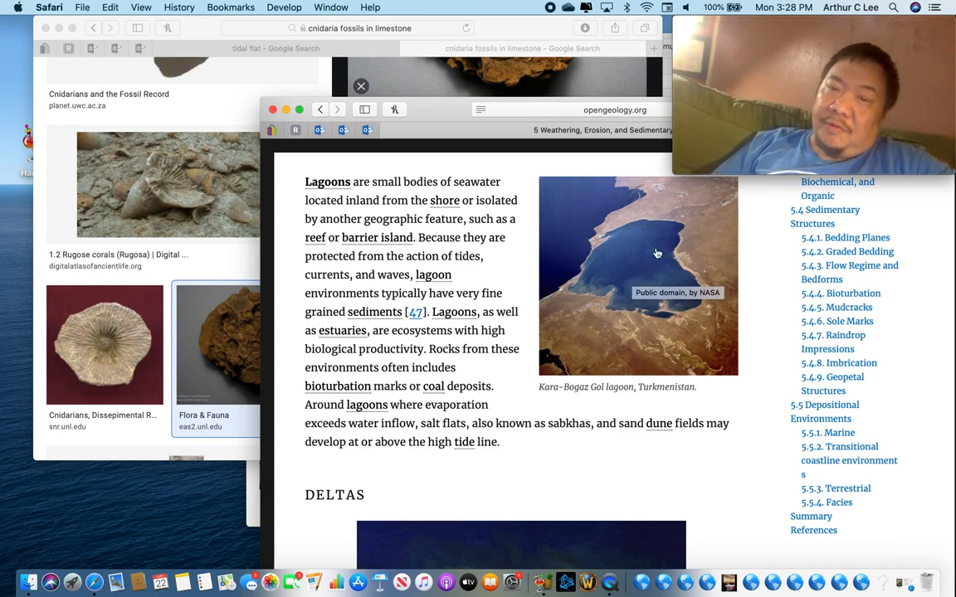
pyautogui.moveTo(640, 252)
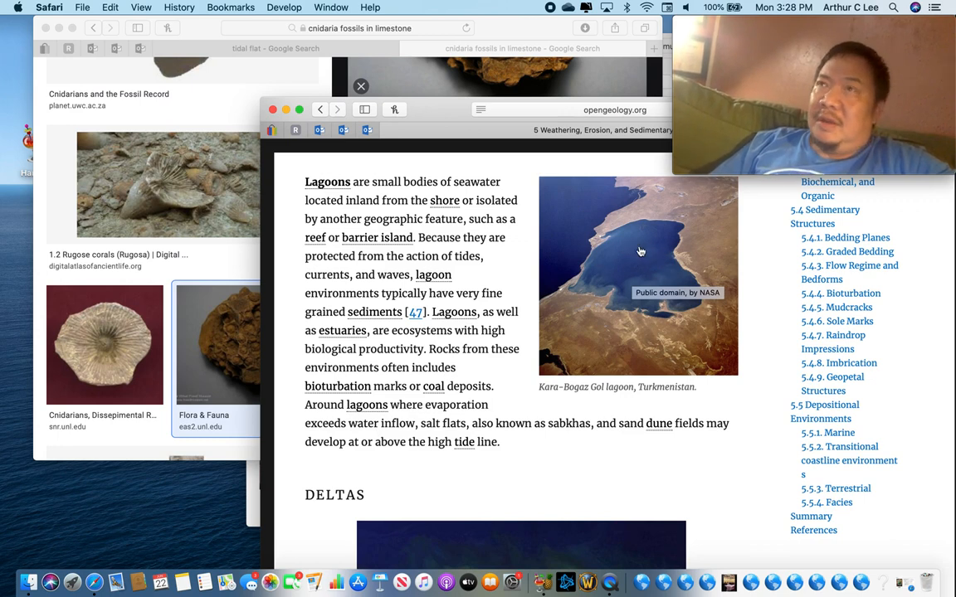
pyautogui.moveTo(630, 249)
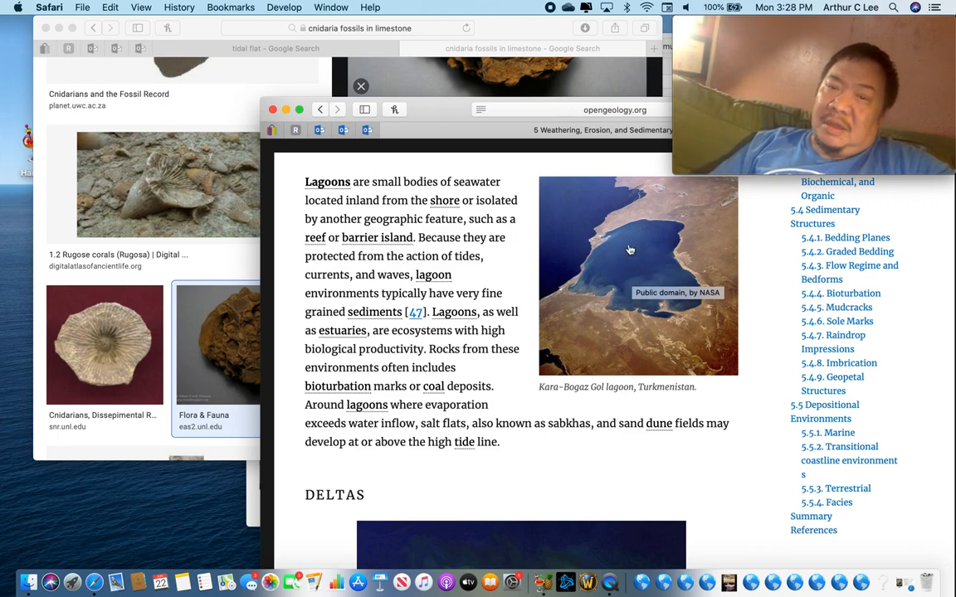
pyautogui.moveTo(600, 292)
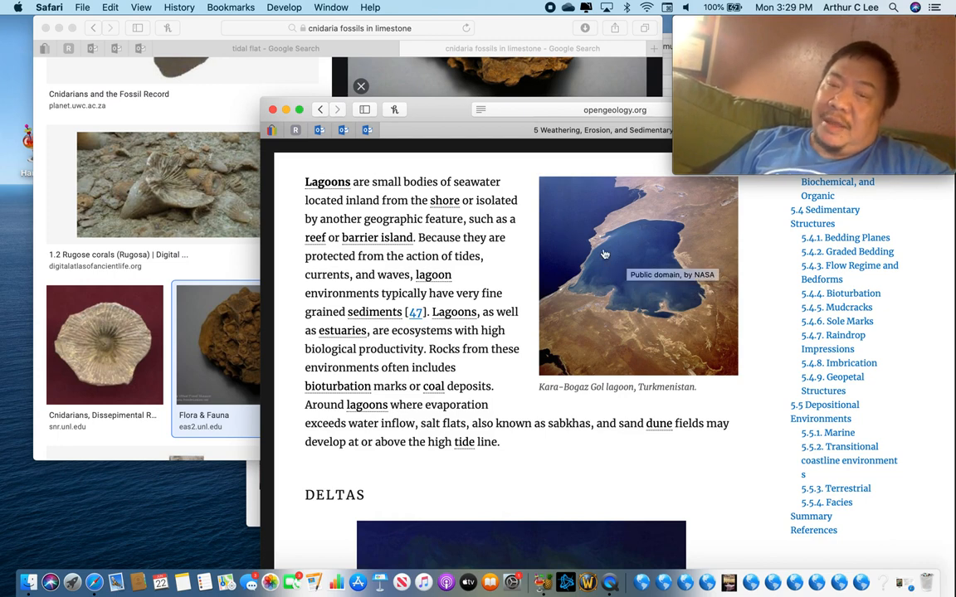
pyautogui.moveTo(674, 265)
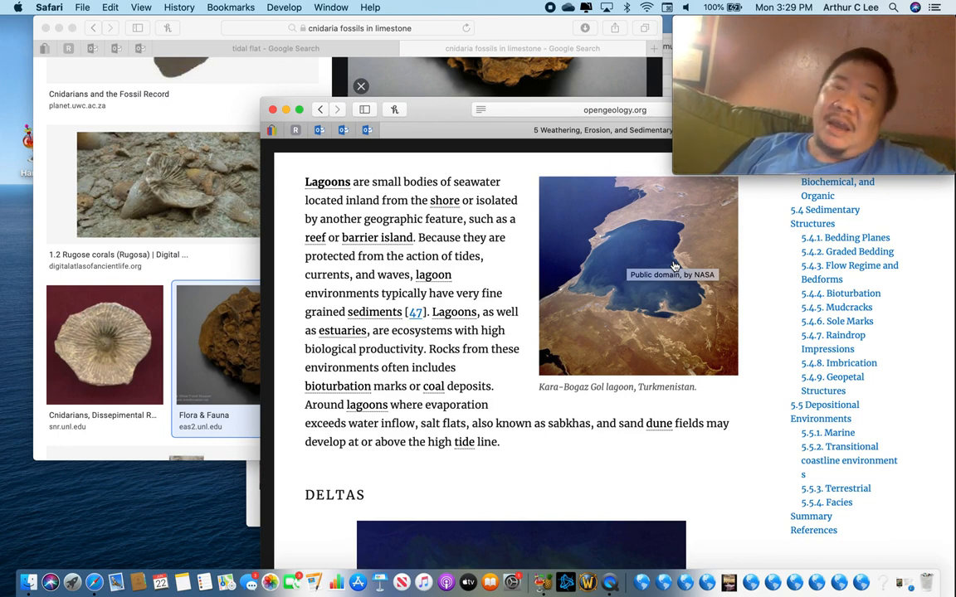
# Step: Scroll past the Nile delta photo and Deltas passage to the meandering Cauto River photo
pyautogui.scroll(-3)
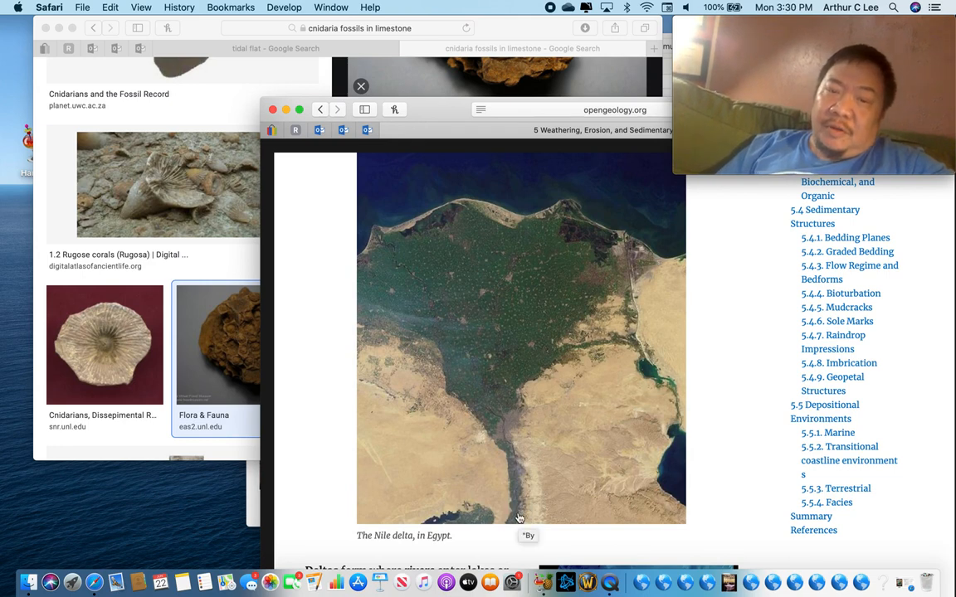
pyautogui.moveTo(375, 305)
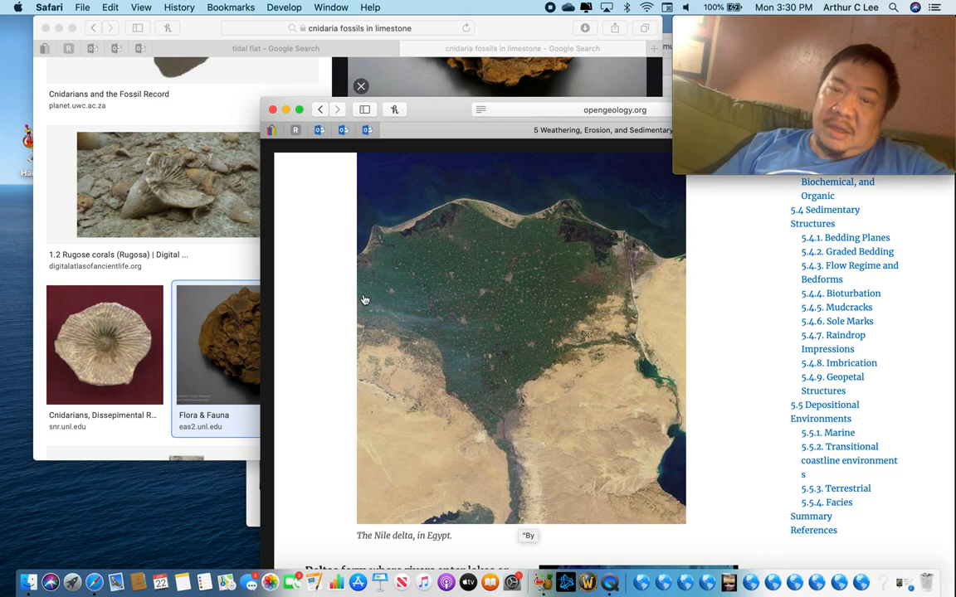
pyautogui.moveTo(368, 292)
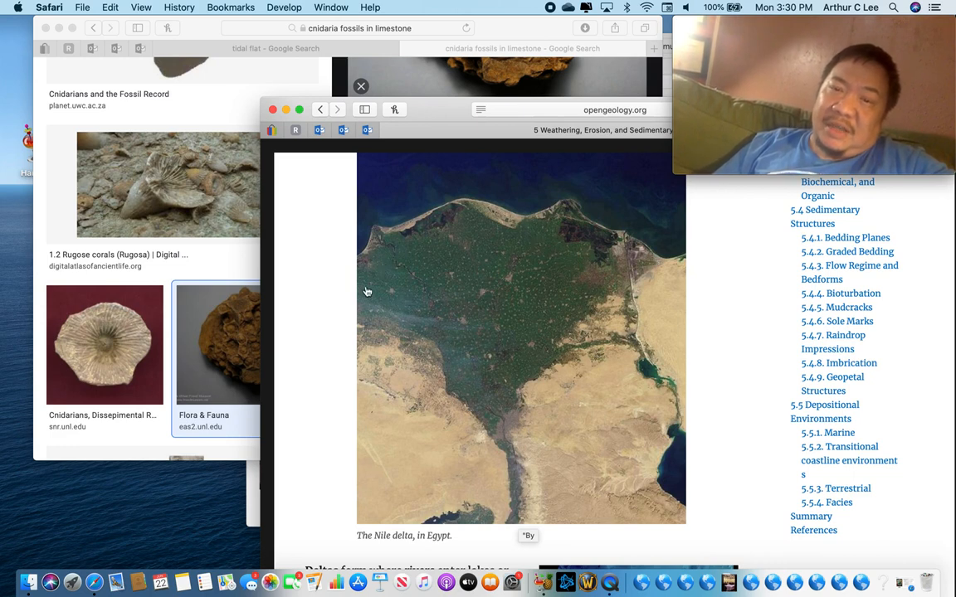
pyautogui.moveTo(371, 269)
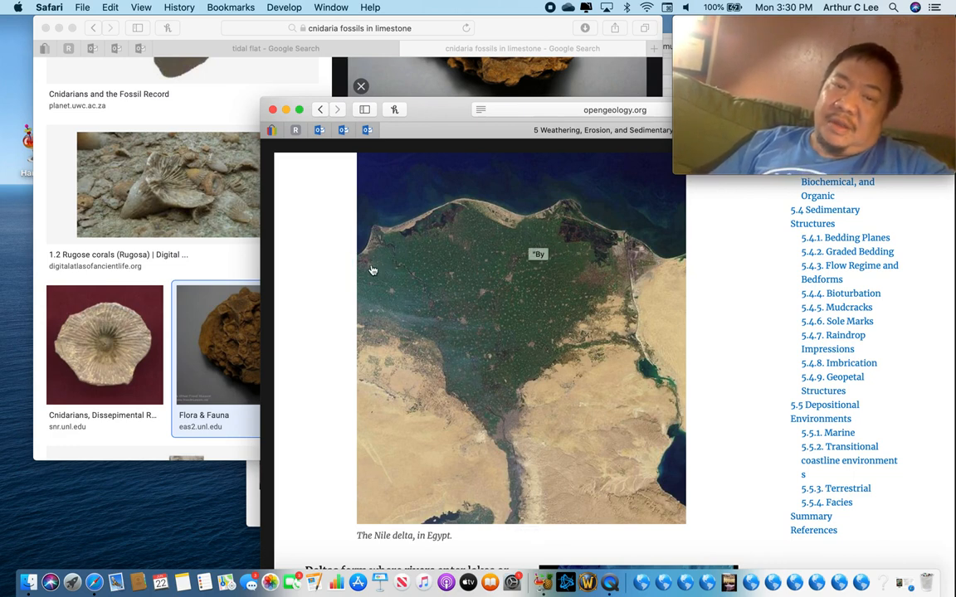
pyautogui.moveTo(488, 395)
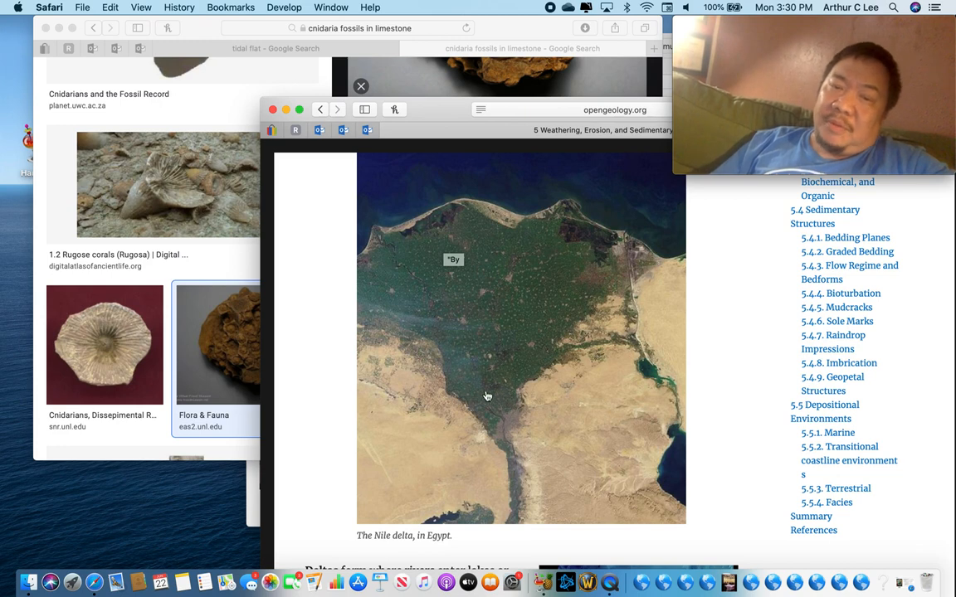
pyautogui.moveTo(595, 449)
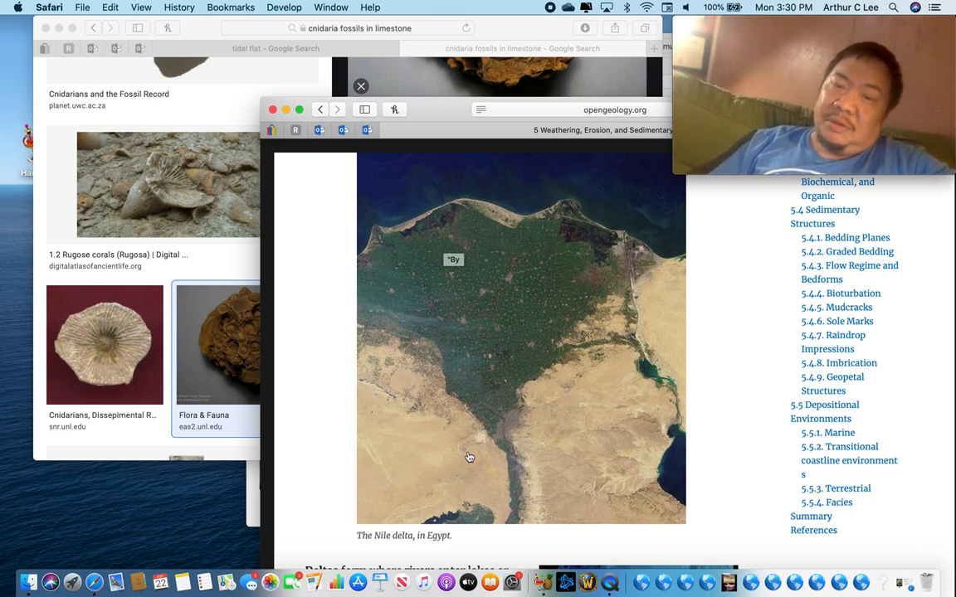
pyautogui.moveTo(513, 228)
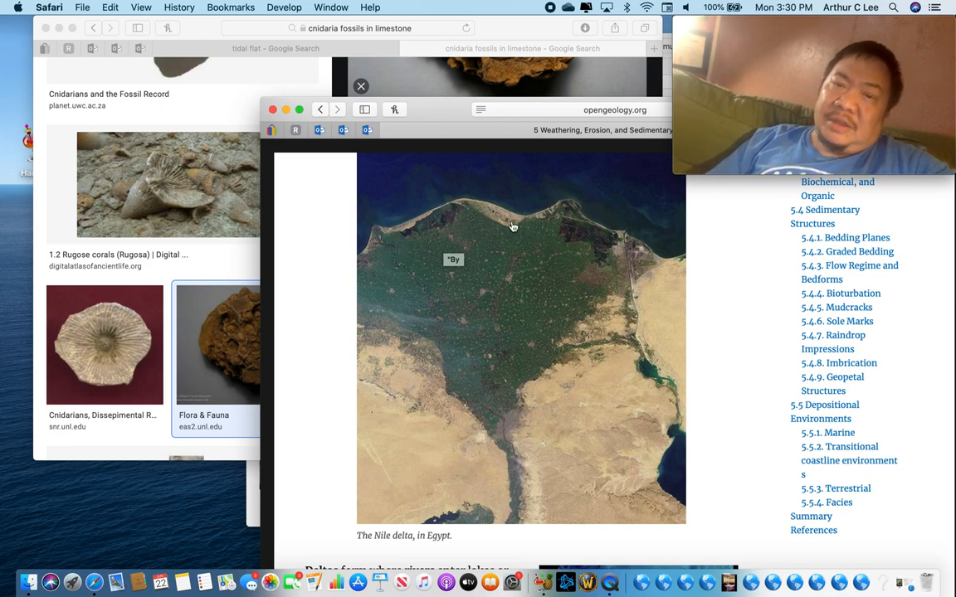
pyautogui.moveTo(488, 363)
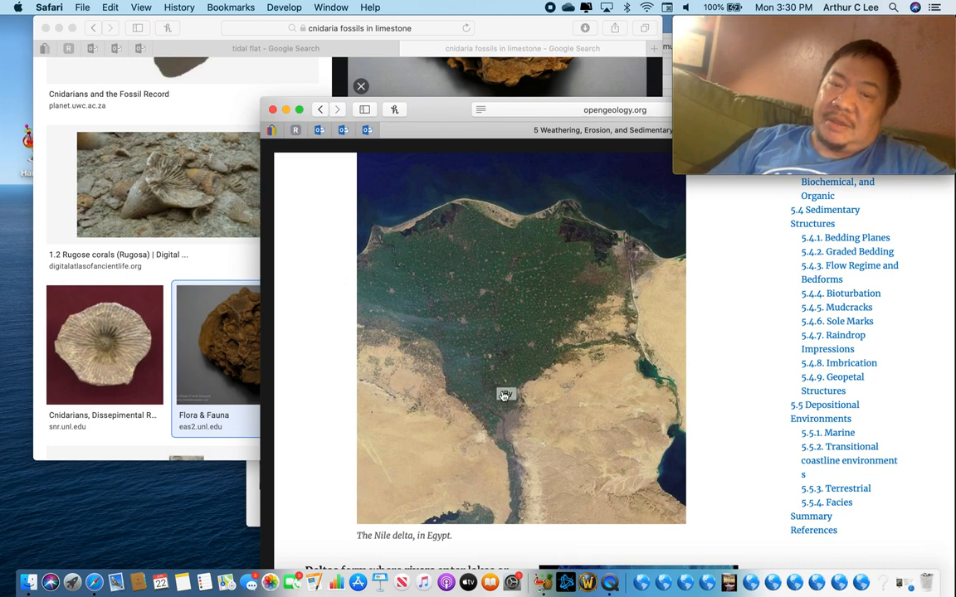
pyautogui.moveTo(618, 241)
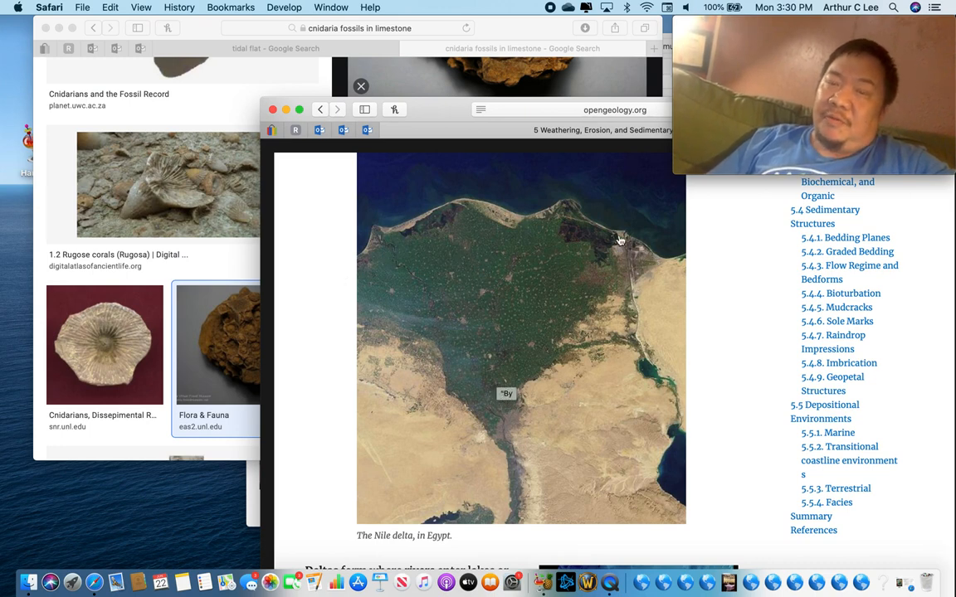
pyautogui.moveTo(427, 319)
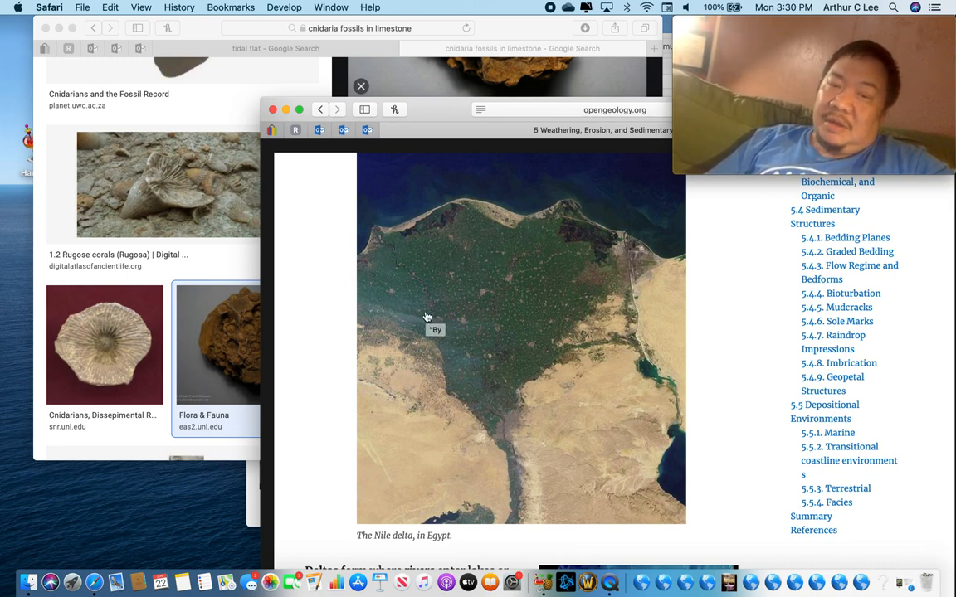
pyautogui.moveTo(585, 338)
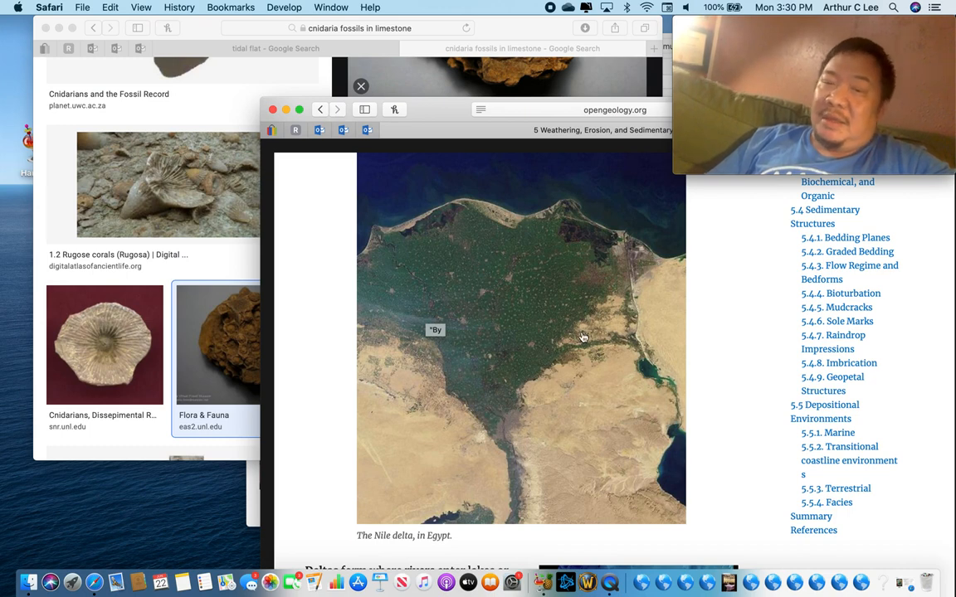
pyautogui.moveTo(561, 225)
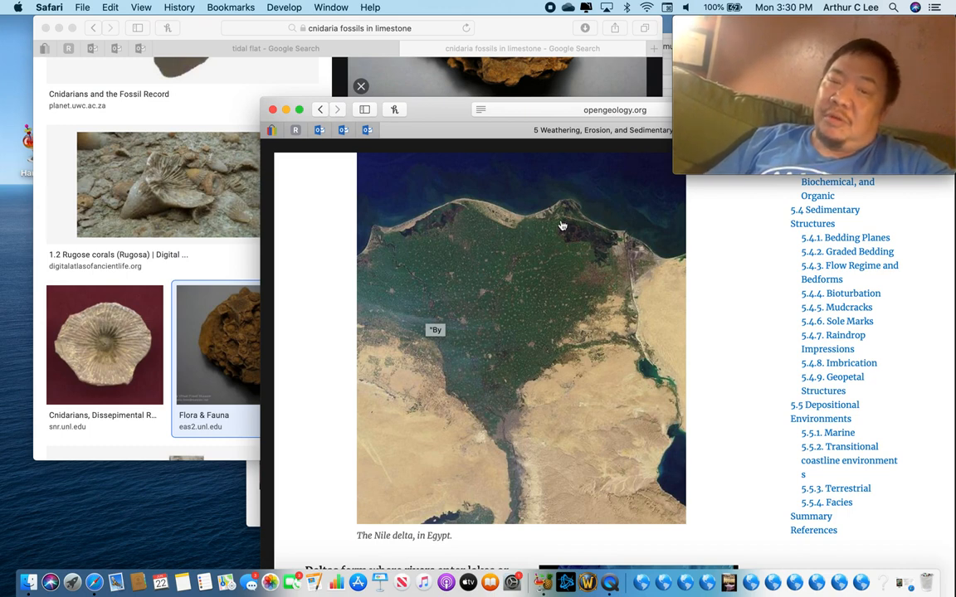
pyautogui.moveTo(501, 425)
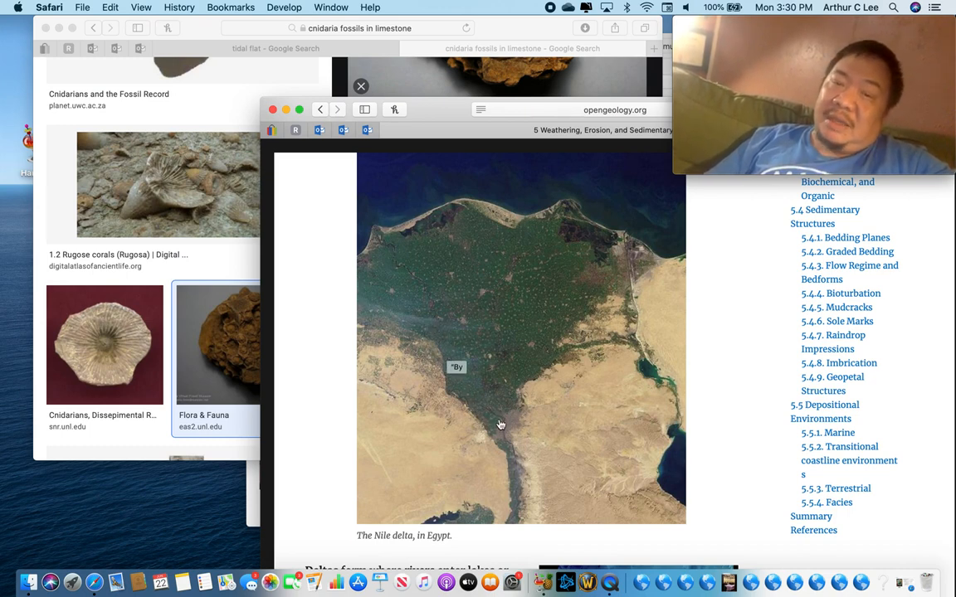
pyautogui.moveTo(522, 220)
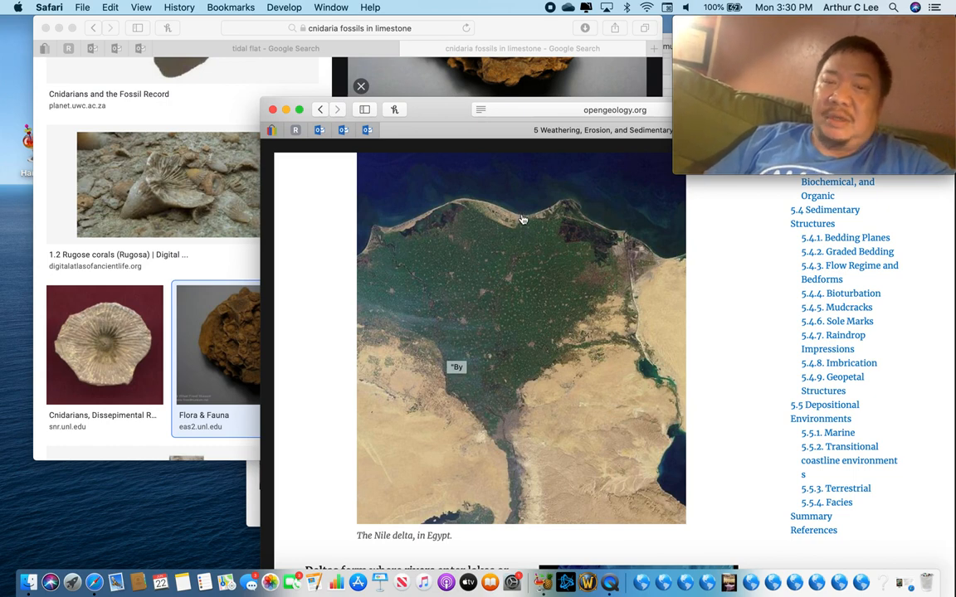
pyautogui.moveTo(432, 269)
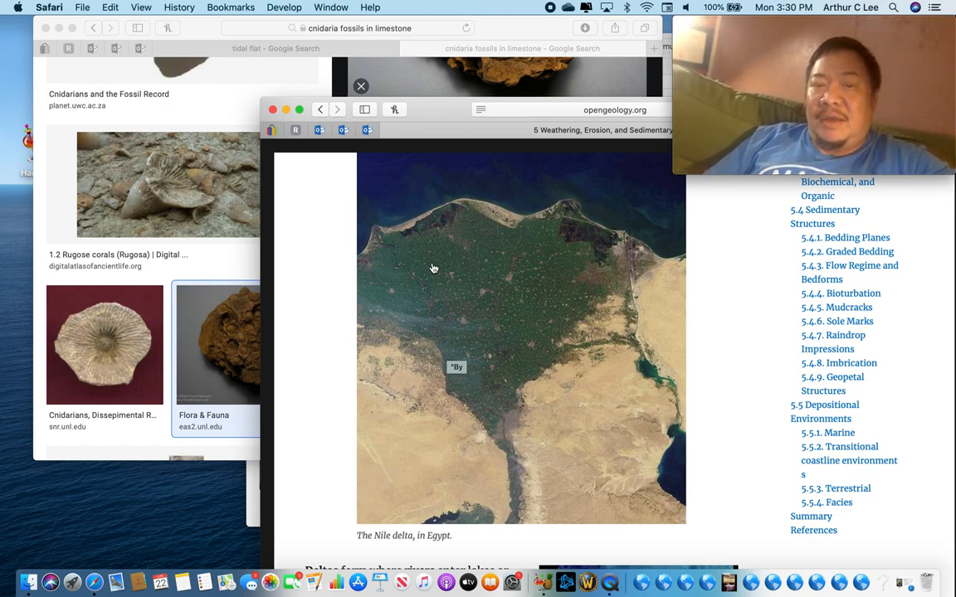
pyautogui.moveTo(561, 266)
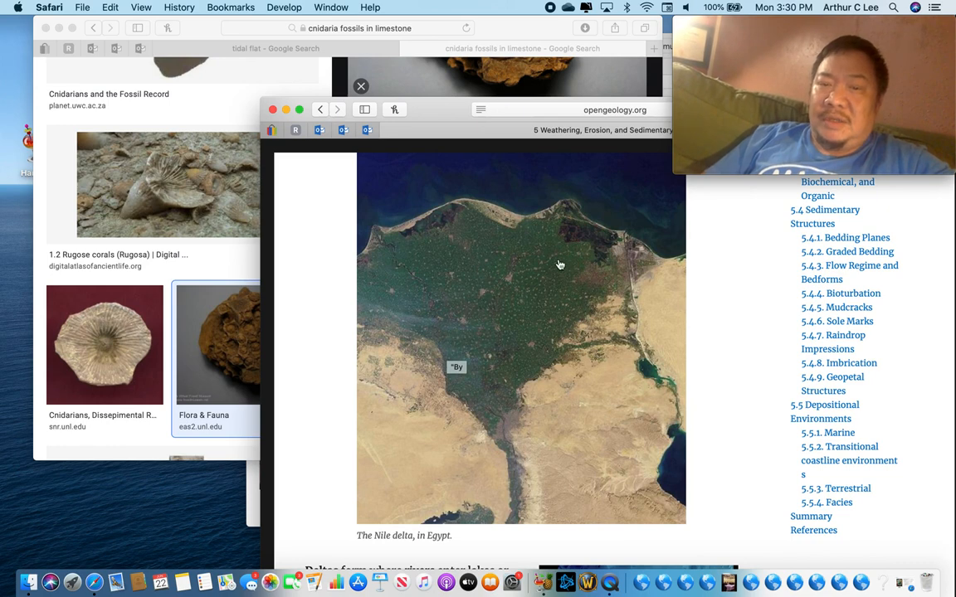
pyautogui.moveTo(528, 270)
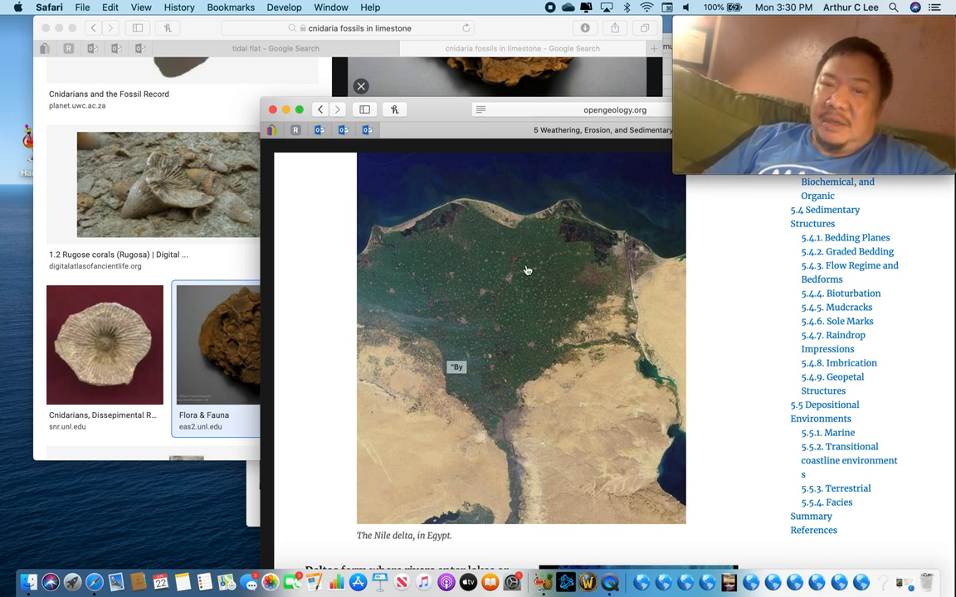
pyautogui.moveTo(538, 385)
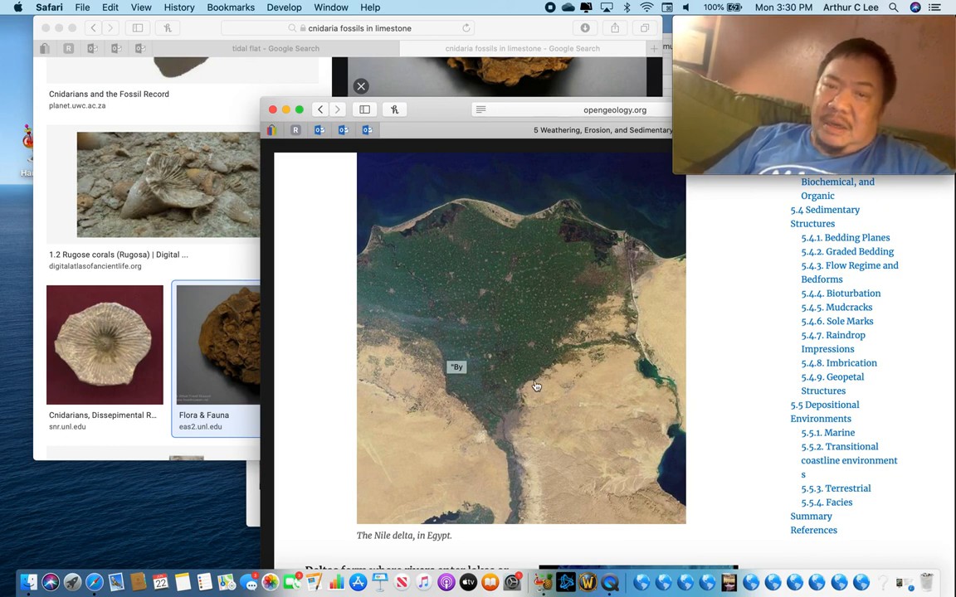
pyautogui.moveTo(630, 282)
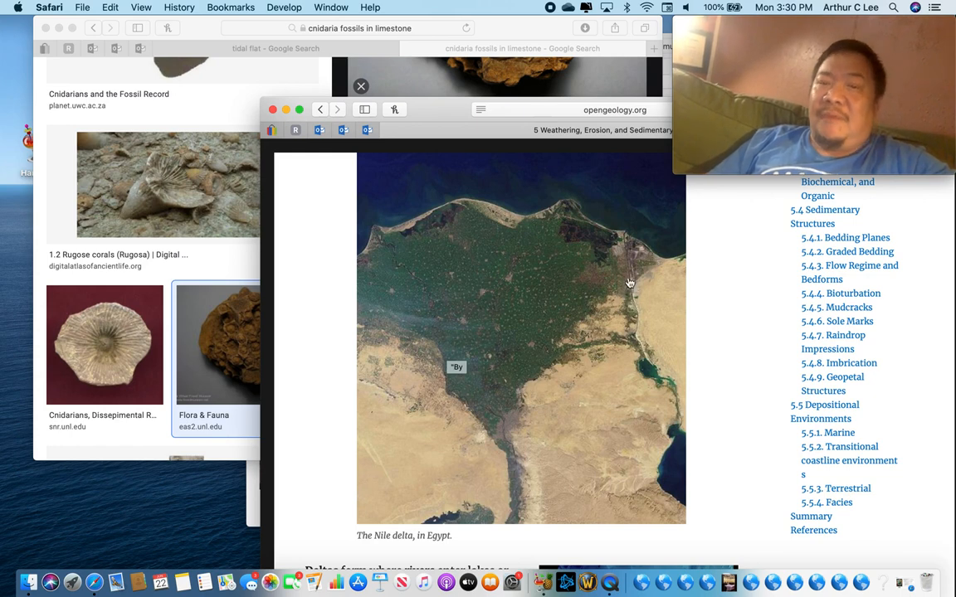
pyautogui.moveTo(515, 302)
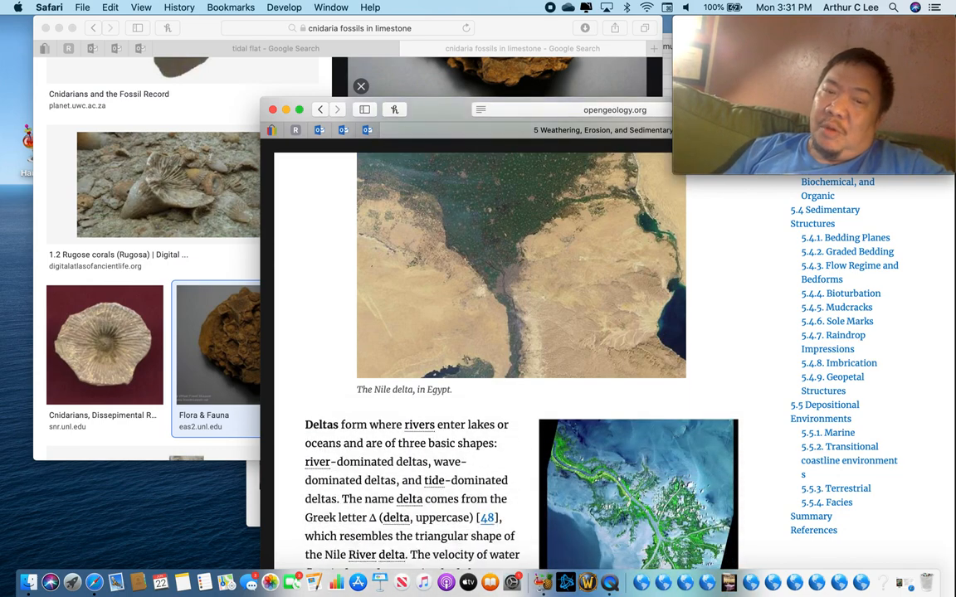
pyautogui.scroll(-3)
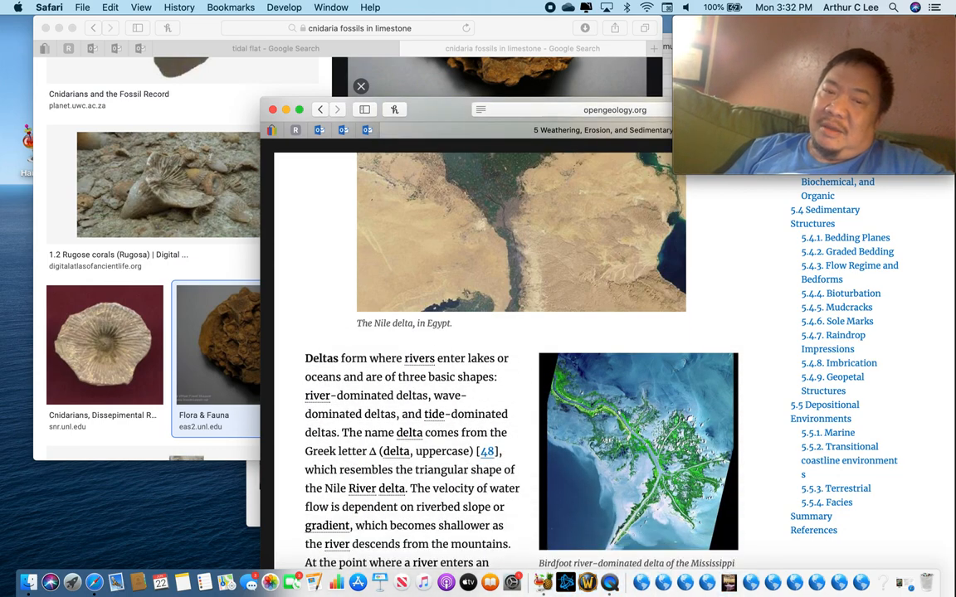
pyautogui.scroll(-3)
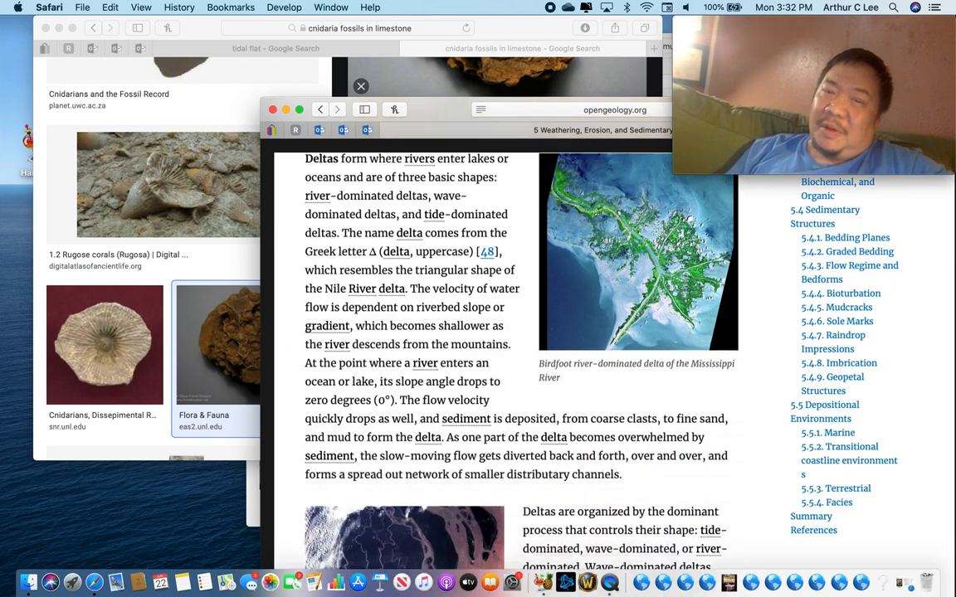
pyautogui.scroll(-3)
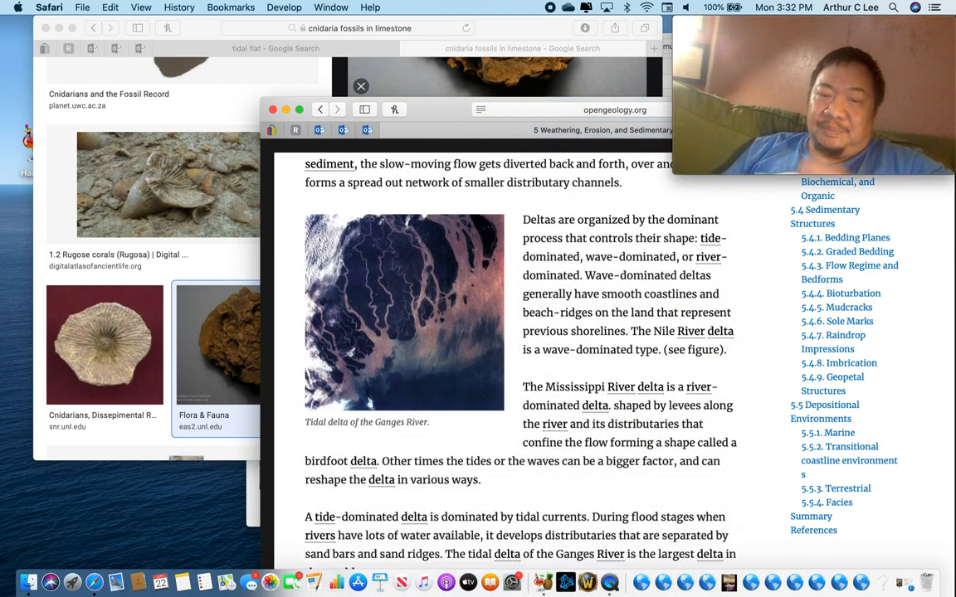
pyautogui.scroll(-3)
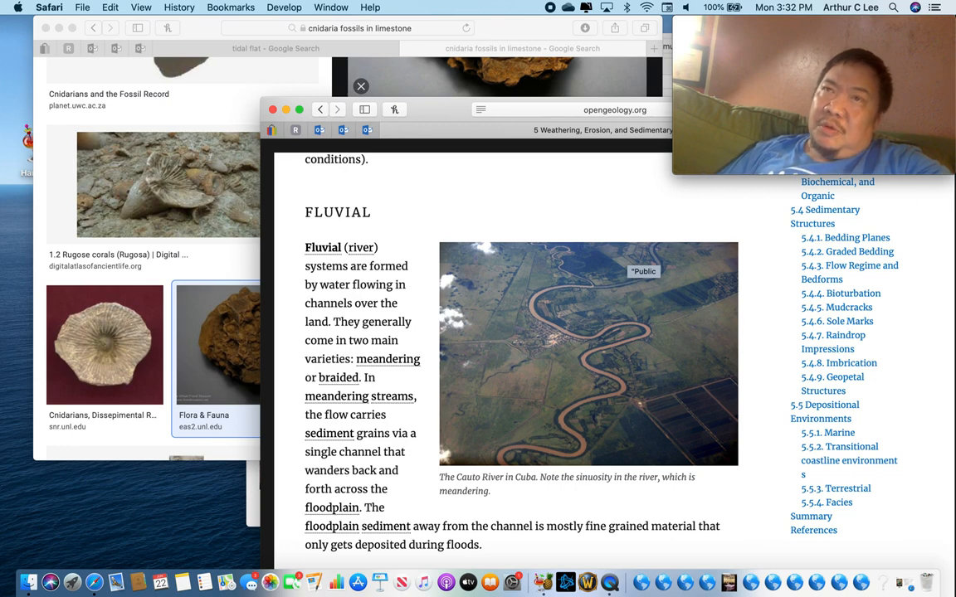
# Step: Scroll past braided rivers and the Alluvial section to Lacustrine with the Crater Lake photo
pyautogui.scroll(-3)
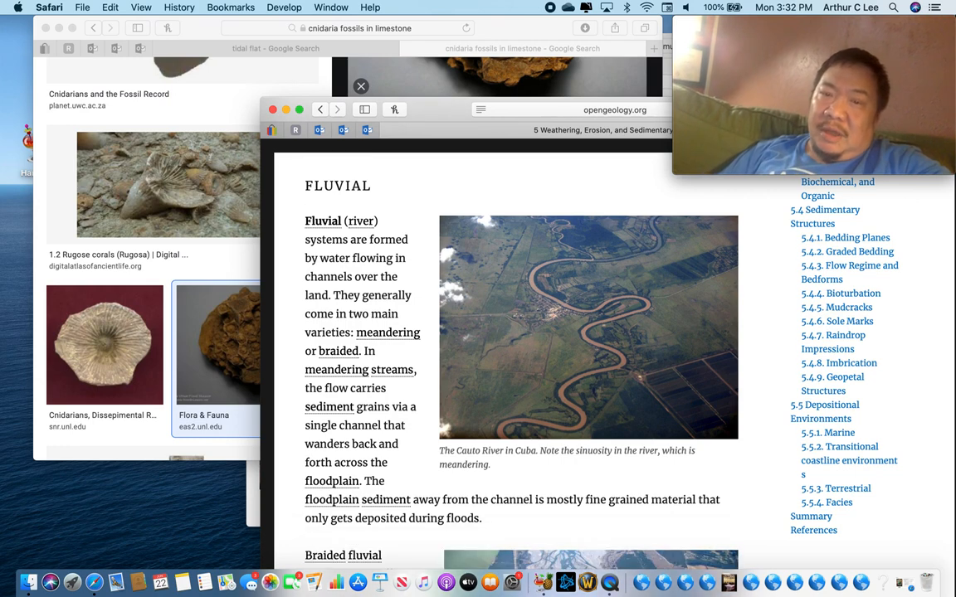
pyautogui.scroll(-3)
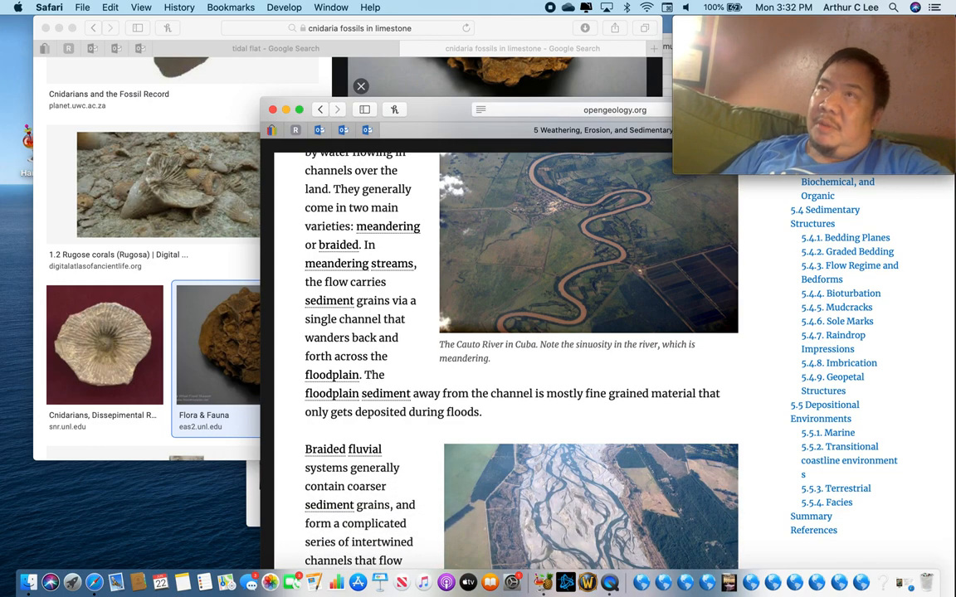
pyautogui.scroll(-3)
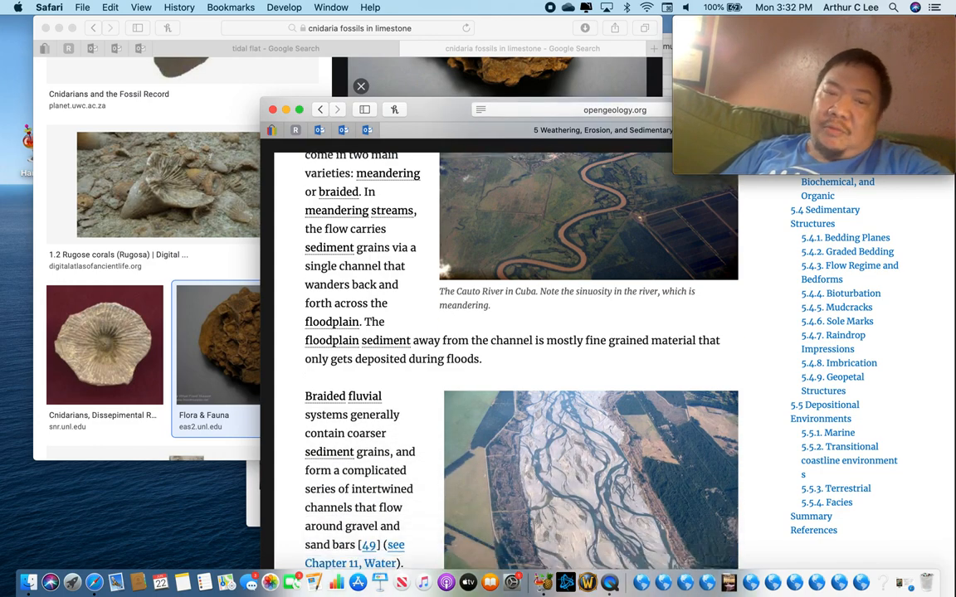
pyautogui.scroll(-3)
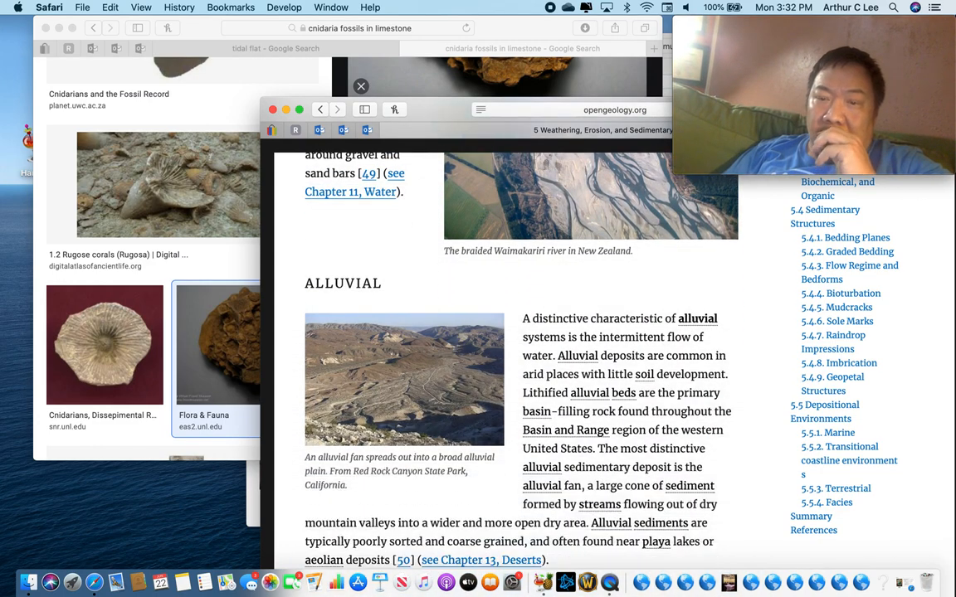
pyautogui.scroll(-3)
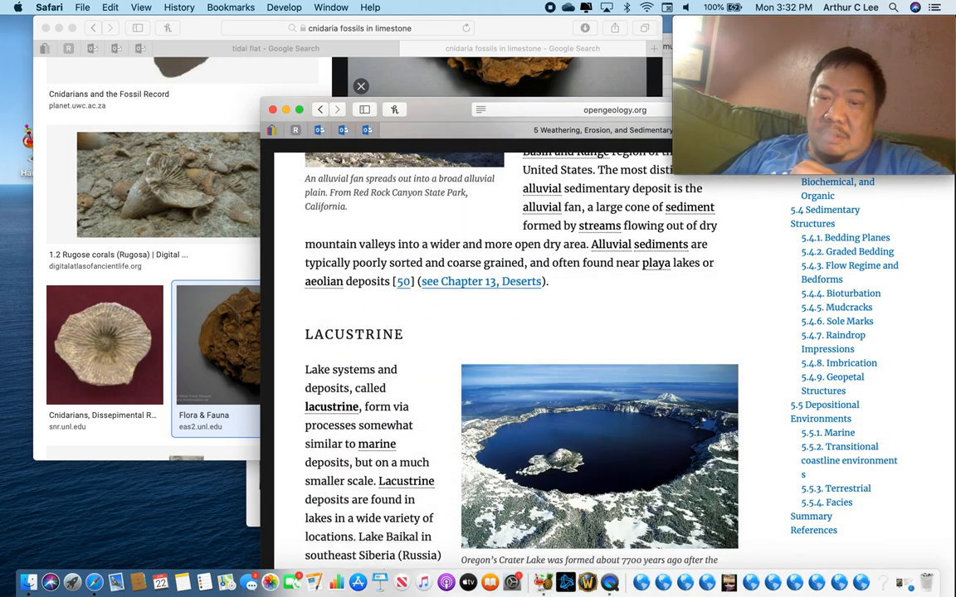
pyautogui.scroll(-3)
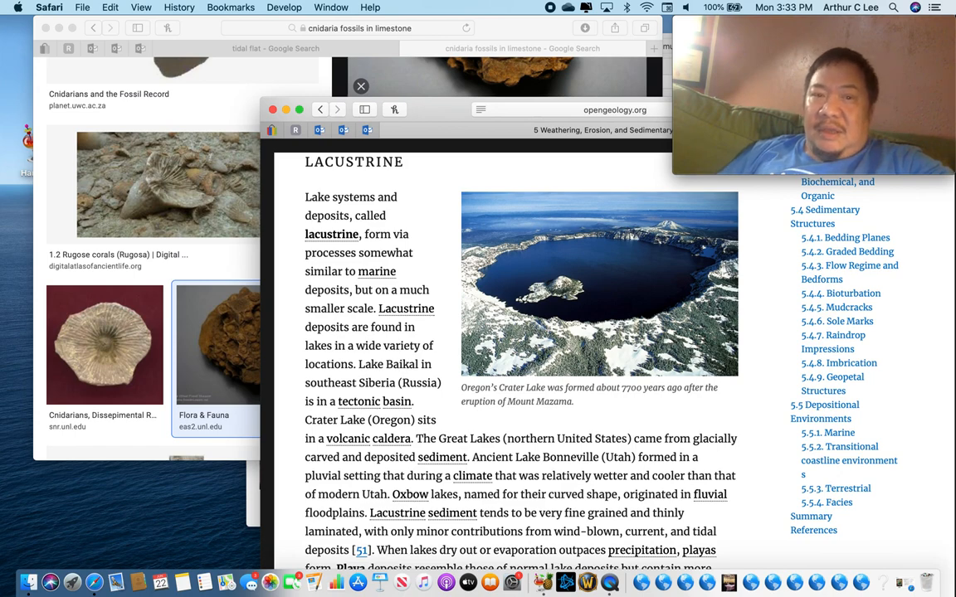
# Step: Scroll past the Aeolian dunes and loess passages to the Glacial section's Athabasca Glacier photo
pyautogui.scroll(-3)
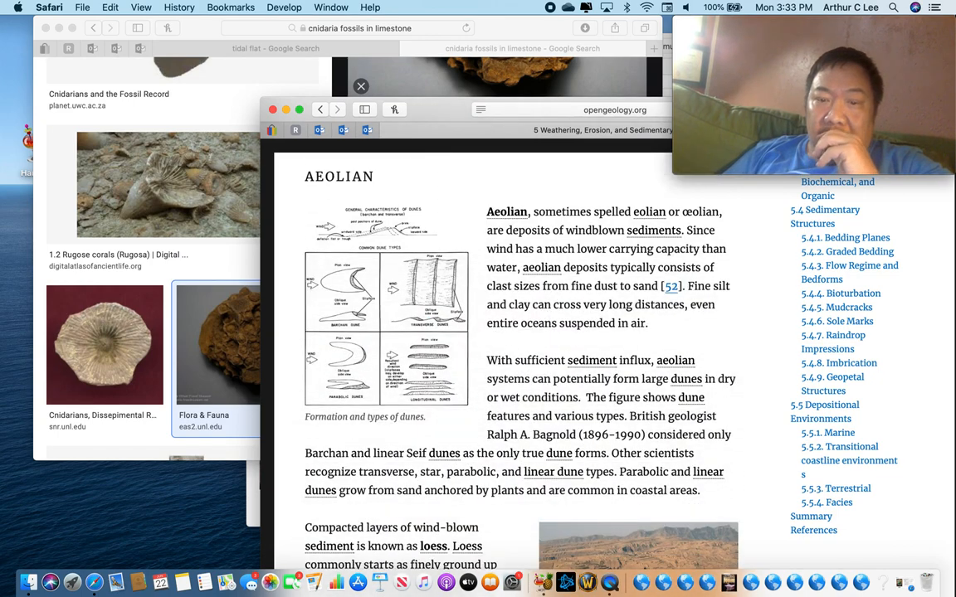
pyautogui.scroll(-3)
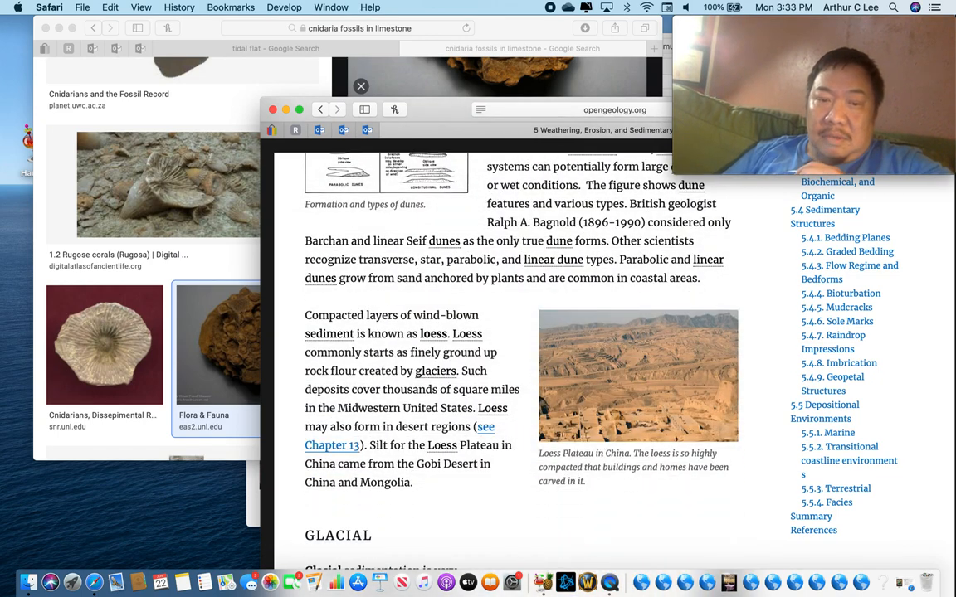
pyautogui.scroll(-3)
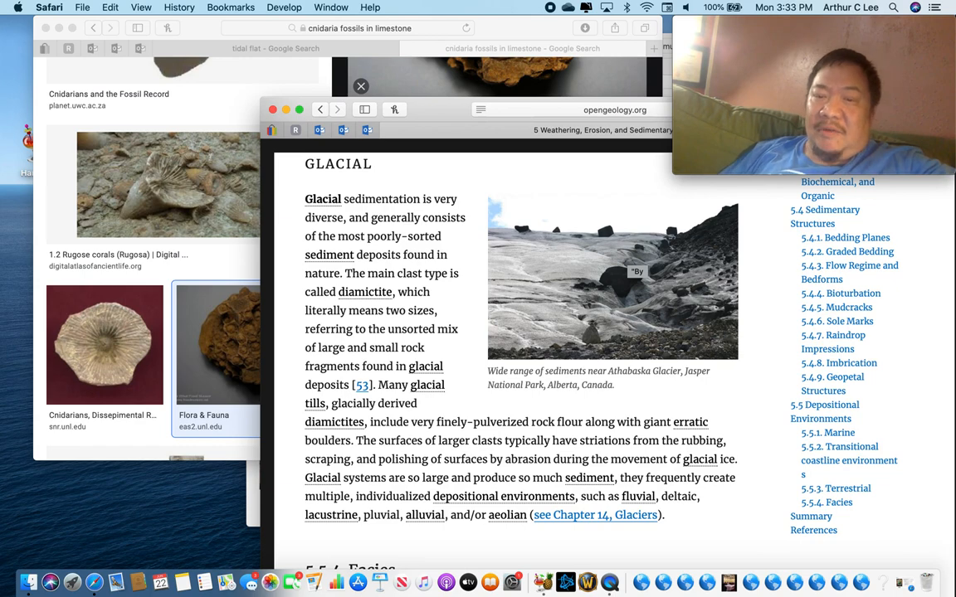
pyautogui.moveTo(597, 312)
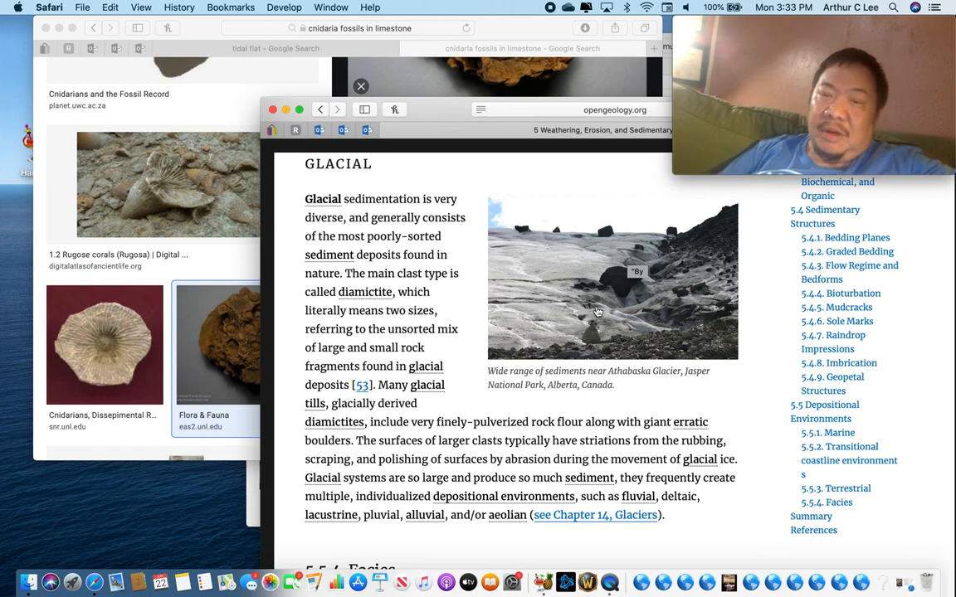
pyautogui.moveTo(614, 302)
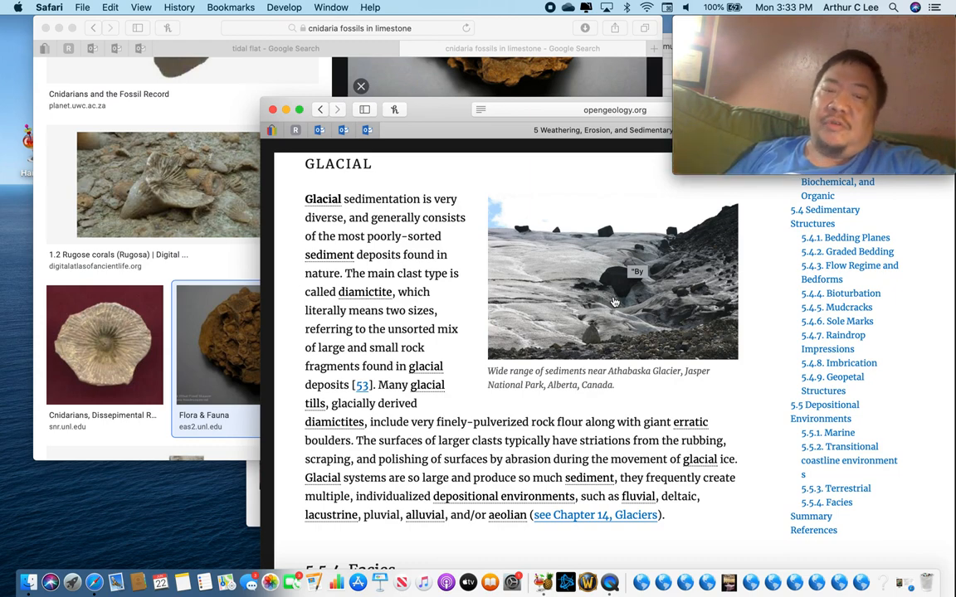
# Step: Scroll through the 5.5.4 Facies section toward the end of the chapter
pyautogui.scroll(-3)
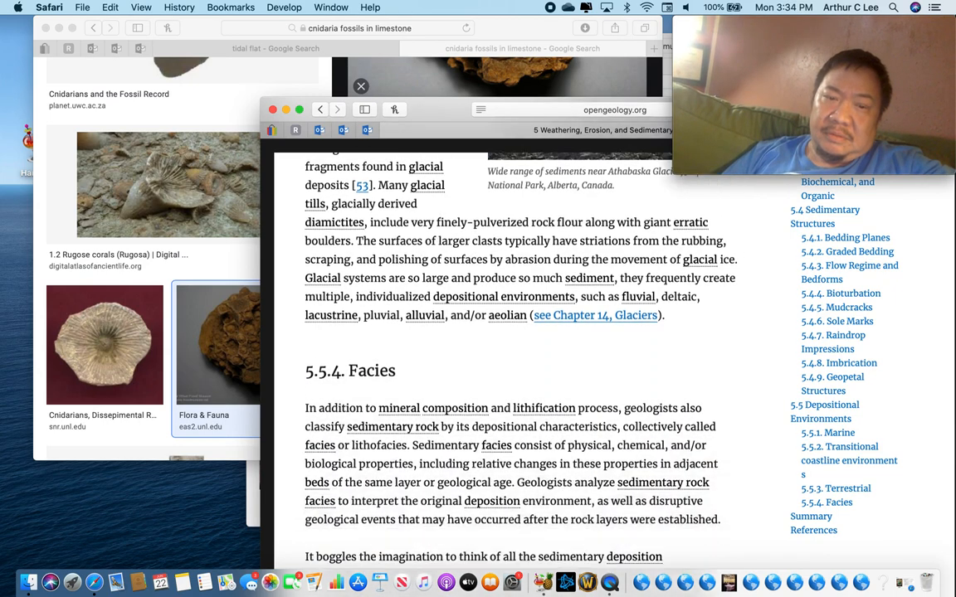
pyautogui.scroll(-3)
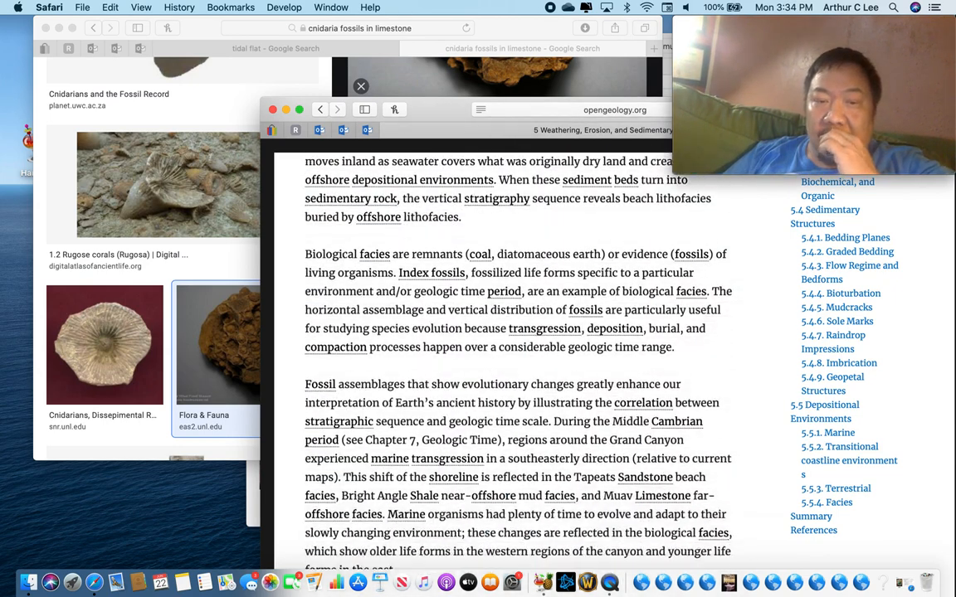
pyautogui.scroll(-3)
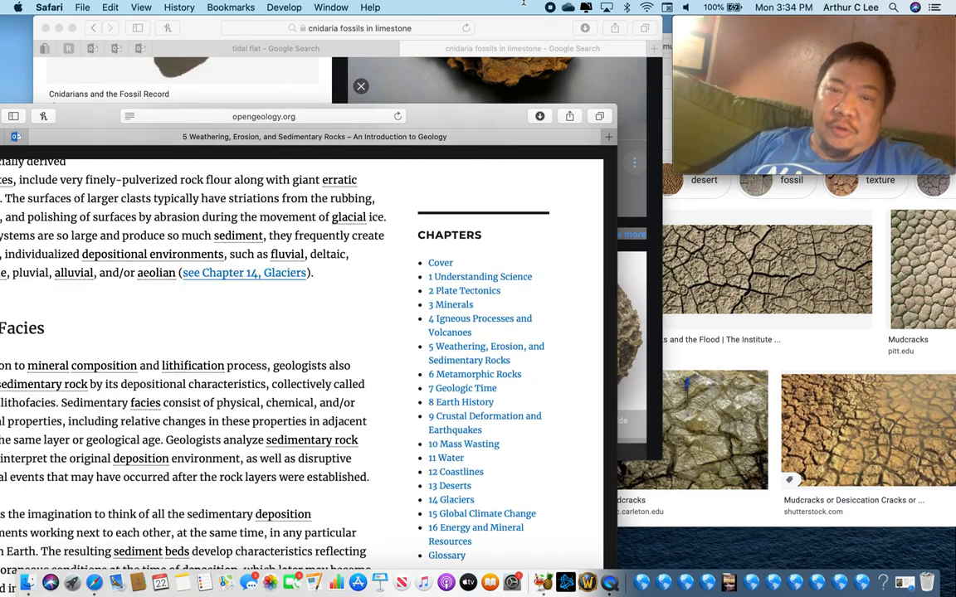
pyautogui.scroll(-3)
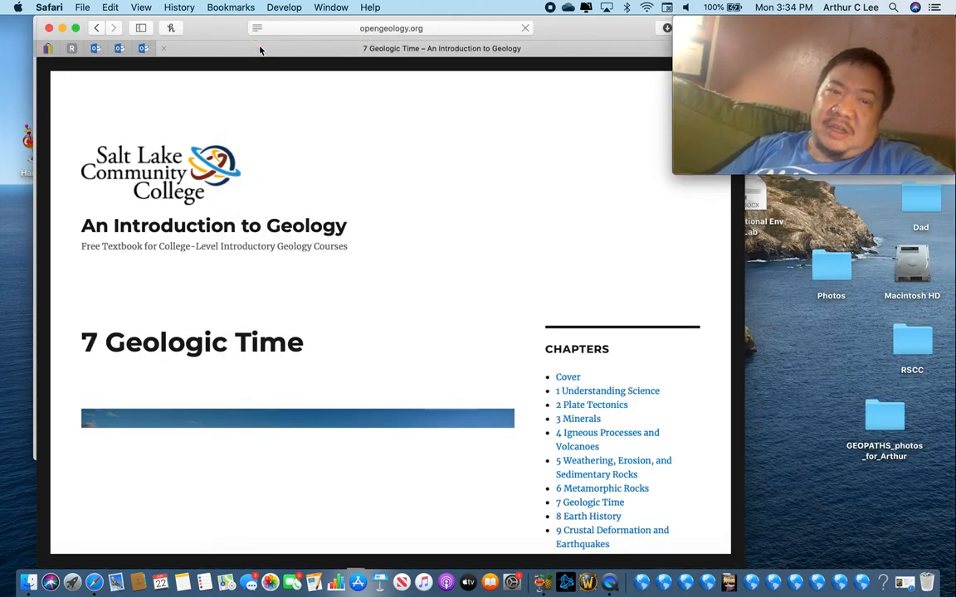
# Step: Scroll the Geologic Time chapter to reveal its Grand Canyon opening photo
pyautogui.scroll(-3)
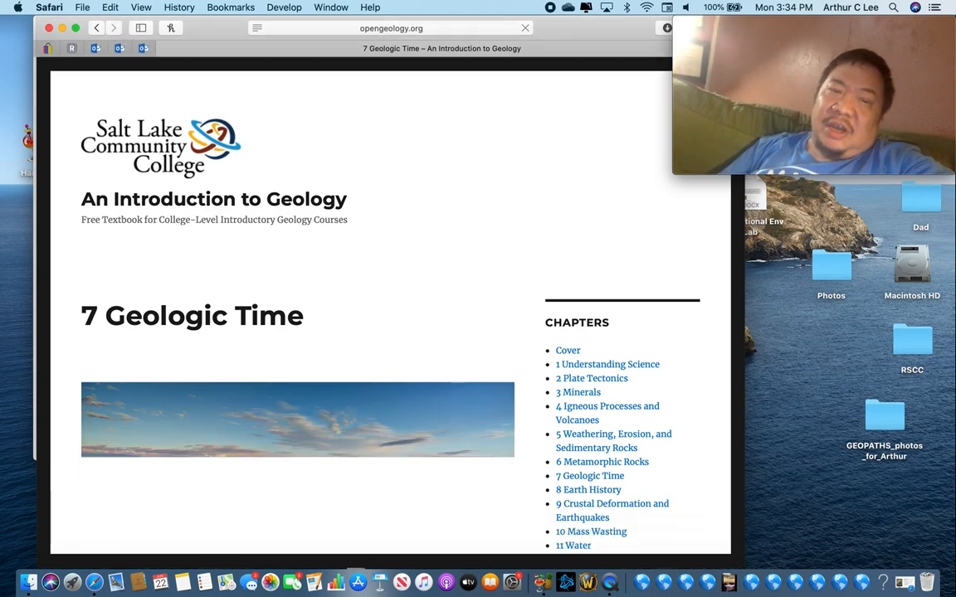
pyautogui.scroll(-3)
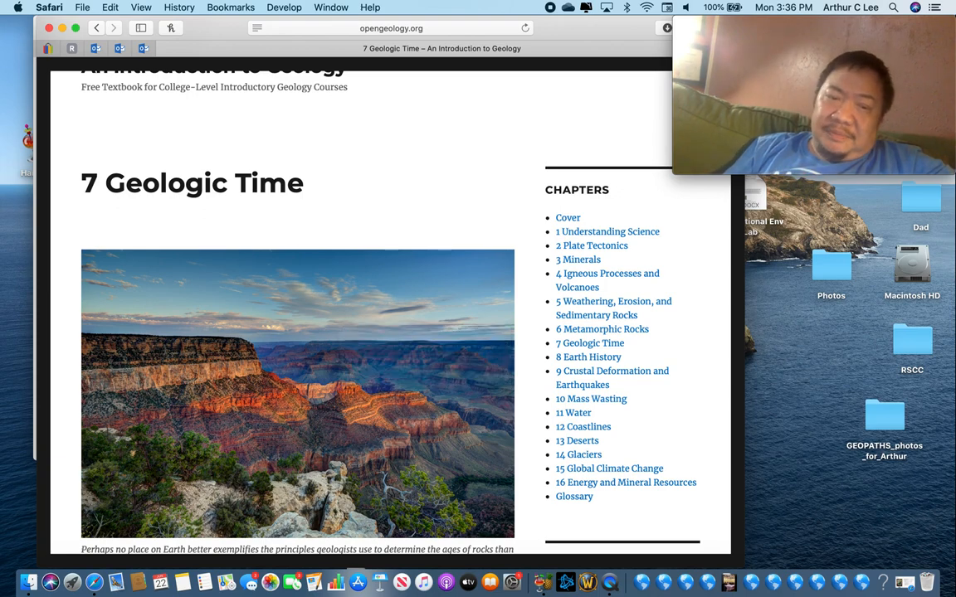
# Step: Scroll past Key Concepts and the Steno introduction to 7.1 Relative Dating, then bring up the geology-terms note
pyautogui.scroll(-3)
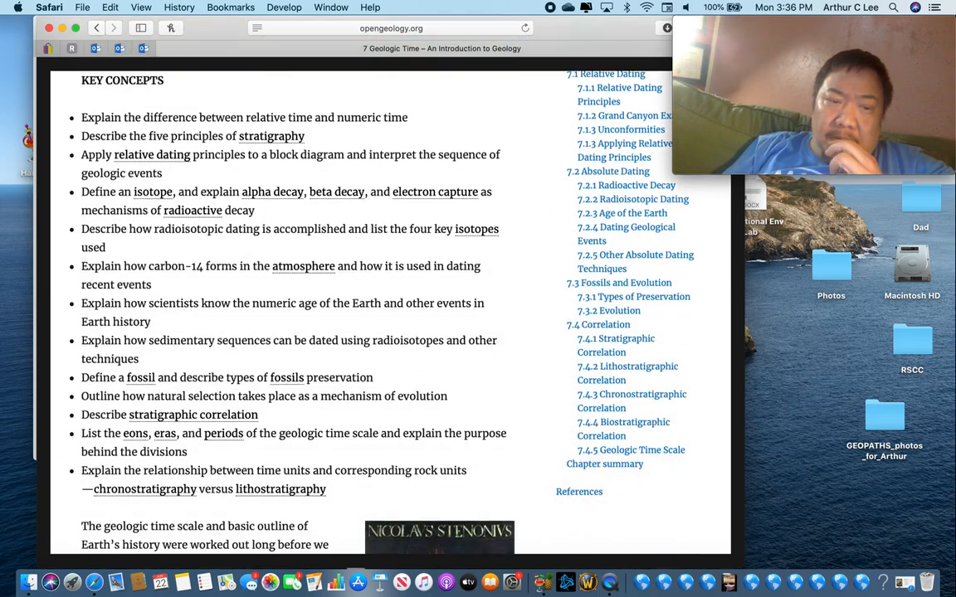
pyautogui.scroll(-3)
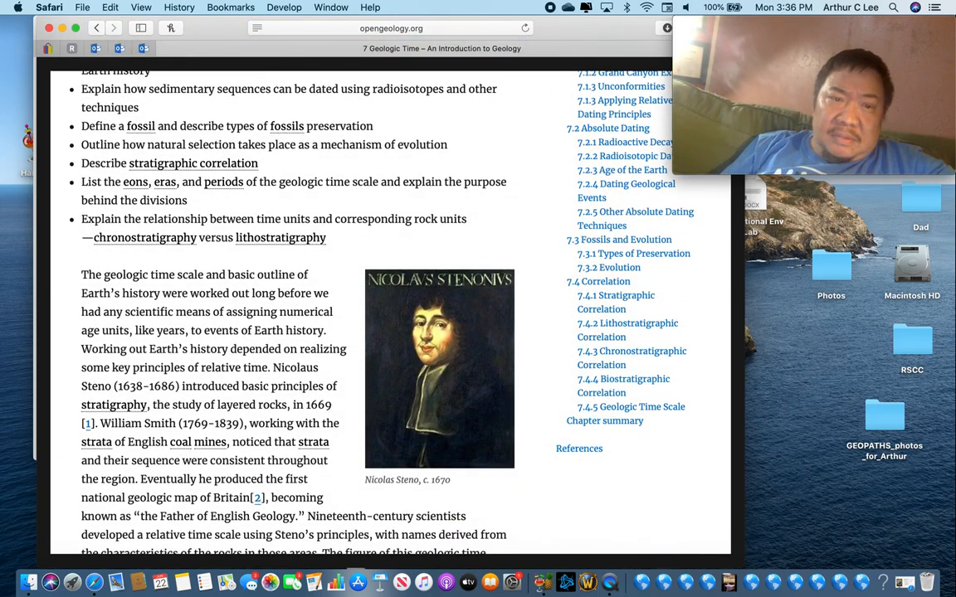
pyautogui.scroll(-3)
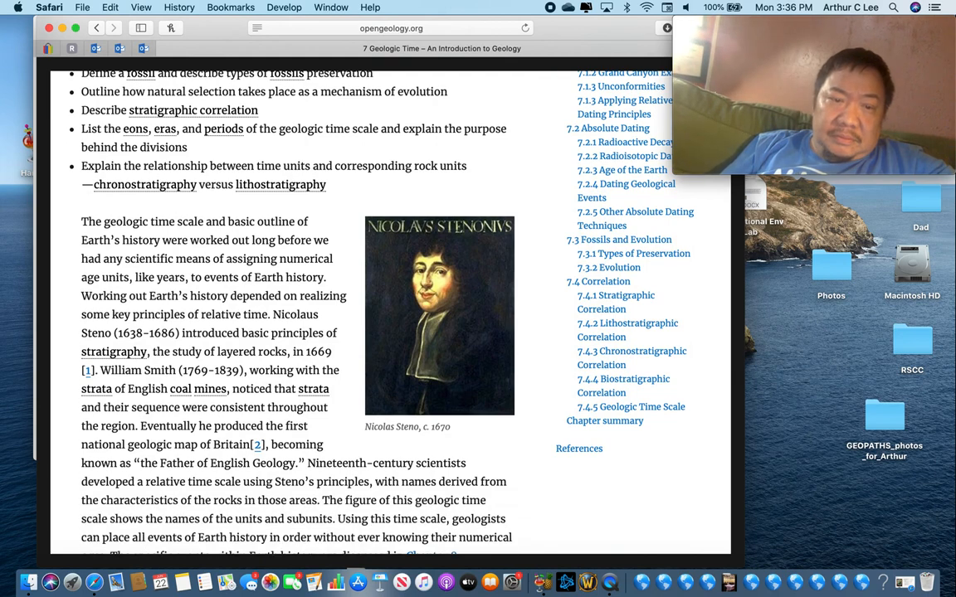
pyautogui.scroll(-3)
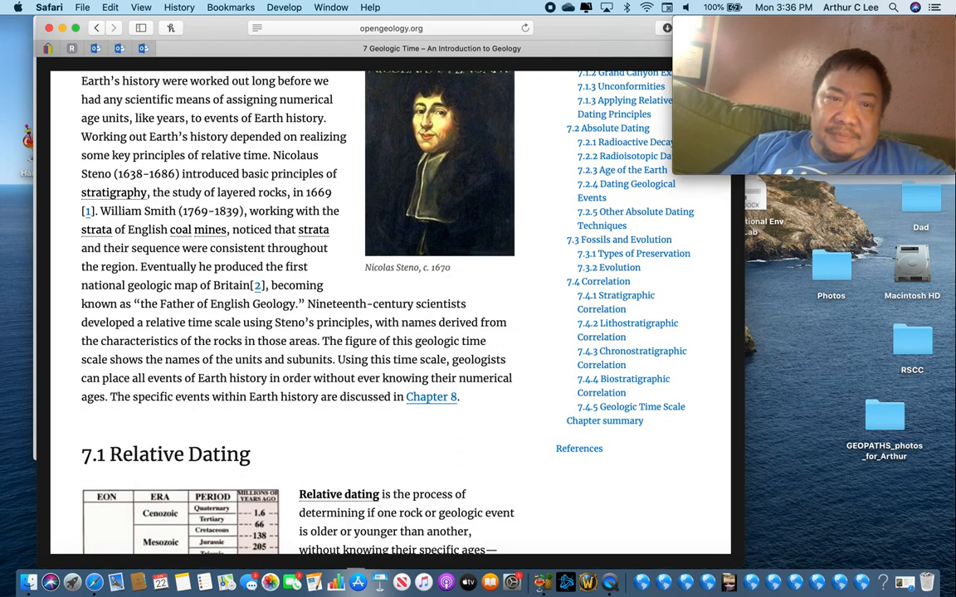
pyautogui.scroll(-3)
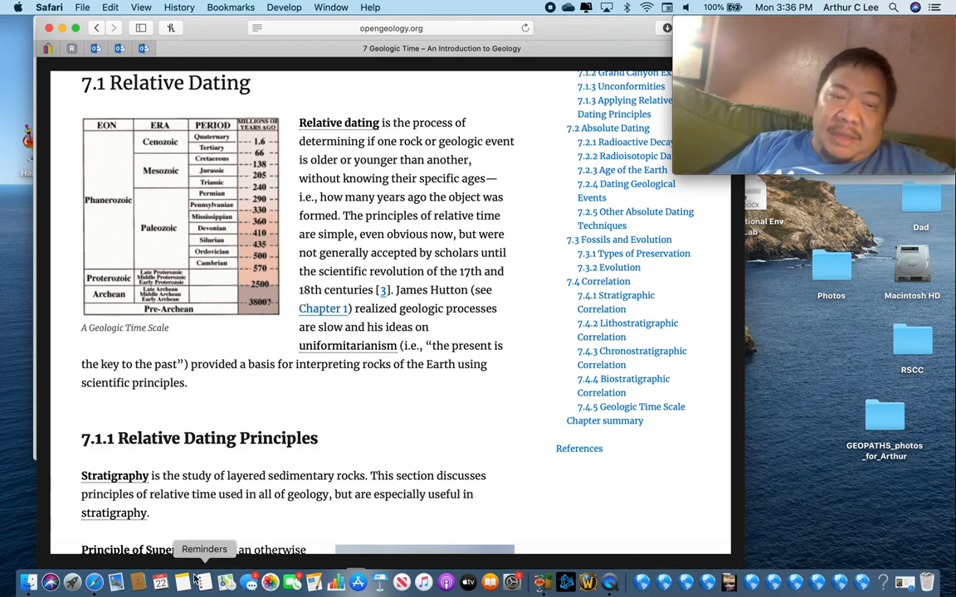
pyautogui.click(183, 581)
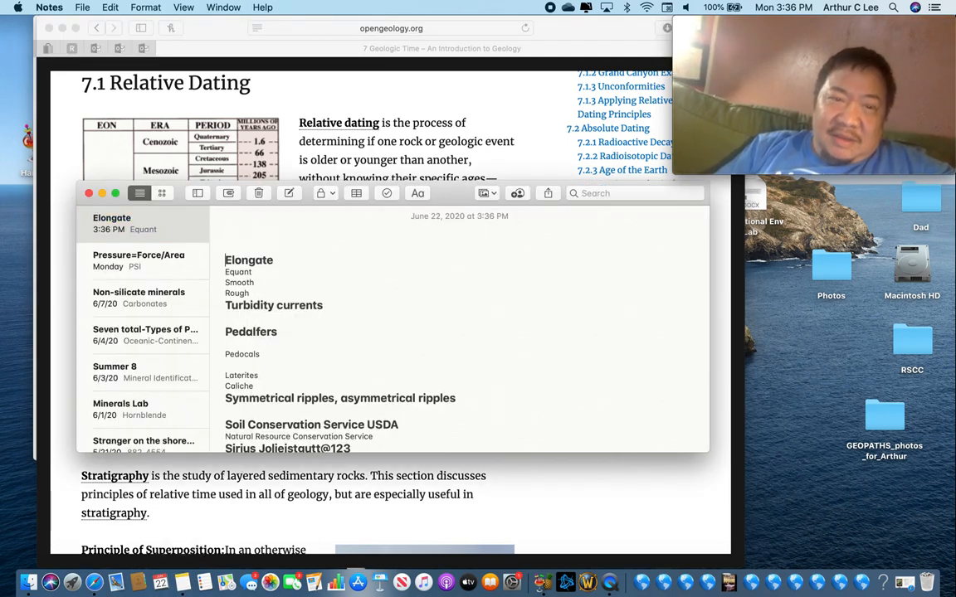
# Step: Write the heading 'Relative dating absolute (numerical)' at the top of the note
pyautogui.write('Relative dat')
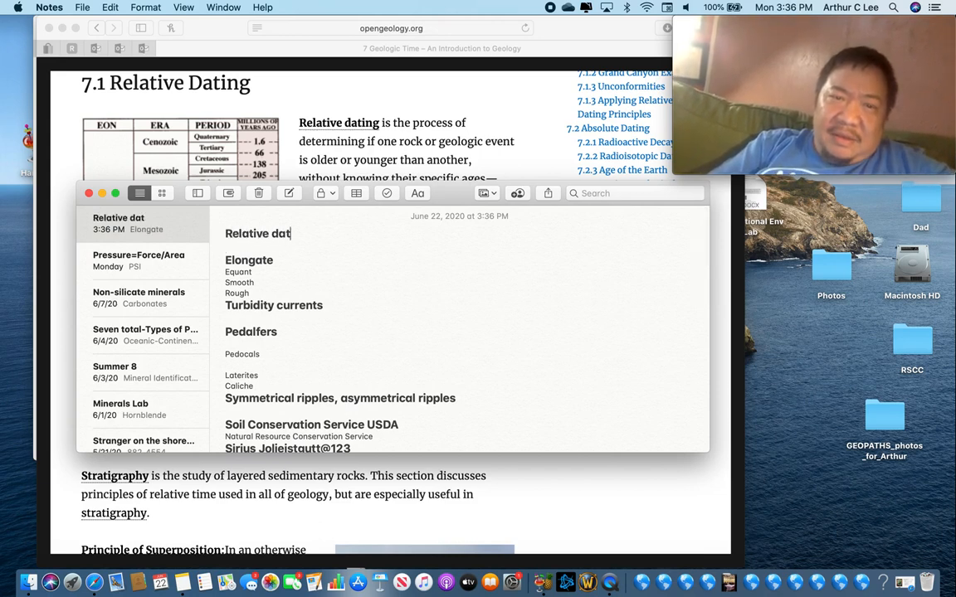
pyautogui.write('ing ab')
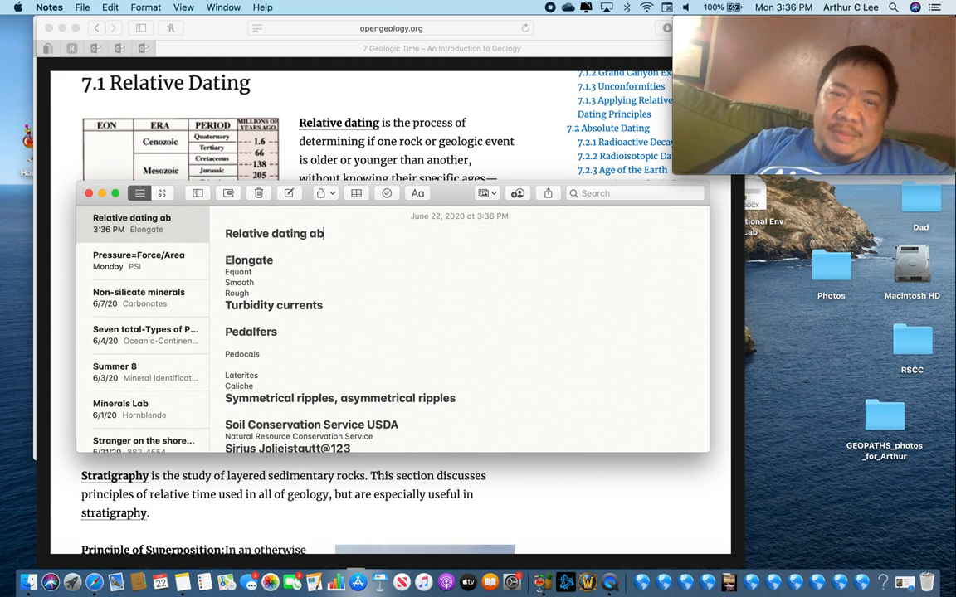
pyautogui.write('solute (')
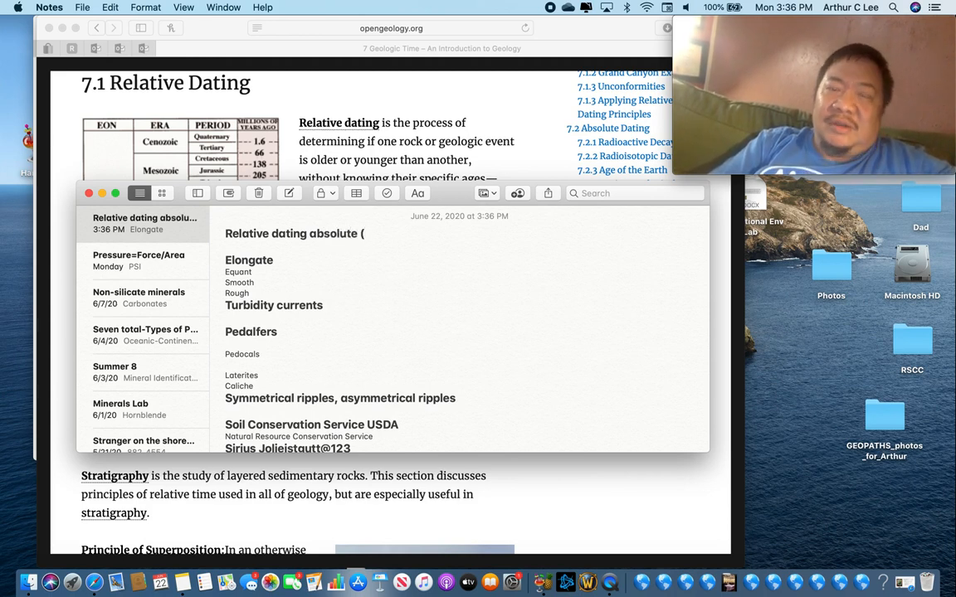
pyautogui.write('numerica')
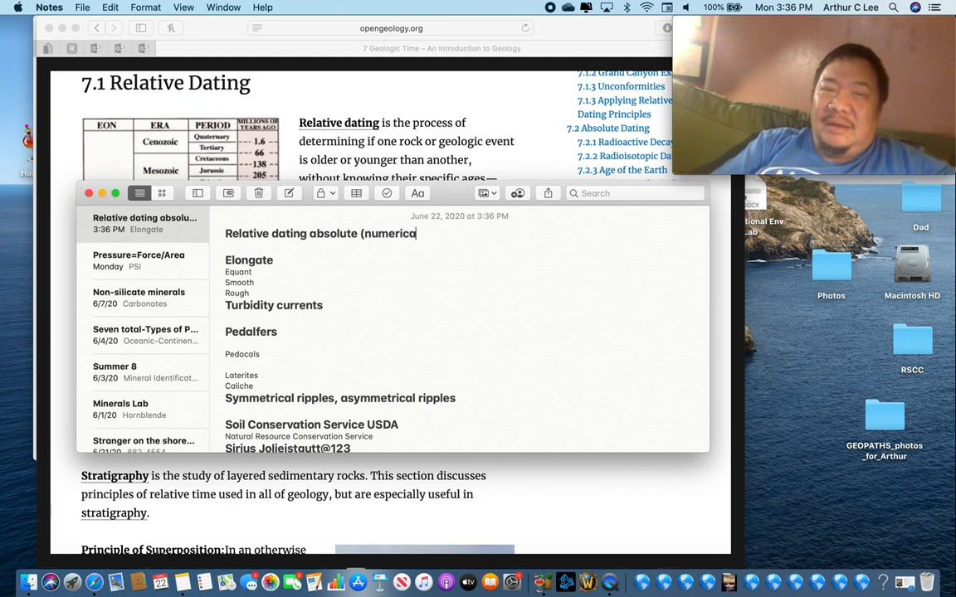
pyautogui.write('l)')
pyautogui.write('google.com/')
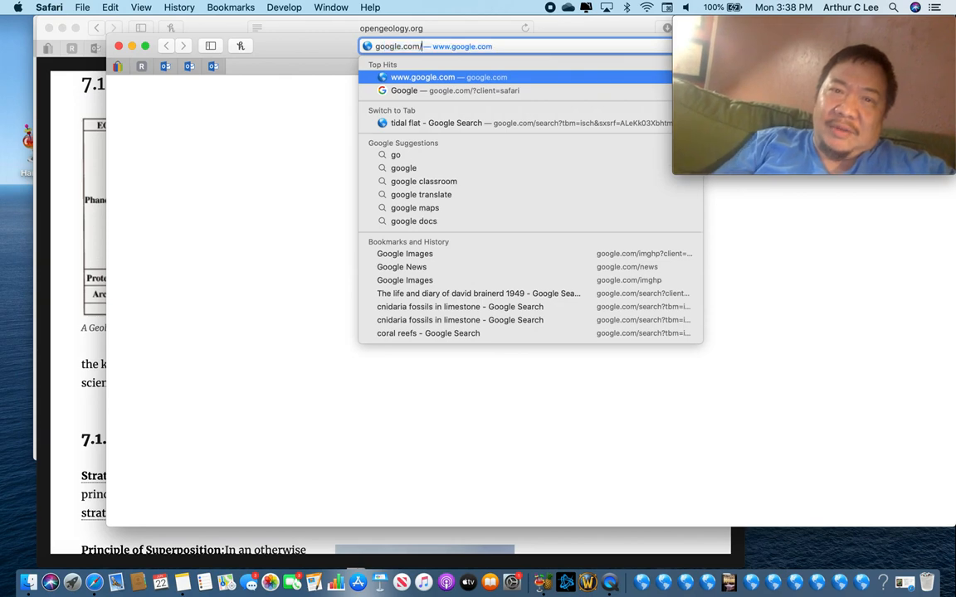
# Step: Search Google Images for 'madame marie curie' and view the results grid
pyautogui.write('images')
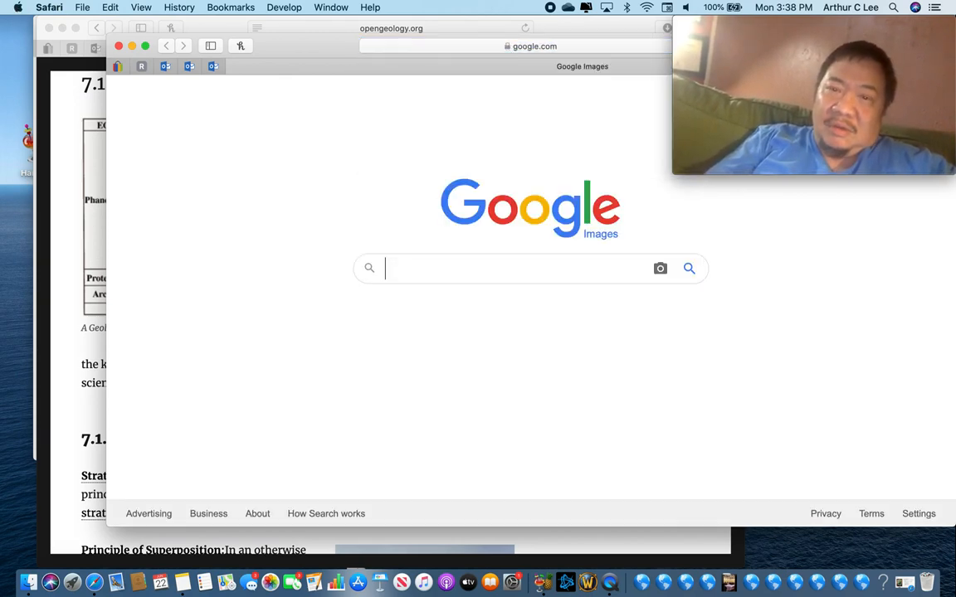
pyautogui.write('madame marie curie')
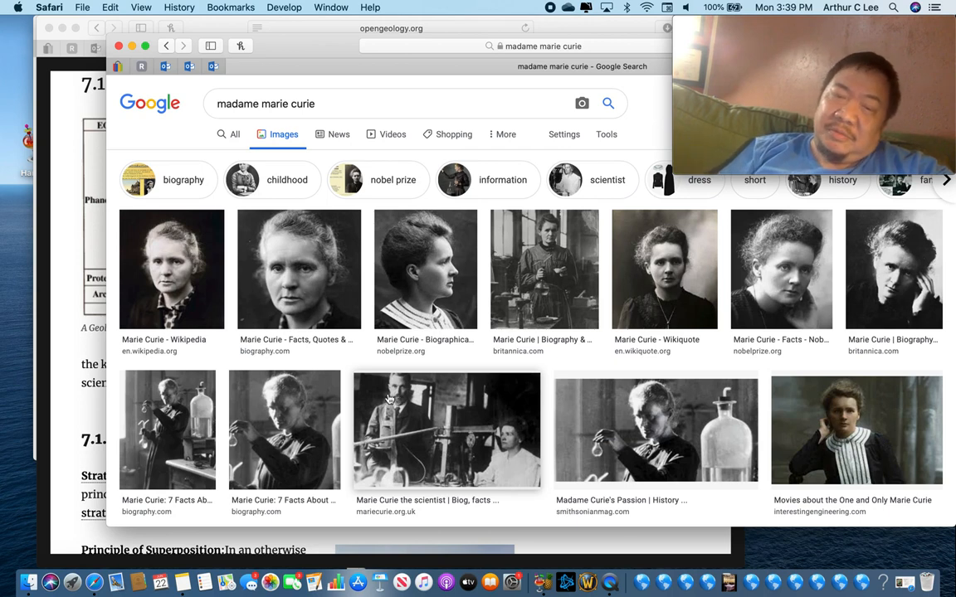
pyautogui.moveTo(421, 440)
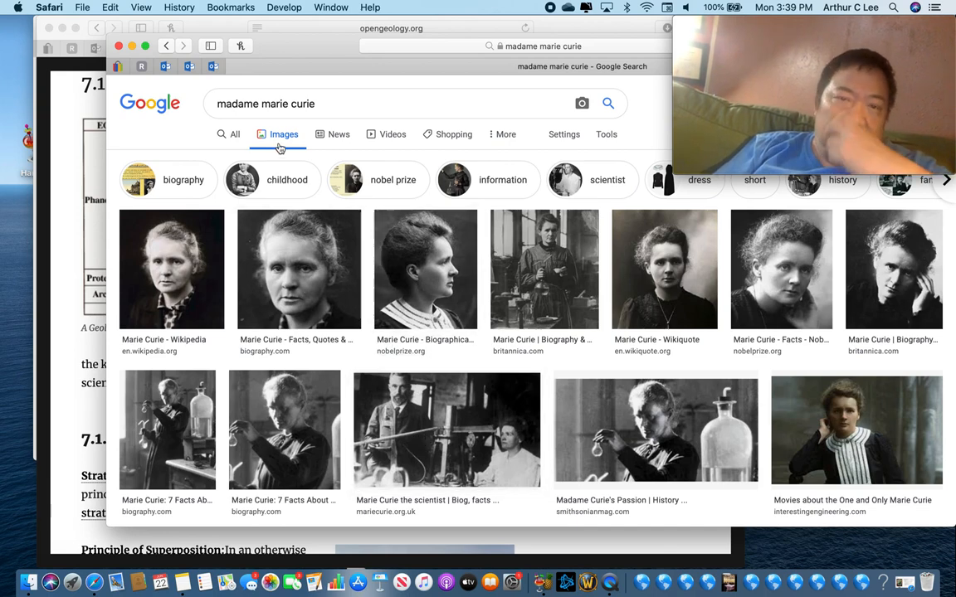
# Step: Replace the search terms with 'Ernest Rutherford' to show his image results
pyautogui.tripleClick(265, 102)
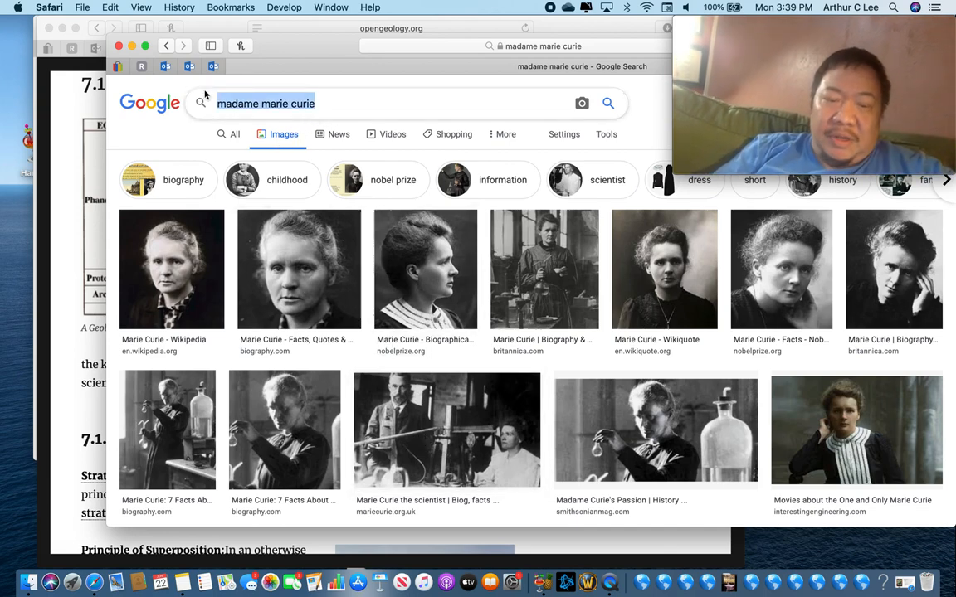
pyautogui.write('Ernest Rutheford')
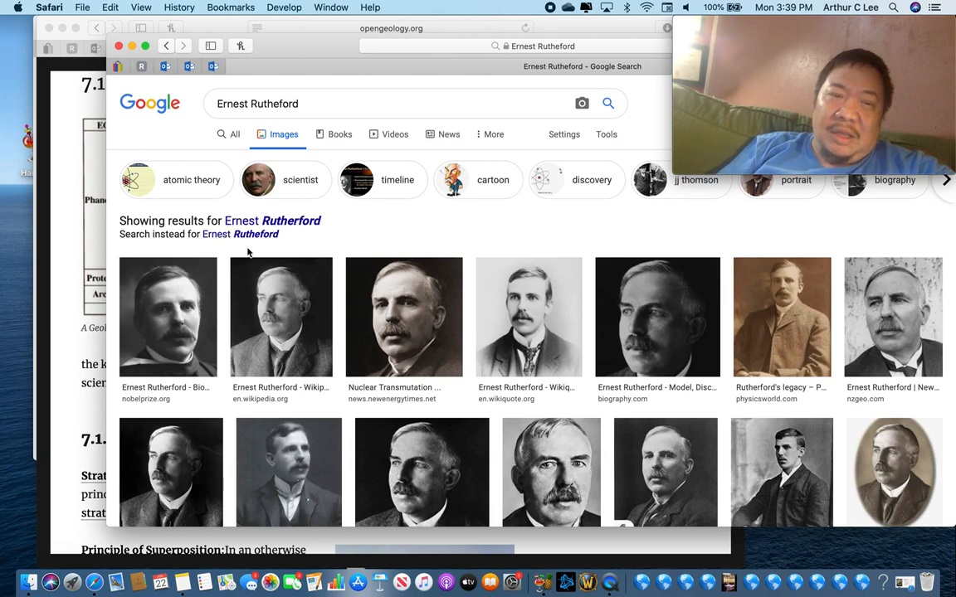
pyautogui.moveTo(302, 302)
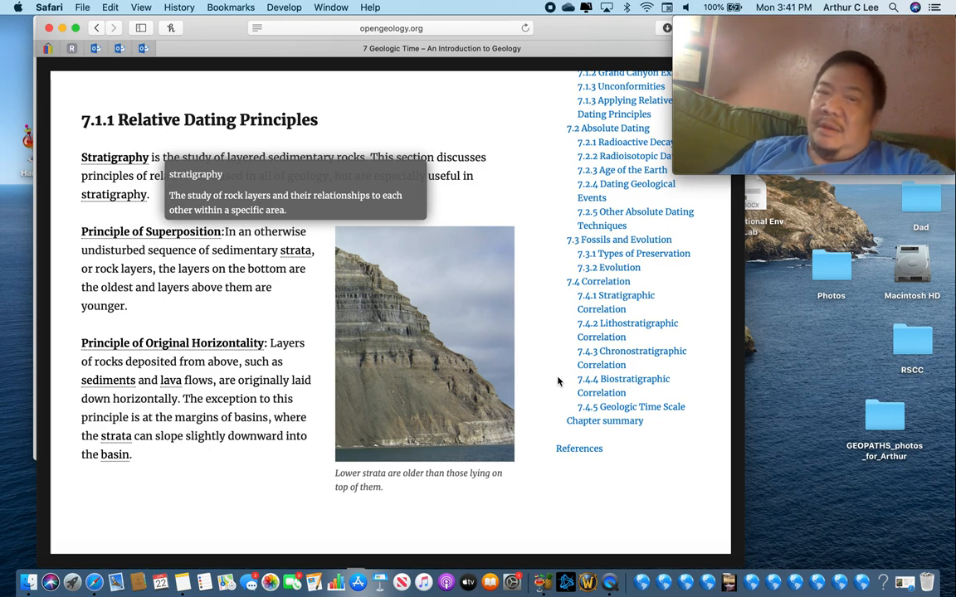
pyautogui.moveTo(428, 362)
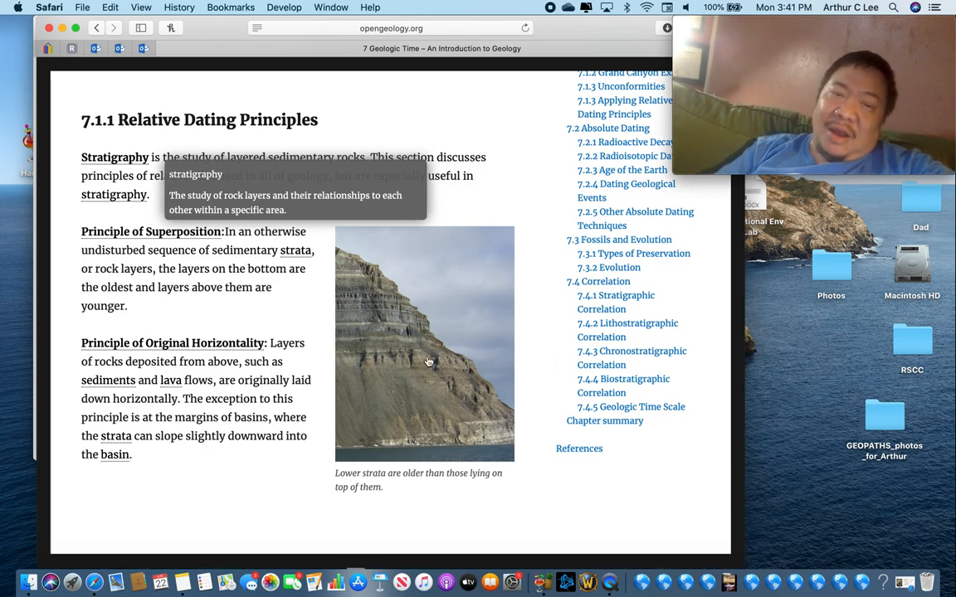
pyautogui.moveTo(439, 435)
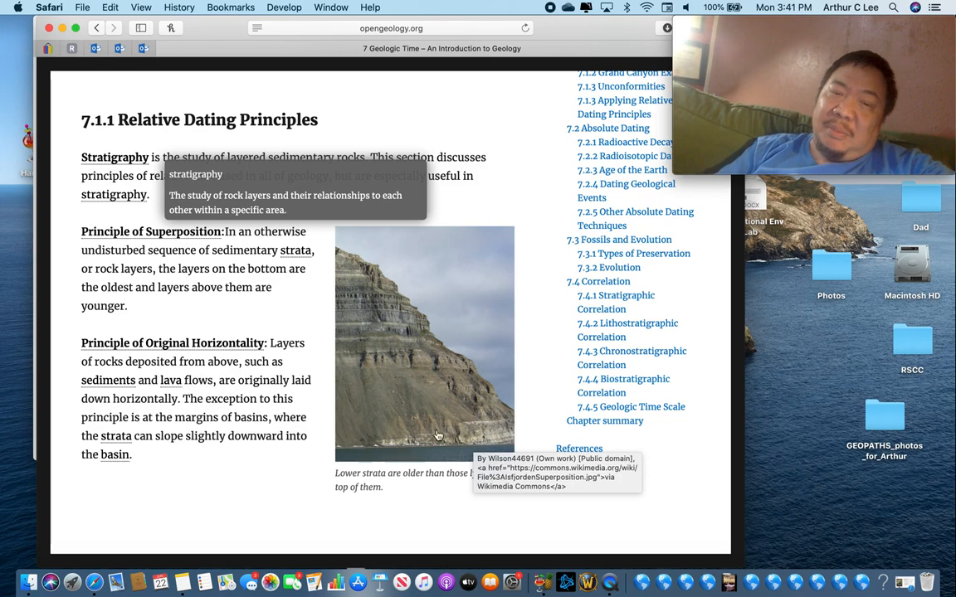
pyautogui.moveTo(448, 413)
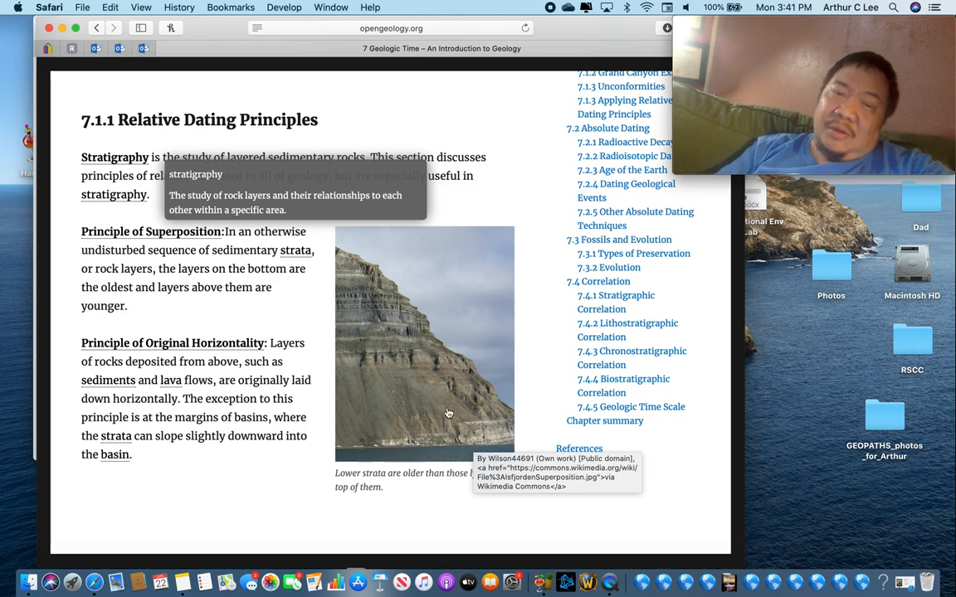
pyautogui.moveTo(381, 337)
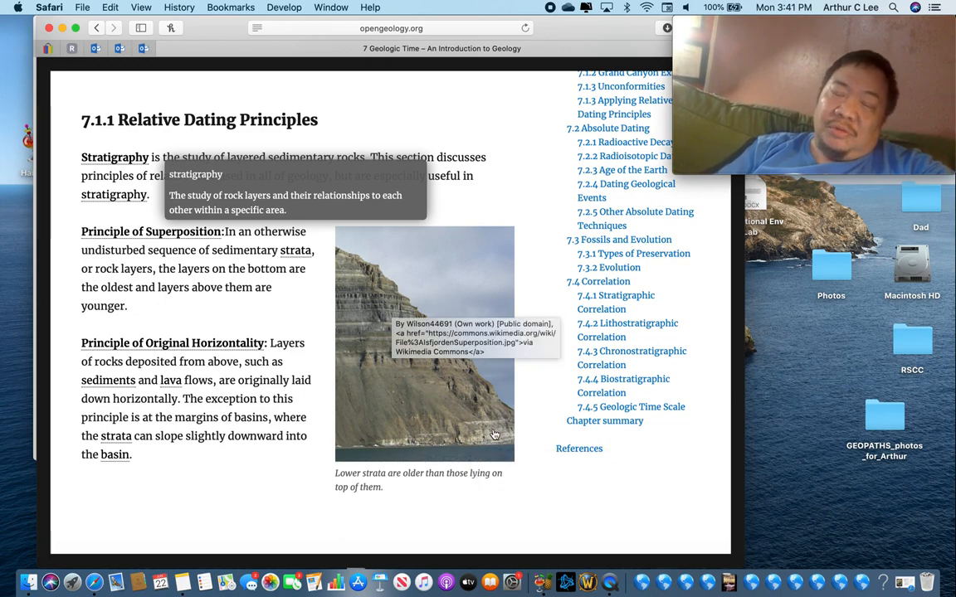
pyautogui.moveTo(455, 487)
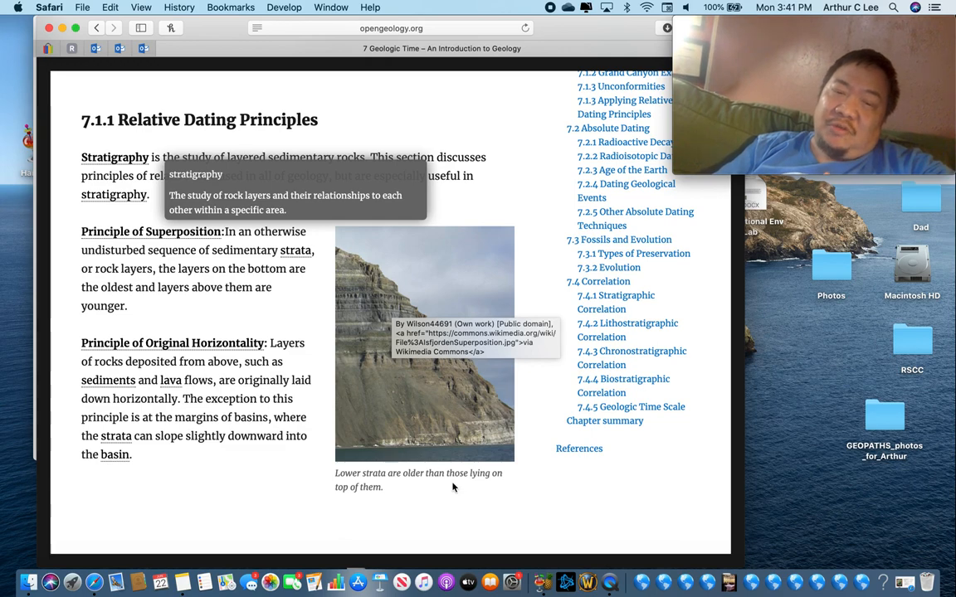
pyautogui.moveTo(412, 361)
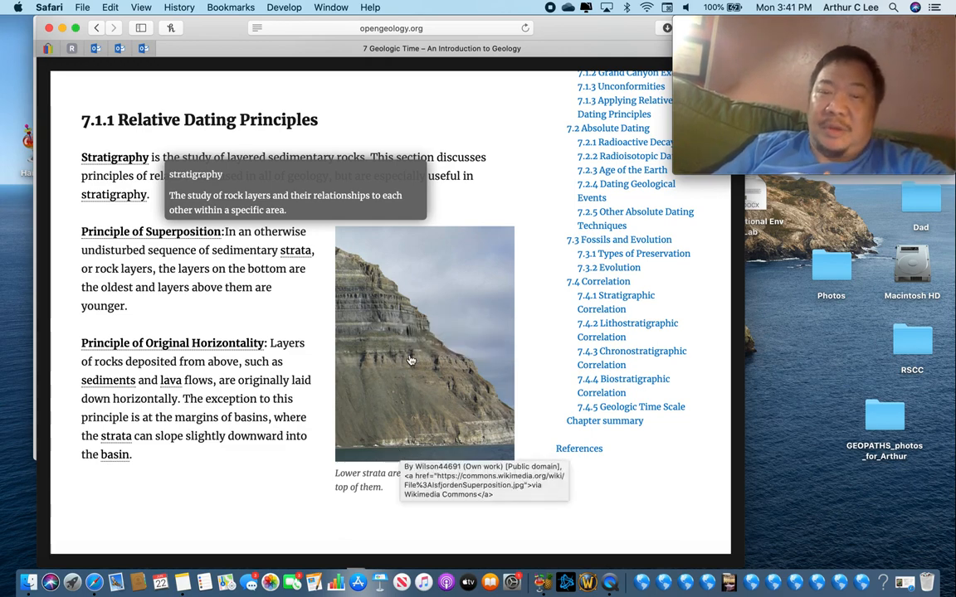
pyautogui.moveTo(352, 314)
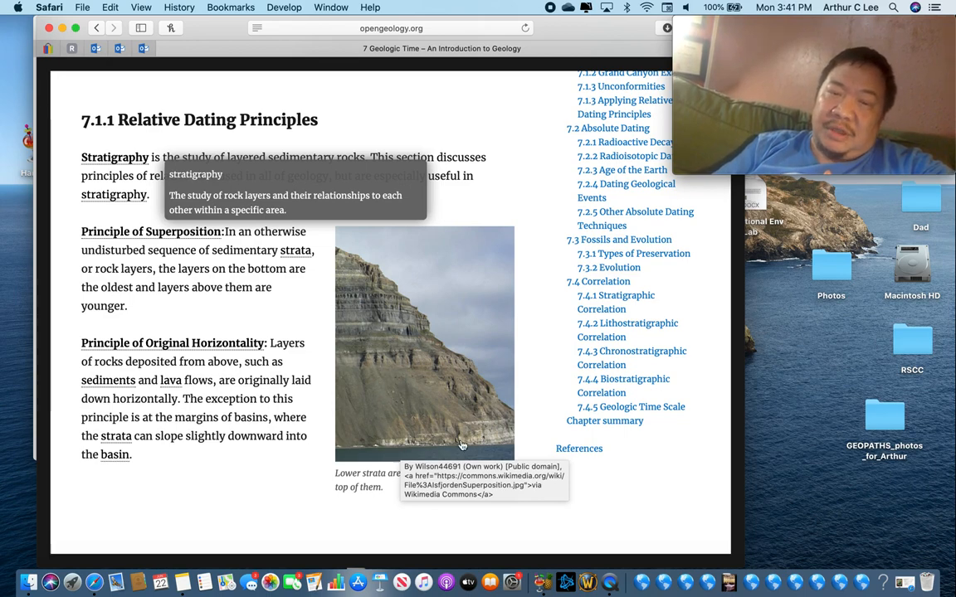
pyautogui.moveTo(501, 435)
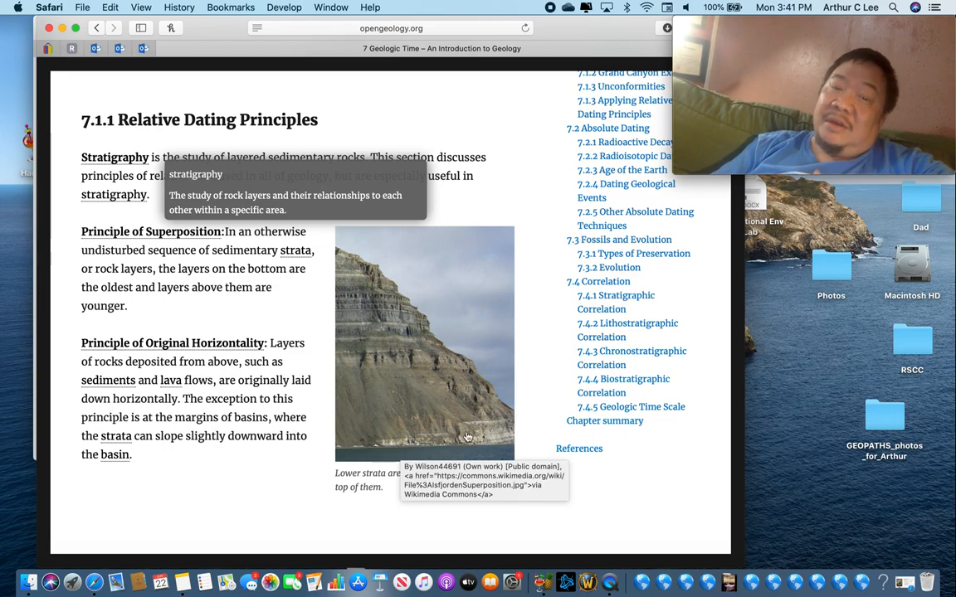
pyautogui.moveTo(405, 360)
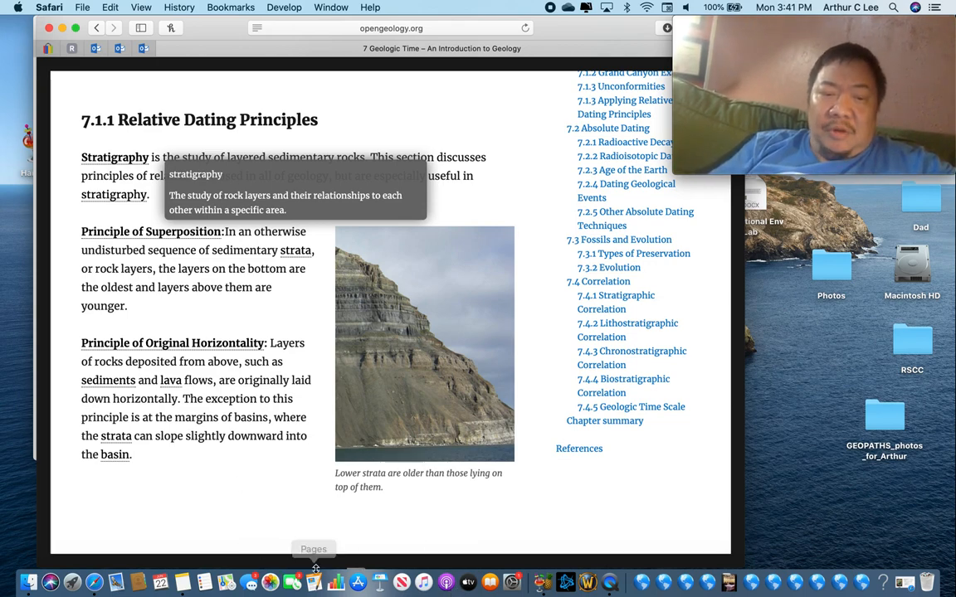
# Step: Title the note 'Principles of Relative Dating' and list Superposition and Original Horizontality
pyautogui.click(183, 581)
pyautogui.write('P')
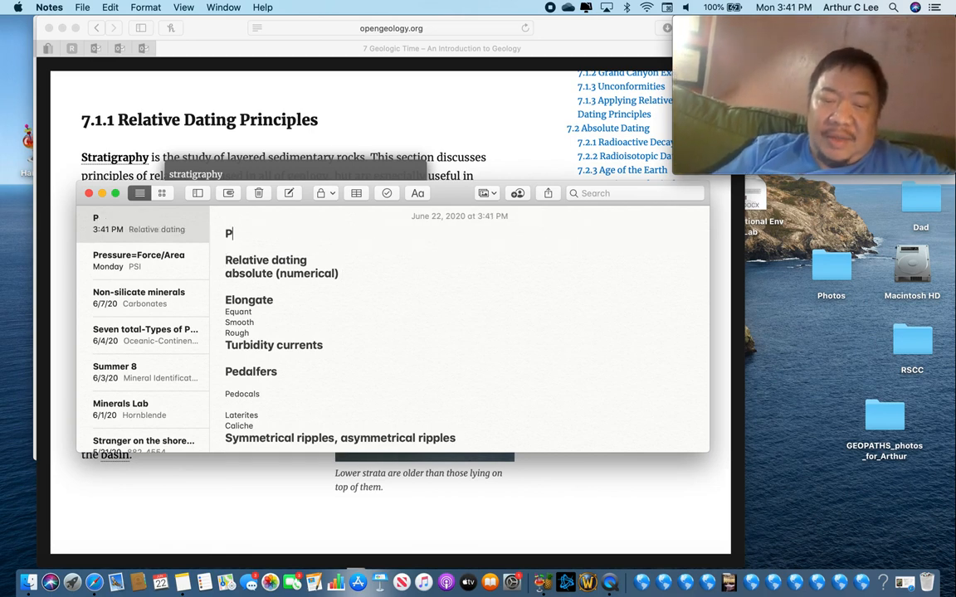
pyautogui.write('rinciples of Relative Dating')
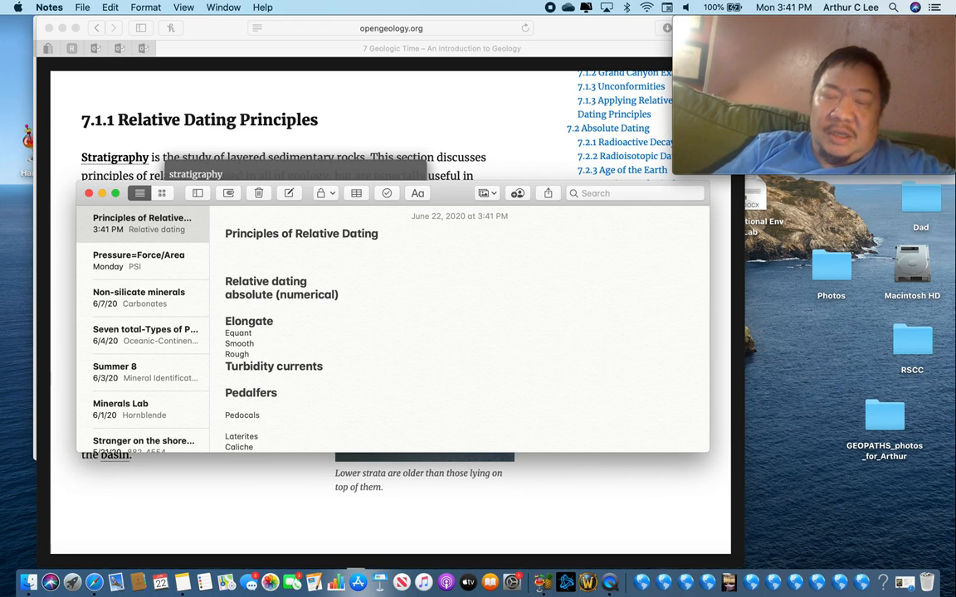
pyautogui.write('Principle of Super')
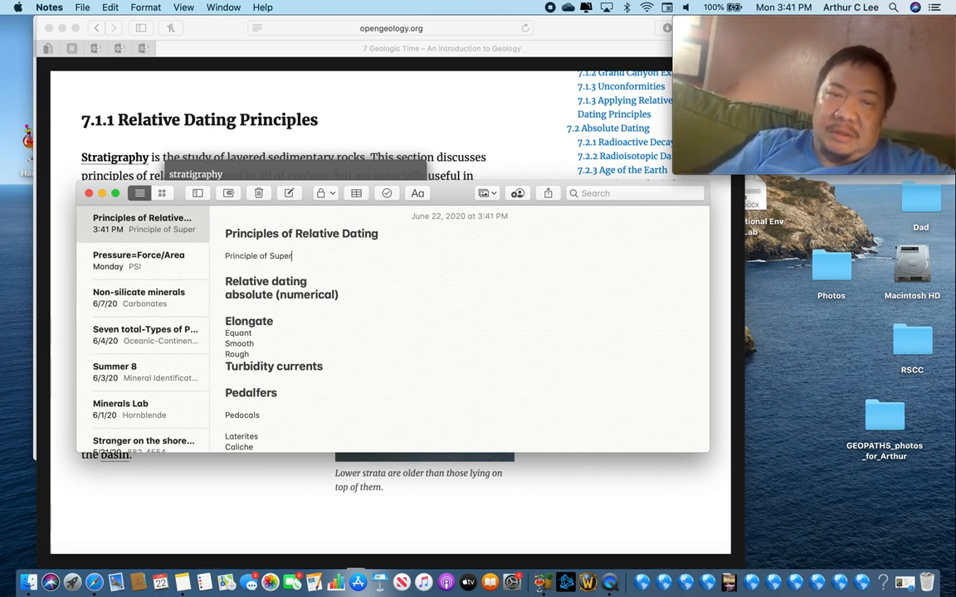
pyautogui.write('position')
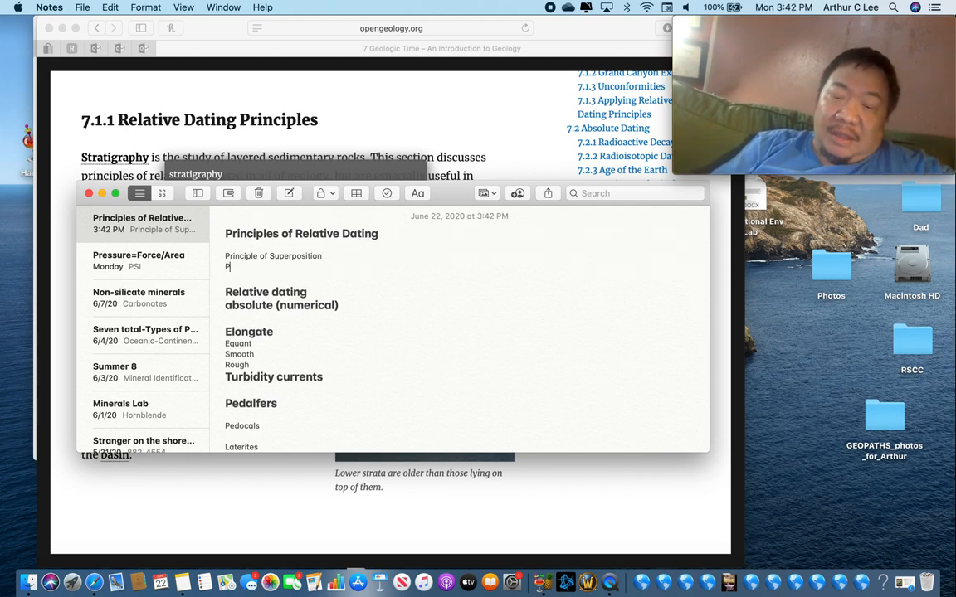
pyautogui.write('rinciple of')
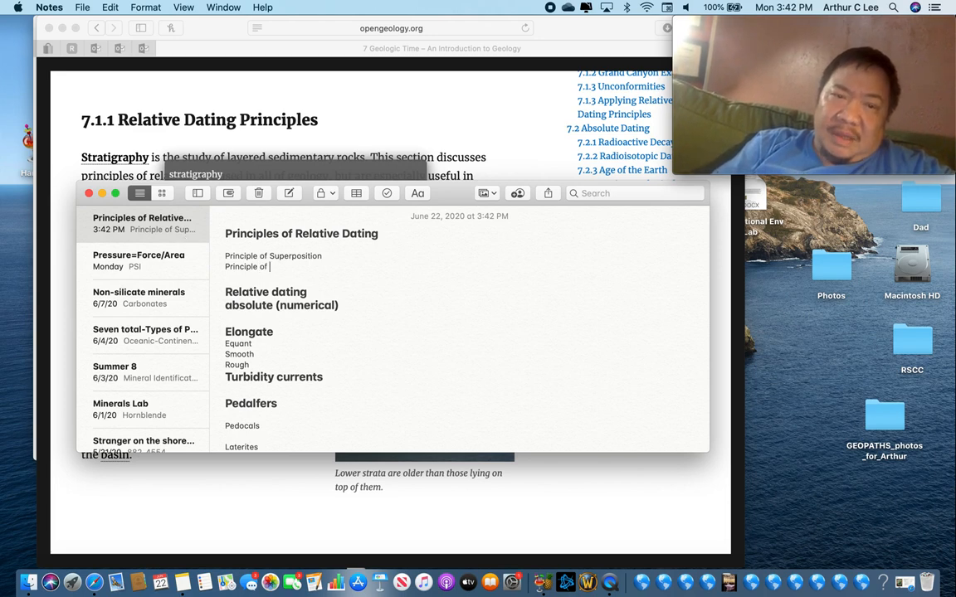
pyautogui.write('Original Horizontality')
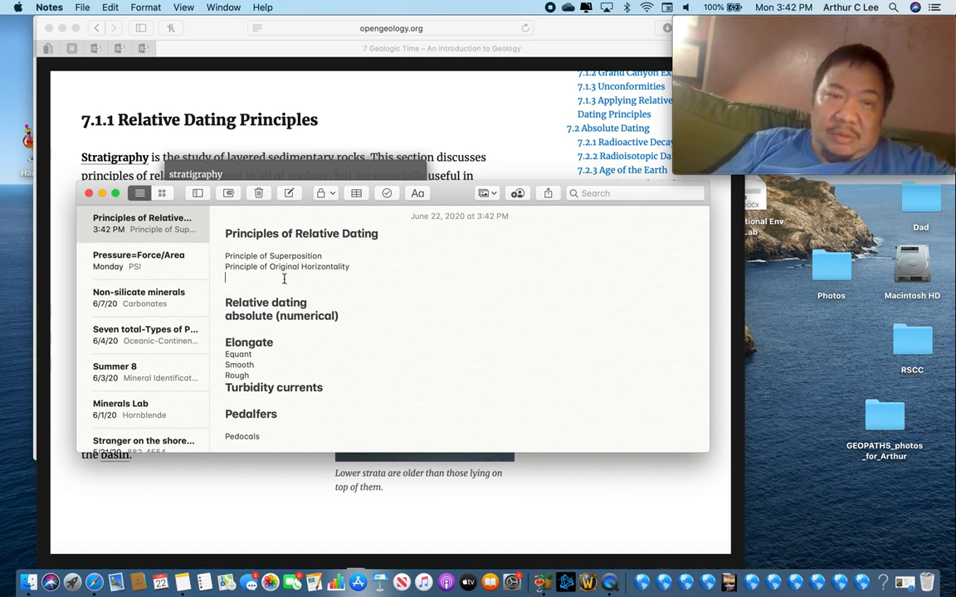
# Step: Add the Principle of Lateral Continuity line to the list
pyautogui.write('Prin')
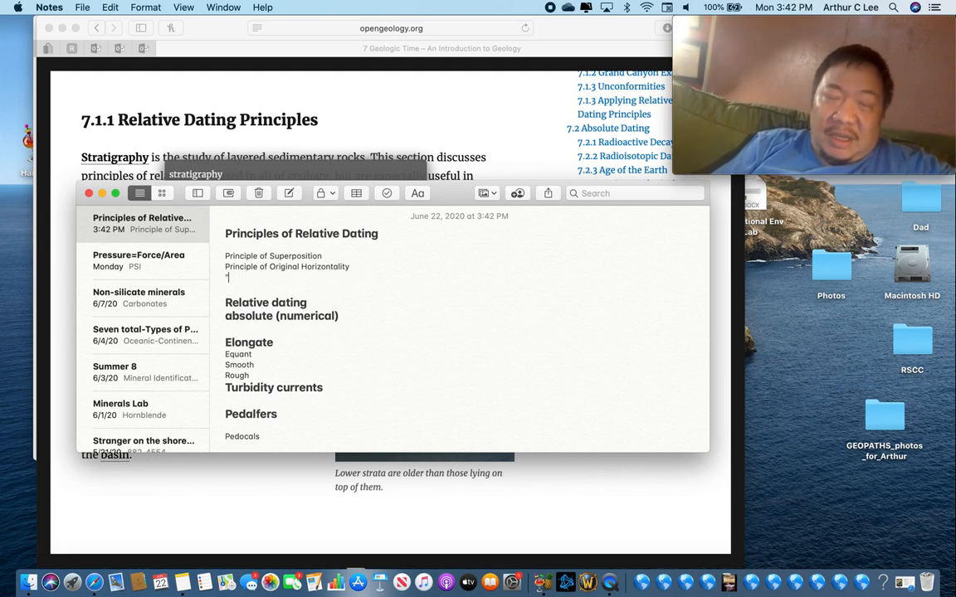
pyautogui.write('""')
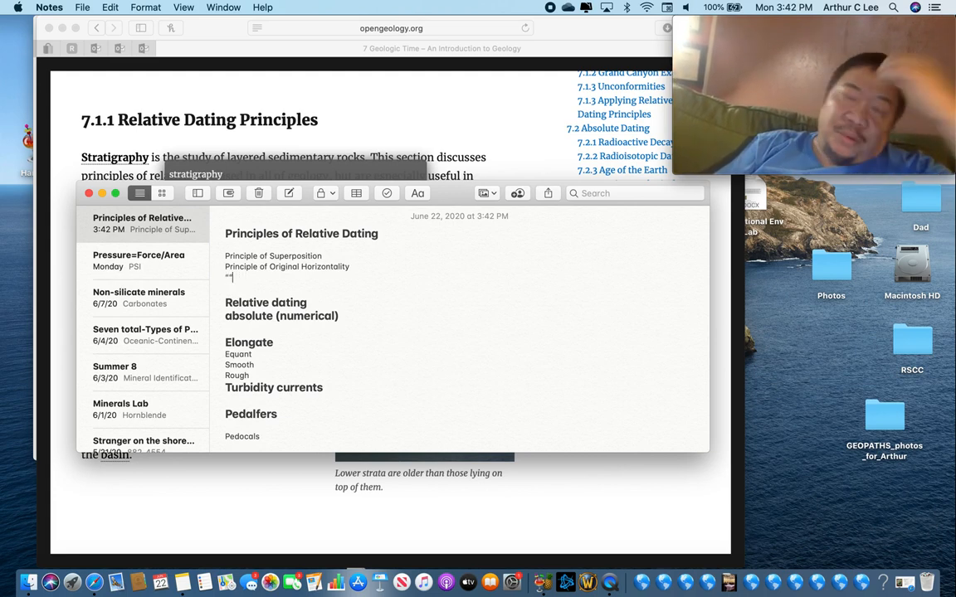
pyautogui.write('Lateral Con')
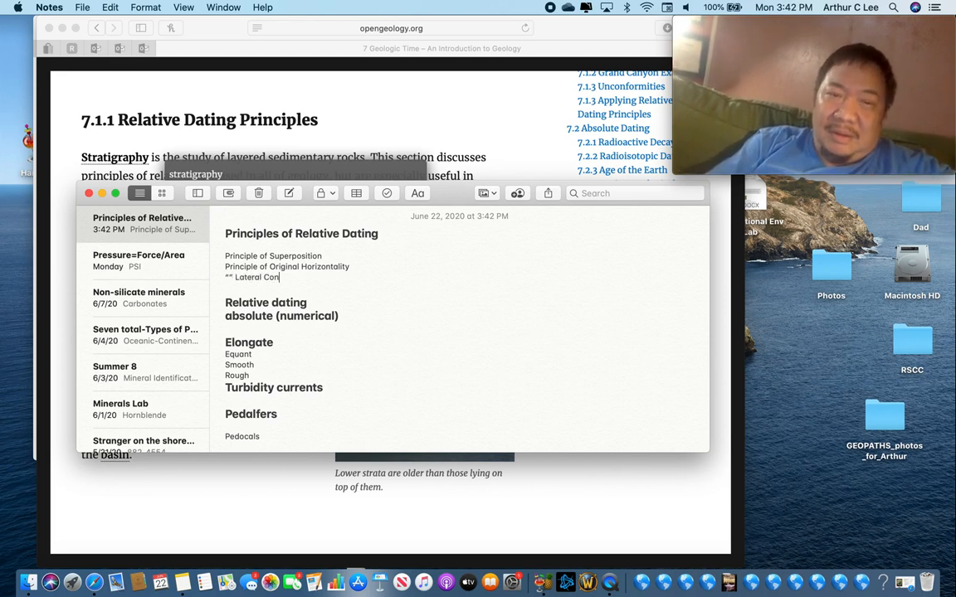
pyautogui.write('tinuity')
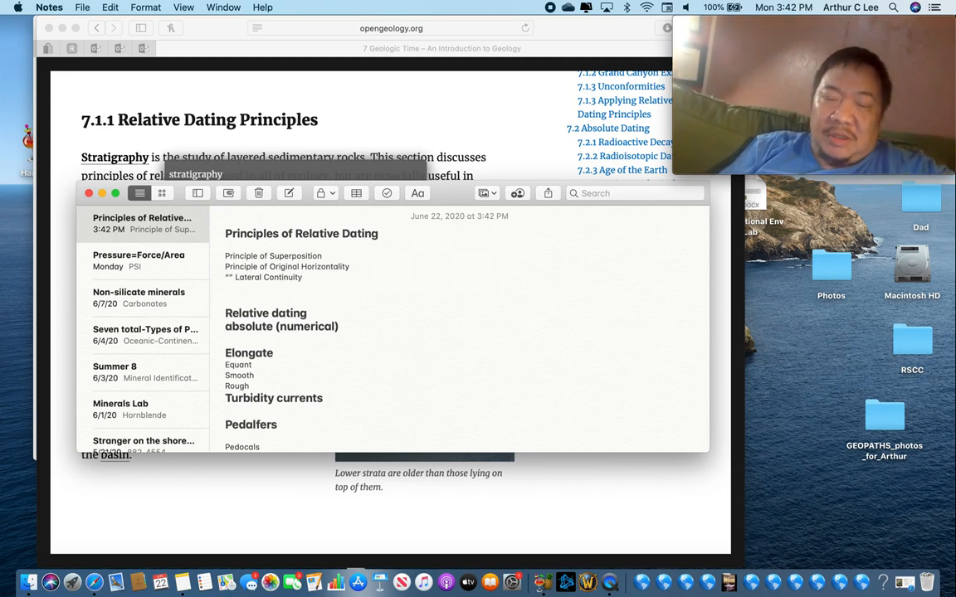
pyautogui.write('""')
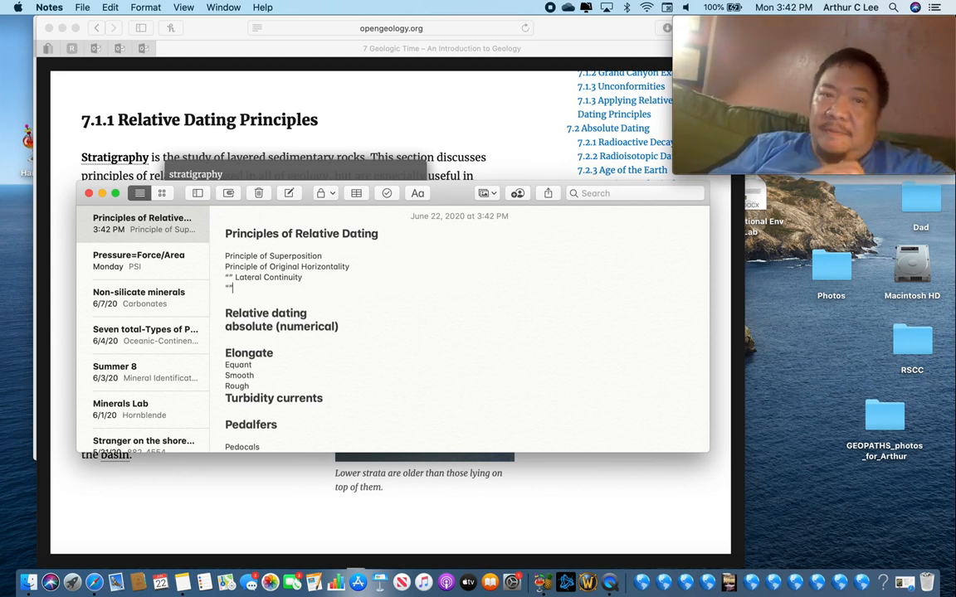
# Step: Add Cross-cutting Relationships, Inclusions and Fossil Succession to the list
pyautogui.write('Cross')
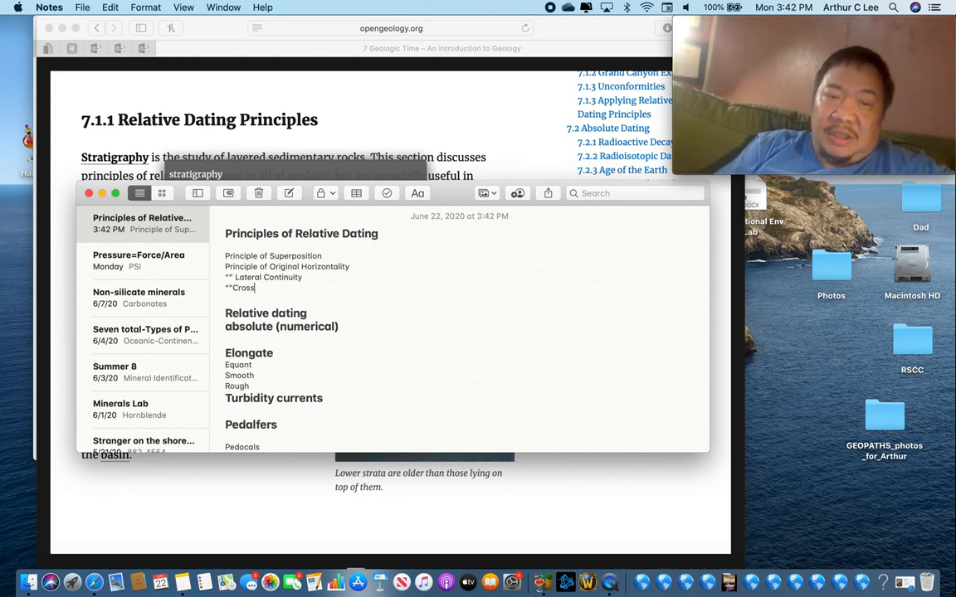
pyautogui.write('-cut')
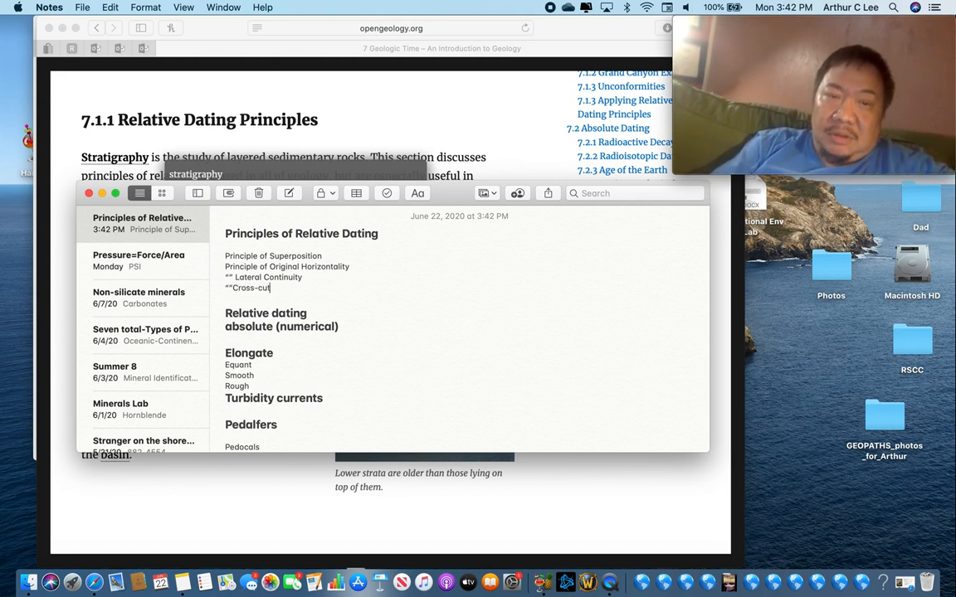
pyautogui.write('ting RElationships')
pyautogui.write('“”')
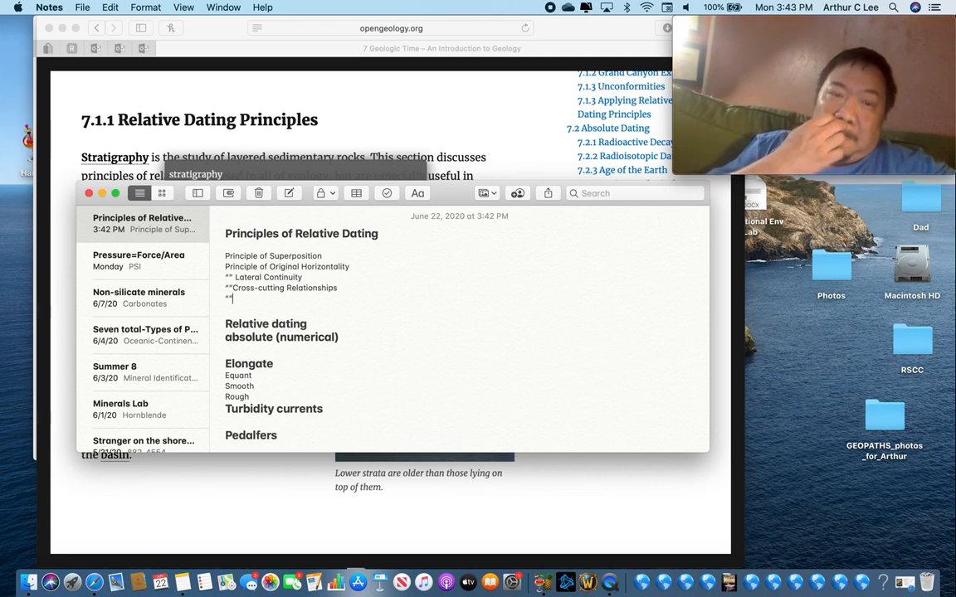
pyautogui.write('Inclusions')
pyautogui.write('"')
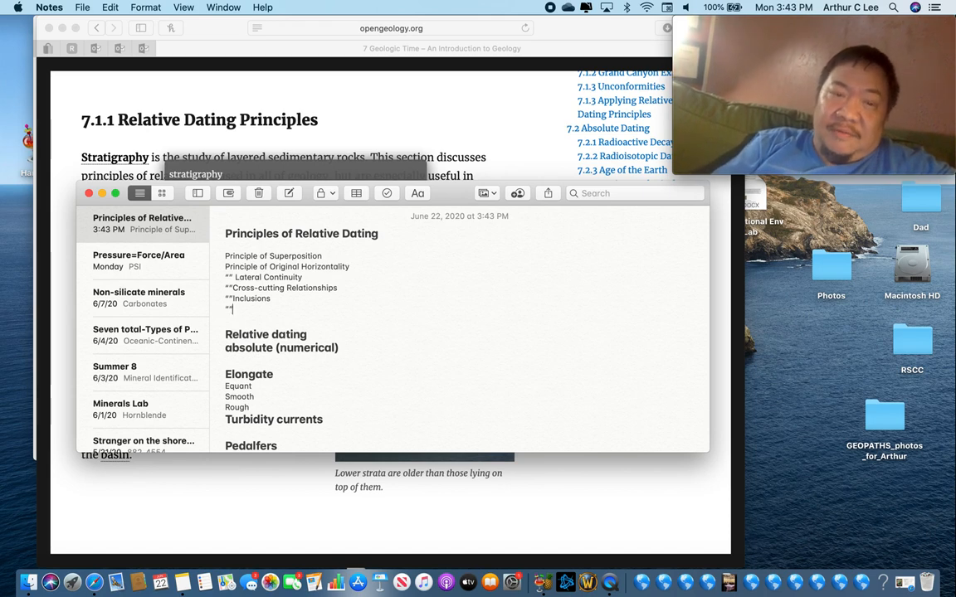
pyautogui.write('Fossil')
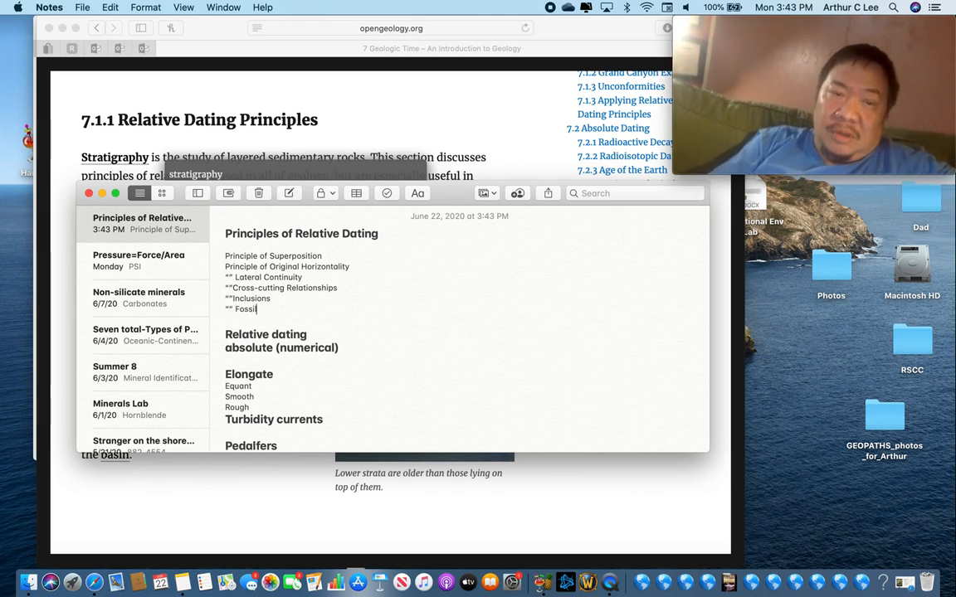
pyautogui.write('Succession')
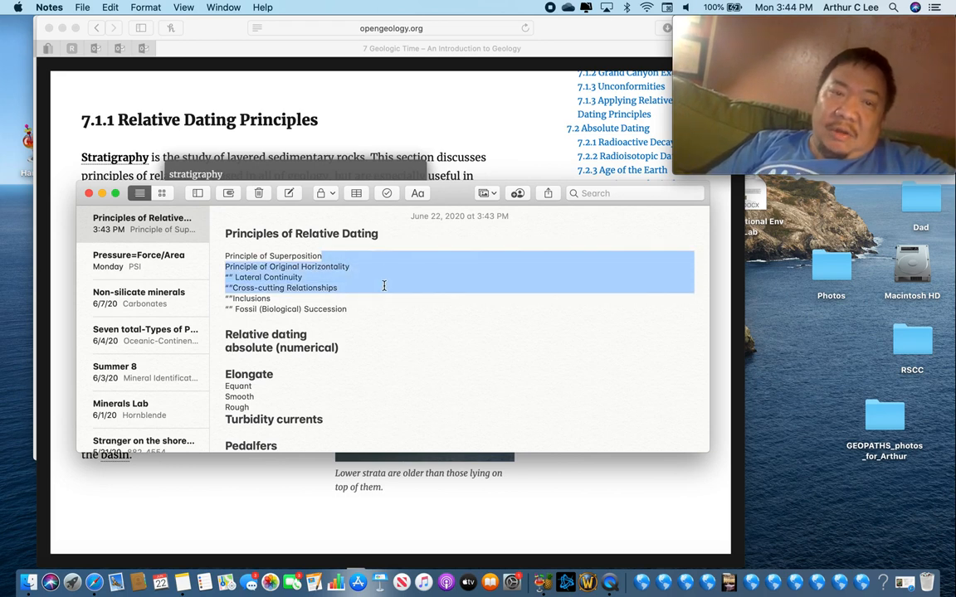
# Step: Credit James Hutton and Nicholas Steno on a line beneath the note title
pyautogui.click(271, 299)
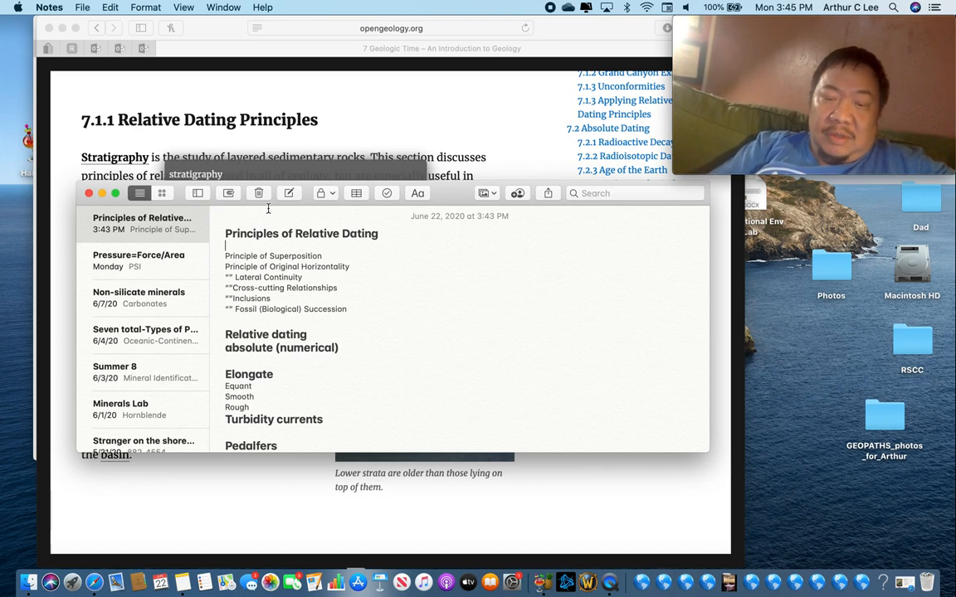
pyautogui.write('James Hut')
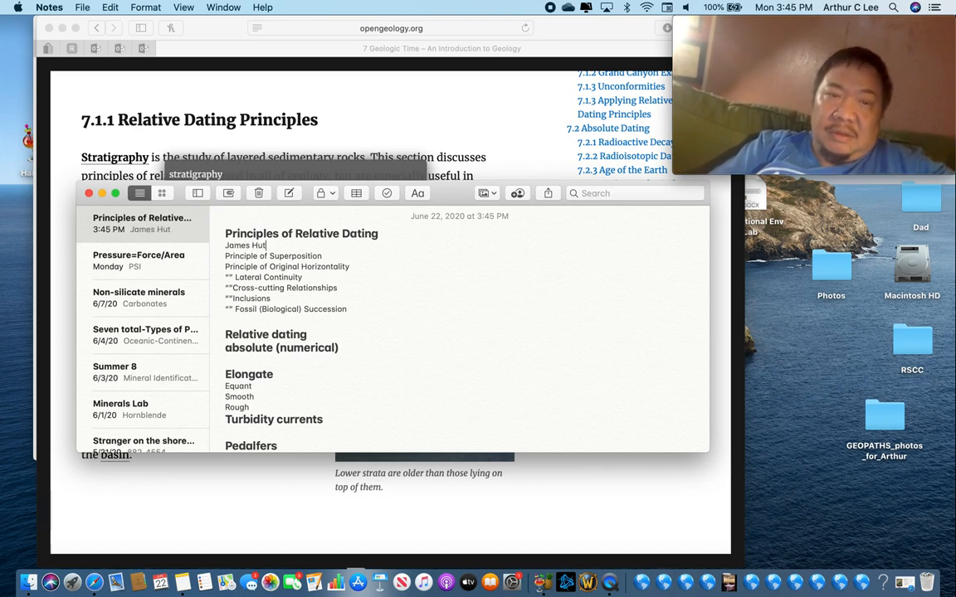
pyautogui.write('ton, Nicholas Steno')
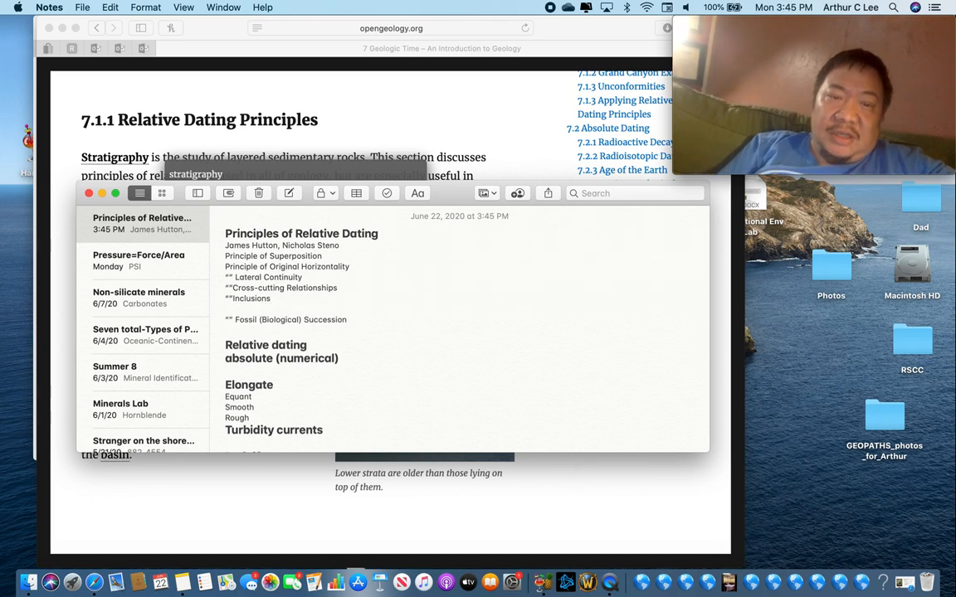
# Step: Credit Sir William Smith on a new line beneath Fossil (Biological) Succession
pyautogui.click(225, 332)
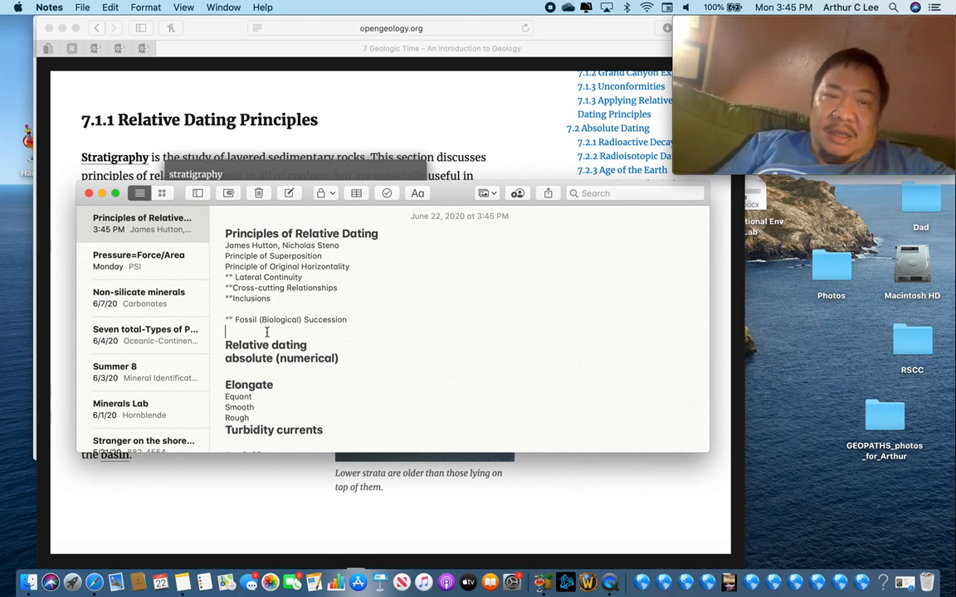
pyautogui.write('William Sm')
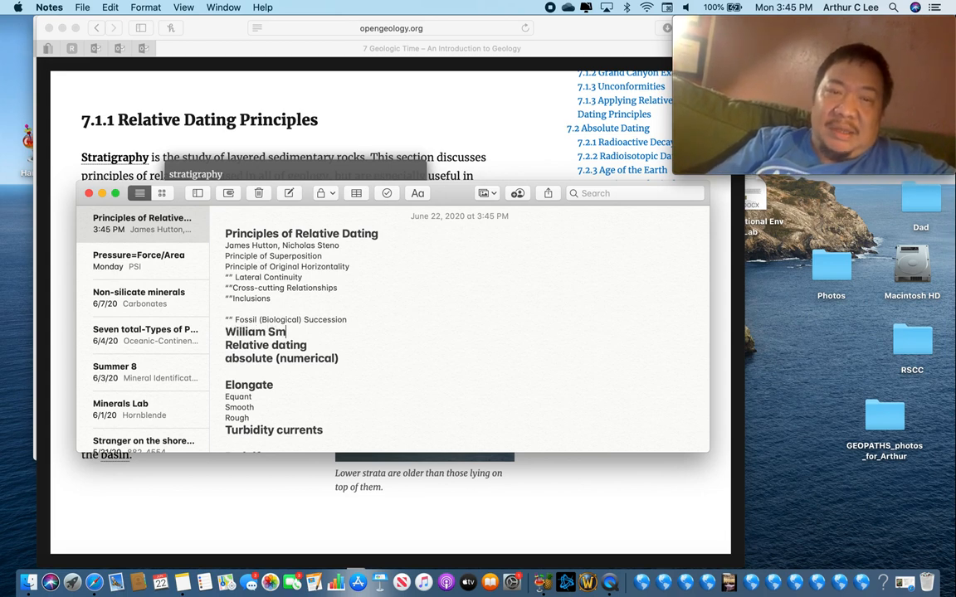
pyautogui.write('ith')
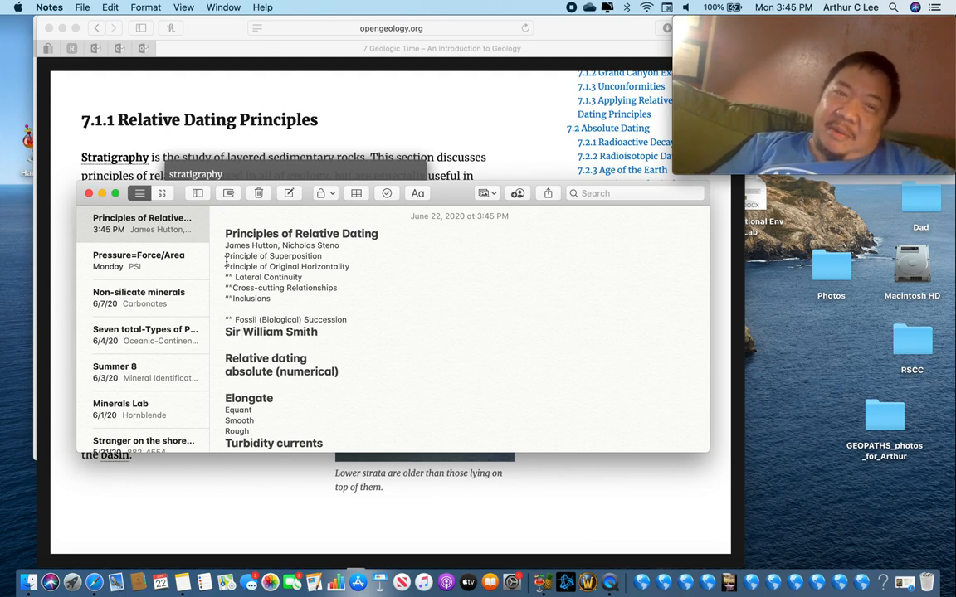
pyautogui.moveTo(226, 256); pyautogui.dragTo(270, 299)
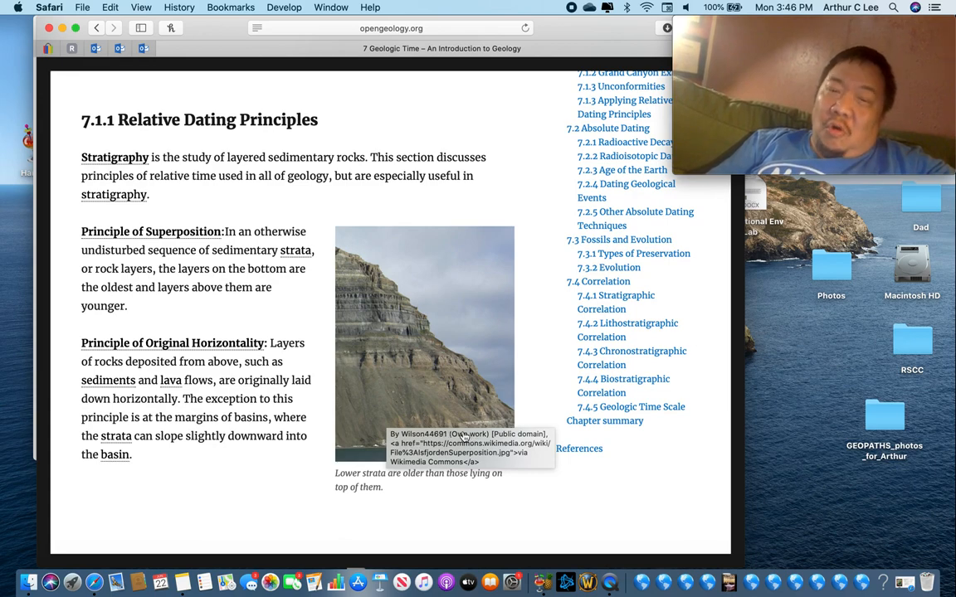
pyautogui.moveTo(374, 372)
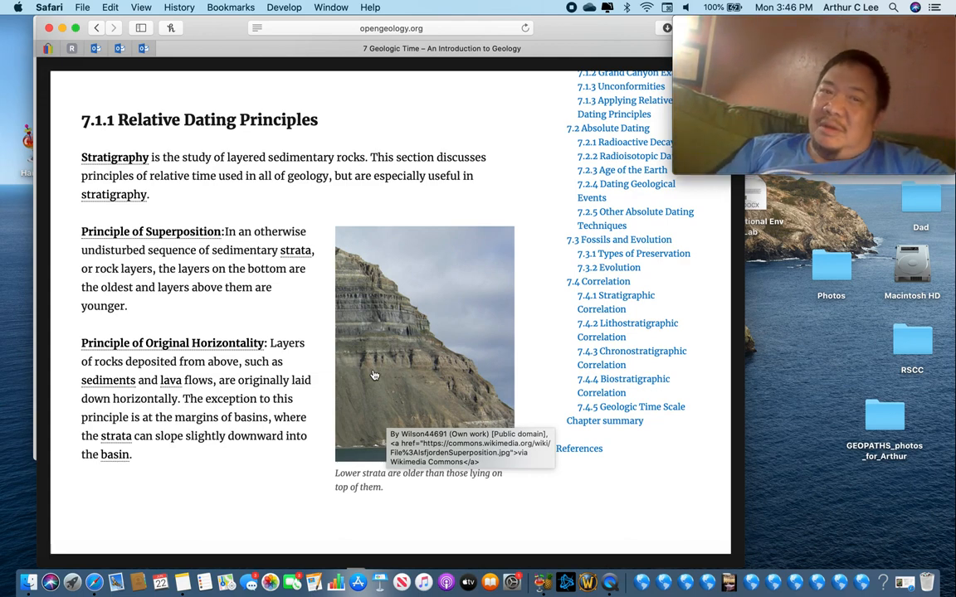
pyautogui.moveTo(423, 419)
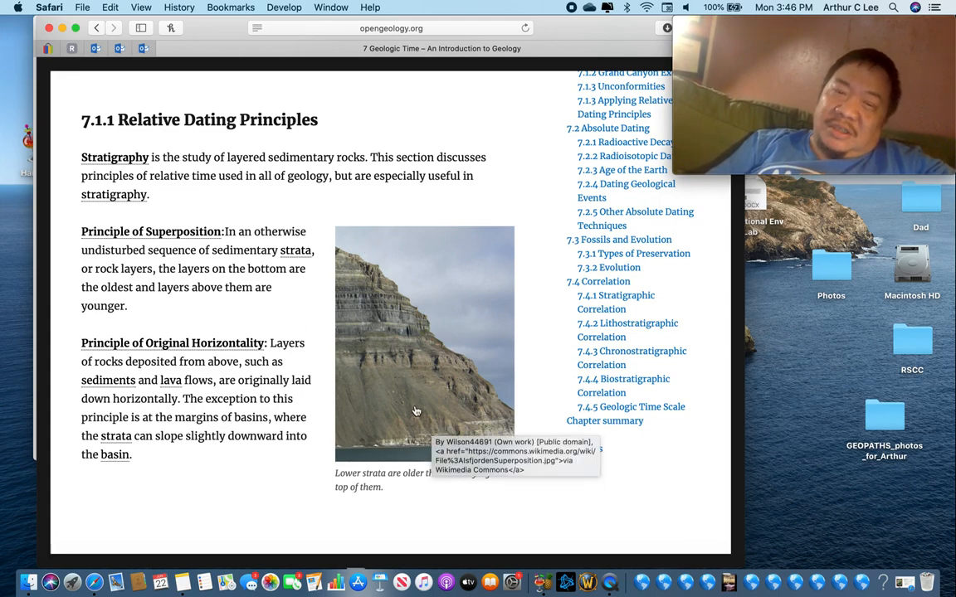
pyautogui.moveTo(405, 342)
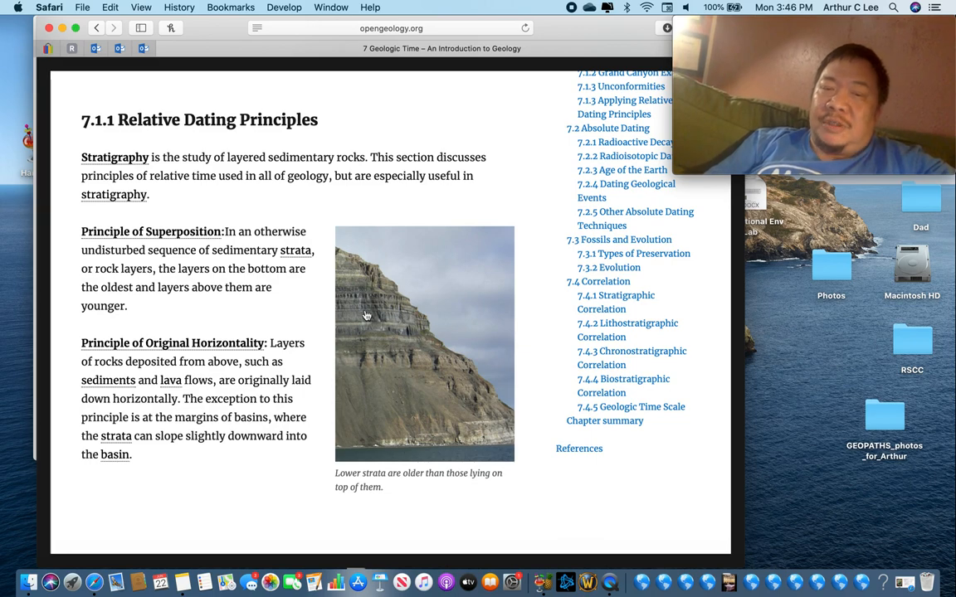
pyautogui.moveTo(464, 448)
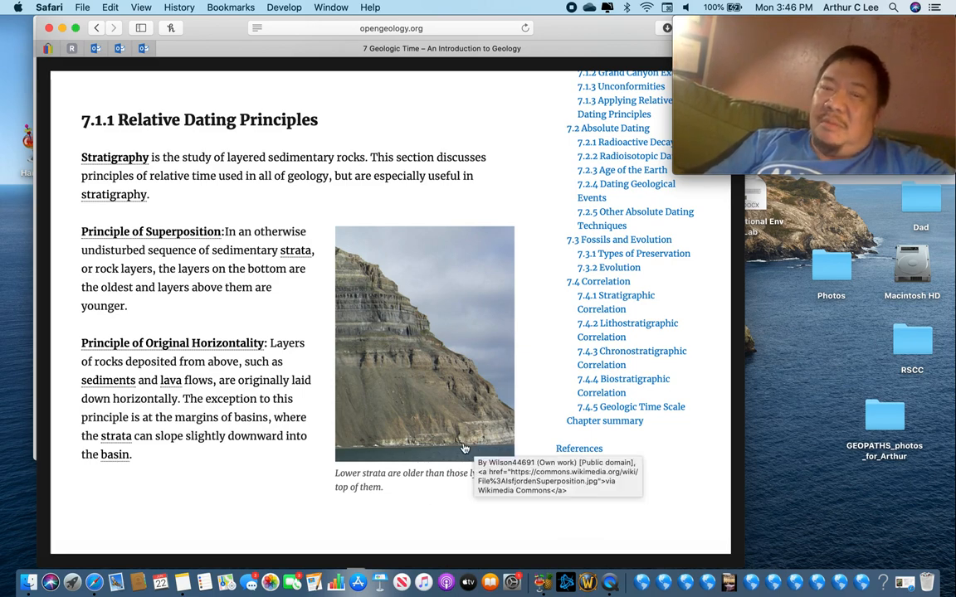
pyautogui.moveTo(382, 392)
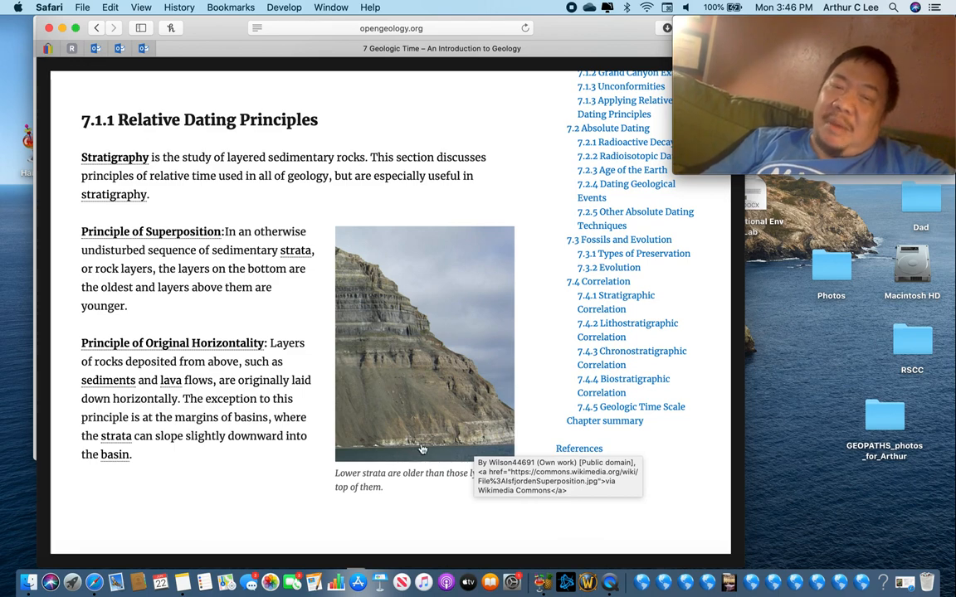
pyautogui.moveTo(348, 279)
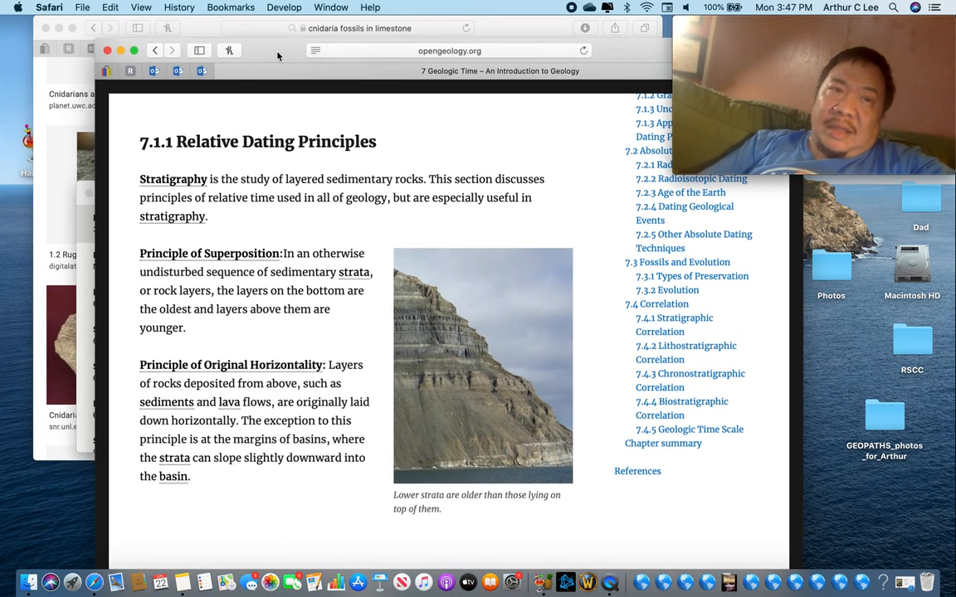
pyautogui.click(83, 7)
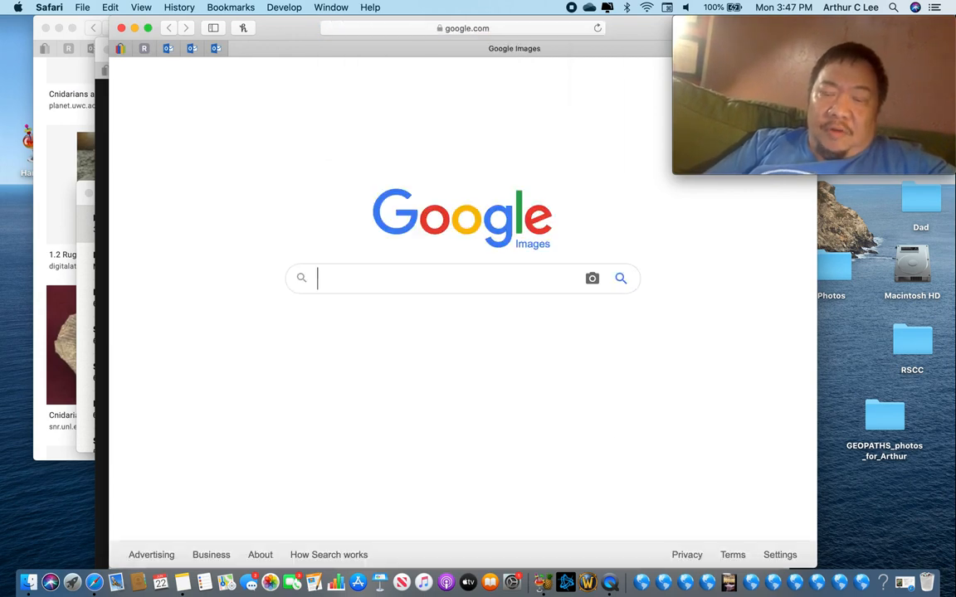
# Step: Search Google Images for 'tilted sedimentary beds'
pyautogui.write('tilted sedimentary beds')
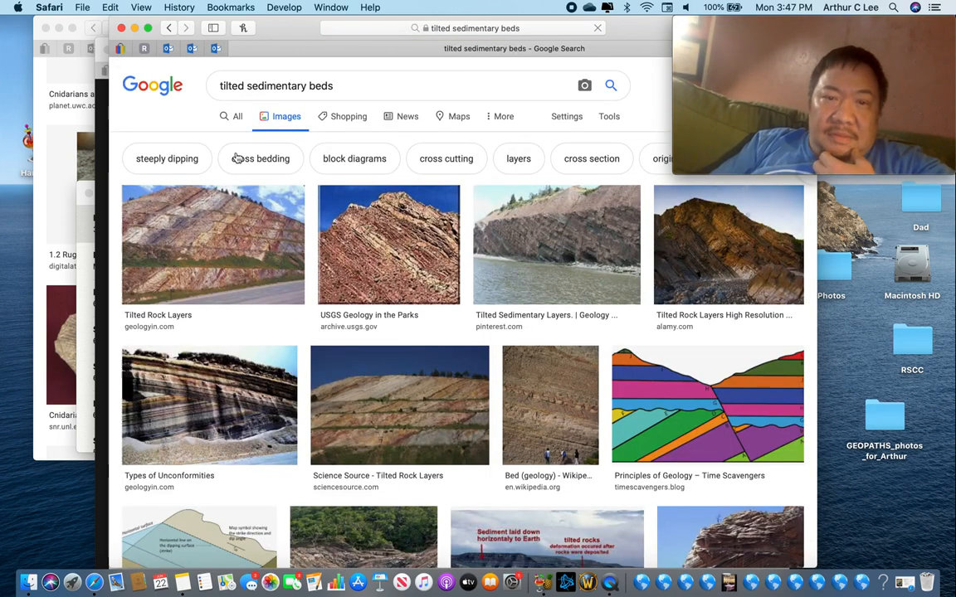
pyautogui.moveTo(518, 269)
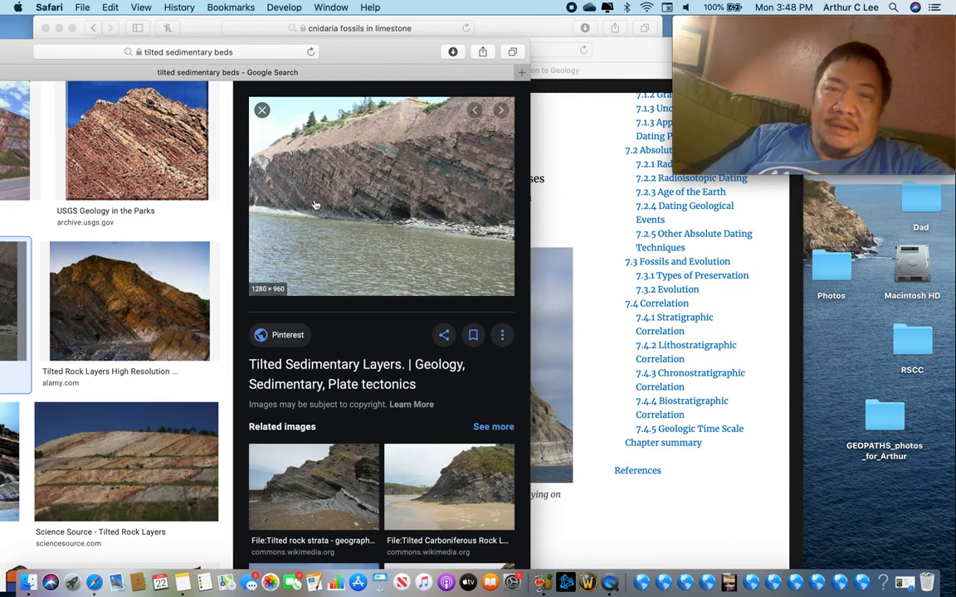
pyautogui.moveTo(345, 194)
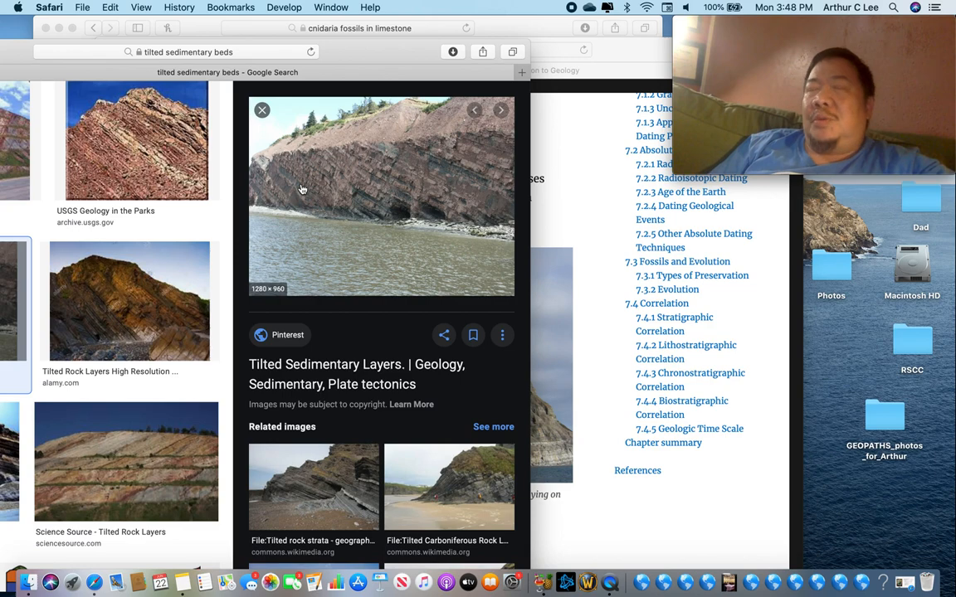
pyautogui.moveTo(322, 178)
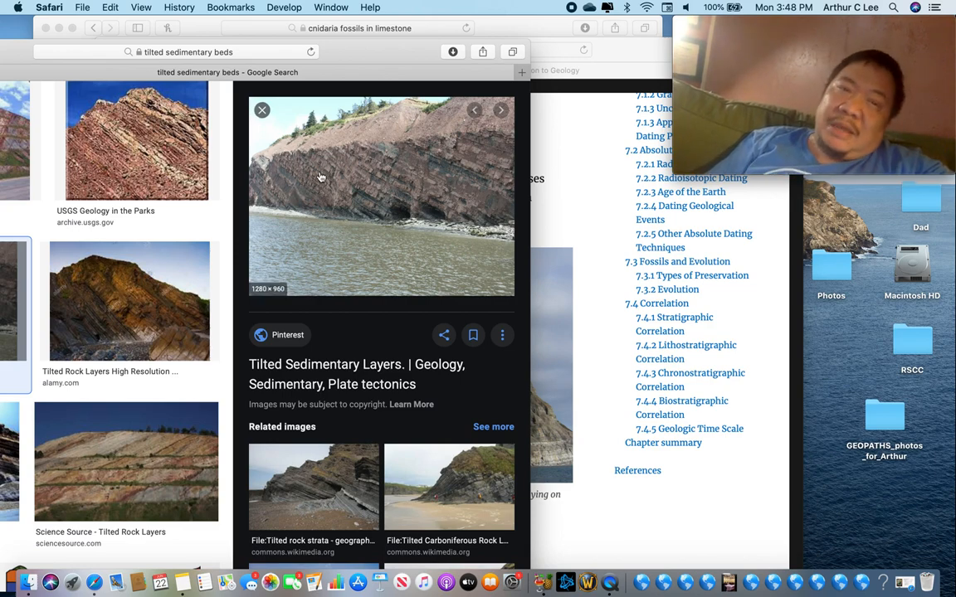
pyautogui.moveTo(415, 214)
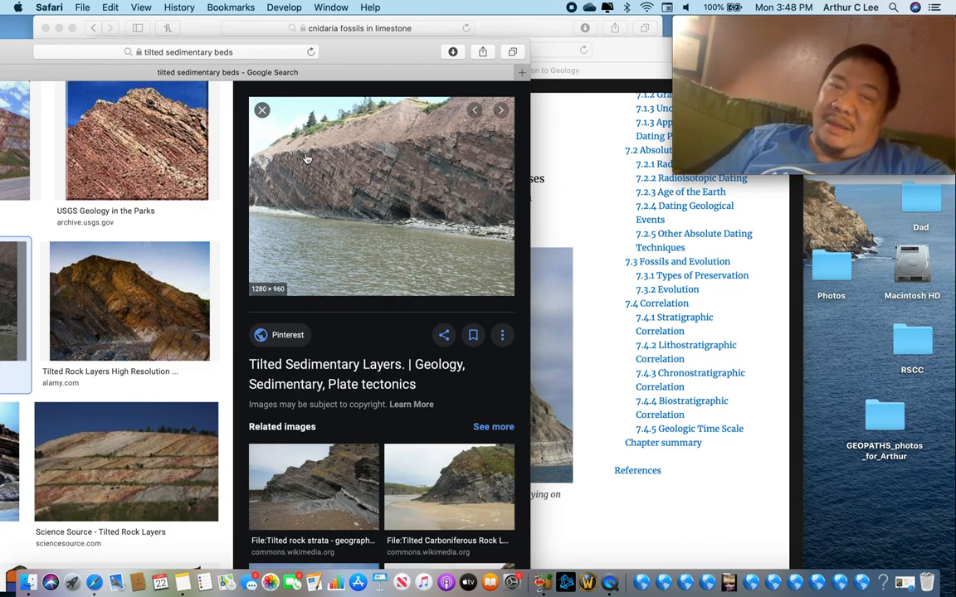
pyautogui.moveTo(431, 214)
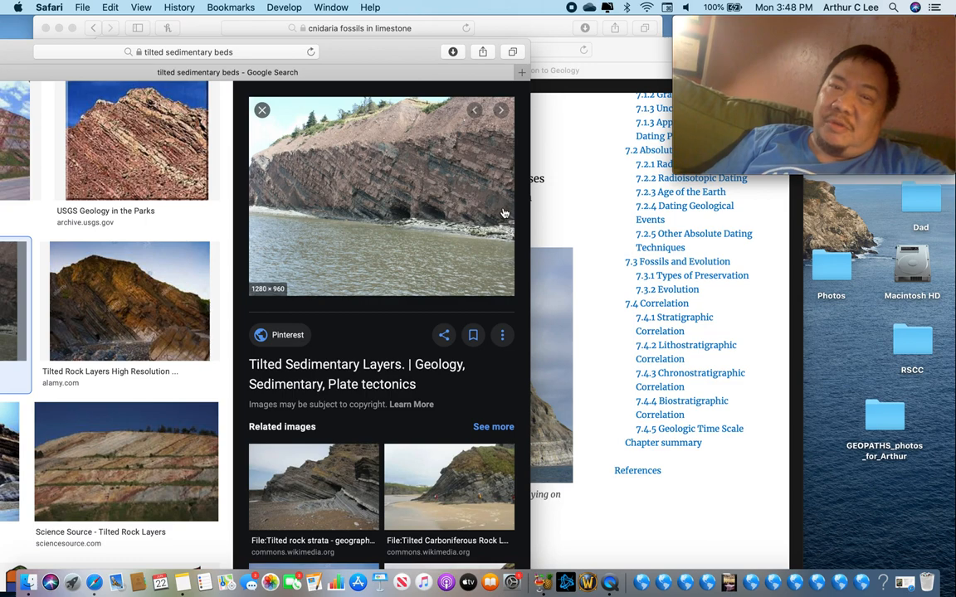
pyautogui.moveTo(307, 196)
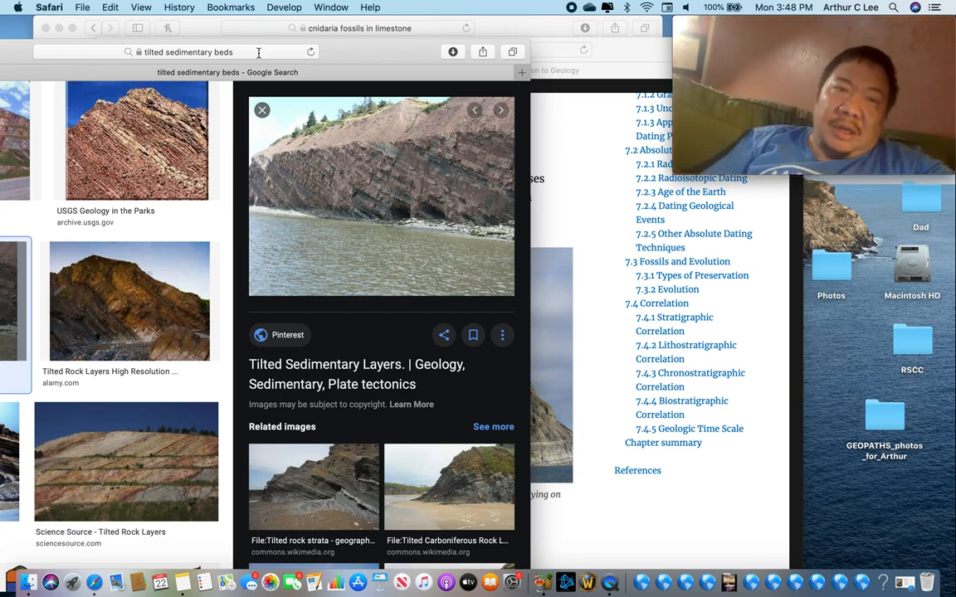
# Step: Go to Google Images and search for 'folded sedimentary beds'
pyautogui.click(188, 51)
pyautogui.write('google.com/images')
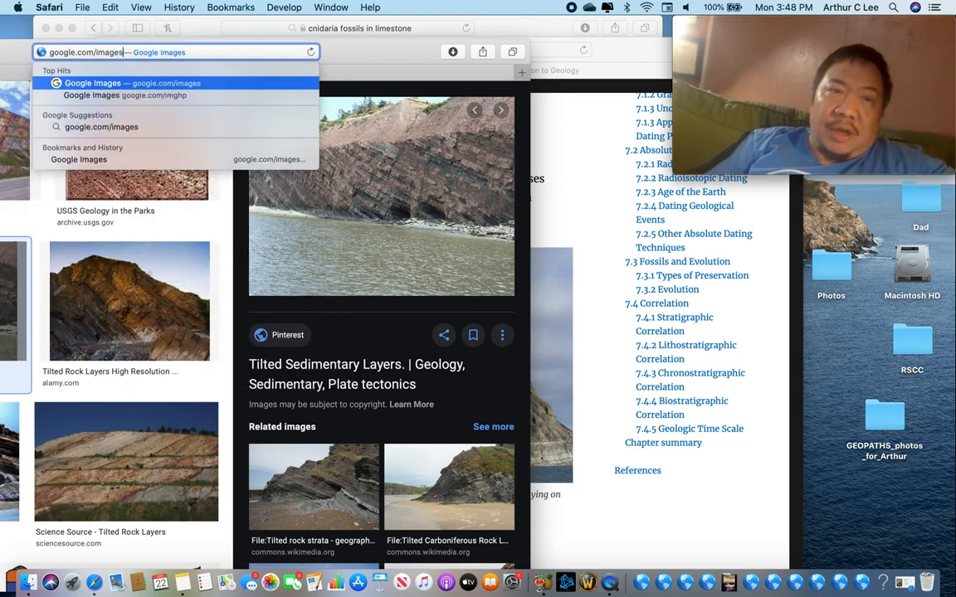
pyautogui.click(132, 83)
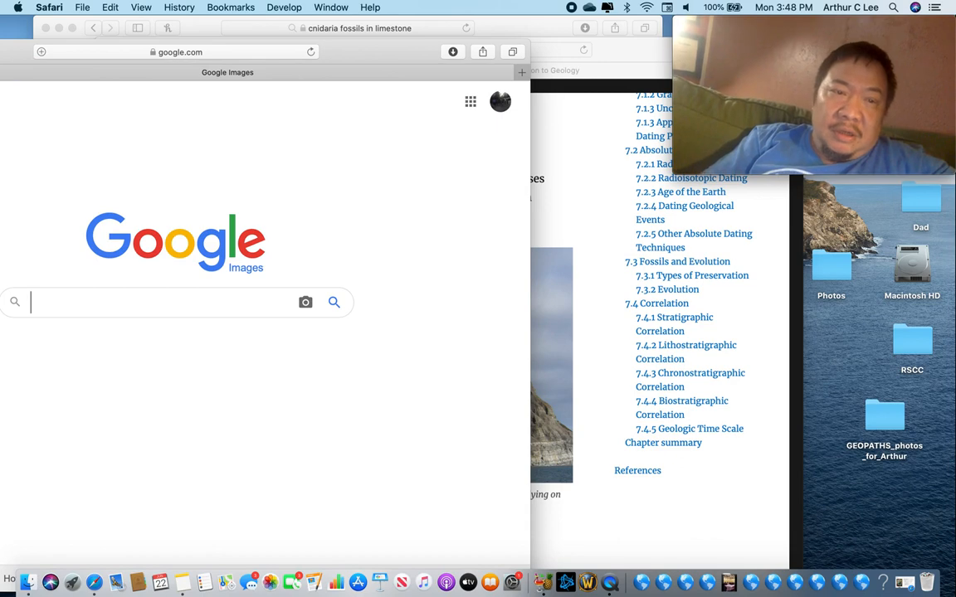
pyautogui.write('folded sedimentary')
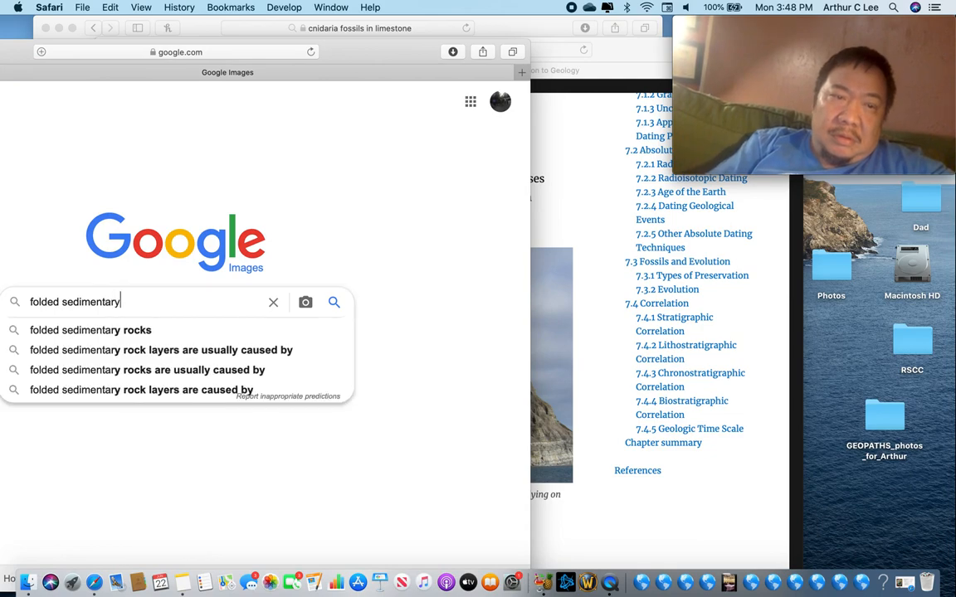
pyautogui.press('enter')
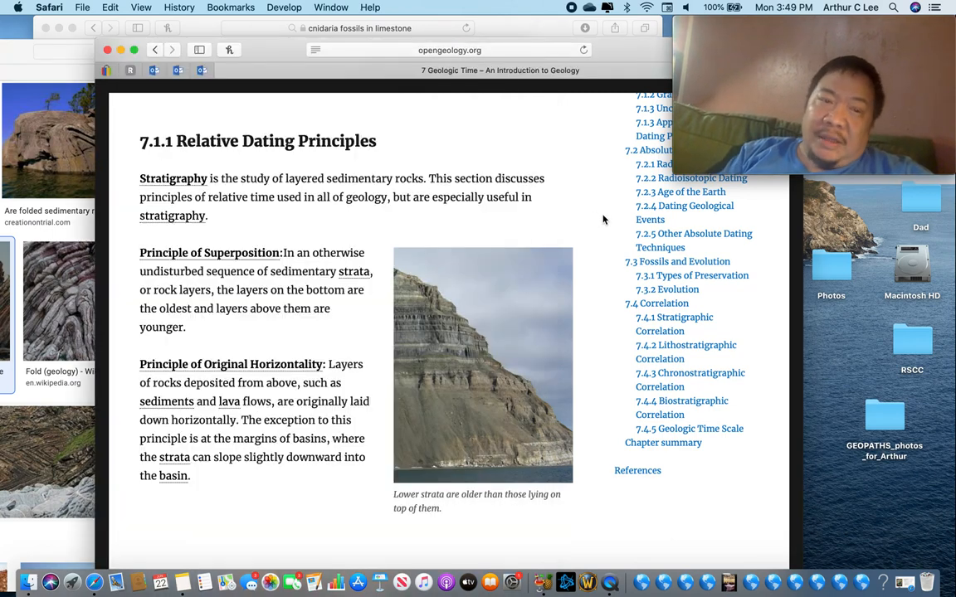
# Step: Scroll the OpenGeology page down to the Principle of Lateral Continuity section
pyautogui.scroll(-3)
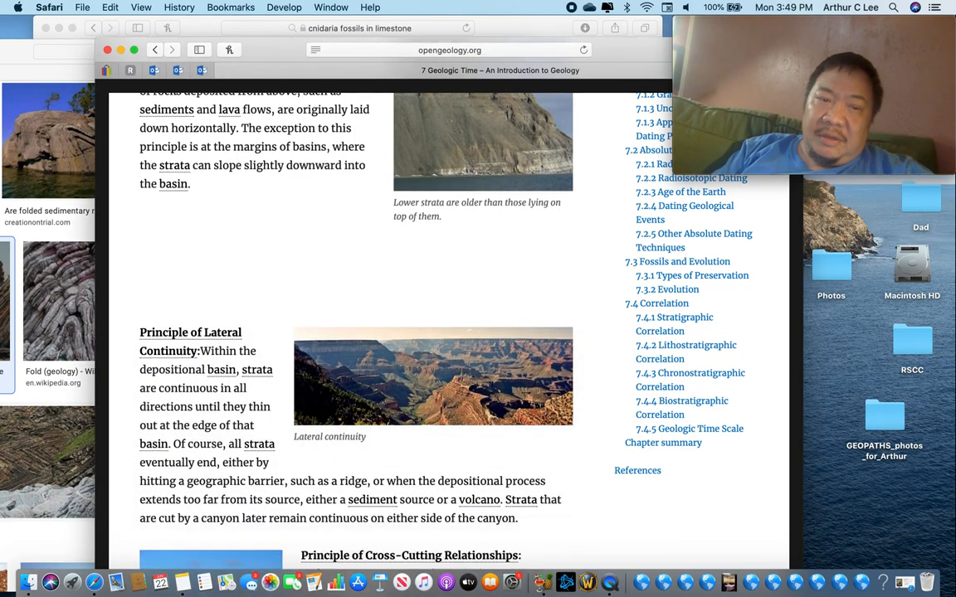
pyautogui.scroll(-3)
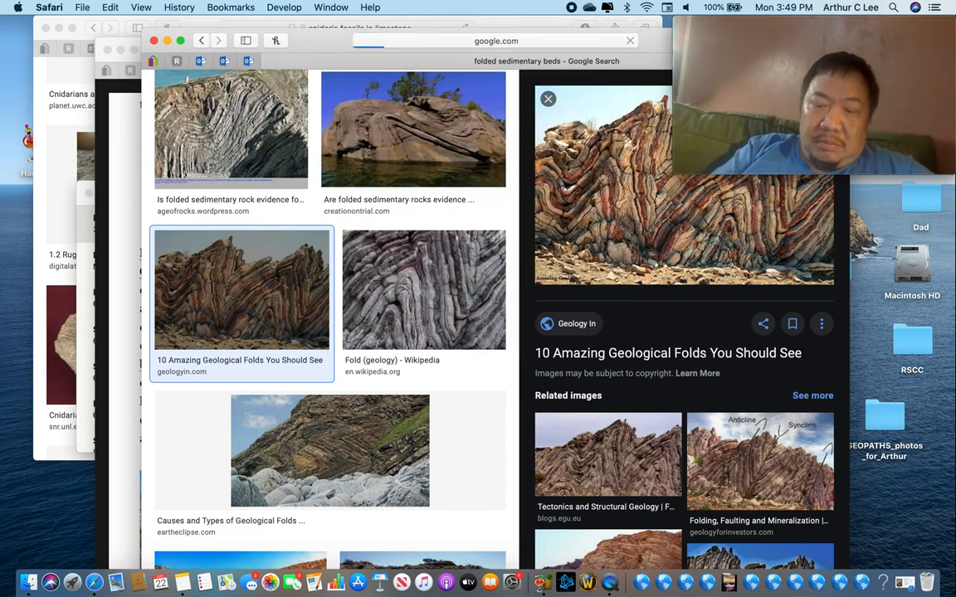
# Step: Search 'principle of lateral continuity' and enlarge the Geology In diagram preview
pyautogui.write('principle of lateral continuity')
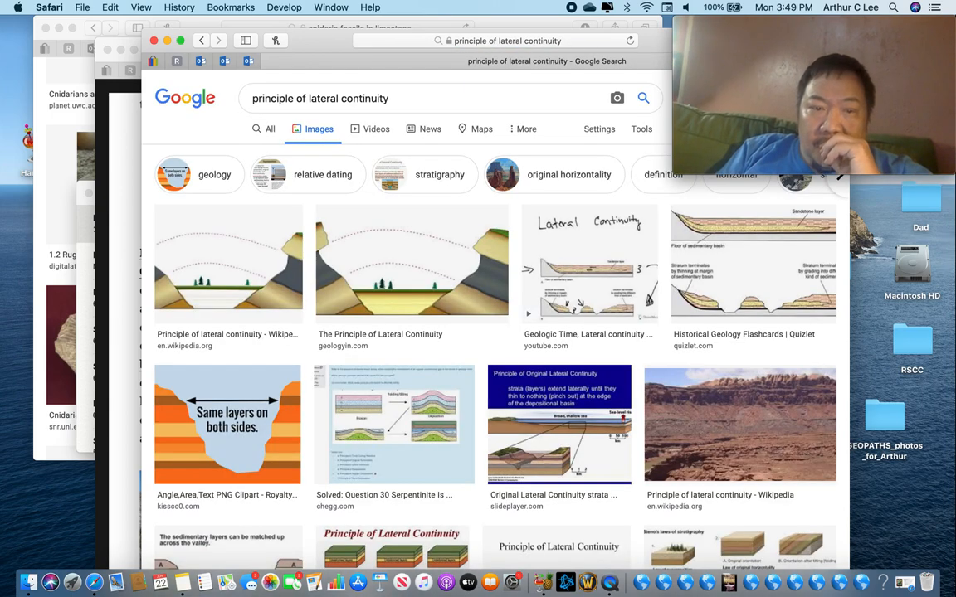
pyautogui.click(412, 262)
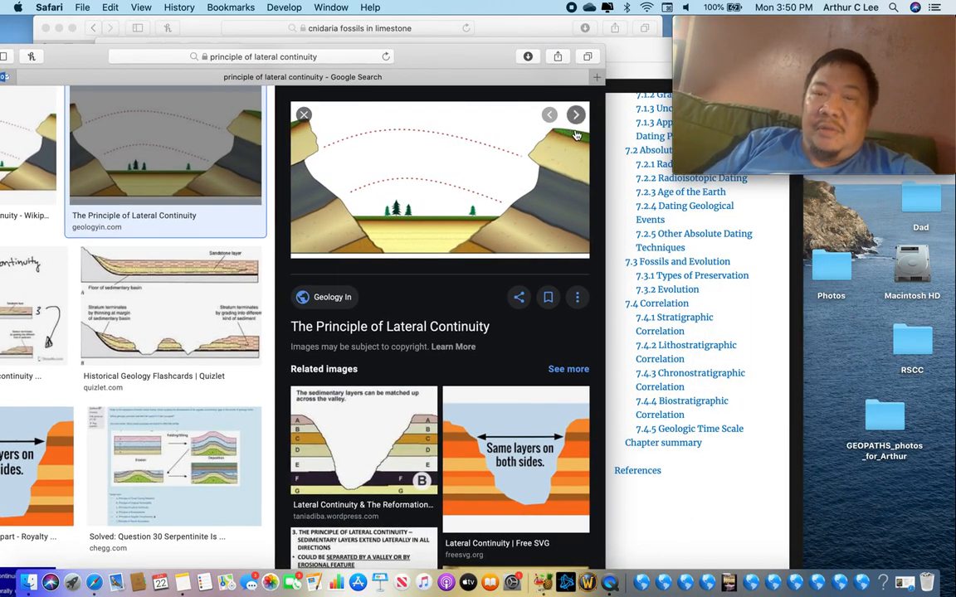
pyautogui.moveTo(552, 159)
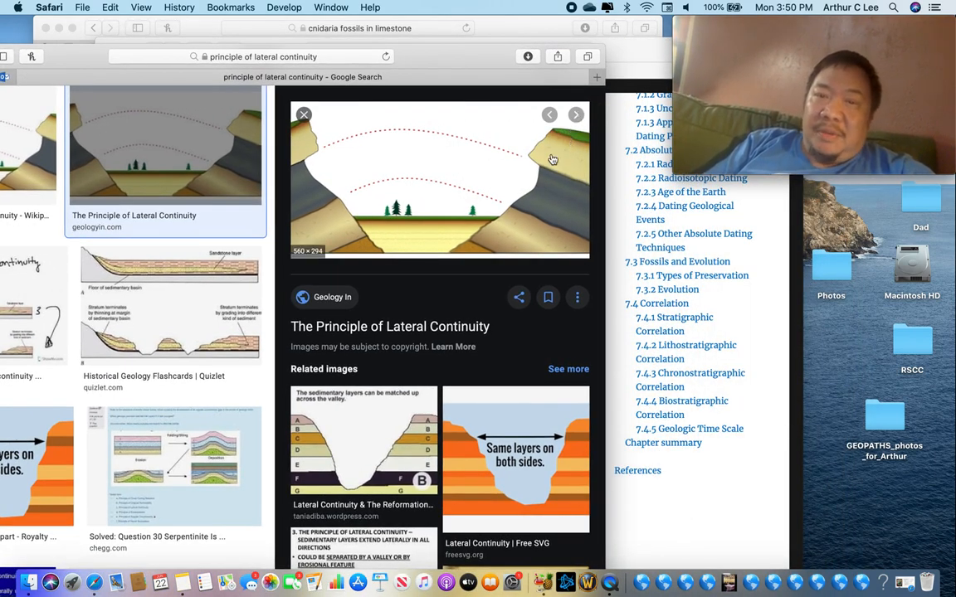
pyautogui.moveTo(581, 162)
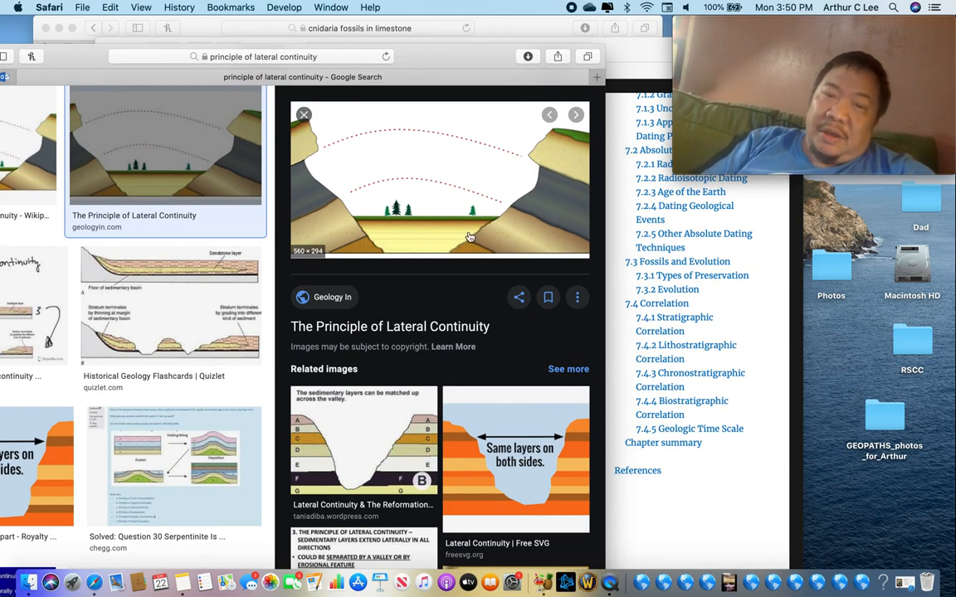
pyautogui.moveTo(468, 252)
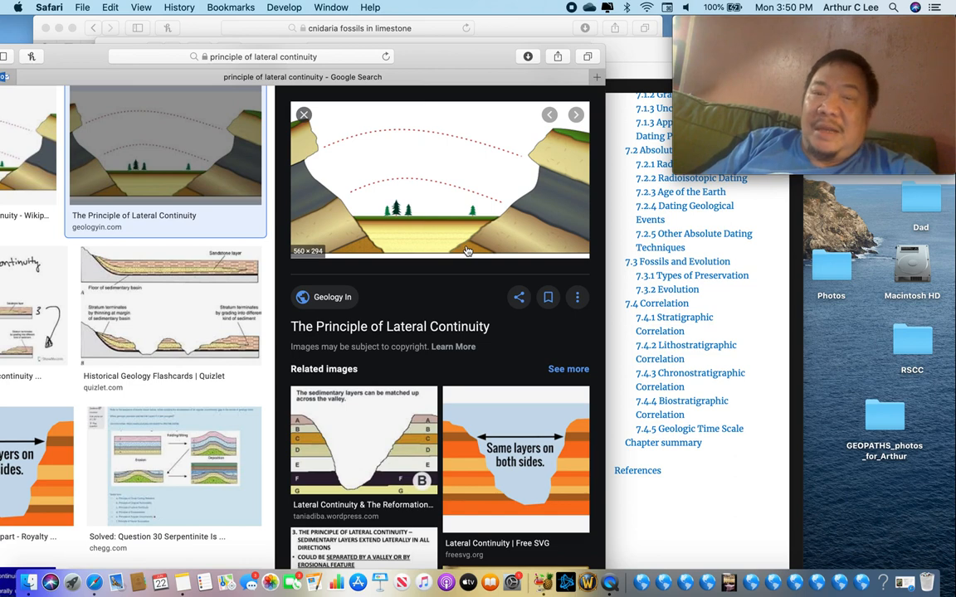
pyautogui.moveTo(577, 163)
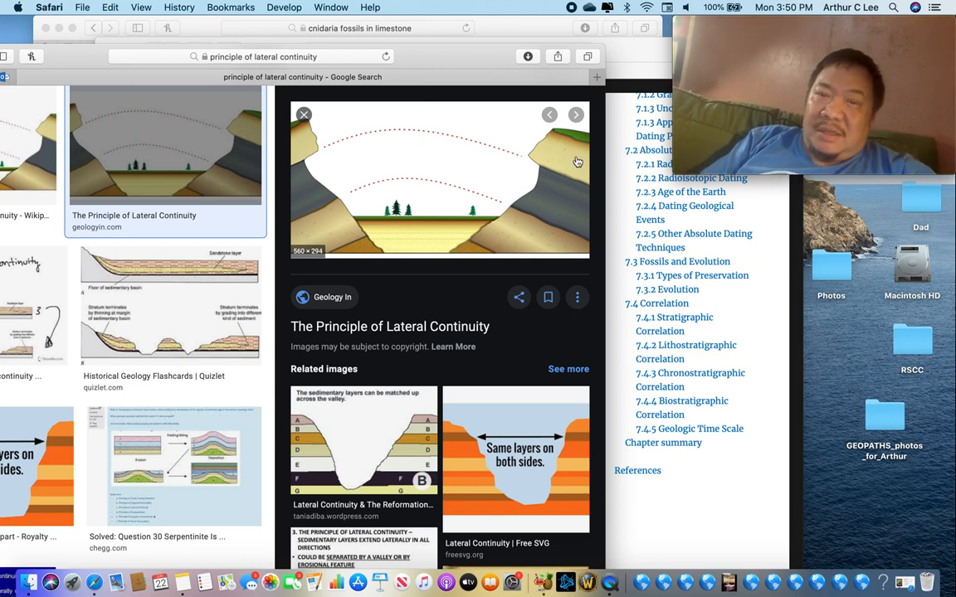
pyautogui.moveTo(487, 236)
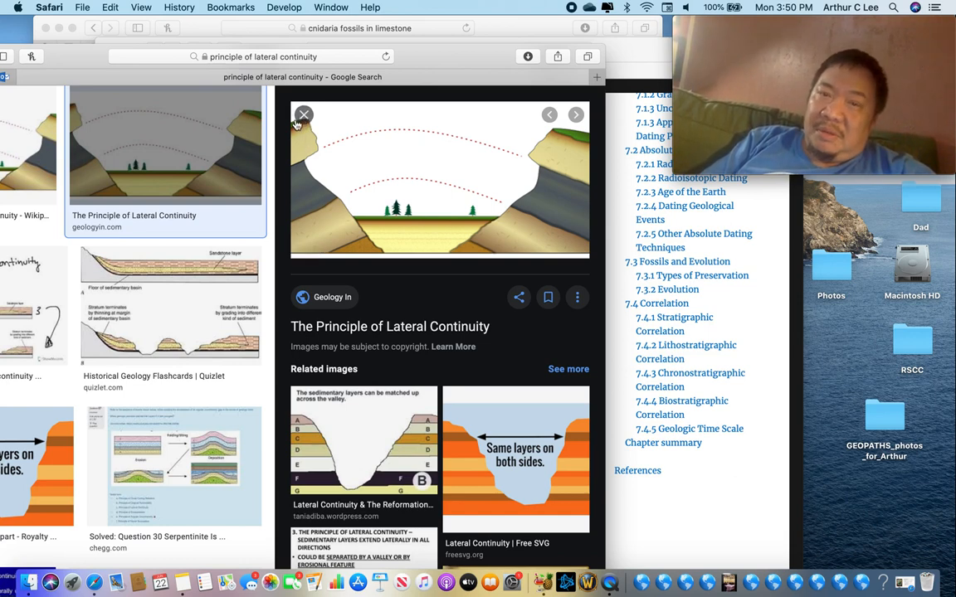
pyautogui.moveTo(428, 221)
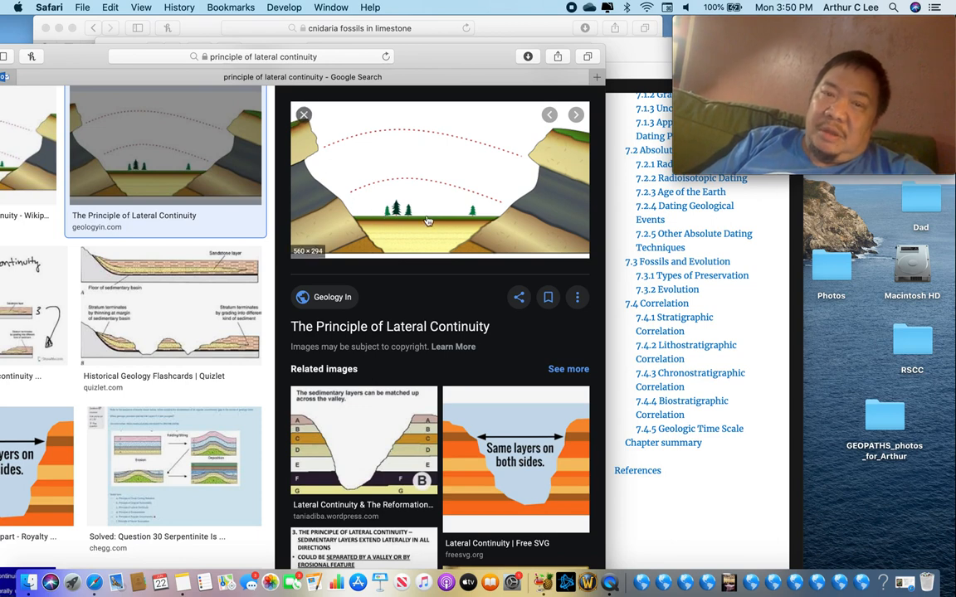
pyautogui.moveTo(554, 149)
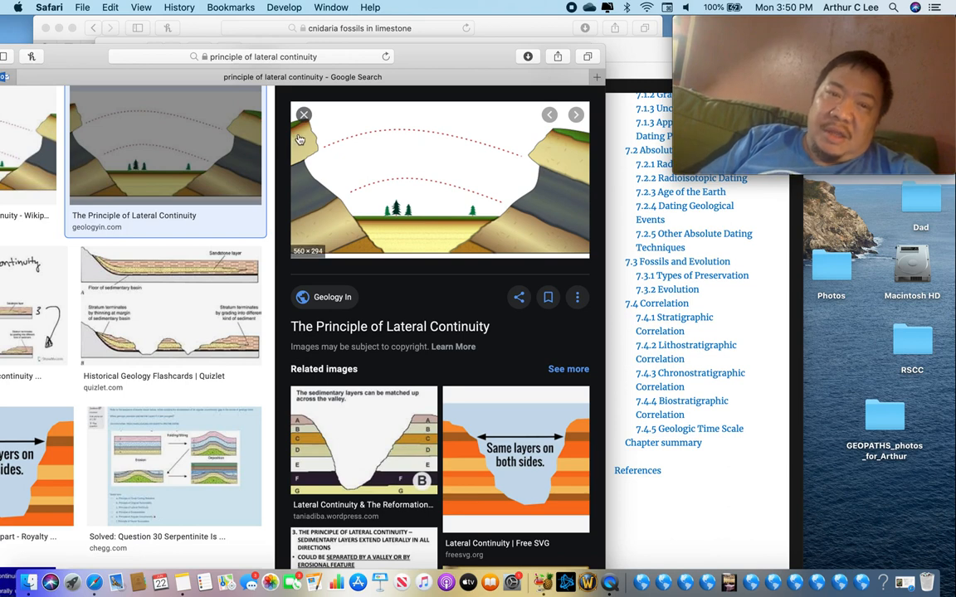
pyautogui.moveTo(314, 192)
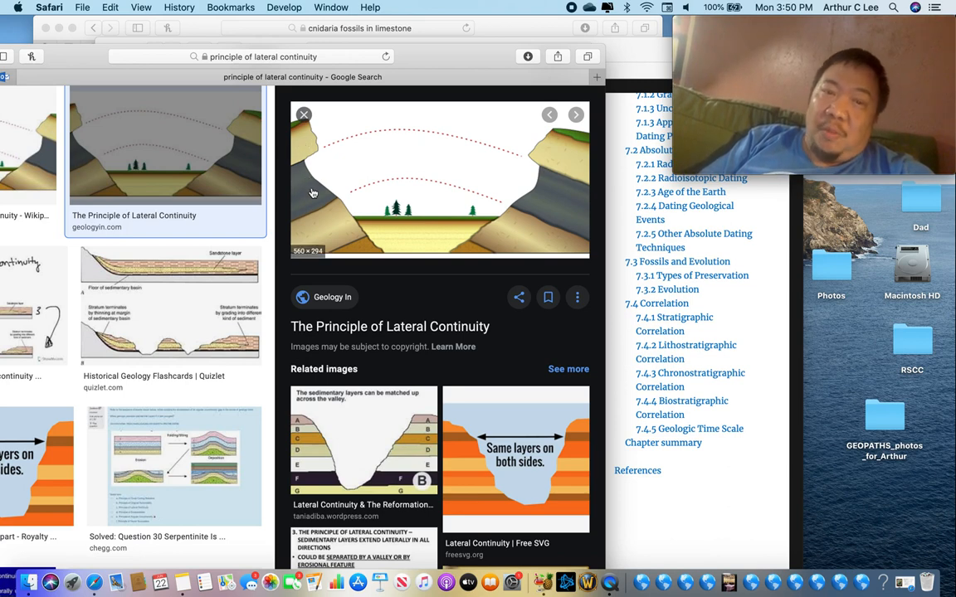
pyautogui.moveTo(370, 249)
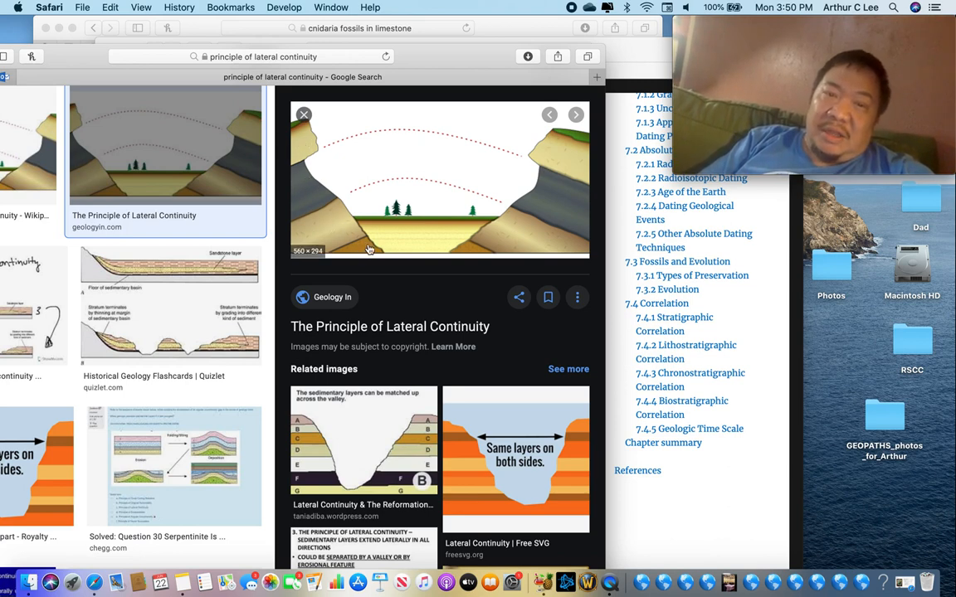
pyautogui.moveTo(568, 151)
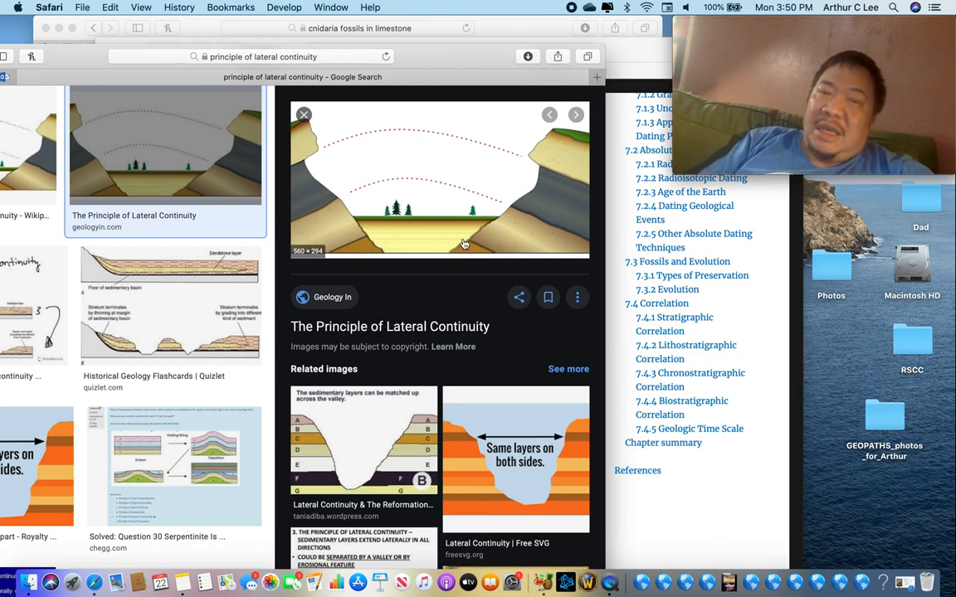
pyautogui.moveTo(555, 158)
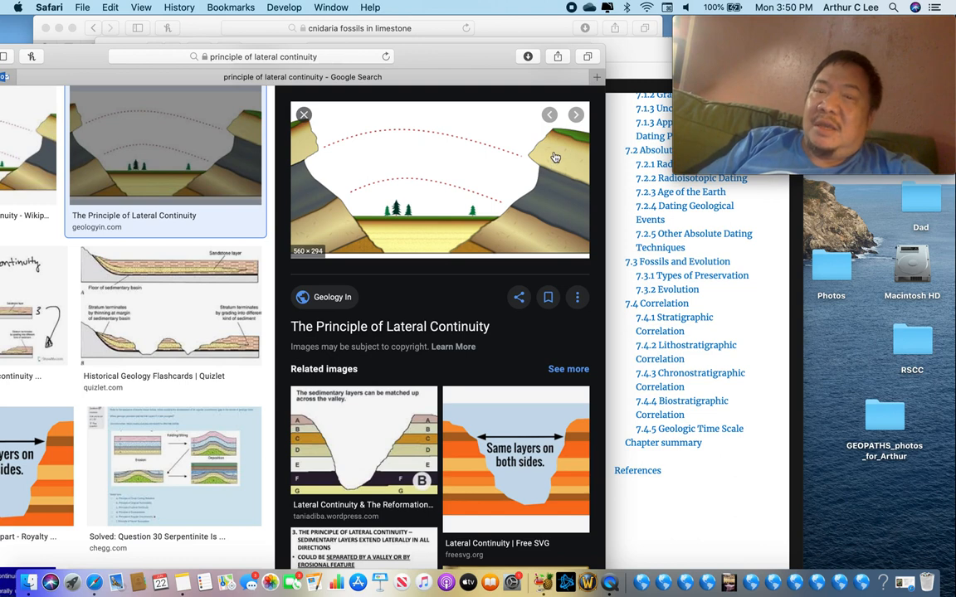
pyautogui.moveTo(548, 180)
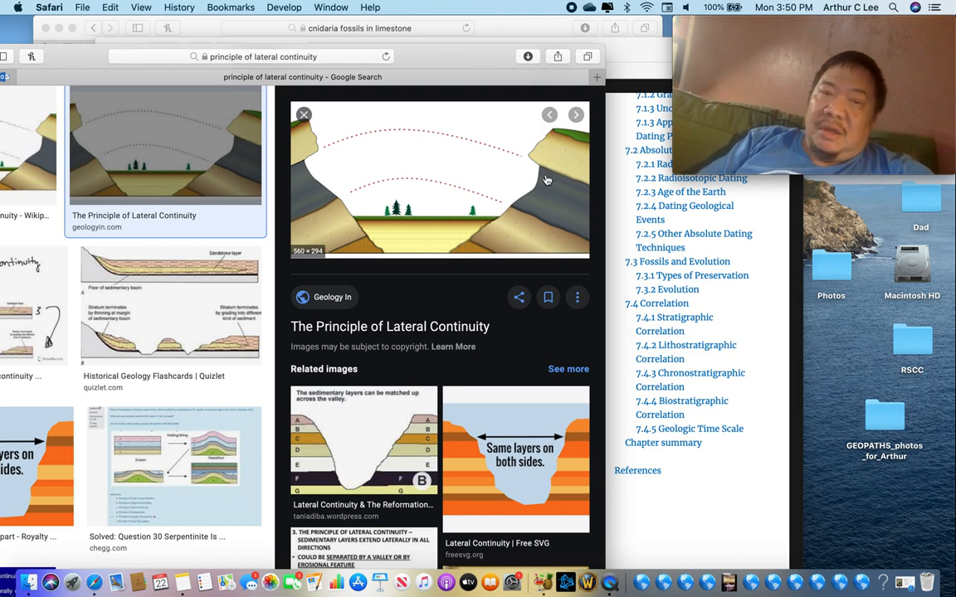
pyautogui.moveTo(531, 203)
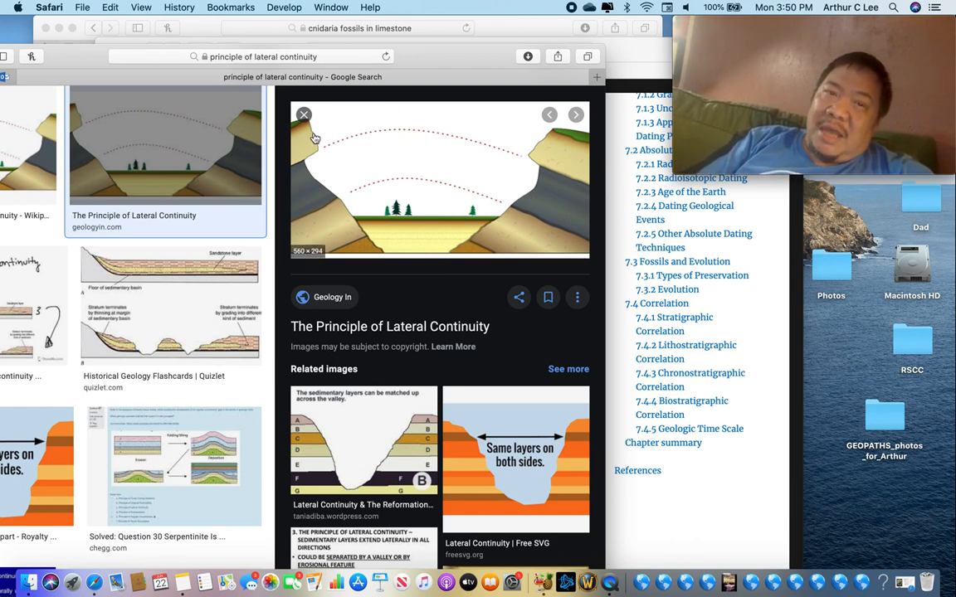
pyautogui.moveTo(531, 156)
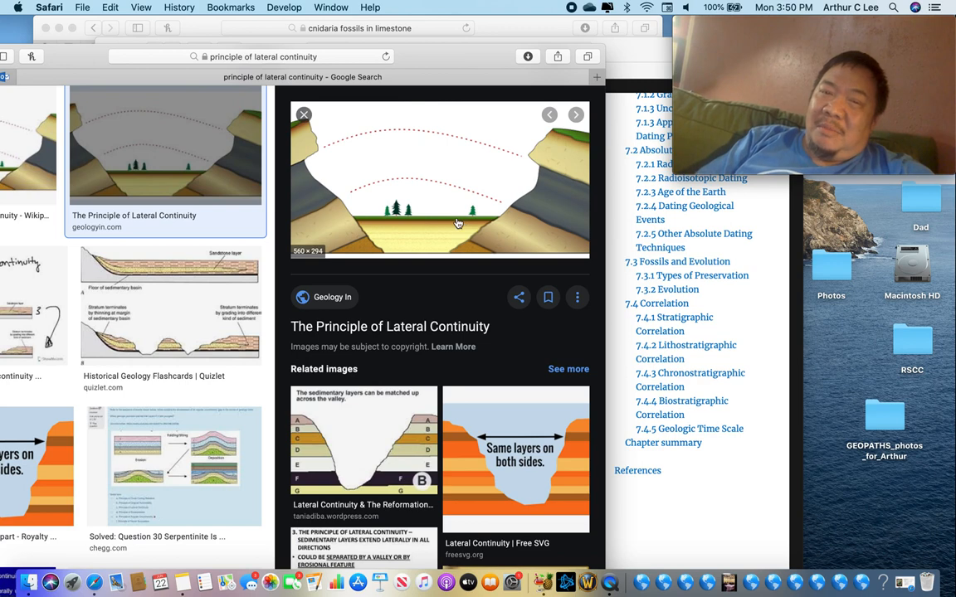
pyautogui.moveTo(428, 232)
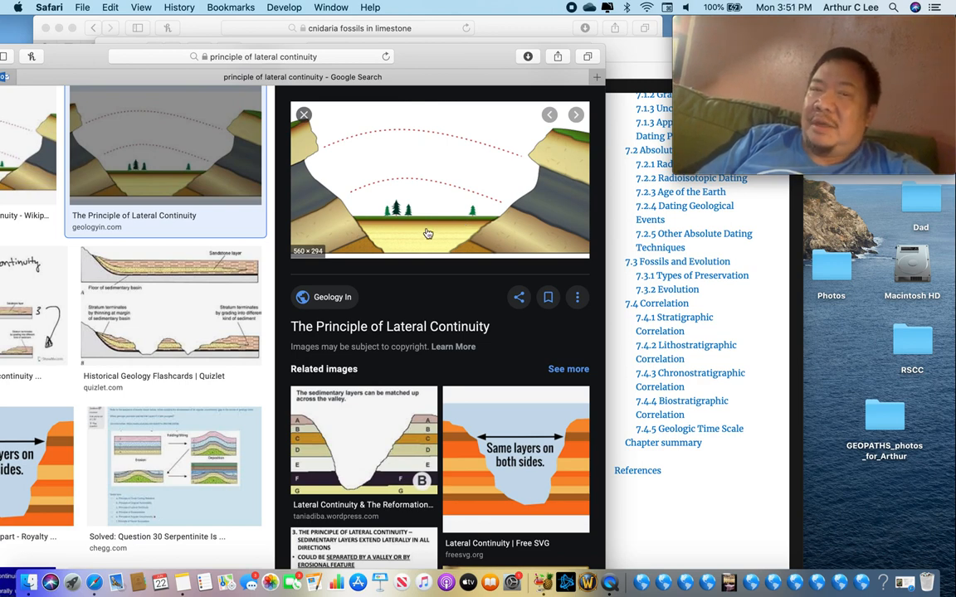
pyautogui.moveTo(322, 179)
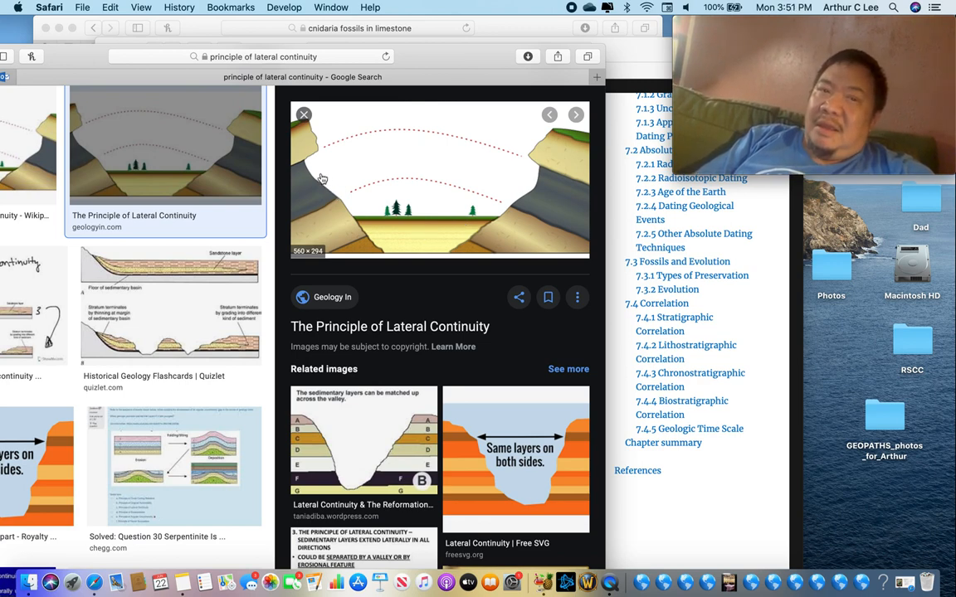
pyautogui.moveTo(305, 143)
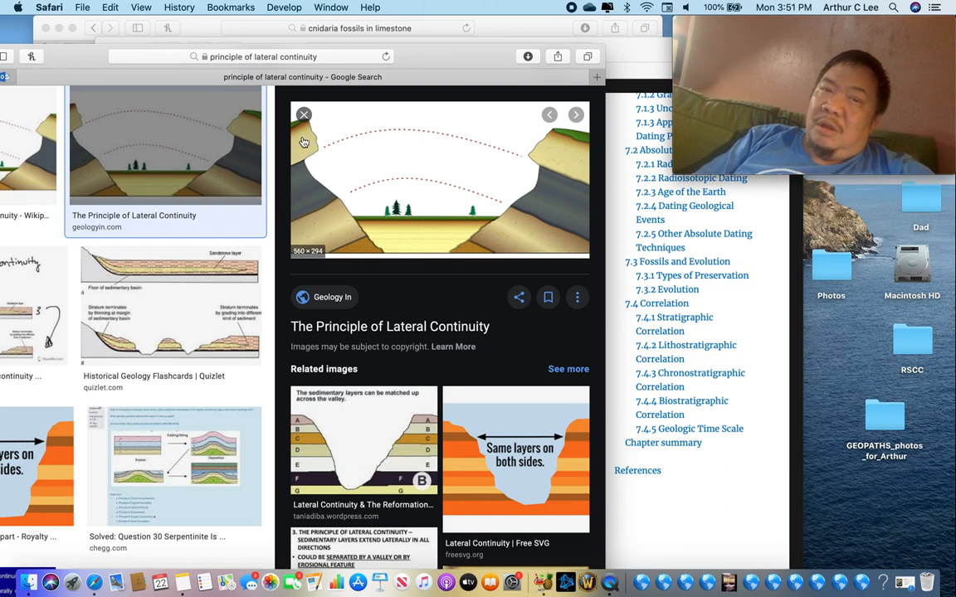
pyautogui.moveTo(508, 224)
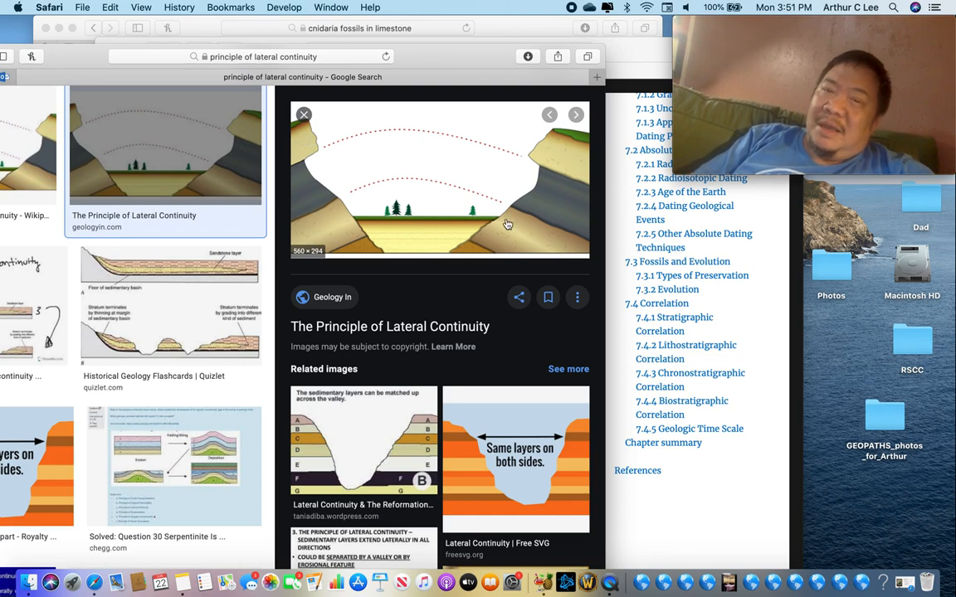
pyautogui.moveTo(570, 165)
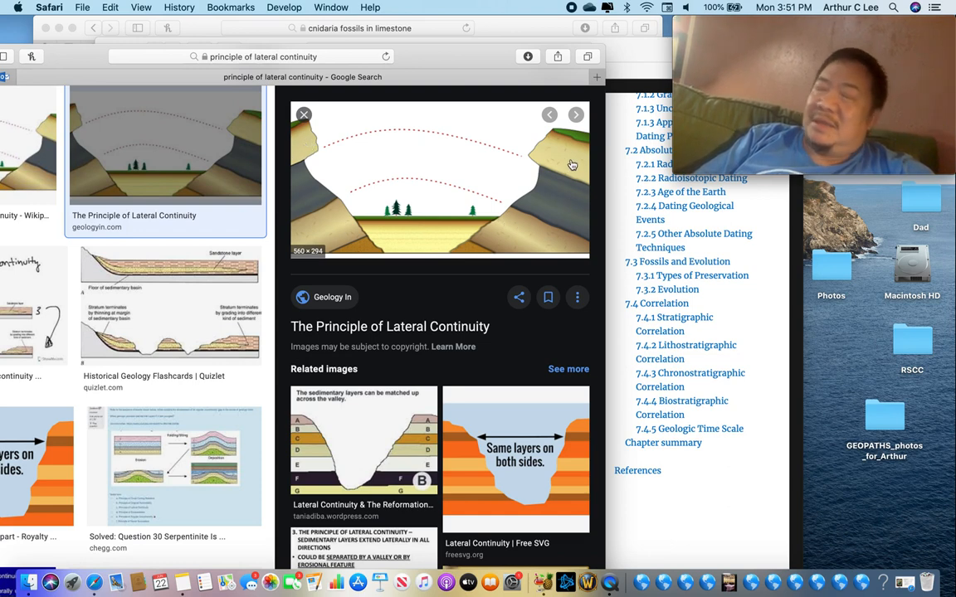
pyautogui.moveTo(536, 151)
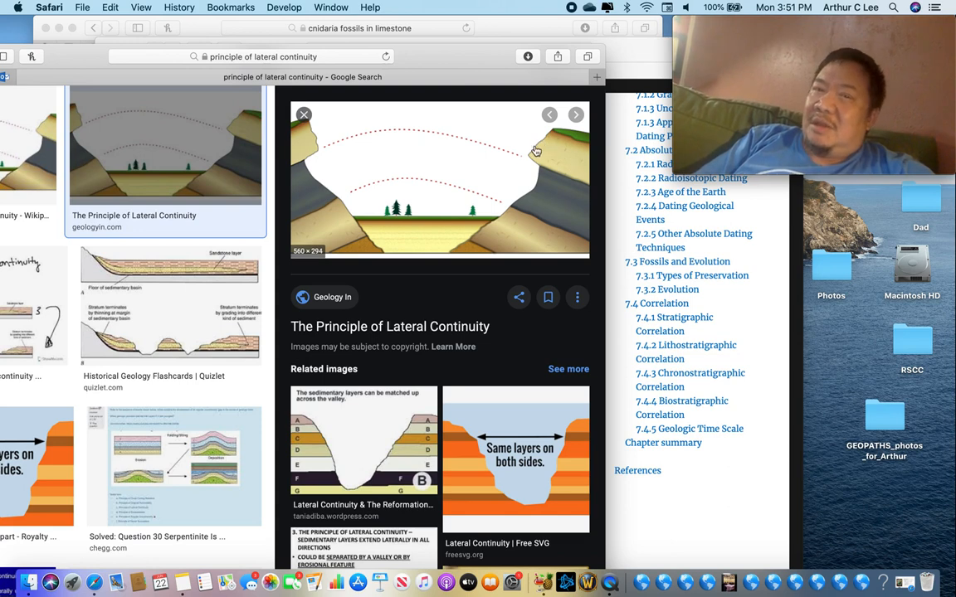
pyautogui.moveTo(323, 156)
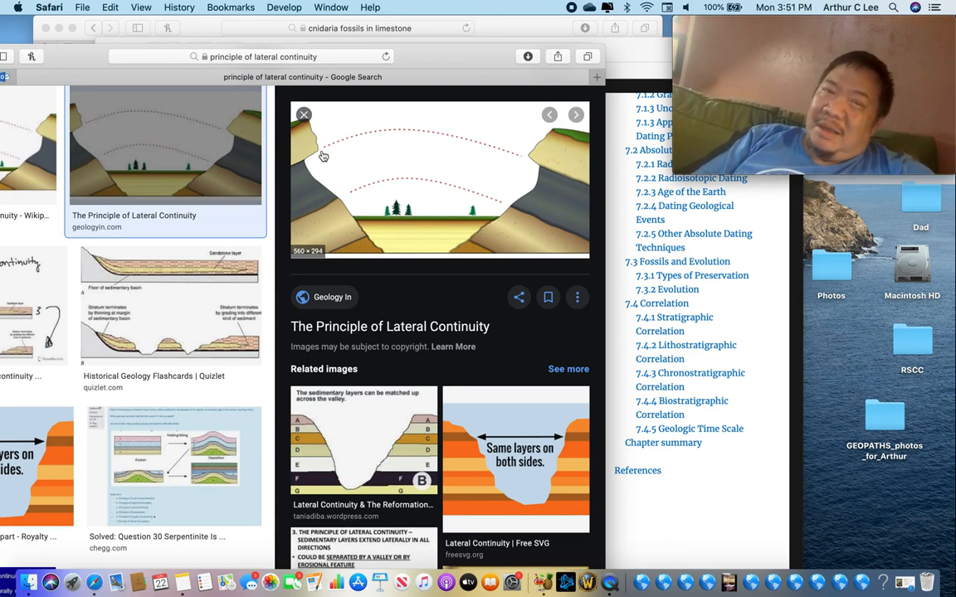
pyautogui.moveTo(395, 249)
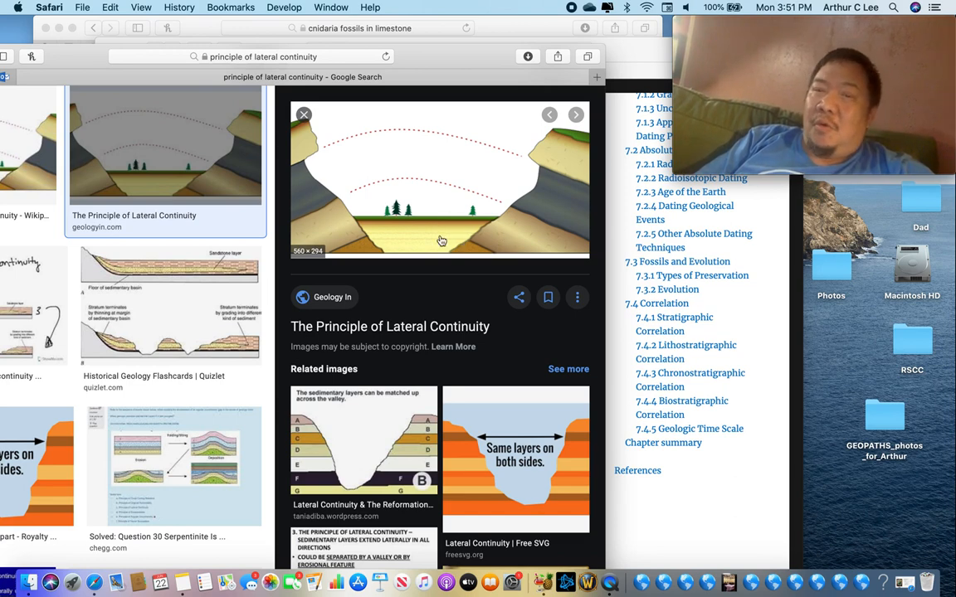
pyautogui.moveTo(472, 247)
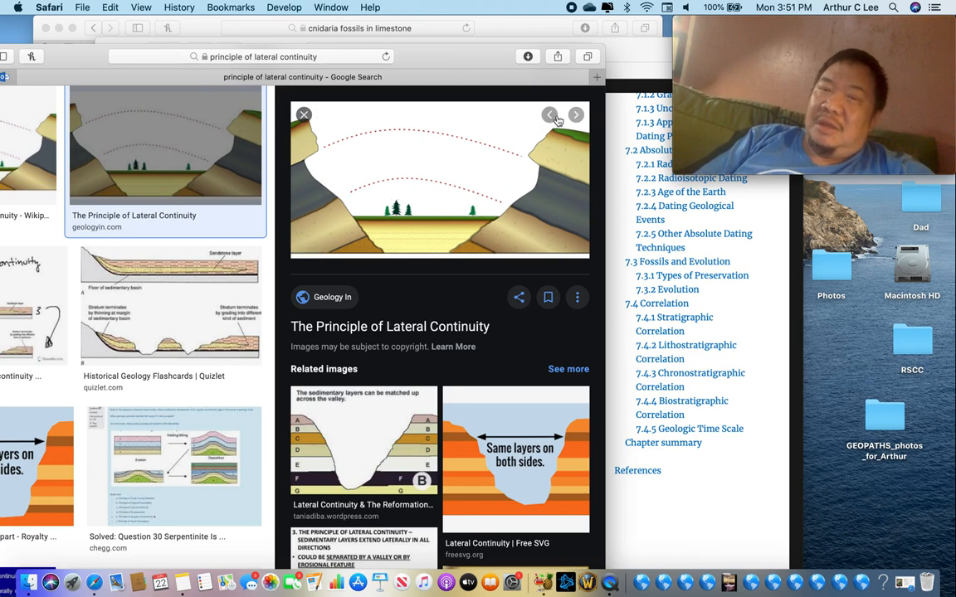
pyautogui.moveTo(372, 246)
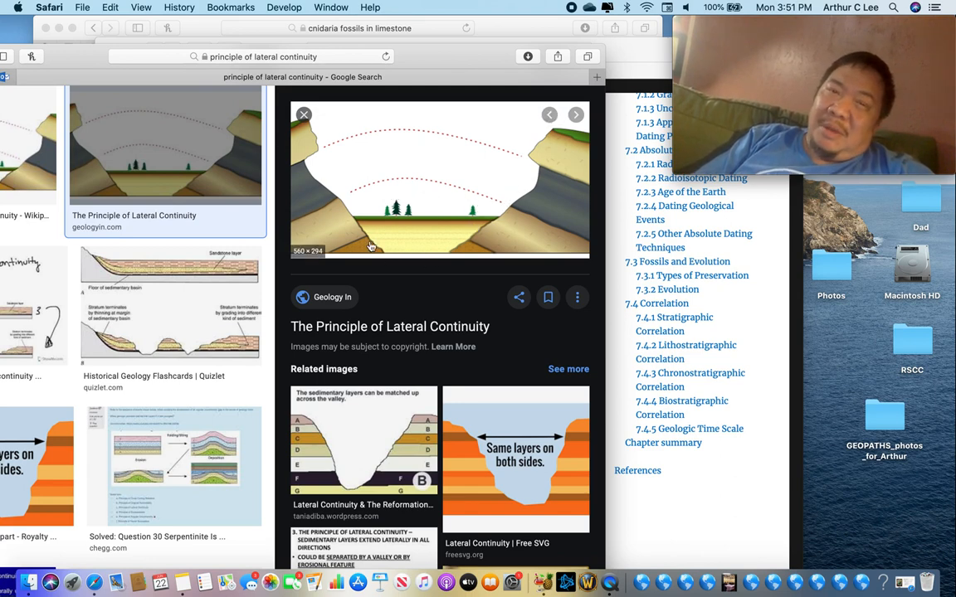
pyautogui.moveTo(517, 130)
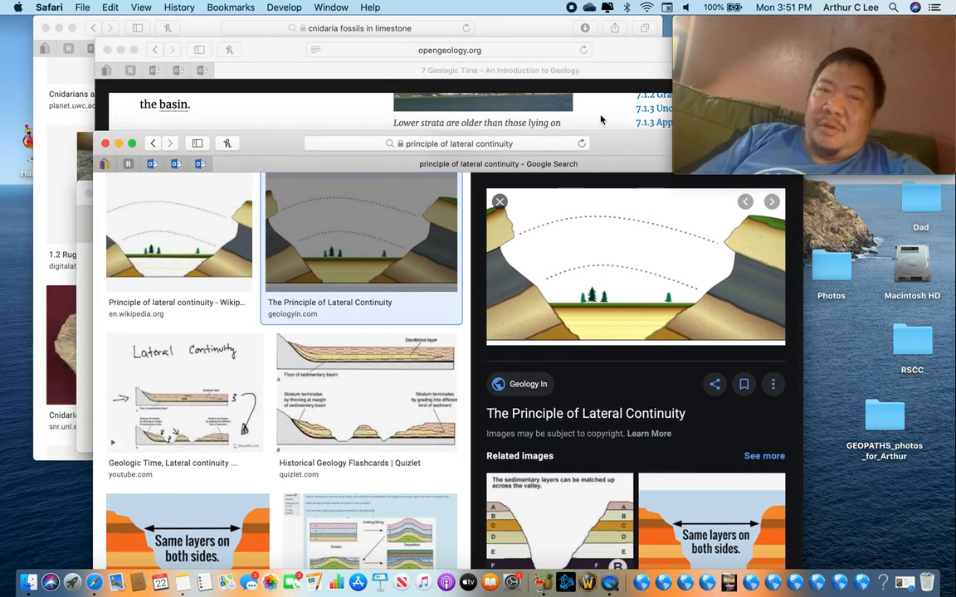
# Step: Scroll OpenGeology to Cross-Cutting Relationships and open the dark dike photo on its own
pyautogui.click(498, 201)
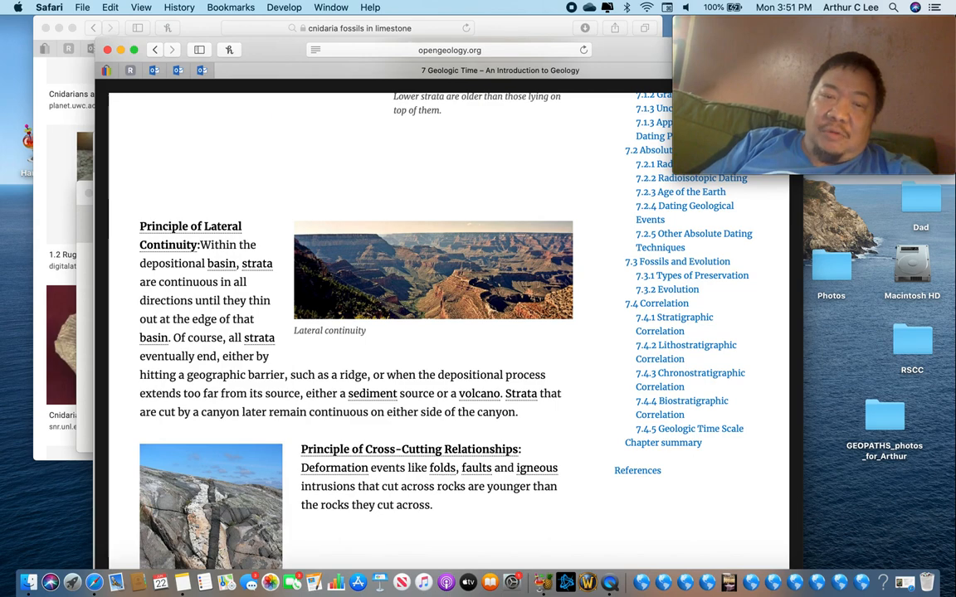
pyautogui.scroll(-3)
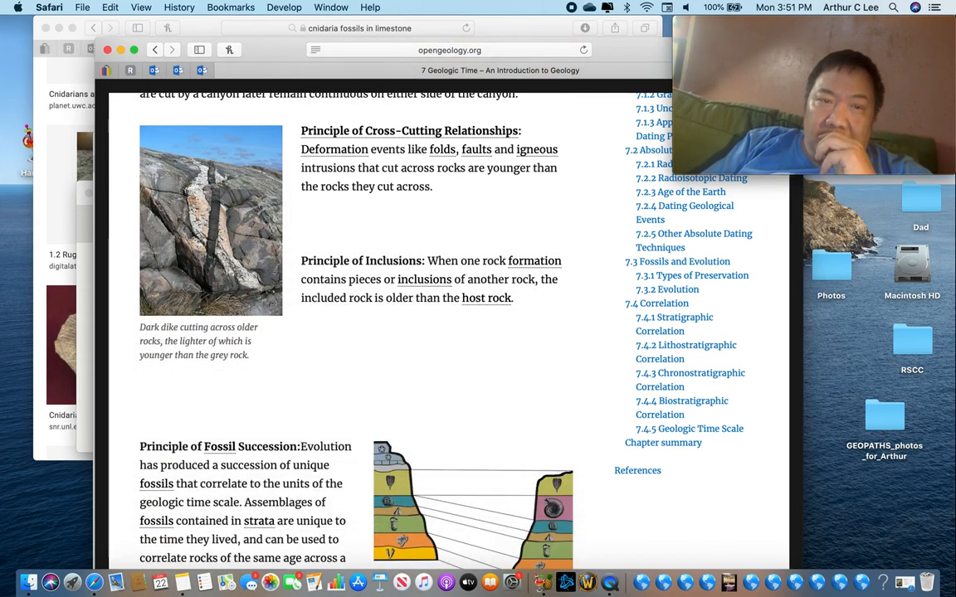
pyautogui.scroll(-3)
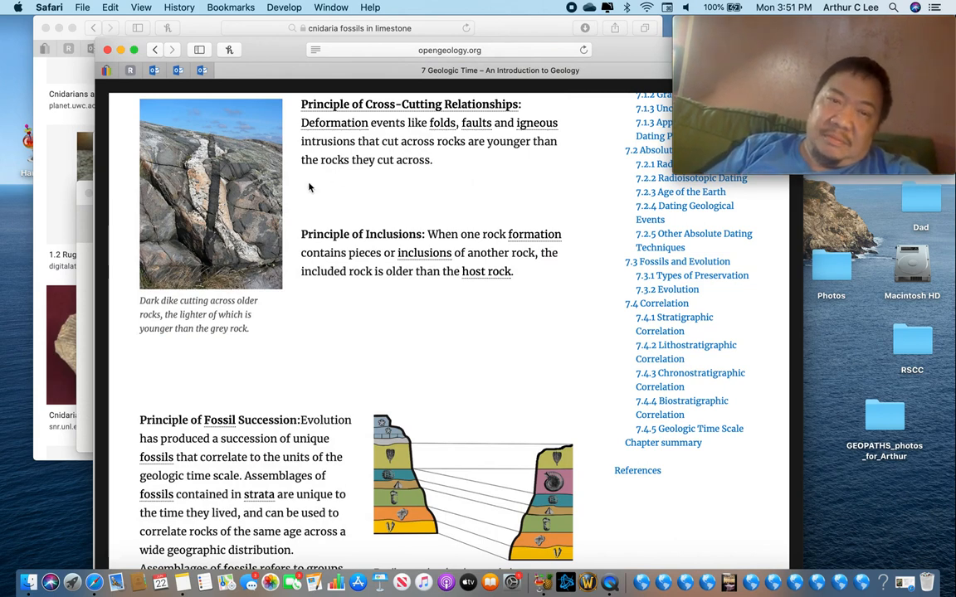
pyautogui.click(211, 194)
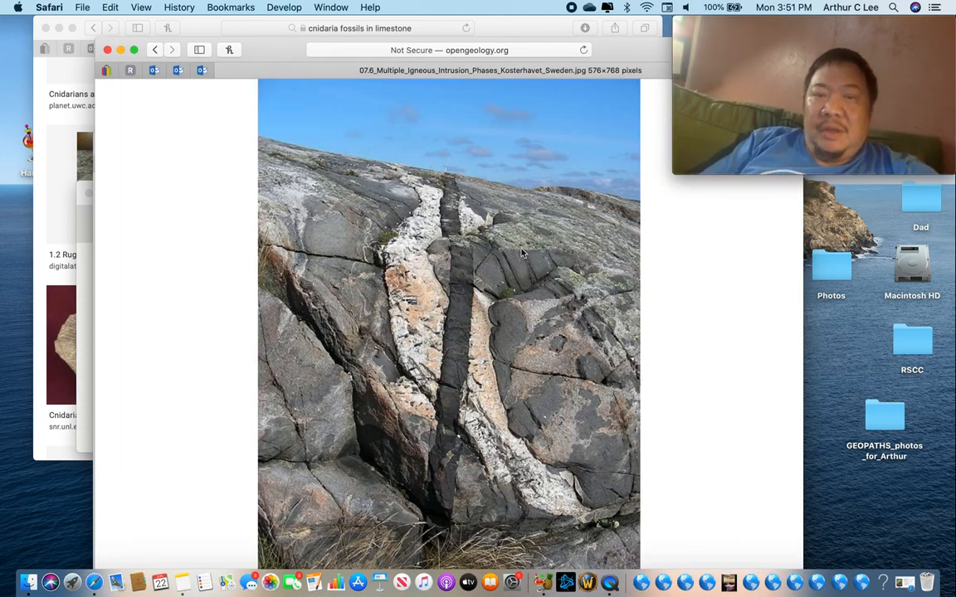
pyautogui.moveTo(528, 289)
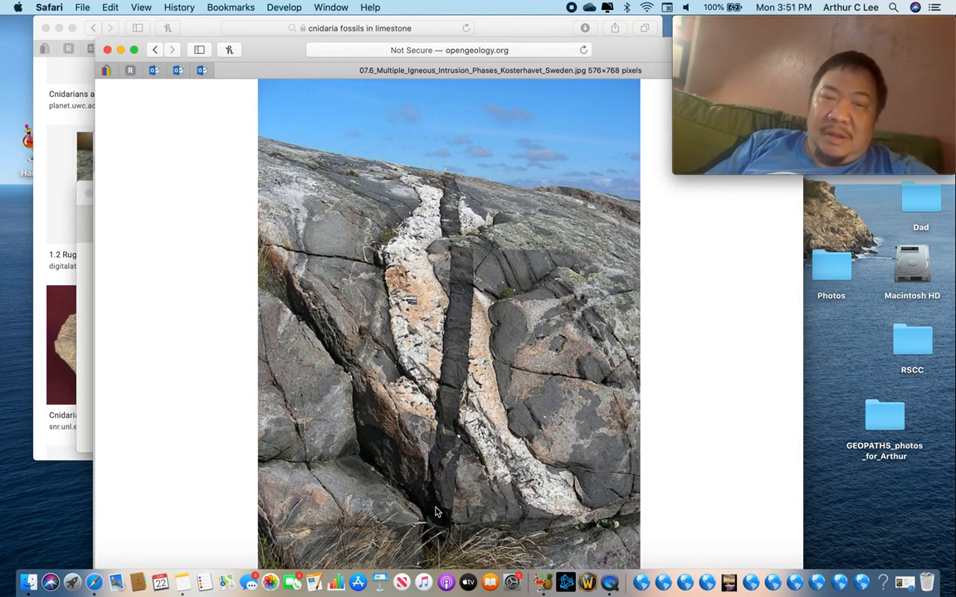
pyautogui.moveTo(448, 236)
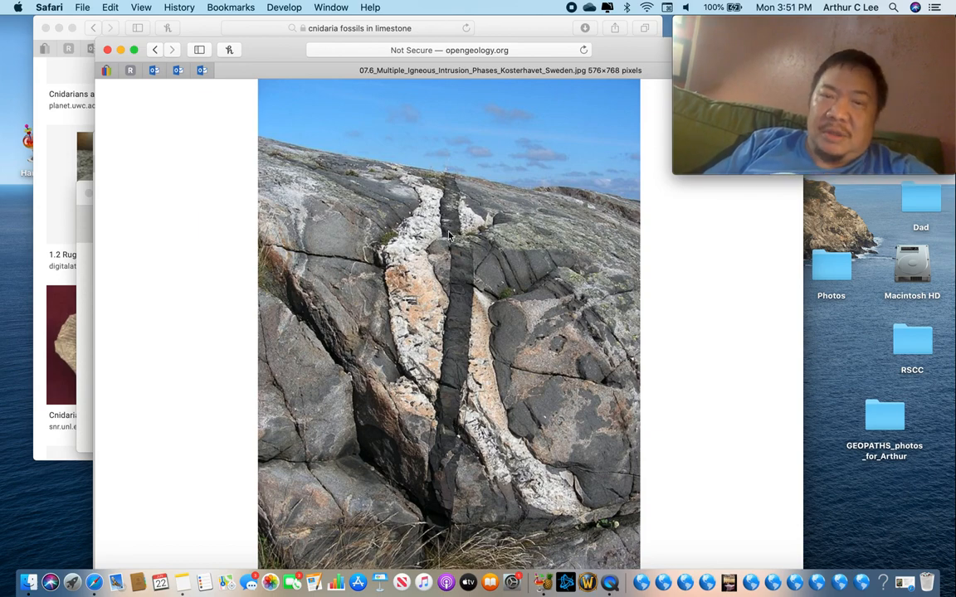
pyautogui.moveTo(447, 514)
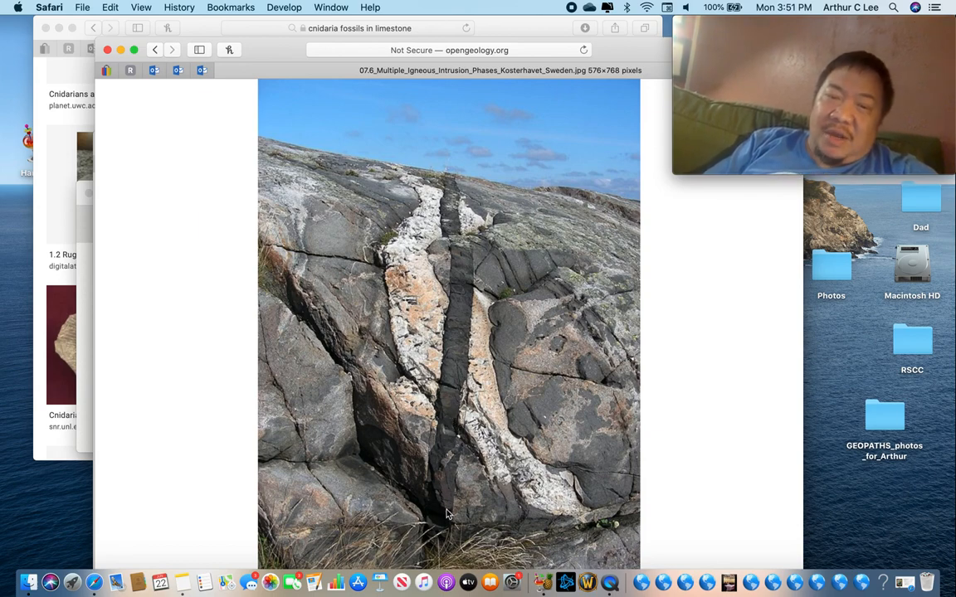
pyautogui.moveTo(445, 339)
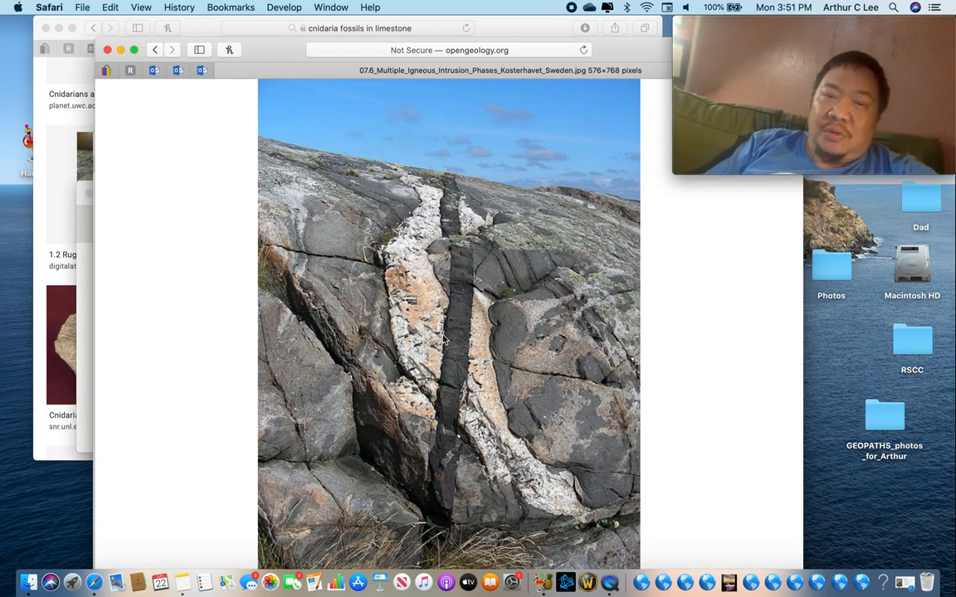
pyautogui.moveTo(449, 191)
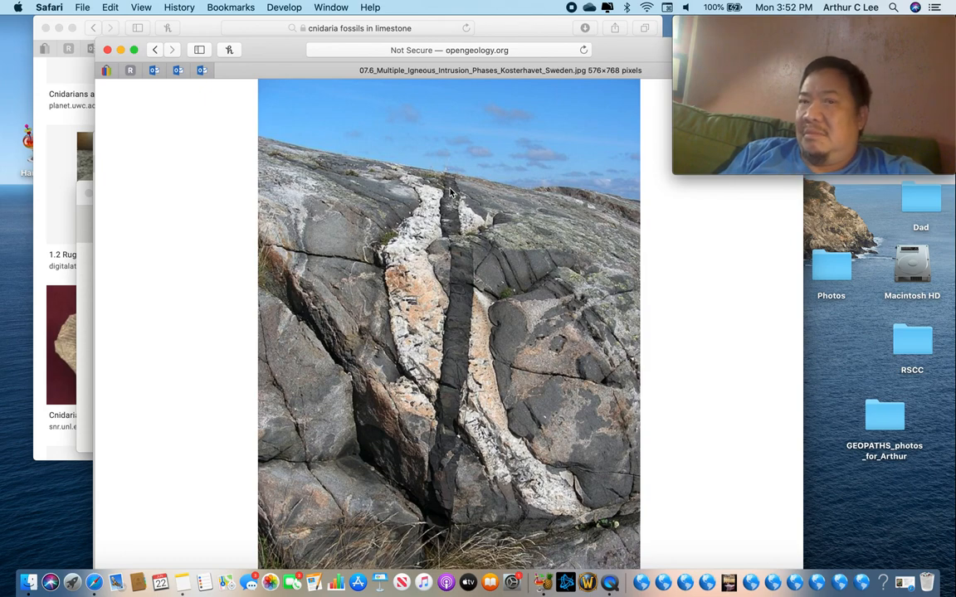
pyautogui.moveTo(390, 312)
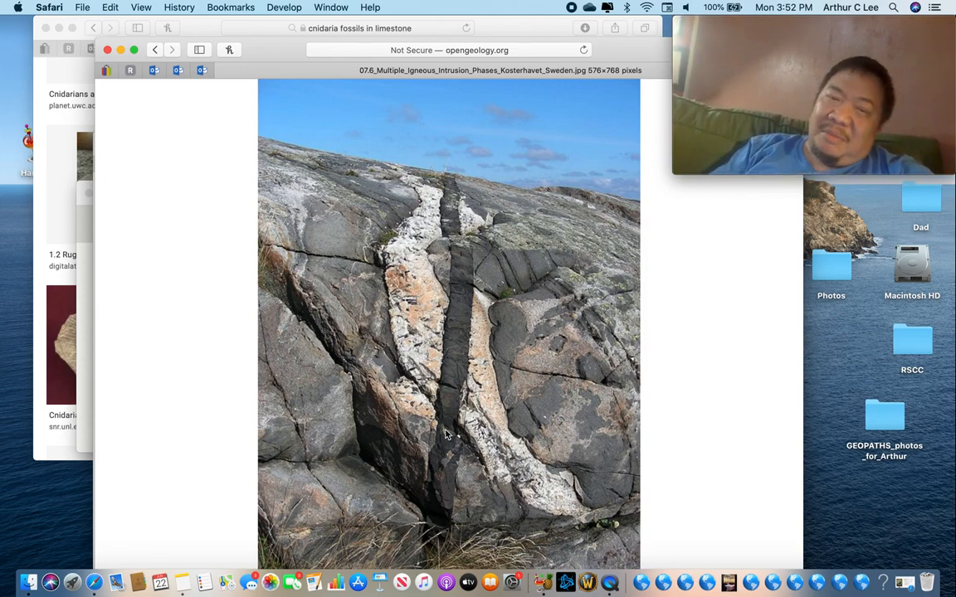
pyautogui.moveTo(396, 339)
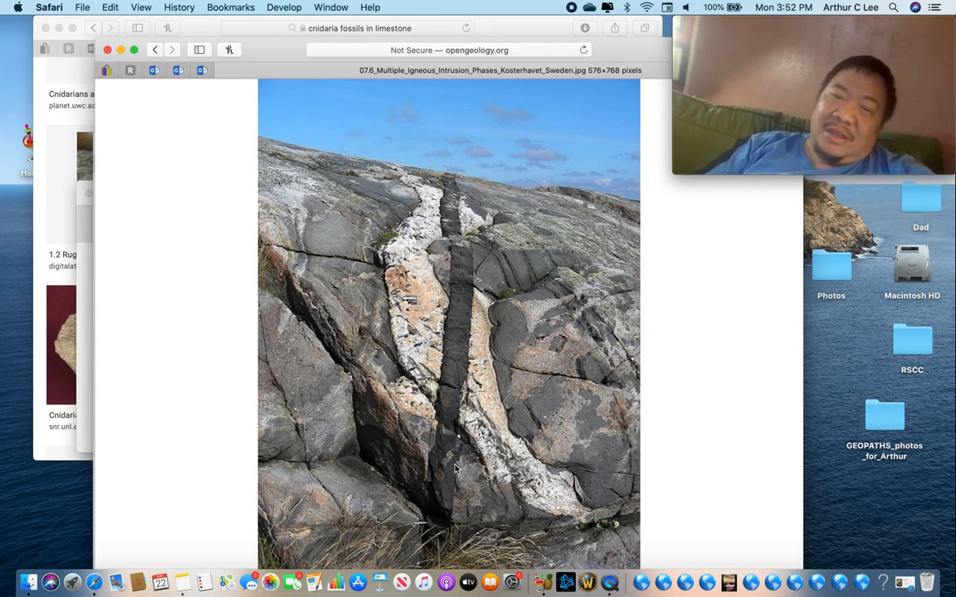
pyautogui.moveTo(465, 230)
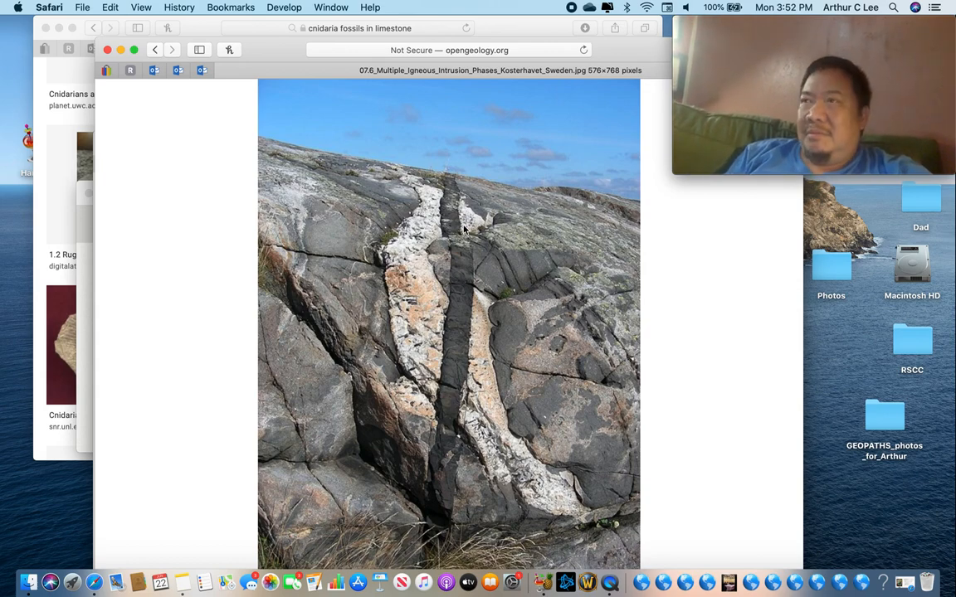
pyautogui.moveTo(429, 56)
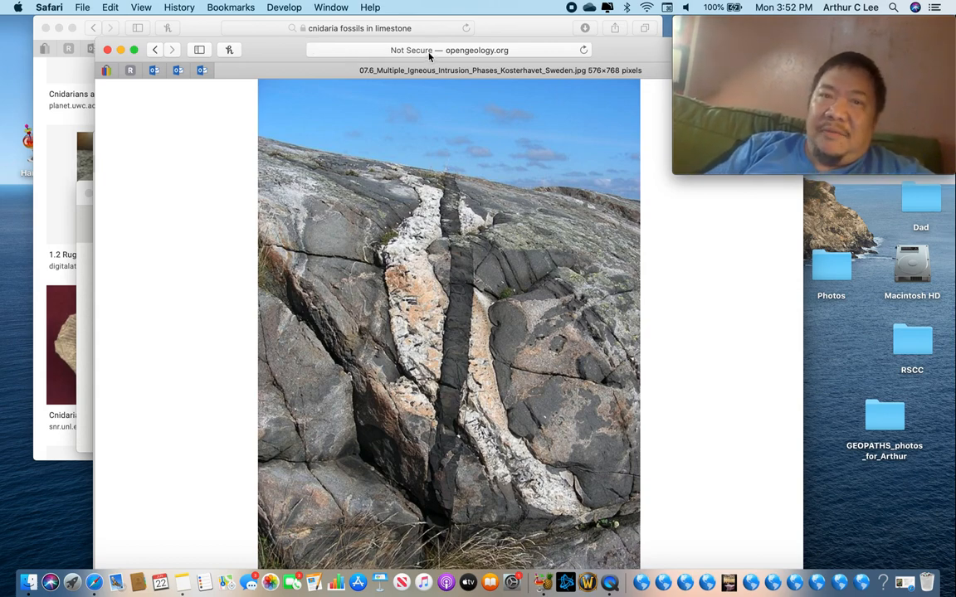
# Step: Leave the Kosterhavet dike photo for the Google Images start page
pyautogui.click(448, 49)
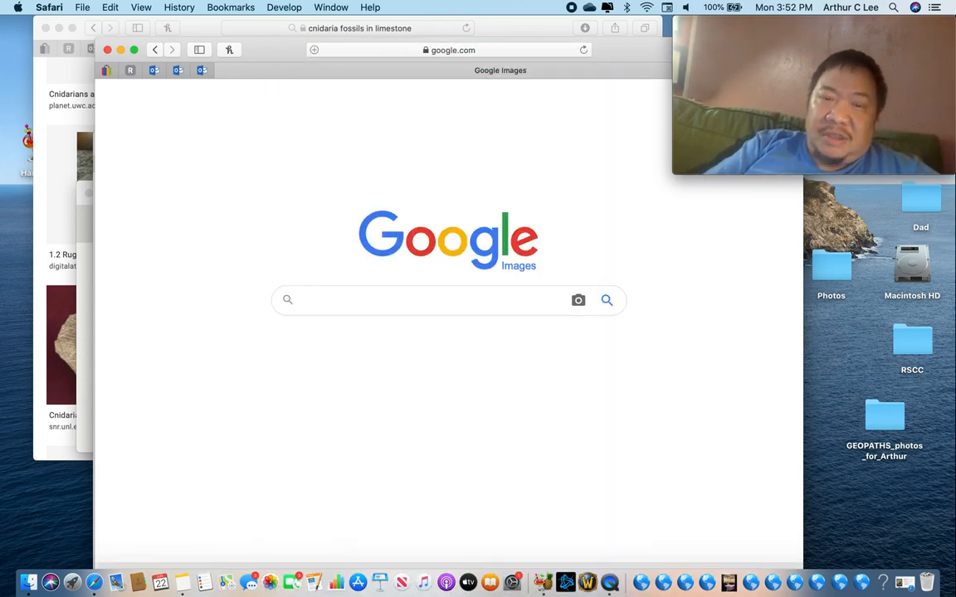
# Step: Search Google Images for 'faulted rock layers' via the suggestion
pyautogui.write('faulted')
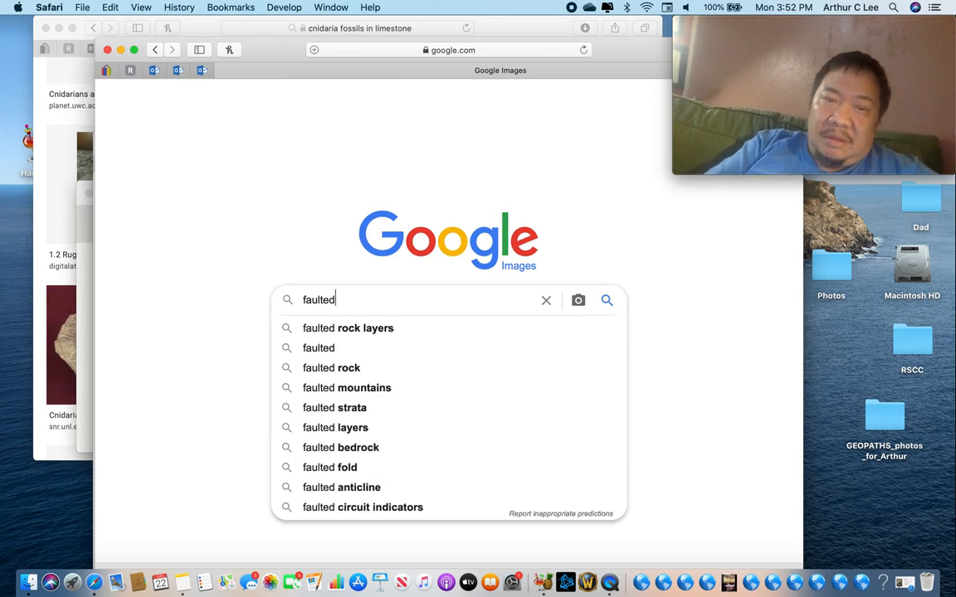
pyautogui.write('rock layer')
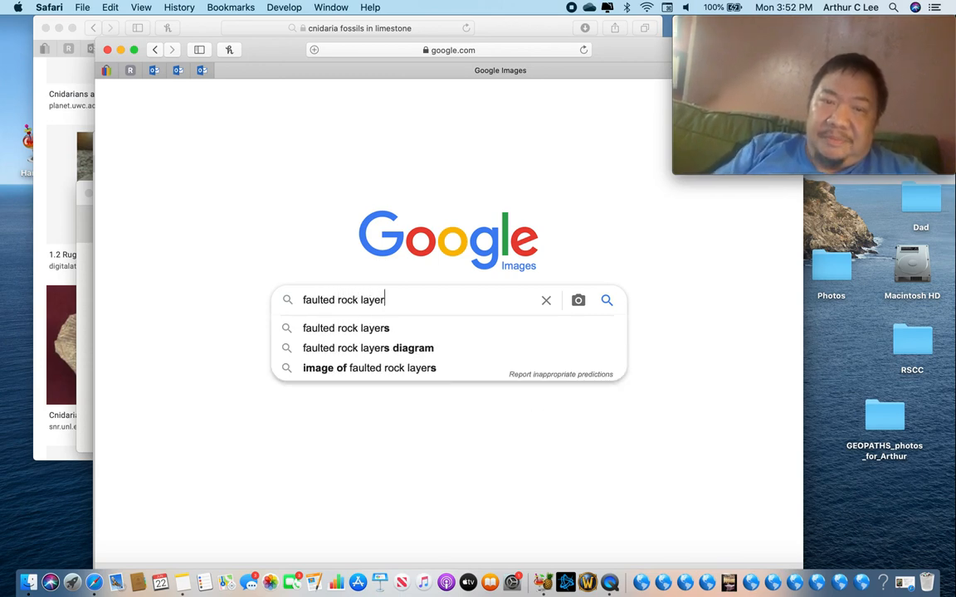
pyautogui.click(608, 299)
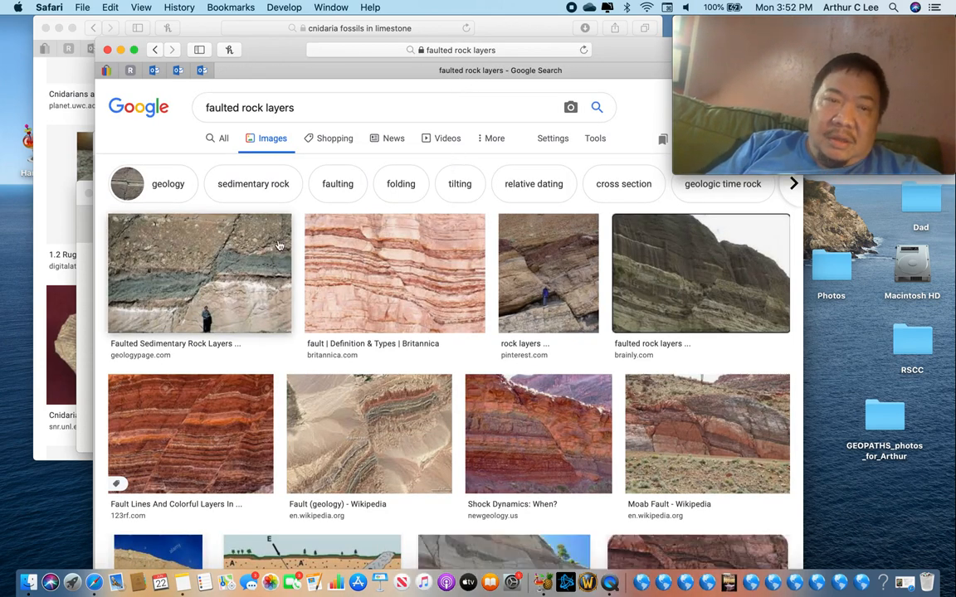
# Step: Preview the Geology Page photo 'Faulted Sedimentary Rock Layers, Guatemala'
pyautogui.click(199, 272)
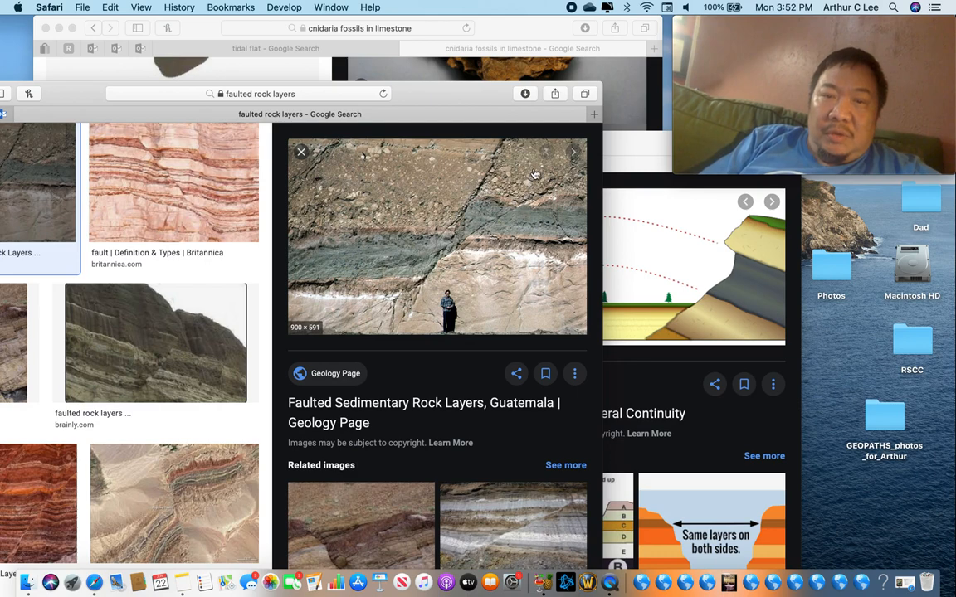
pyautogui.moveTo(546, 192)
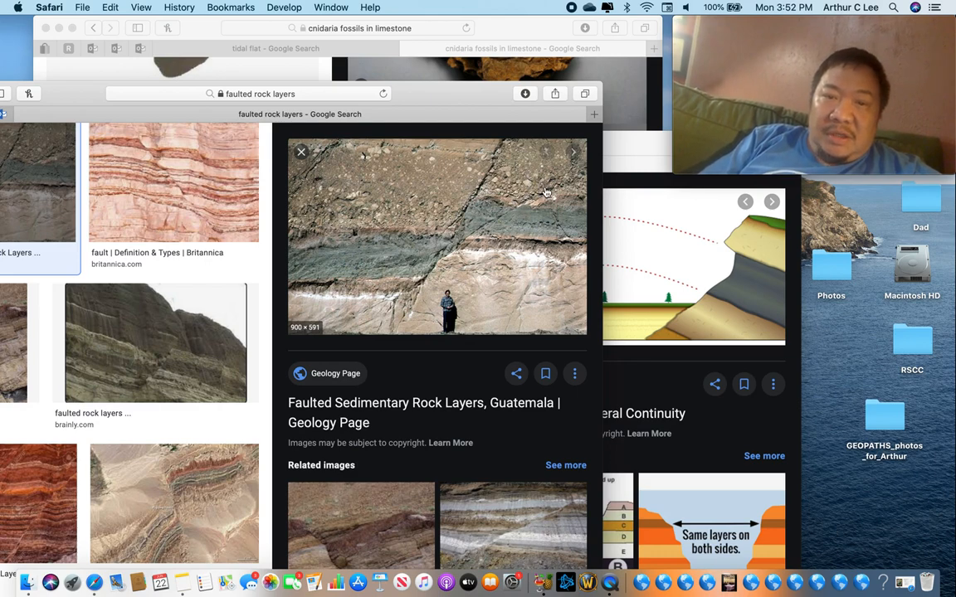
pyautogui.moveTo(525, 219)
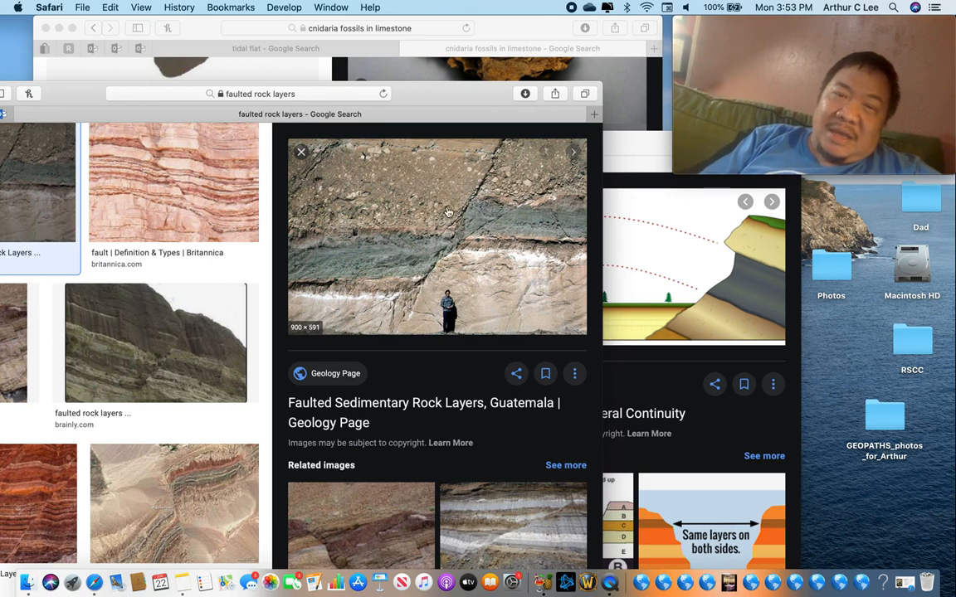
pyautogui.moveTo(393, 302)
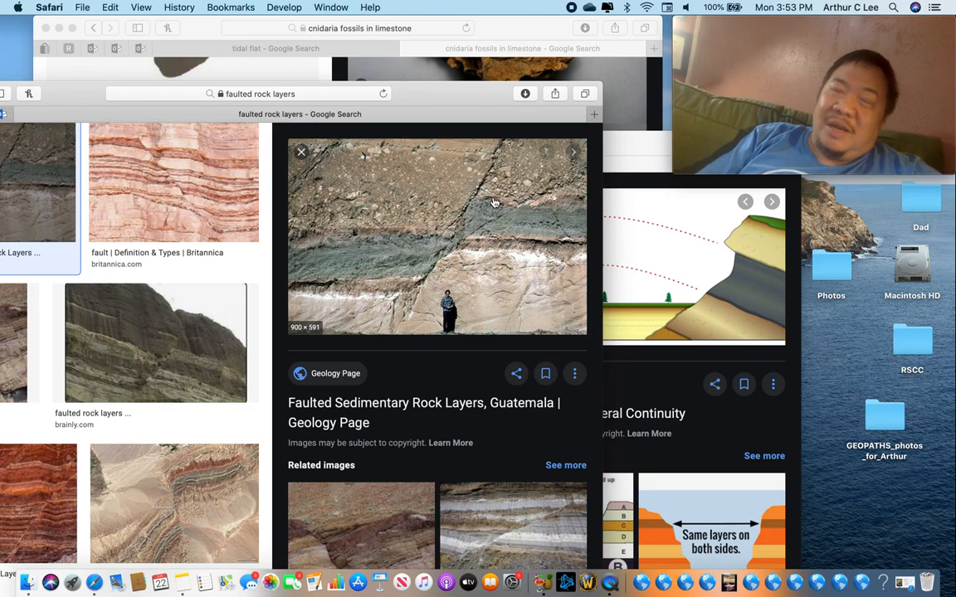
pyautogui.moveTo(462, 198)
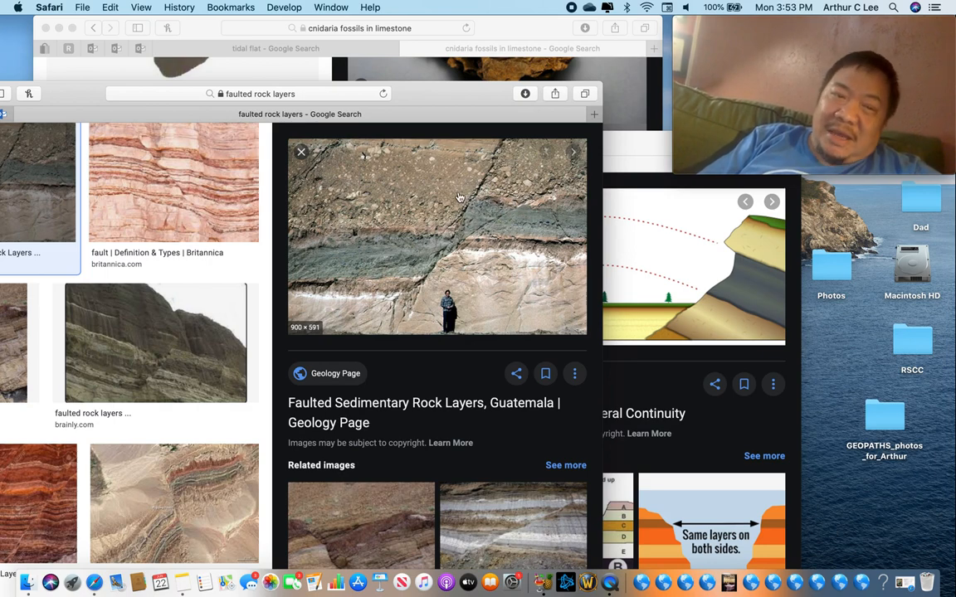
pyautogui.moveTo(488, 221)
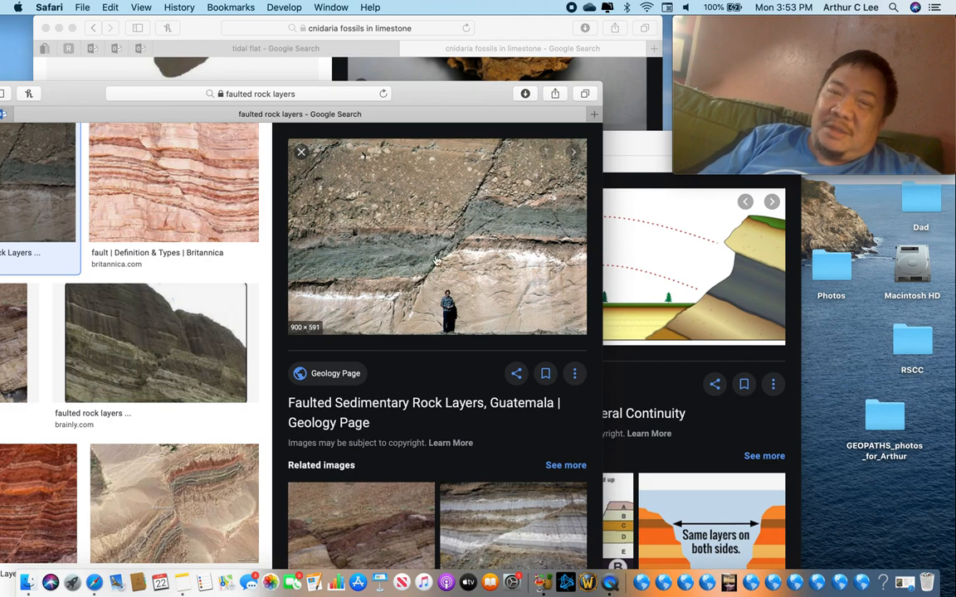
pyautogui.moveTo(439, 288)
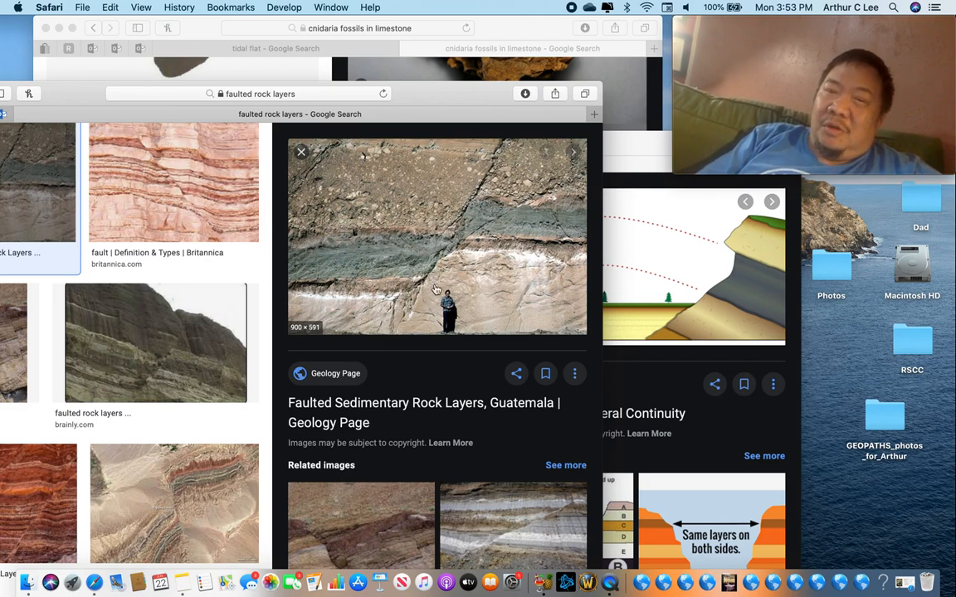
pyautogui.moveTo(418, 267)
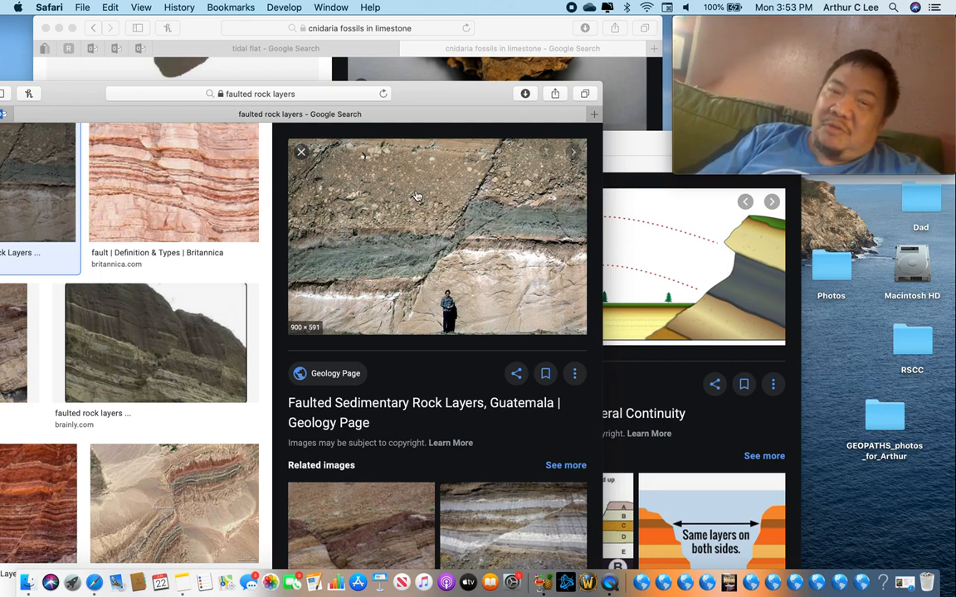
pyautogui.moveTo(498, 336)
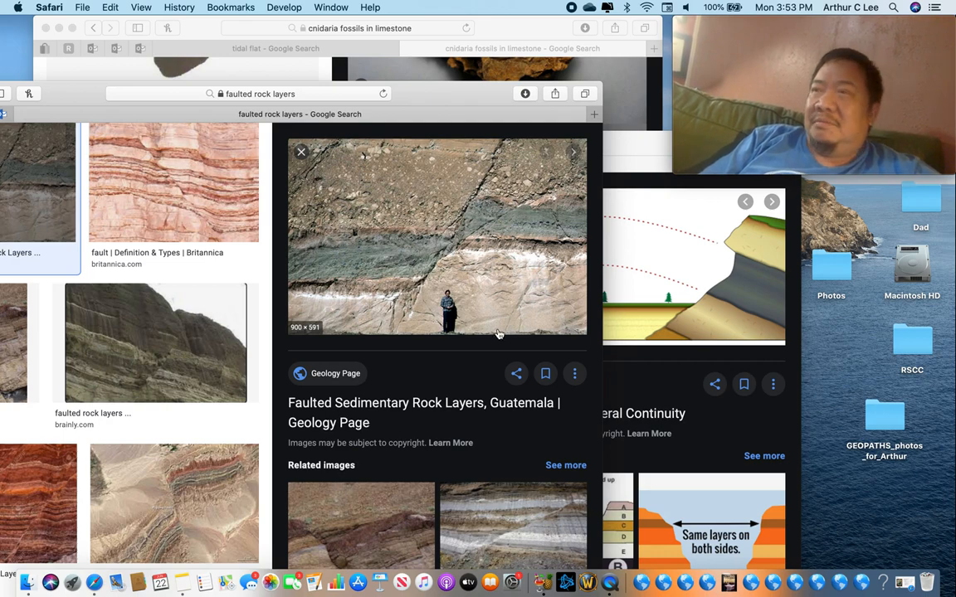
pyautogui.moveTo(410, 319)
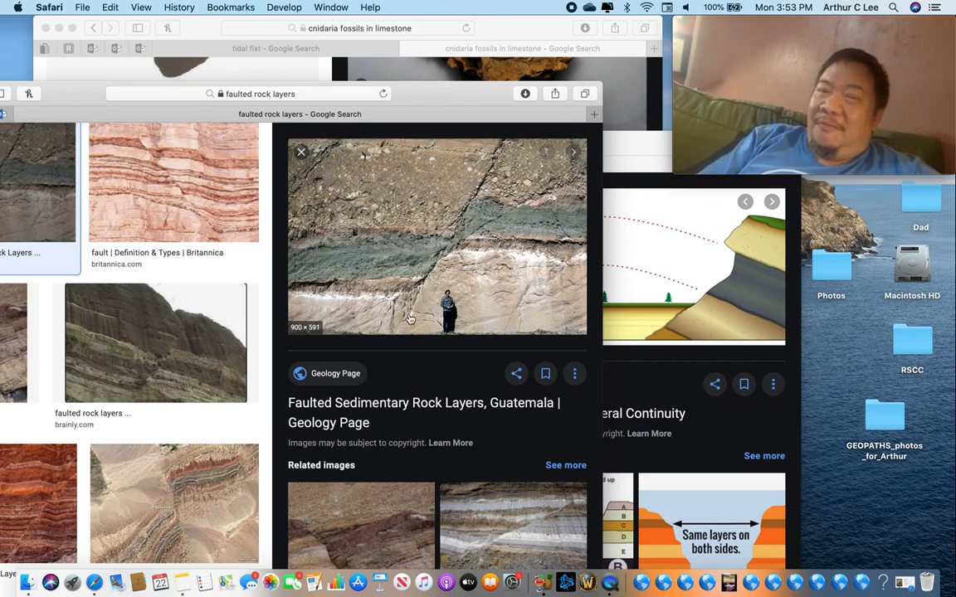
pyautogui.moveTo(401, 299)
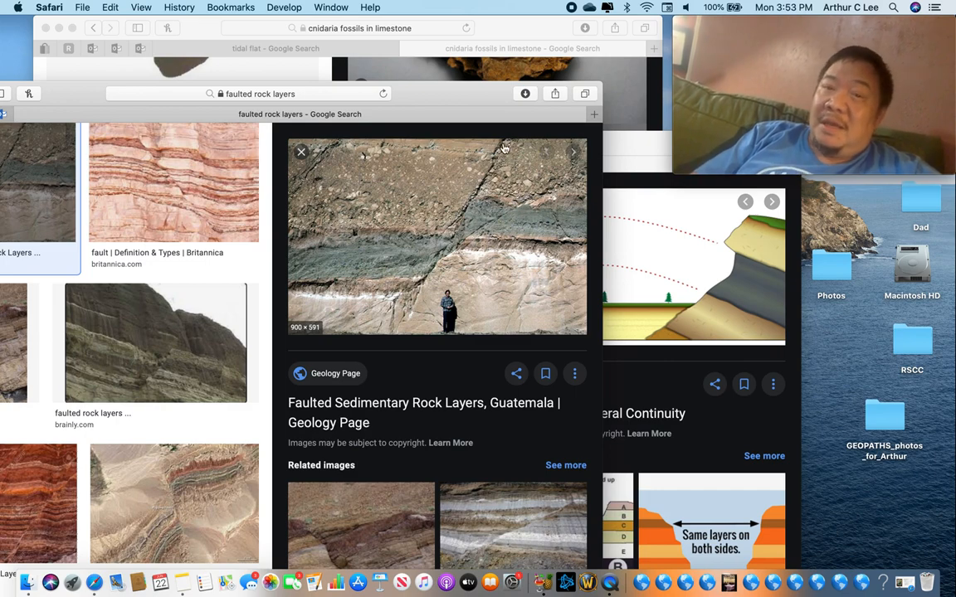
pyautogui.moveTo(418, 275)
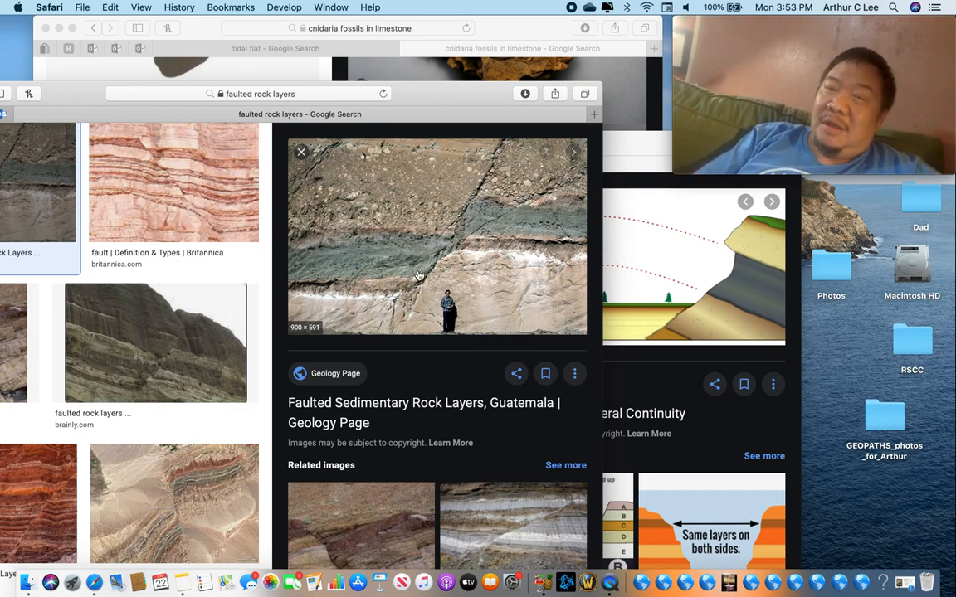
pyautogui.moveTo(430, 252)
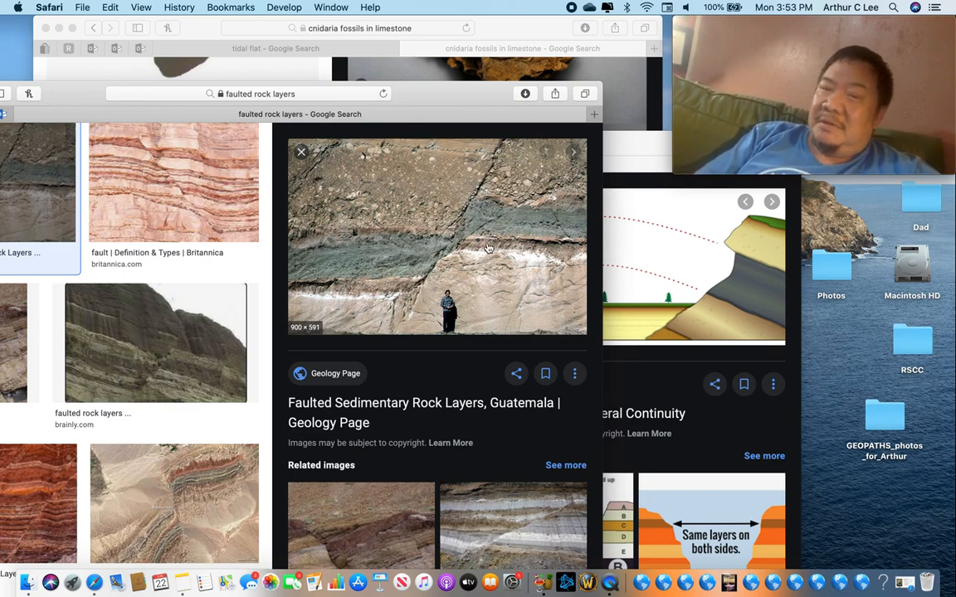
pyautogui.moveTo(491, 276)
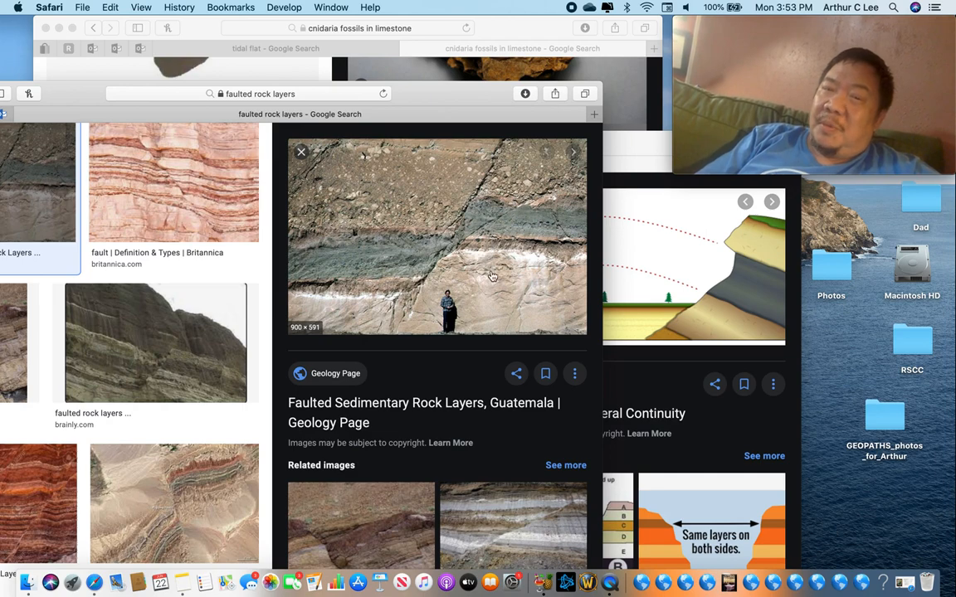
pyautogui.moveTo(504, 292)
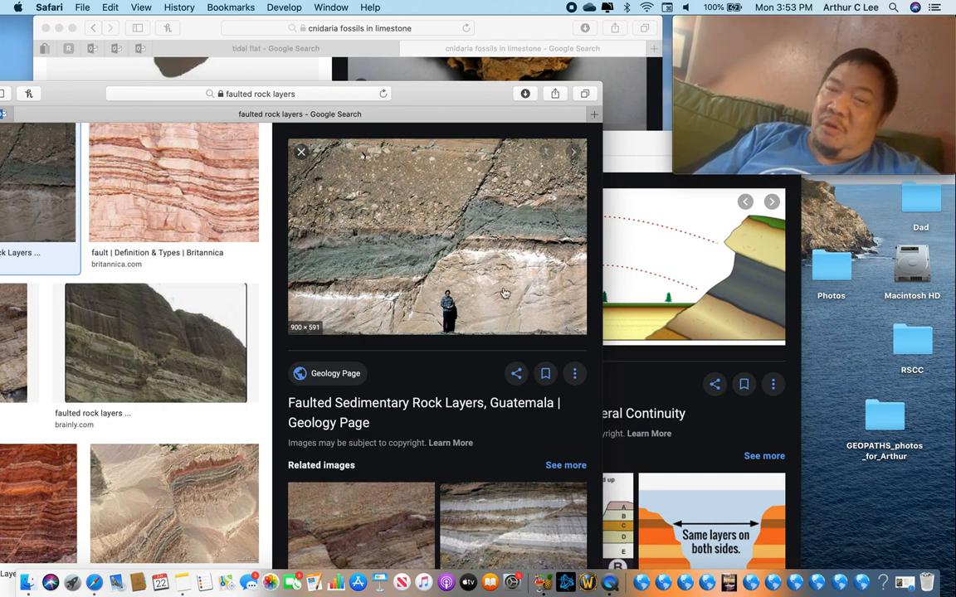
pyautogui.moveTo(527, 172)
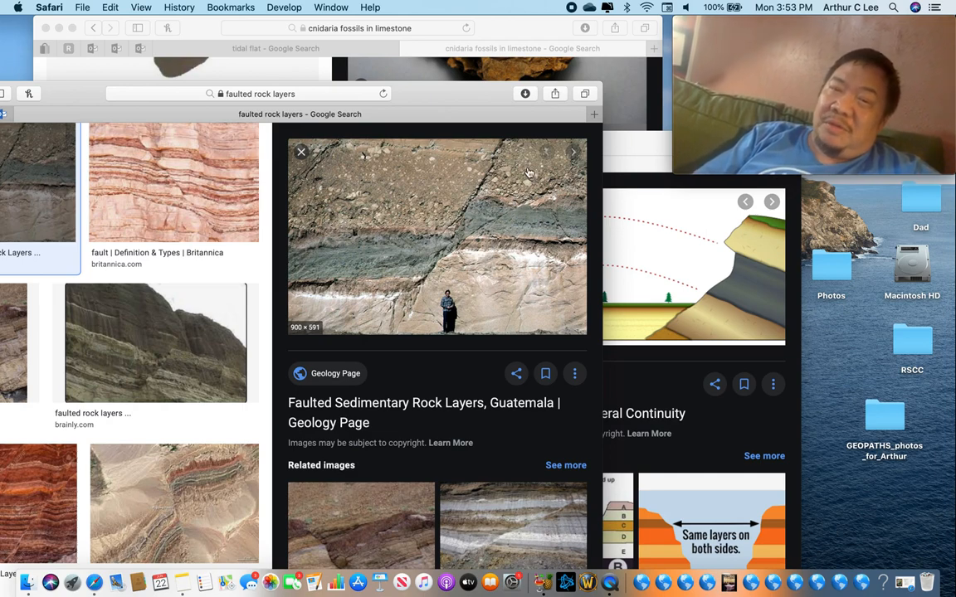
pyautogui.moveTo(408, 193)
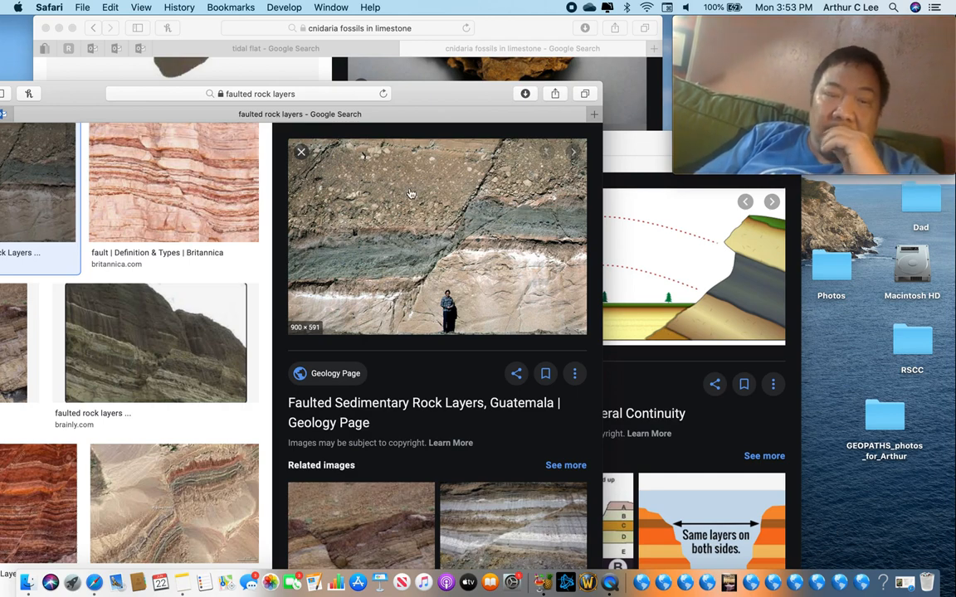
pyautogui.moveTo(425, 98)
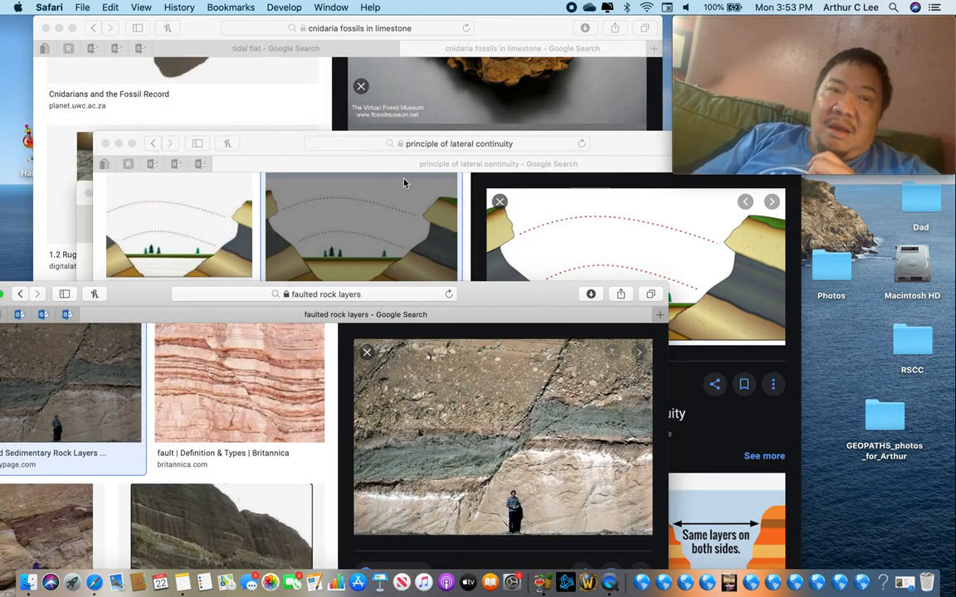
pyautogui.moveTo(572, 146)
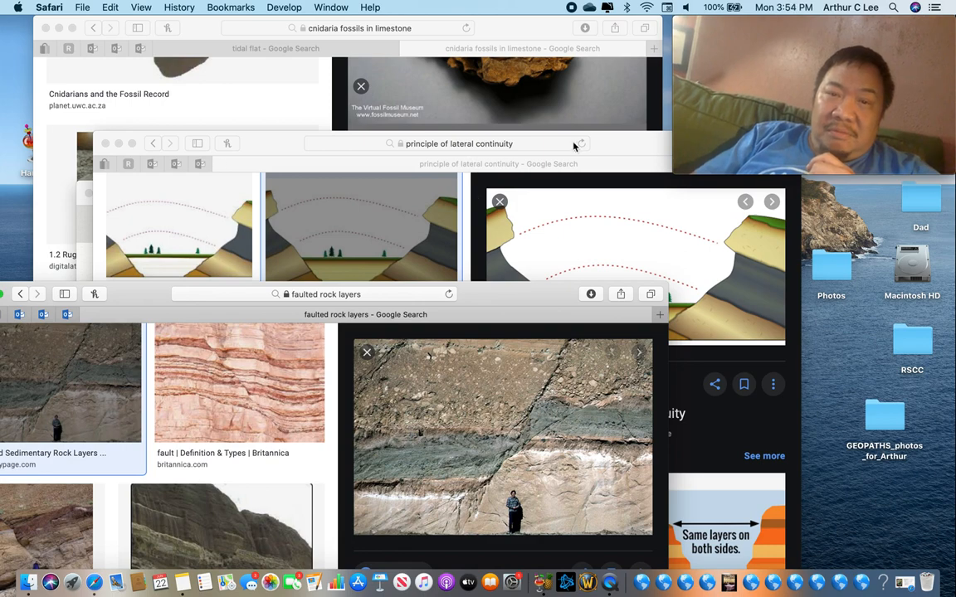